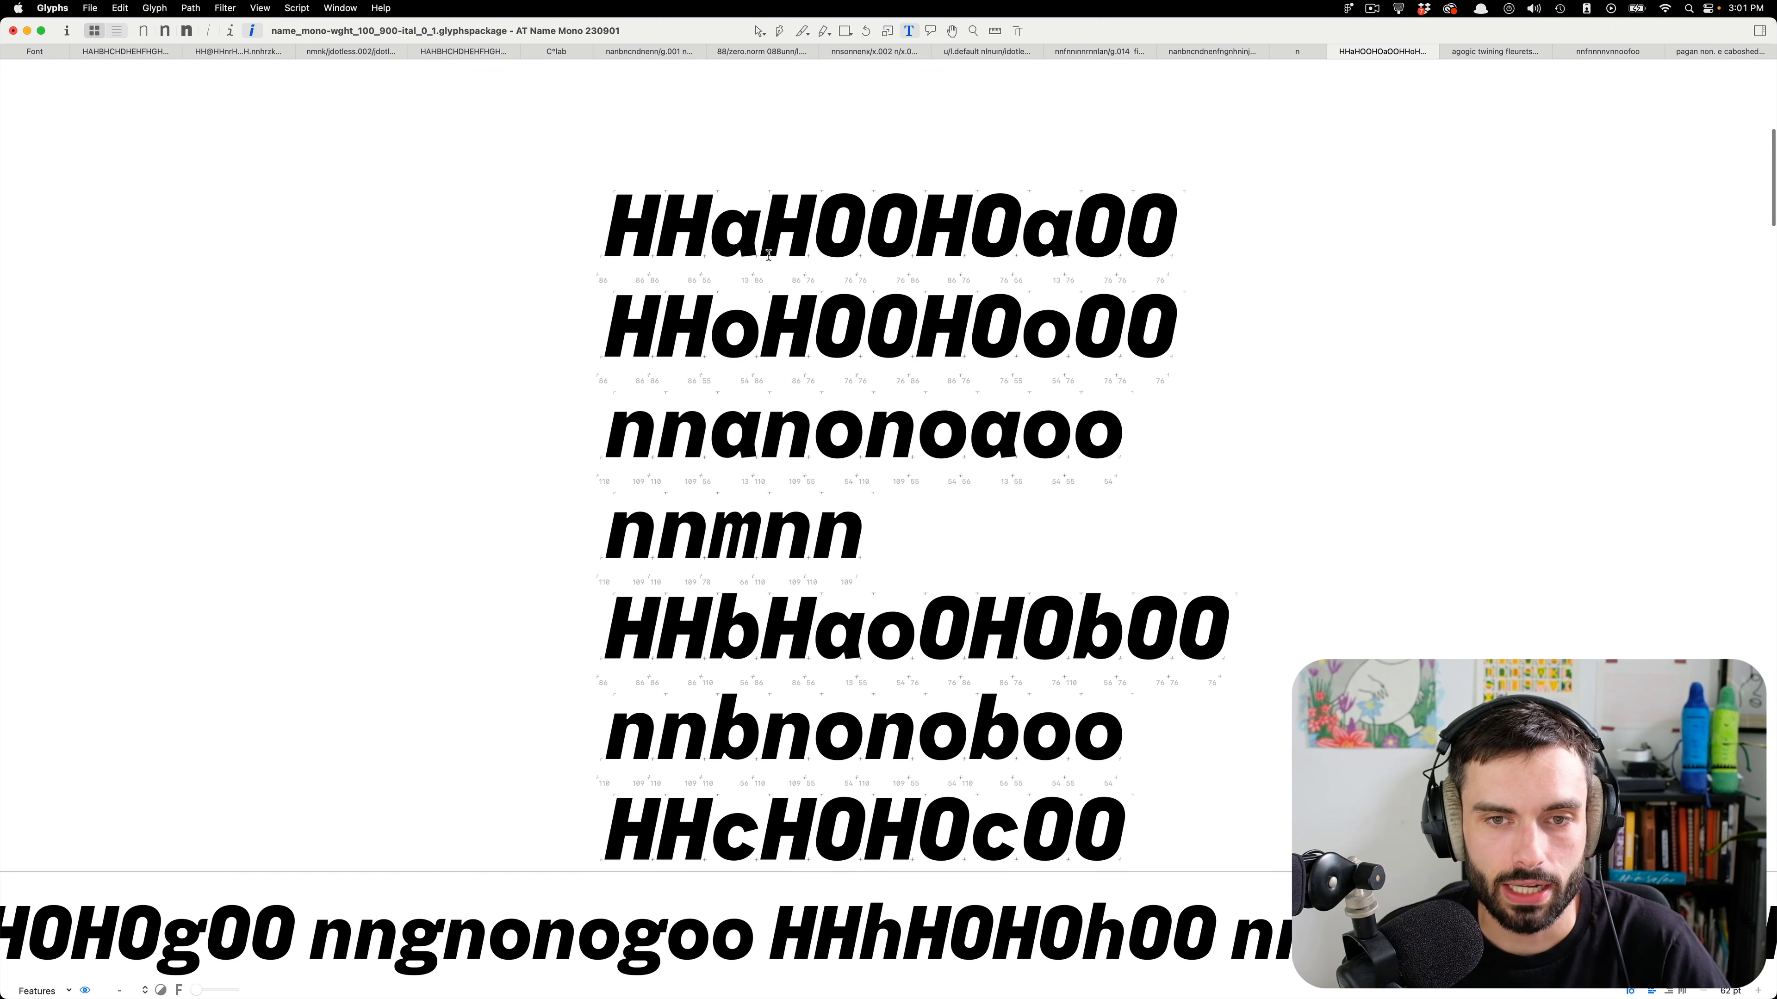
# Scroll the Edit view down to bring the italic g and its preview strings into view.
pyautogui.scroll(-3)
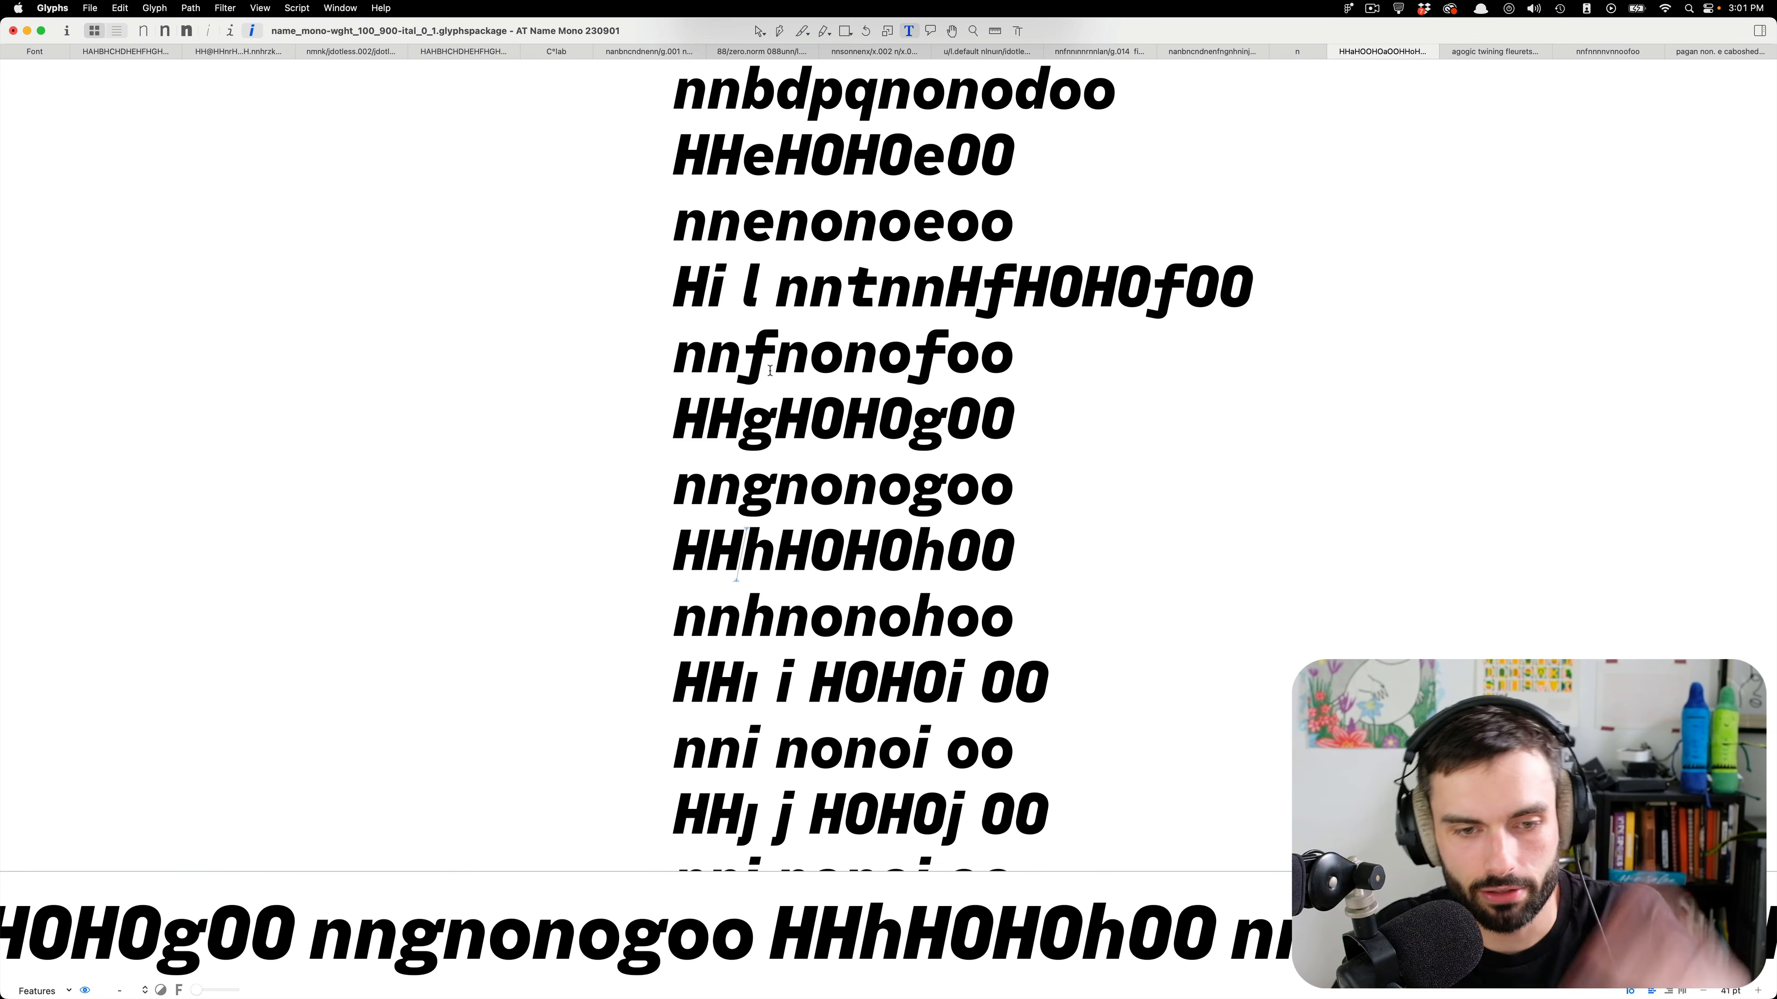
pyautogui.scroll(-3)
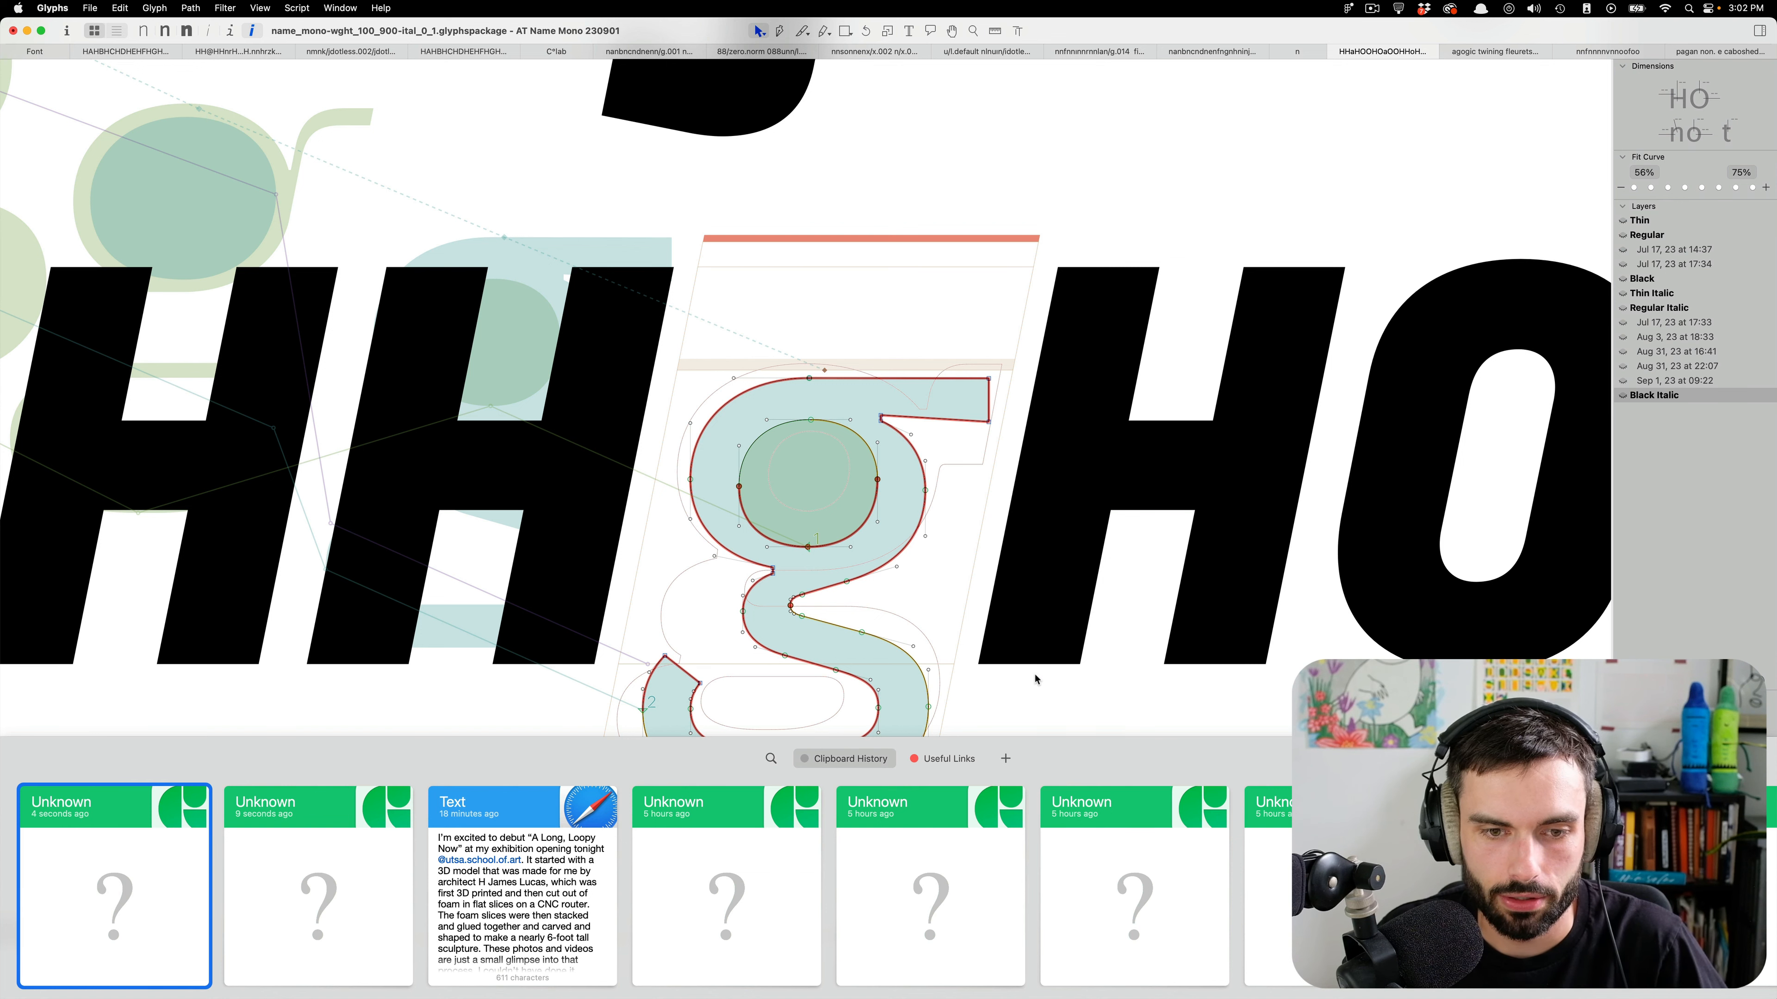
pyautogui.moveTo(1014, 691)
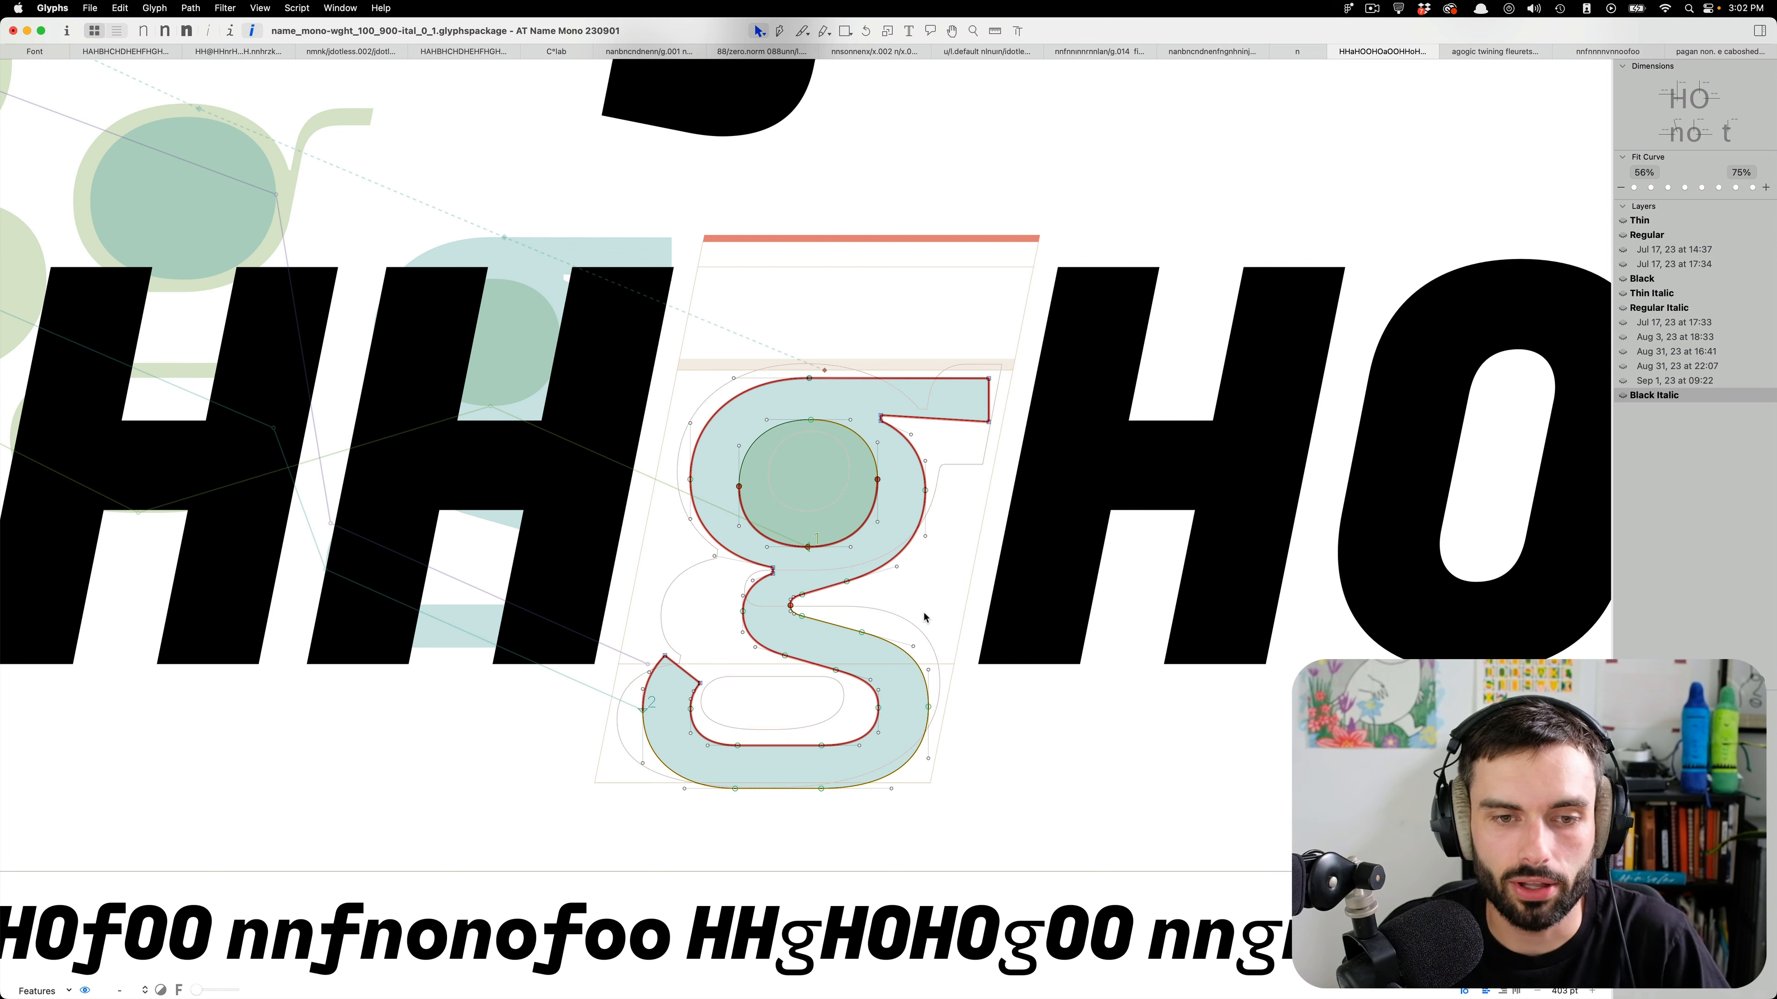
pyautogui.moveTo(933, 619)
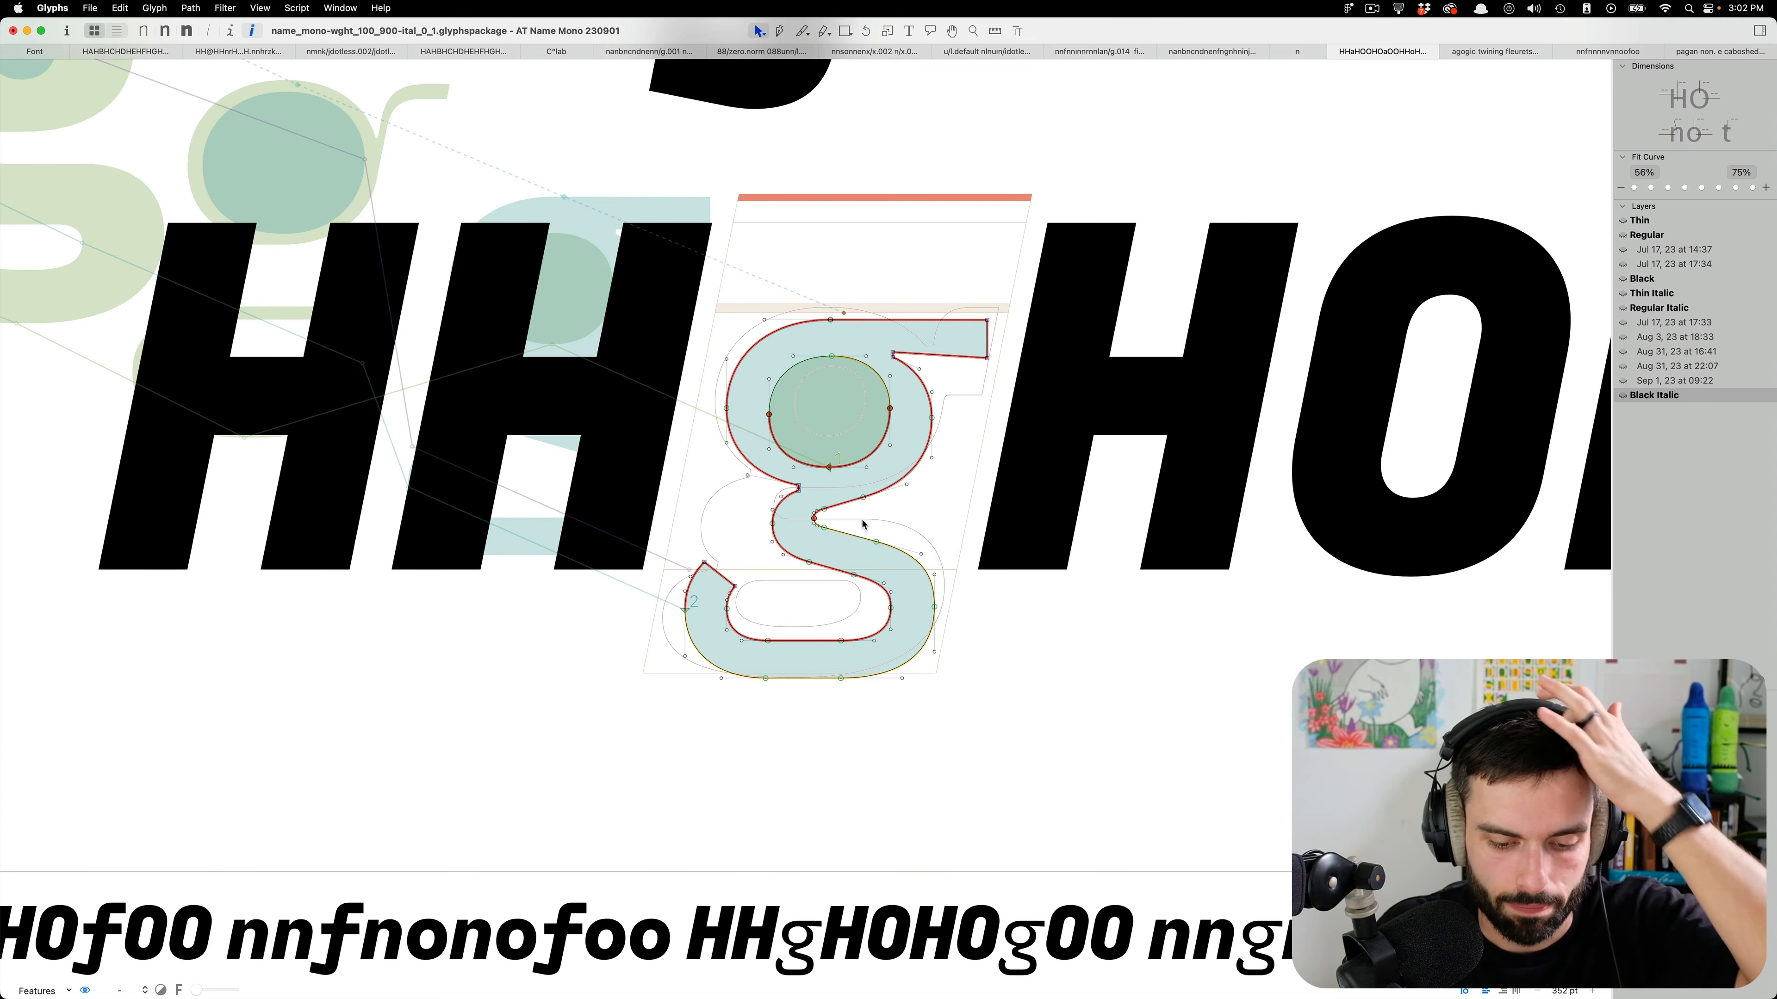
pyautogui.moveTo(864, 557)
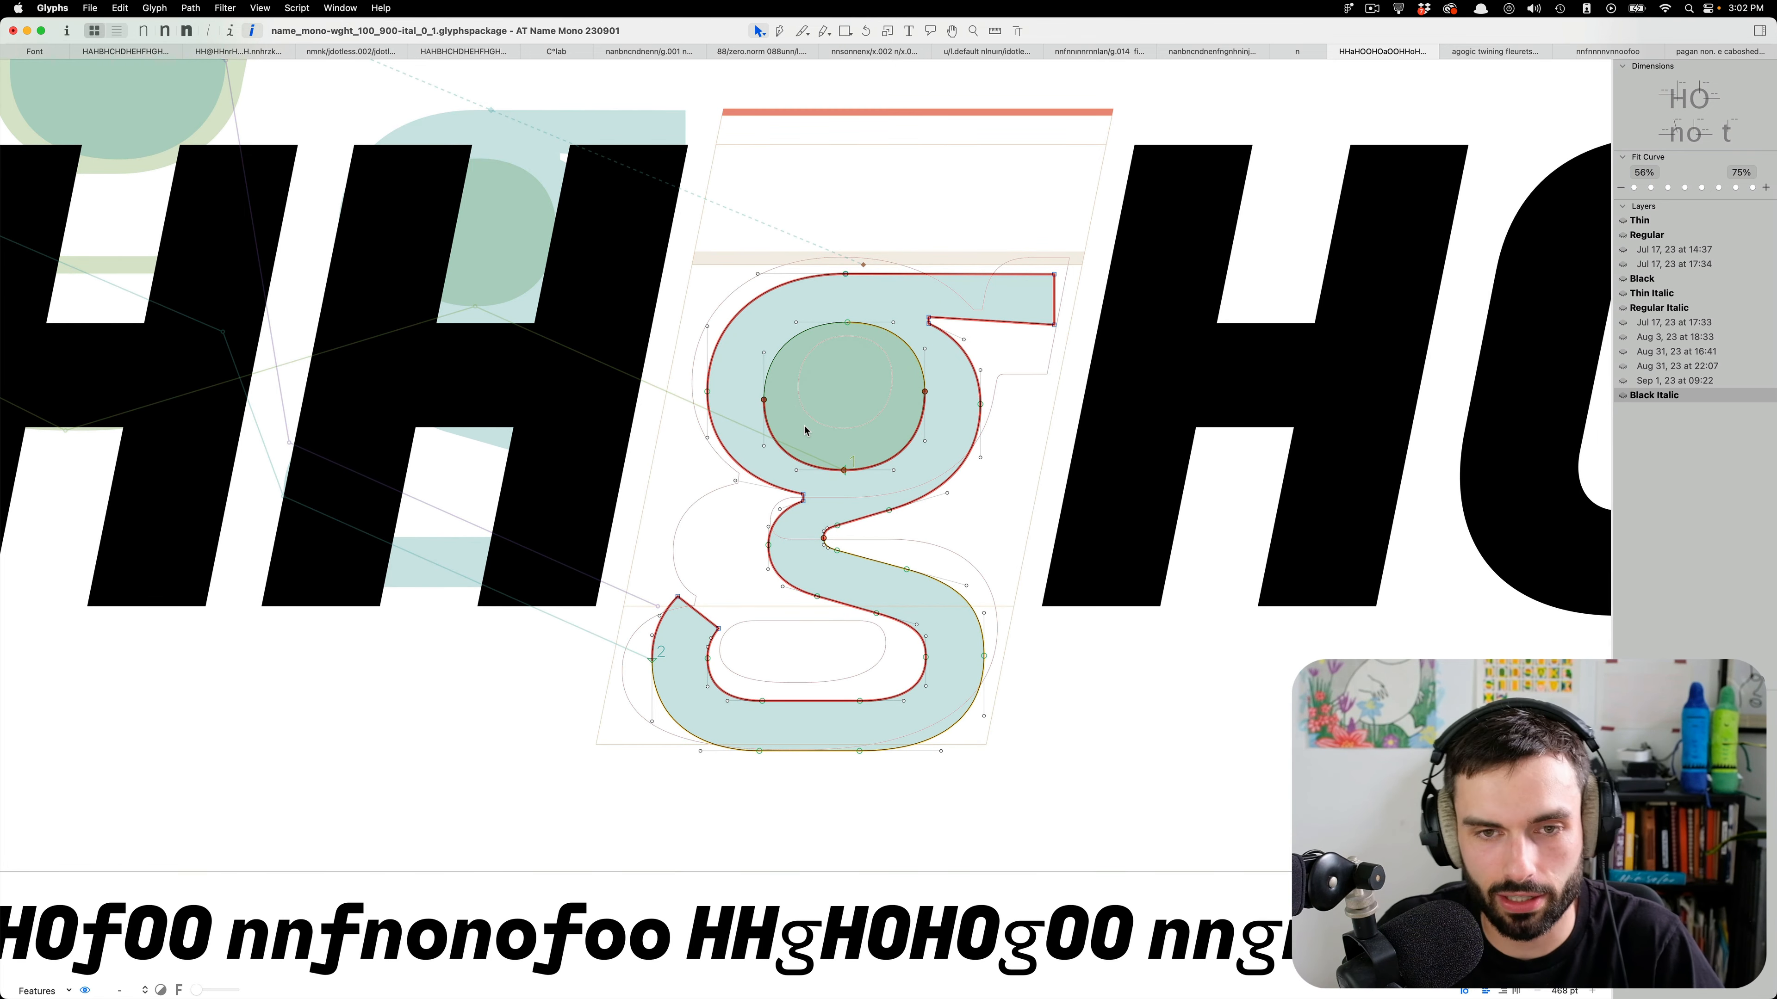
pyautogui.moveTo(831, 569)
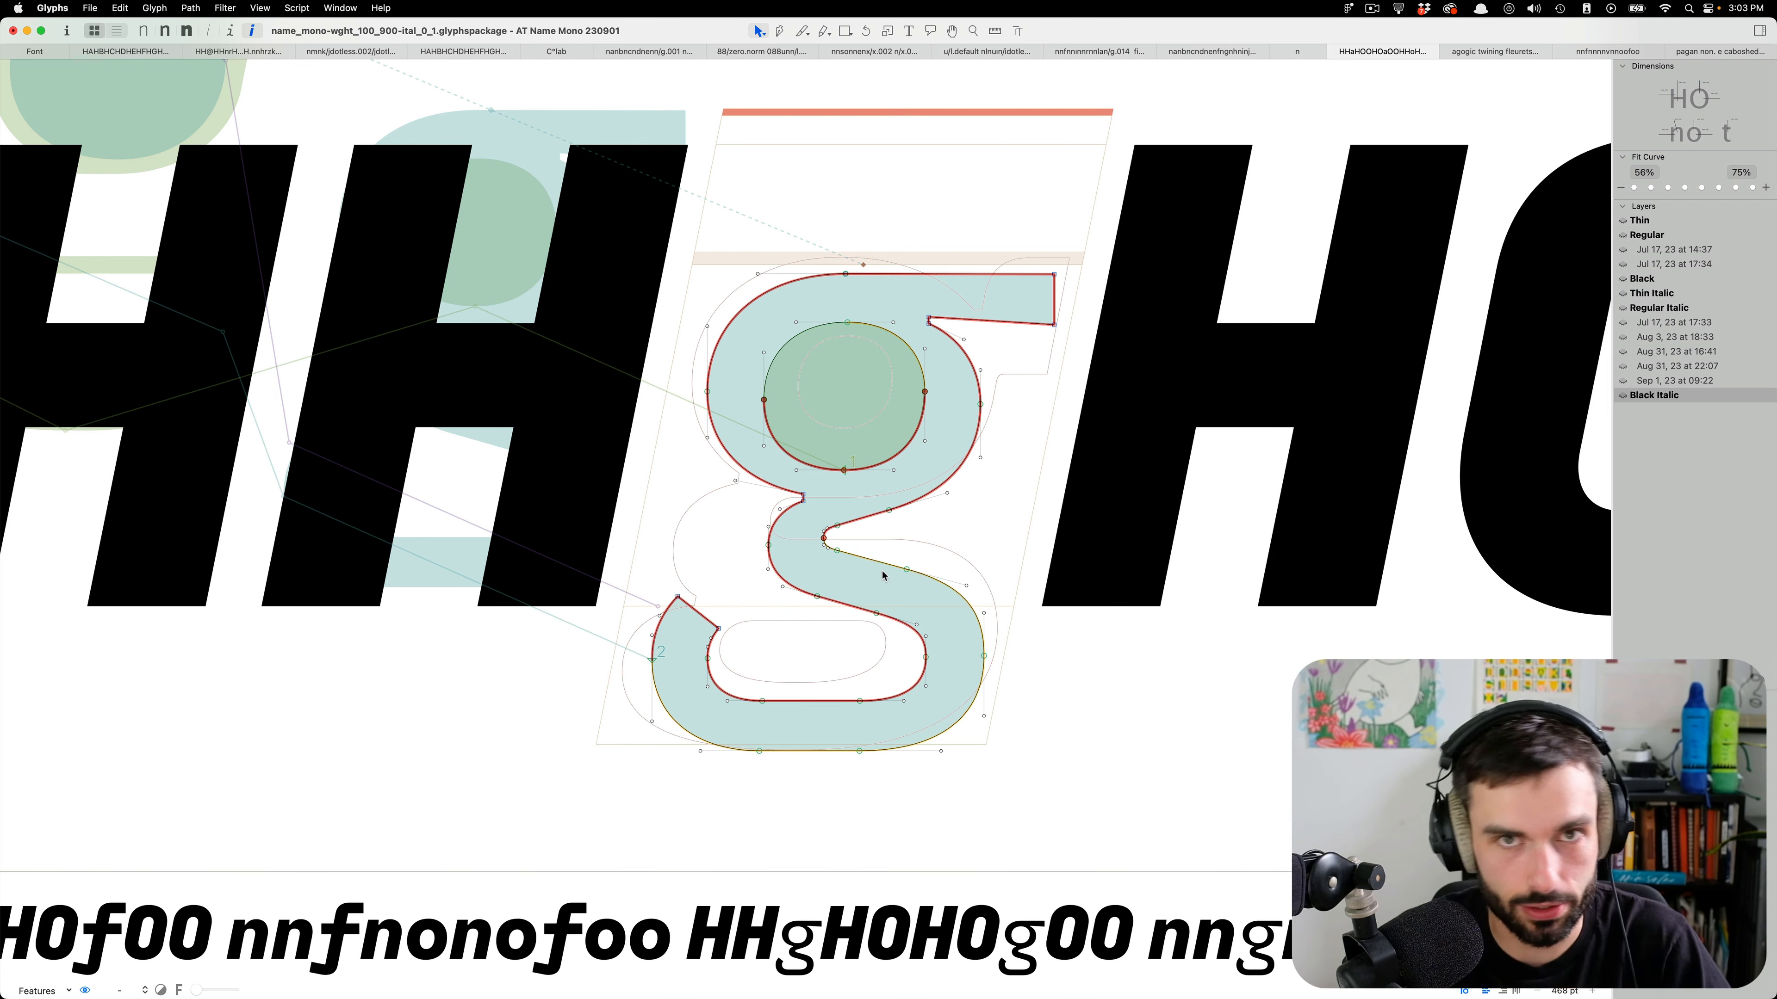
pyautogui.moveTo(867, 542)
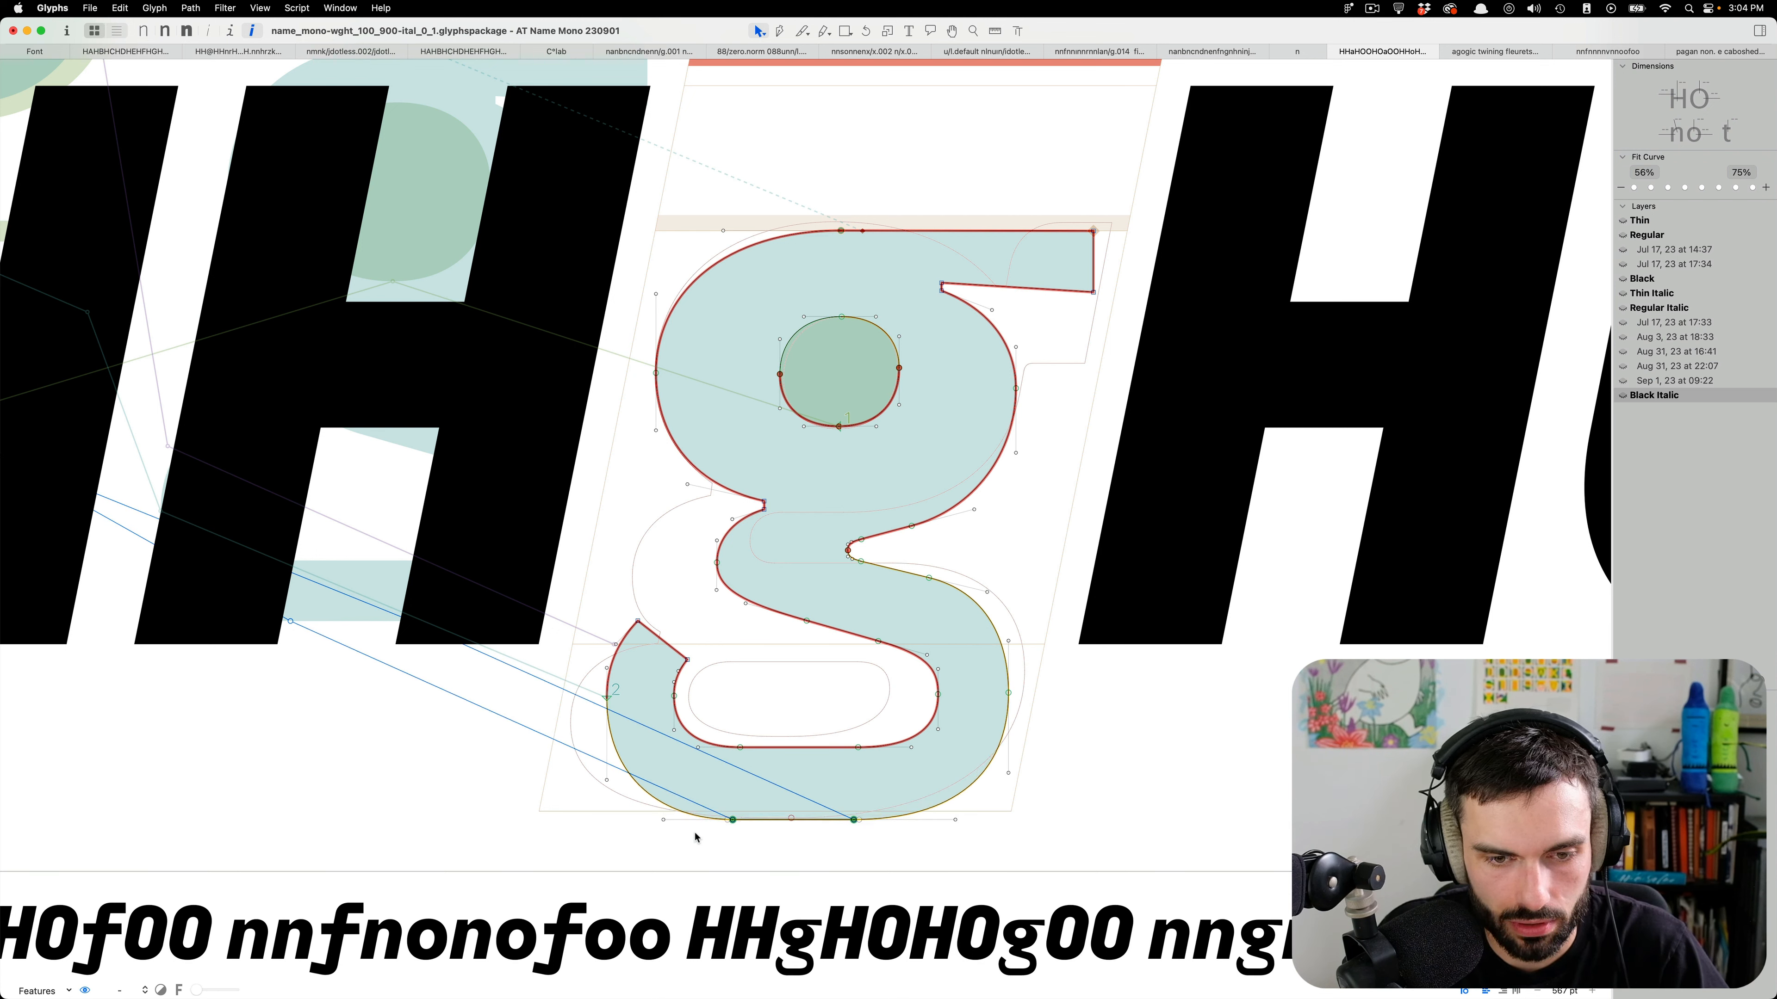
pyautogui.moveTo(969, 685)
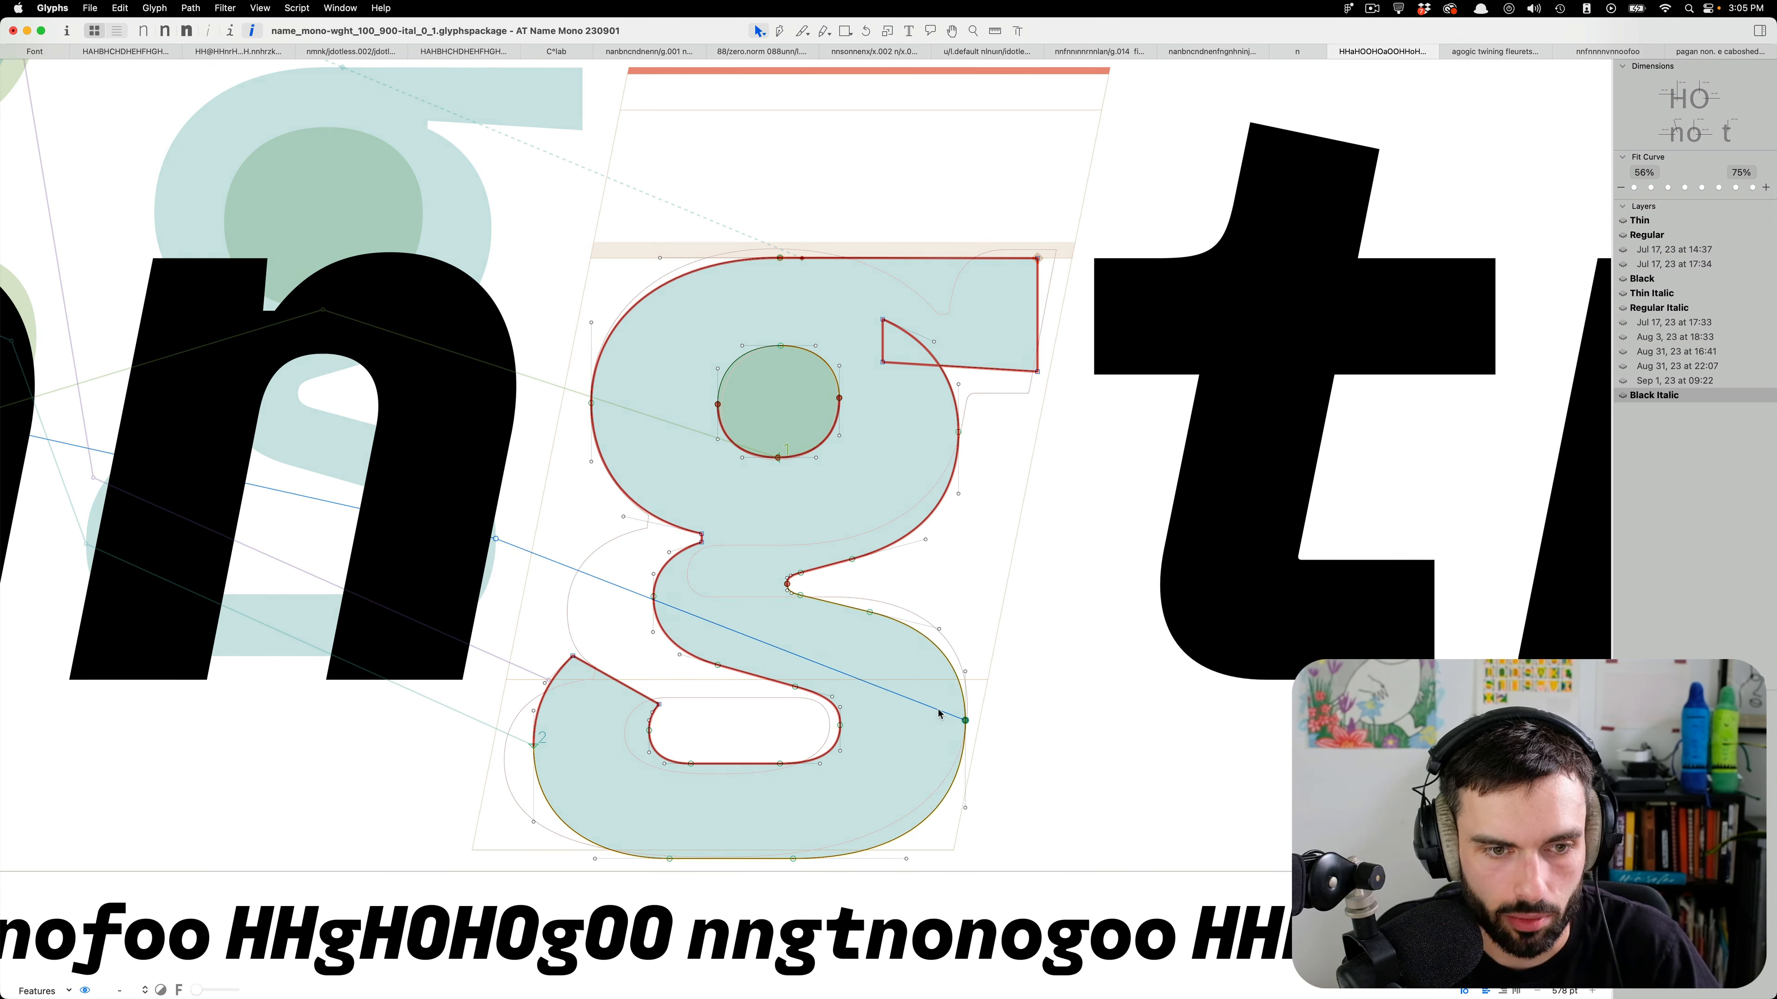
pyautogui.moveTo(577, 725)
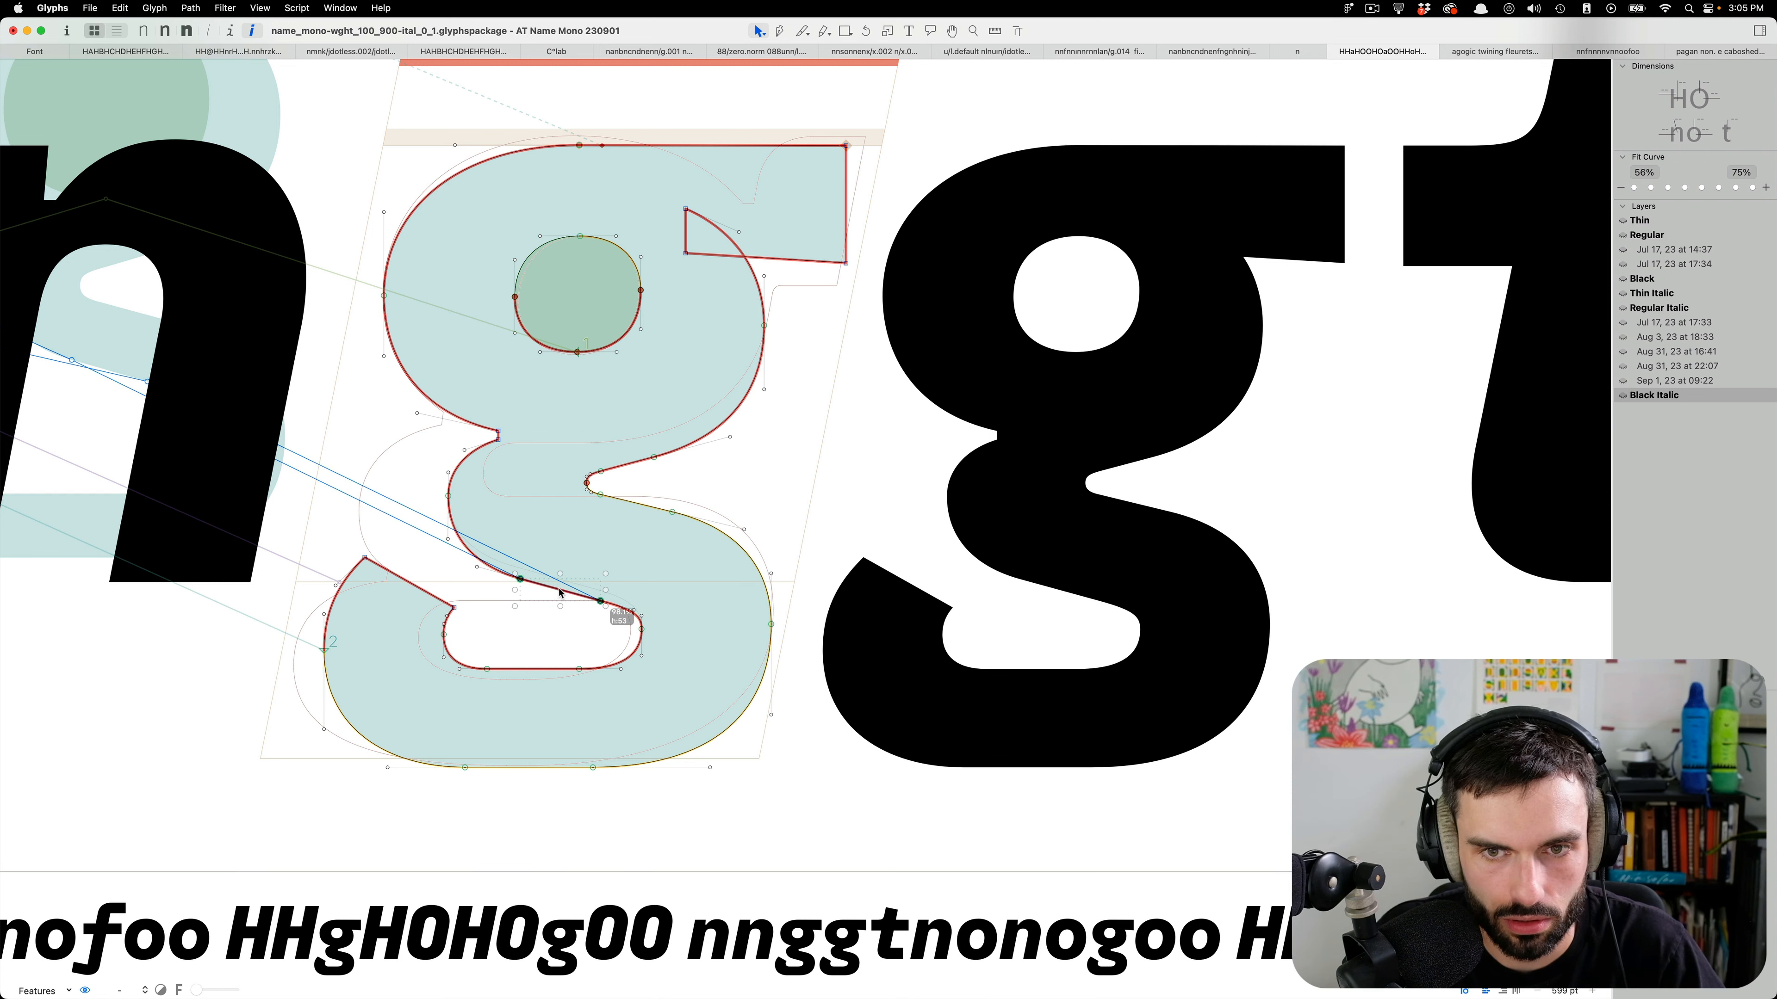
# Flatten and tighten the base of the Black Italic g's lower counter to match the solid g beside it.
pyautogui.moveTo(595, 601); pyautogui.dragTo(640, 635)
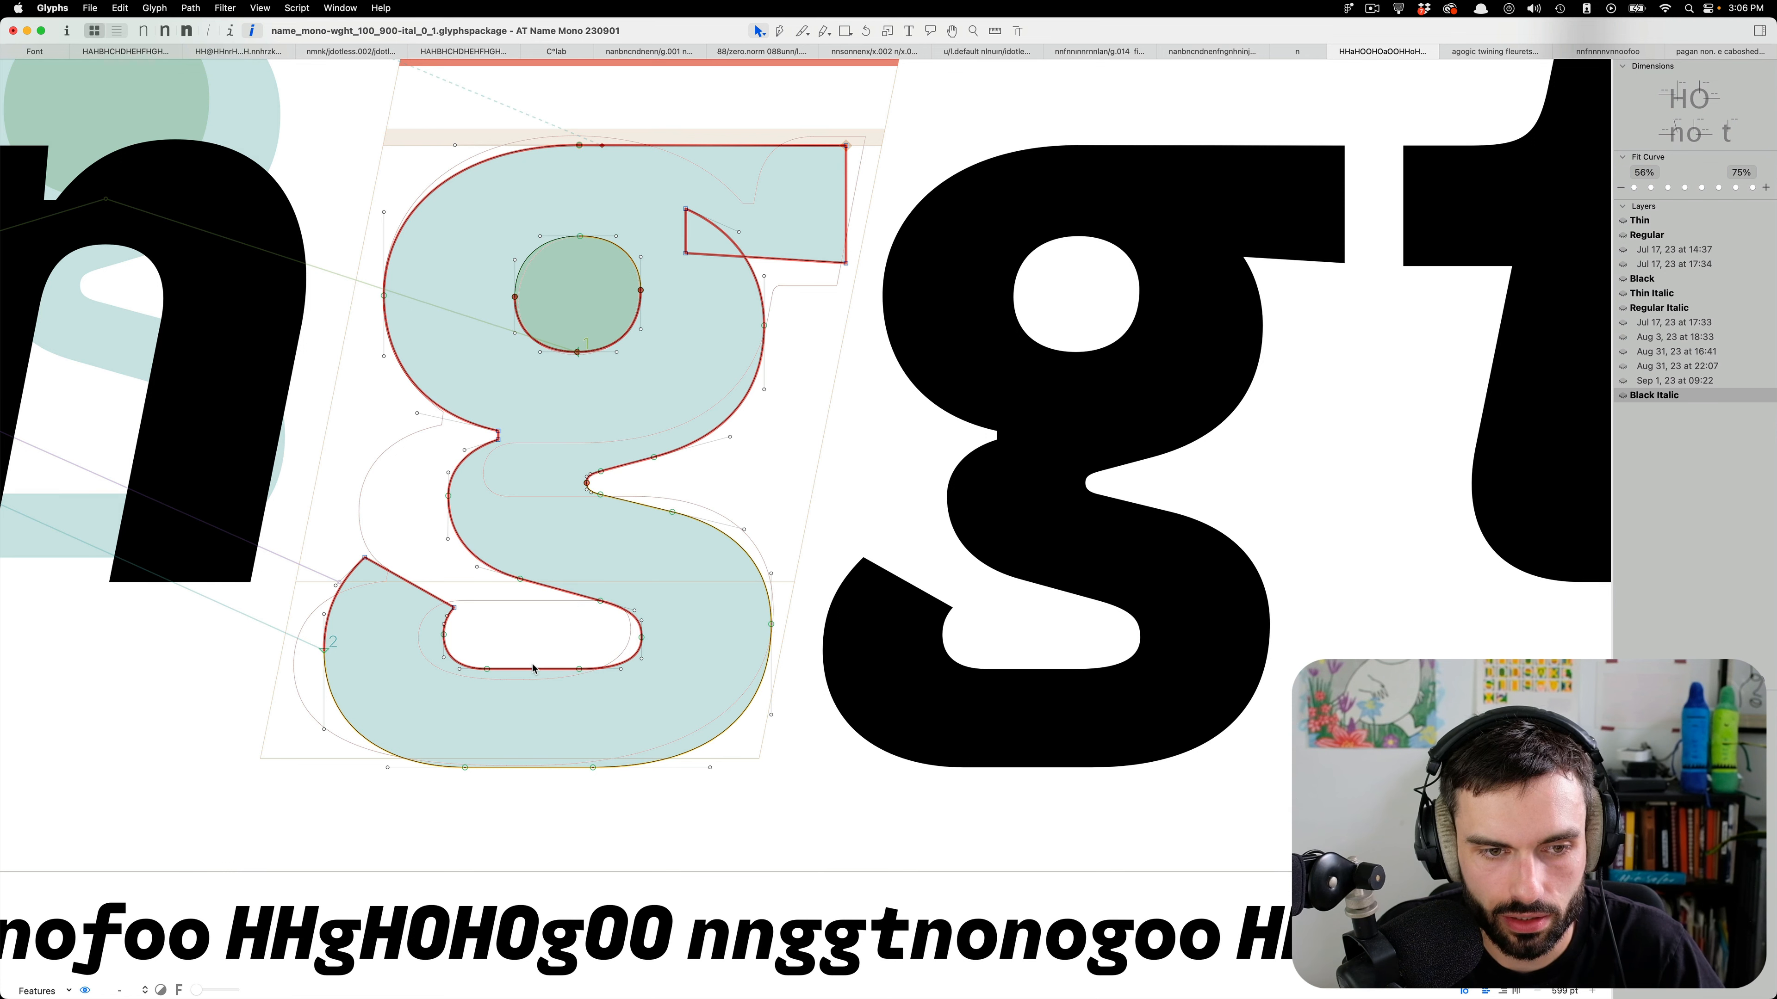
pyautogui.moveTo(540, 681)
pyautogui.write('v')
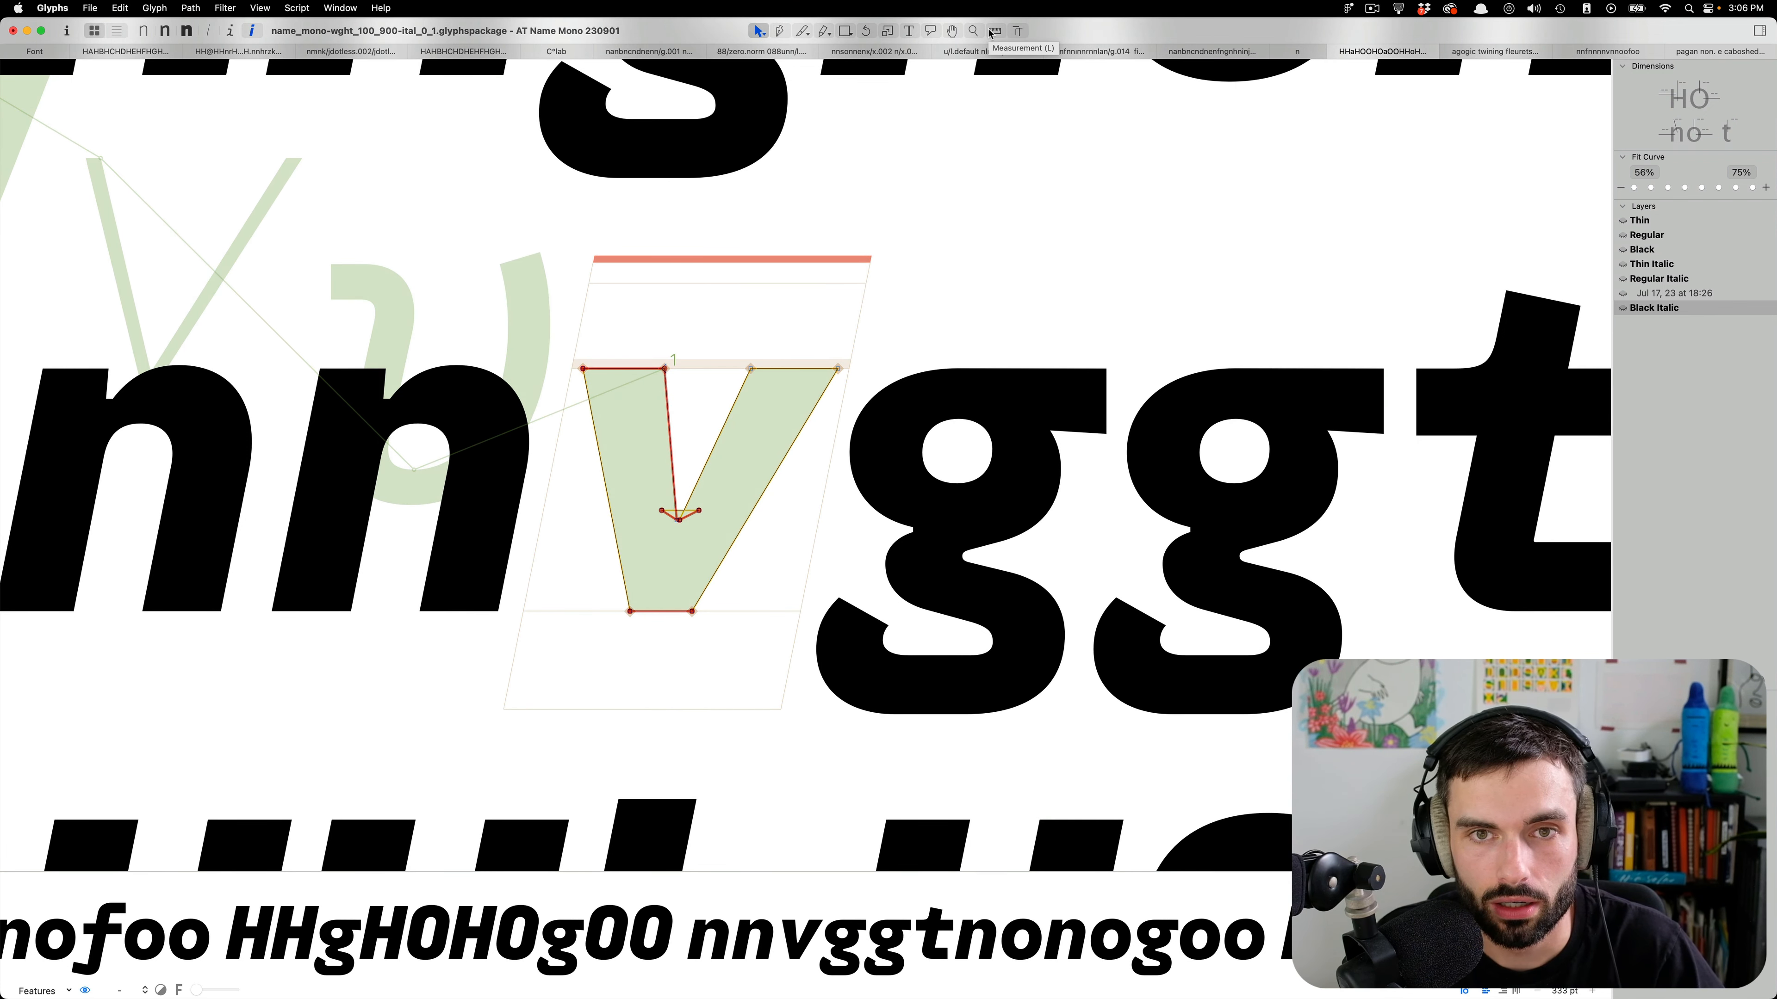
# Switch tools so the test line can be edited to read nnyvggt with v and y before the g's.
pyautogui.click(993, 30)
pyautogui.write('y')
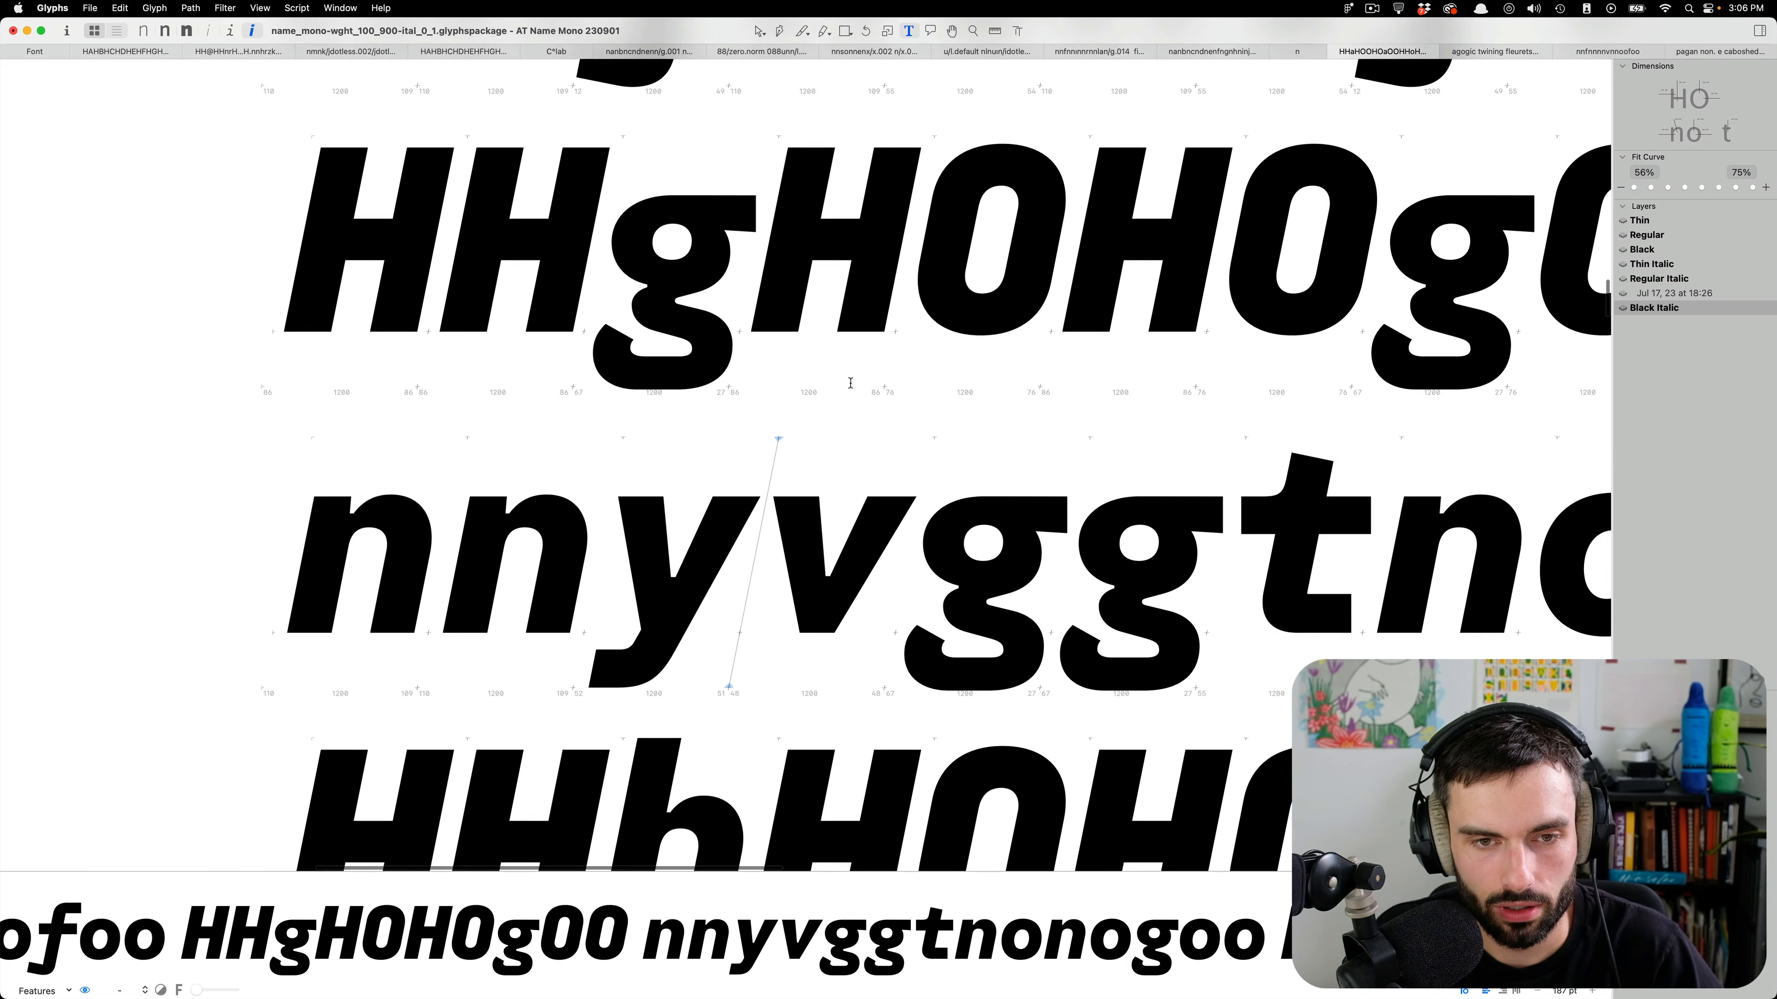
# Measure the spacing between the Black Italic y and v along the baseline.
pyautogui.click(993, 31)
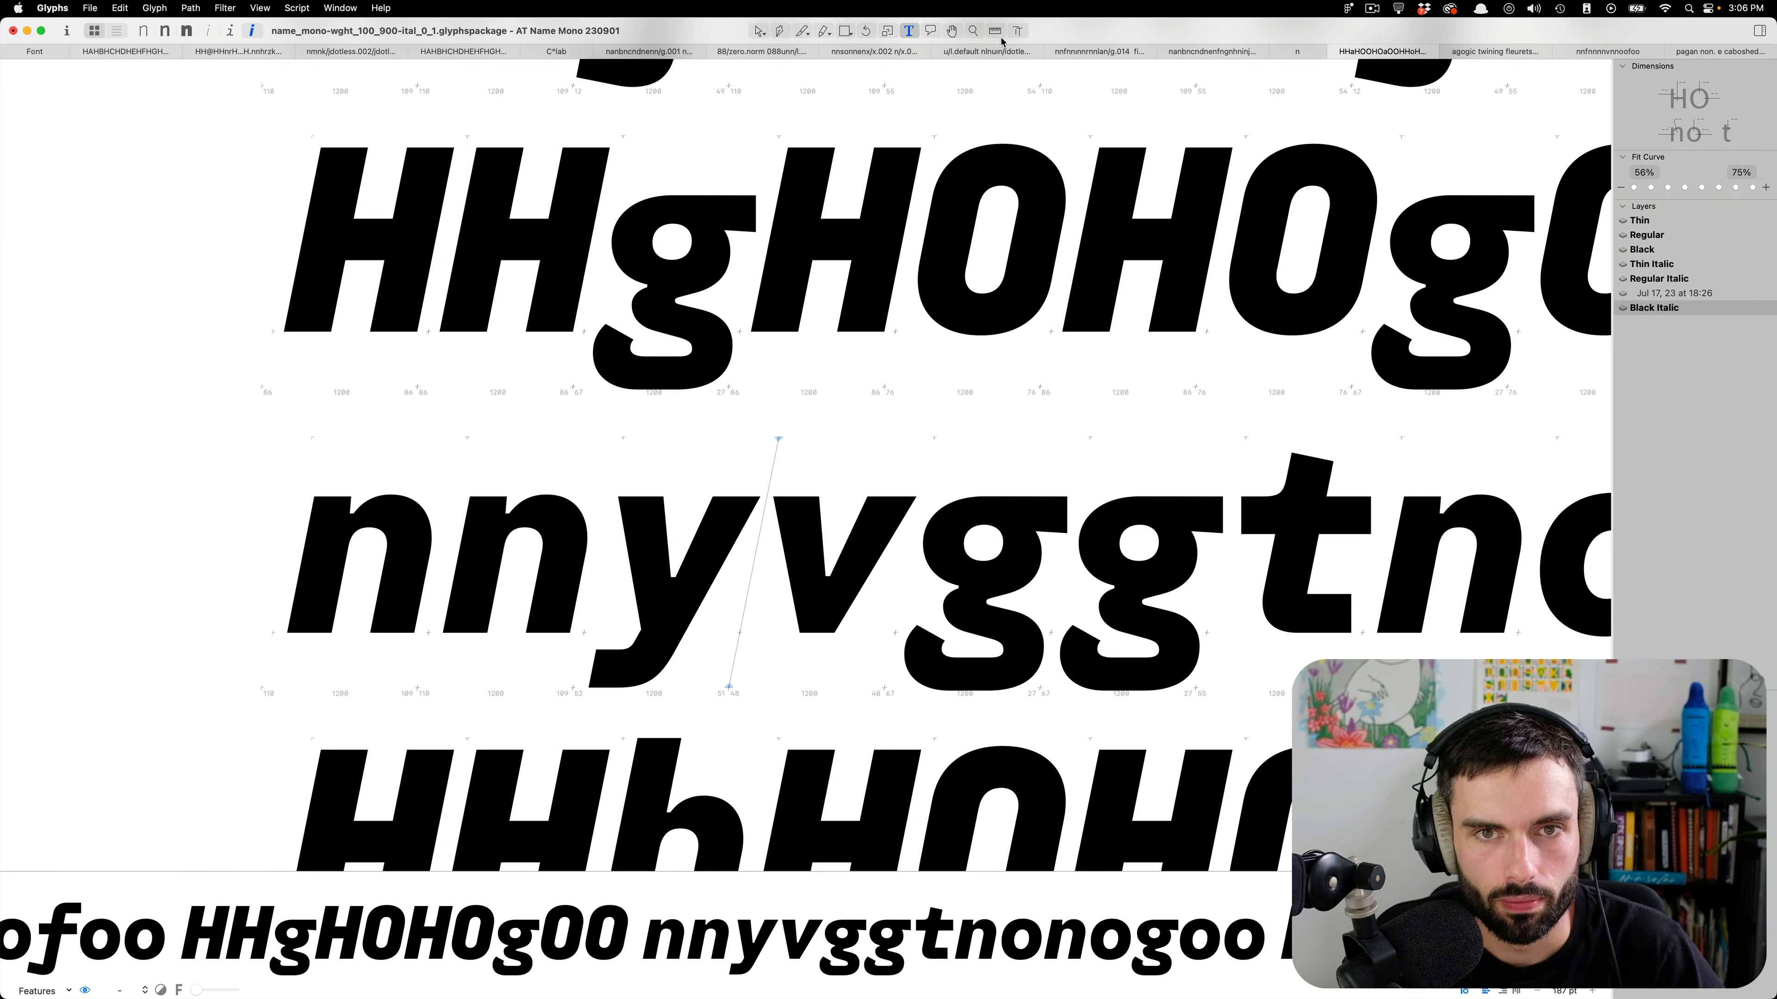
pyautogui.click(994, 30)
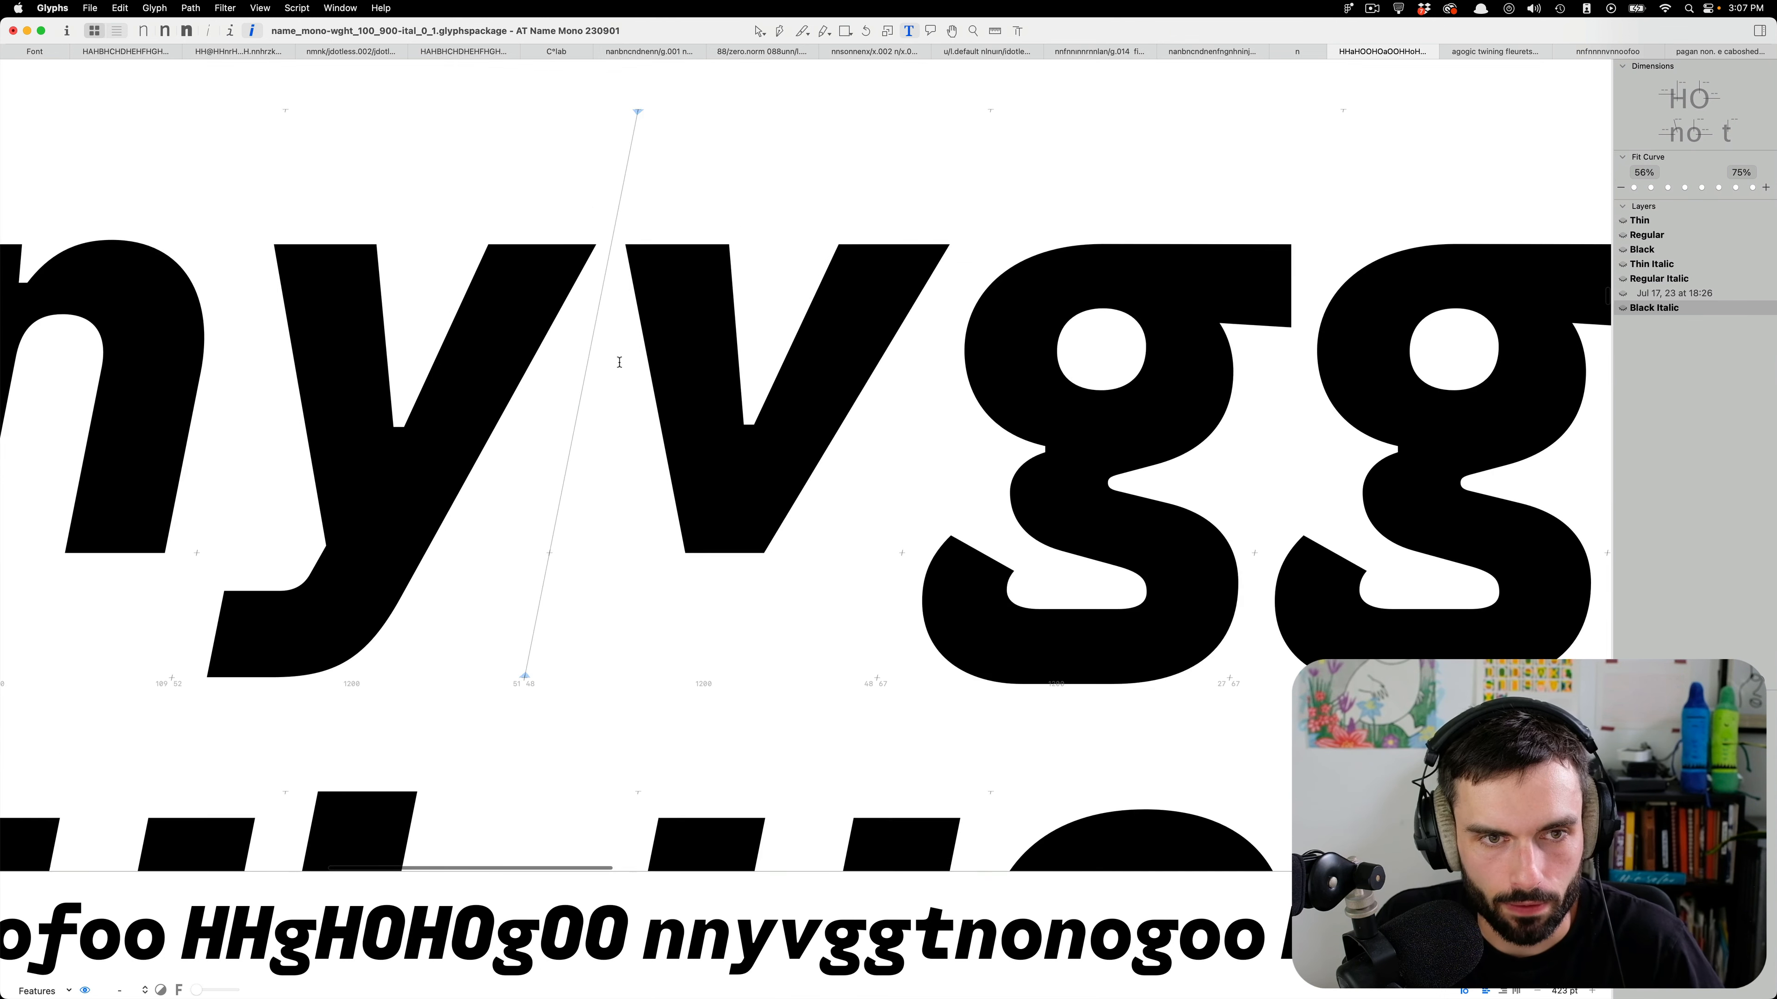
pyautogui.moveTo(703, 372)
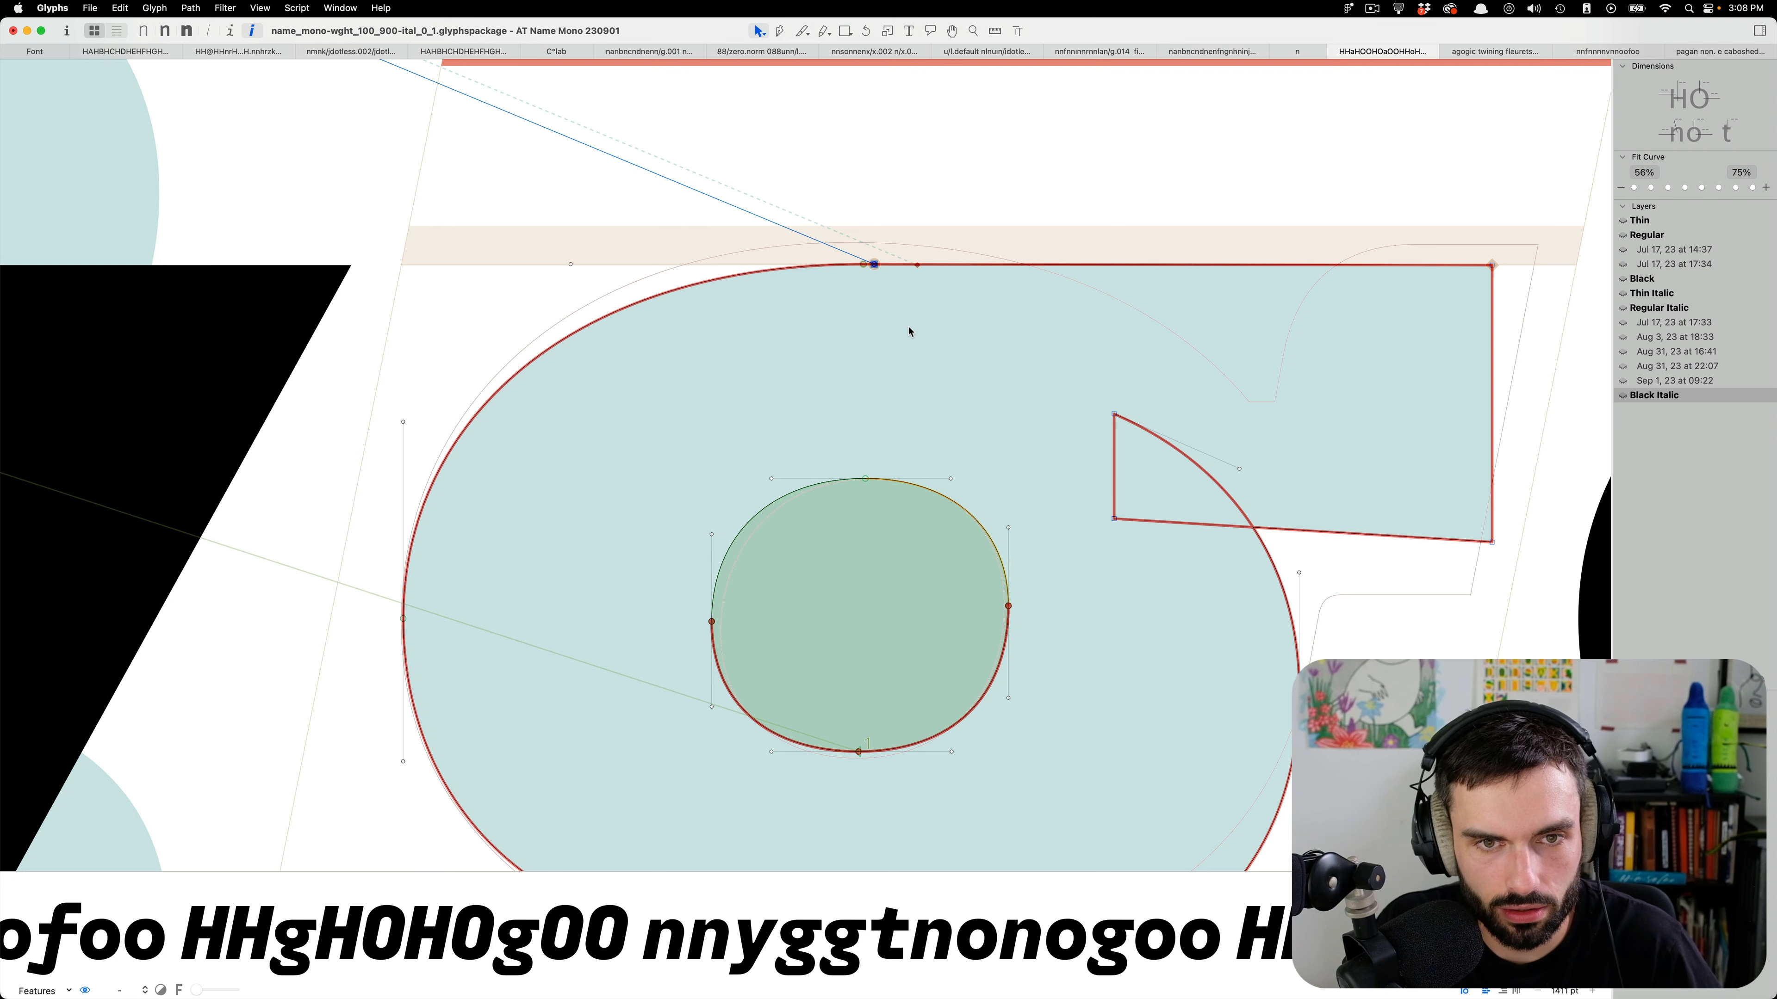
pyautogui.moveTo(873, 264); pyautogui.dragTo(929, 264)
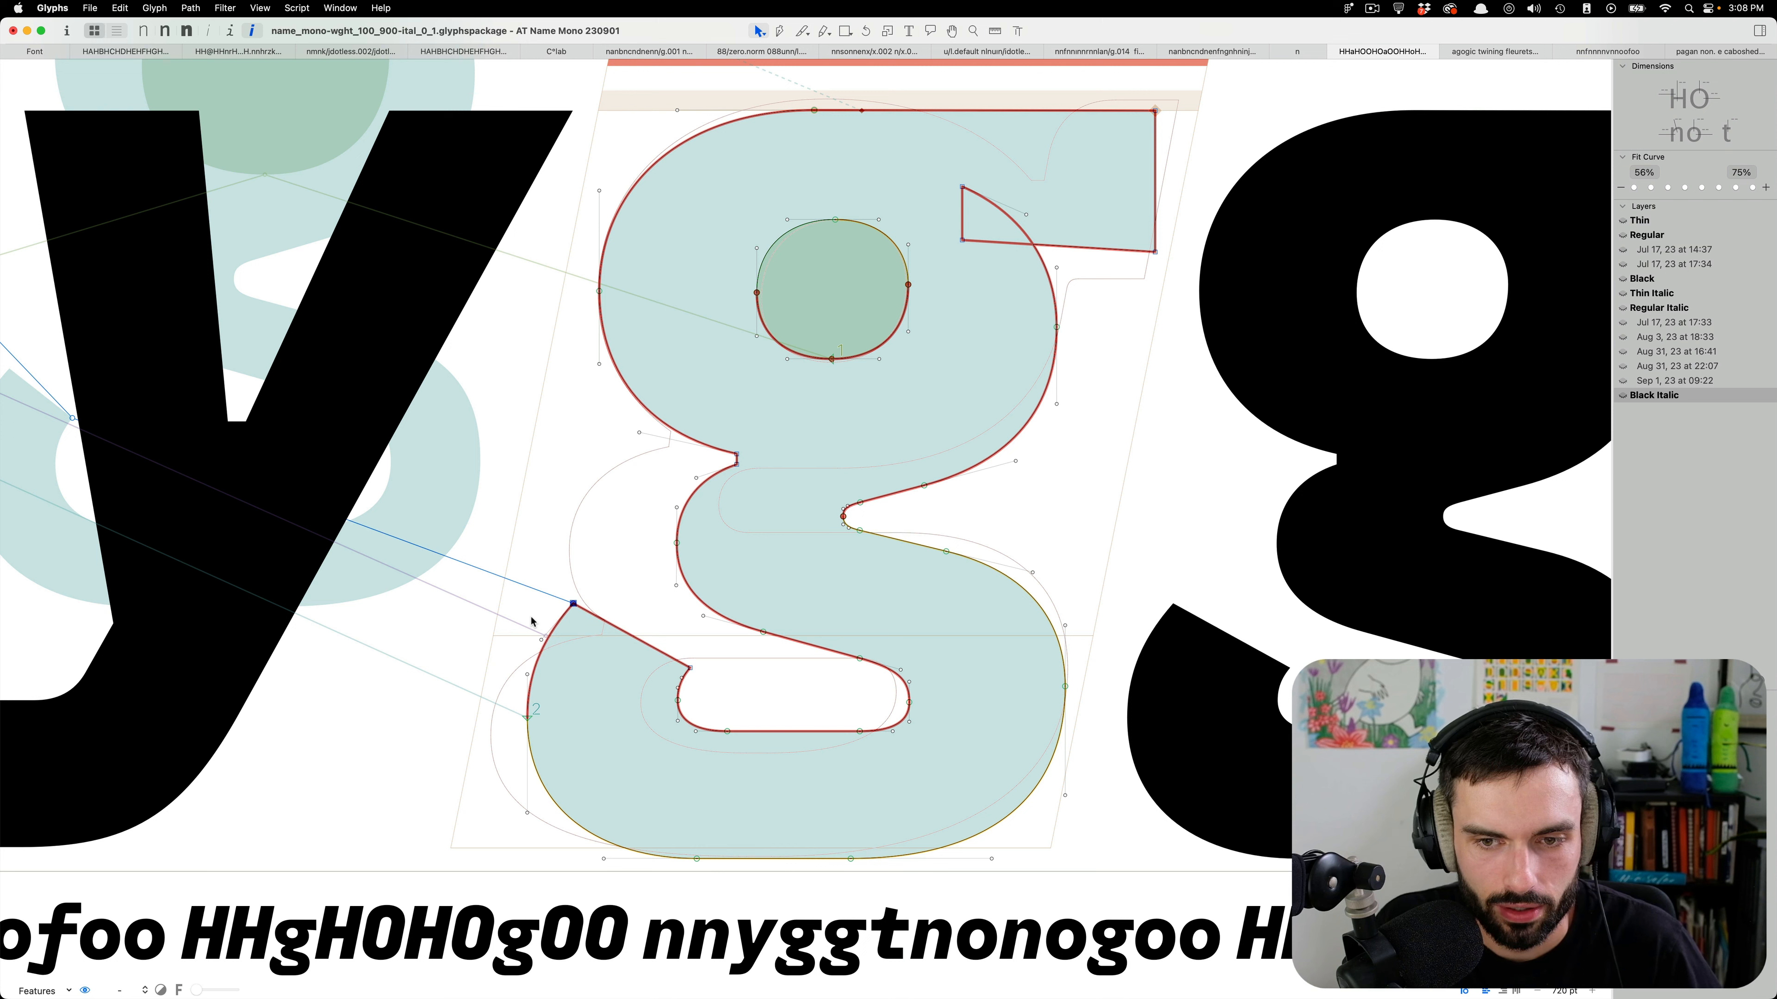
pyautogui.moveTo(572, 604); pyautogui.dragTo(689, 668)
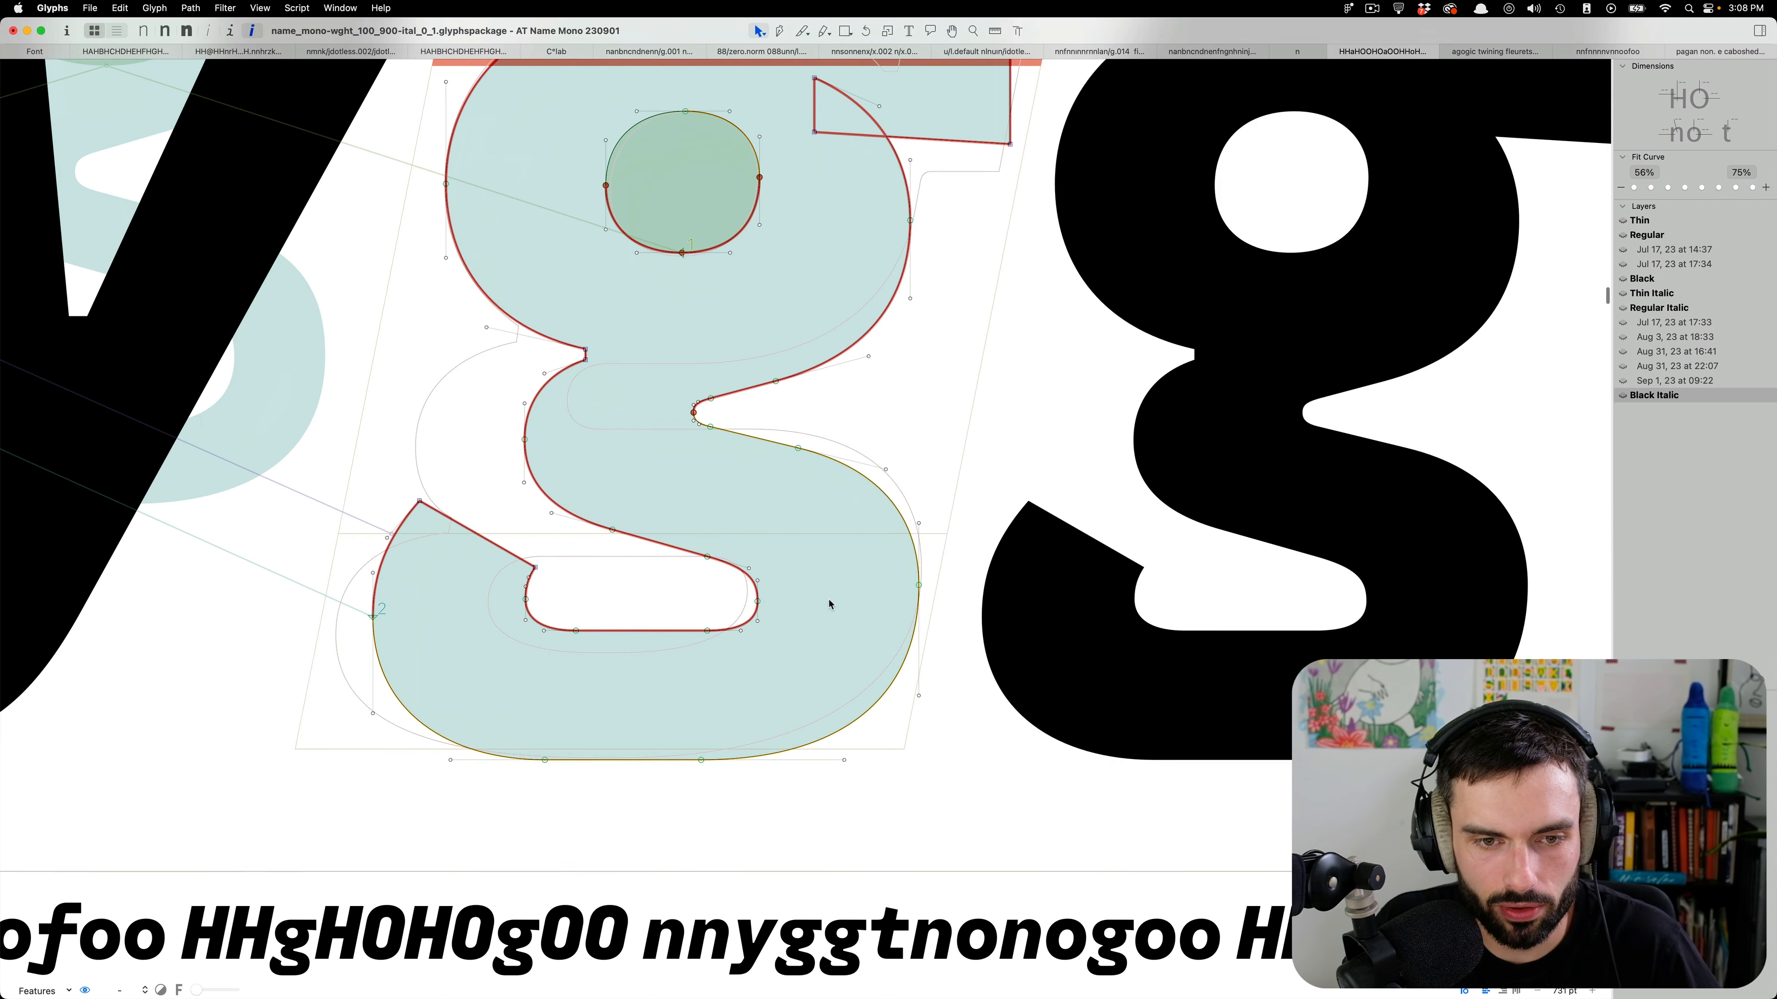
pyautogui.click(753, 601)
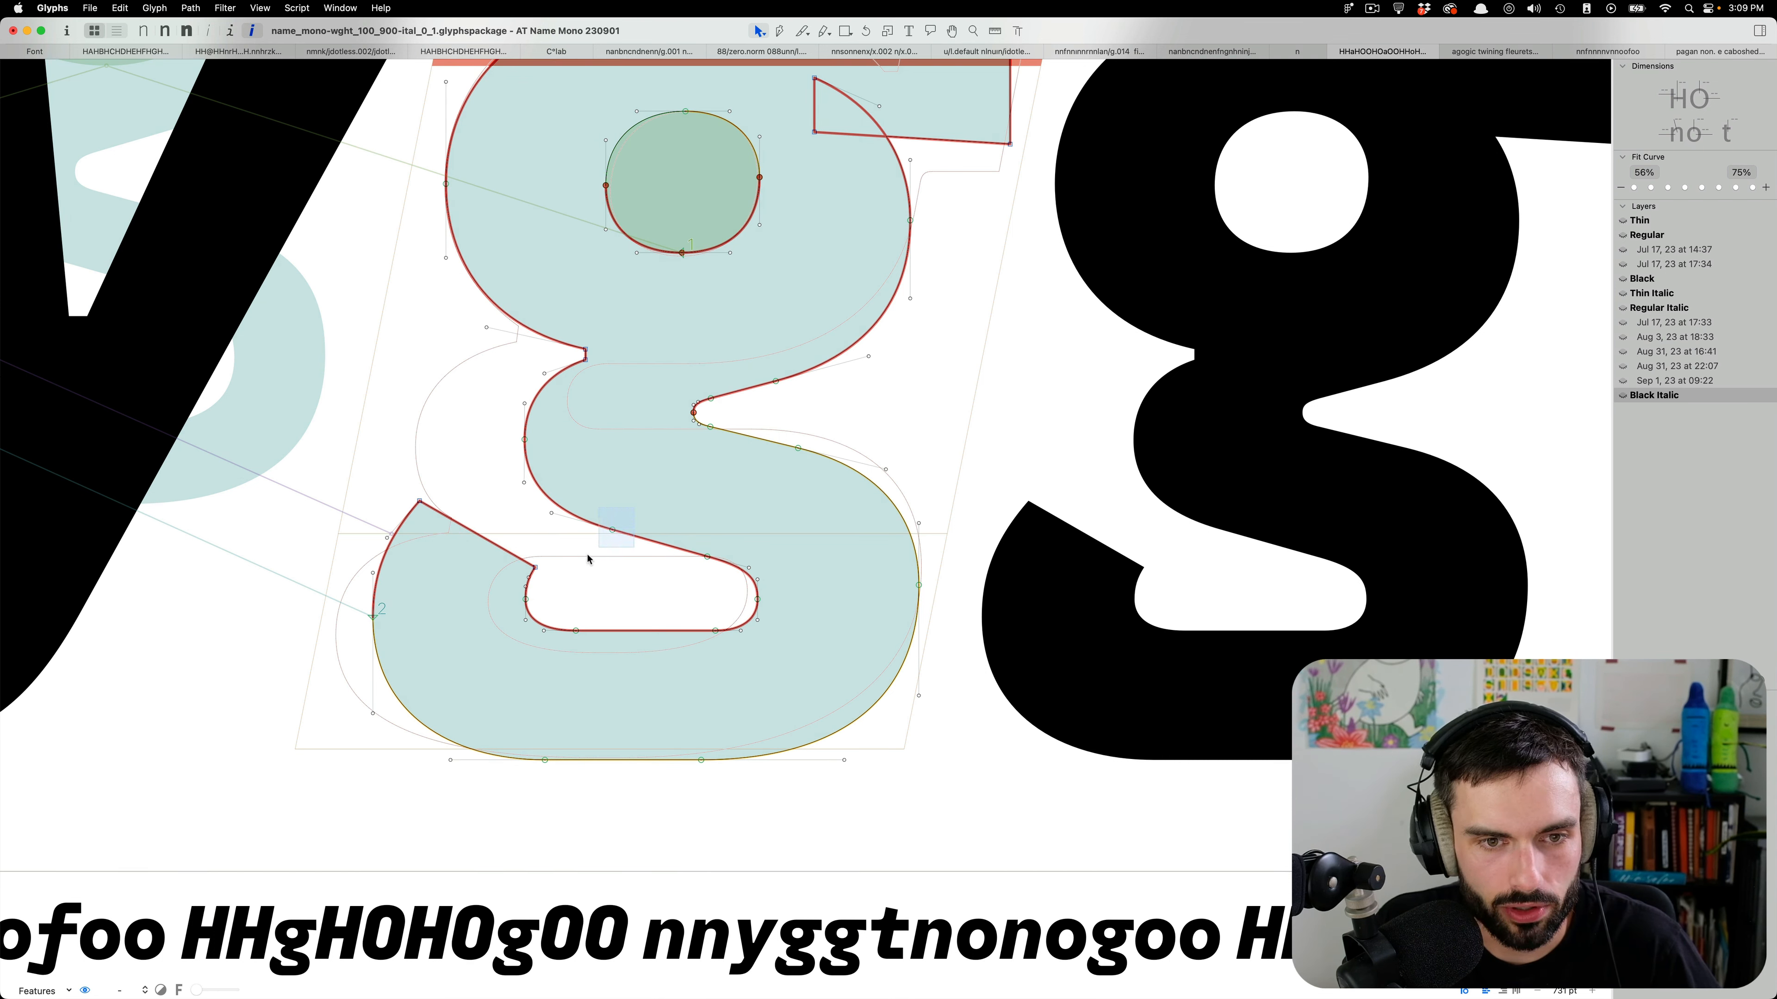
pyautogui.click(612, 530)
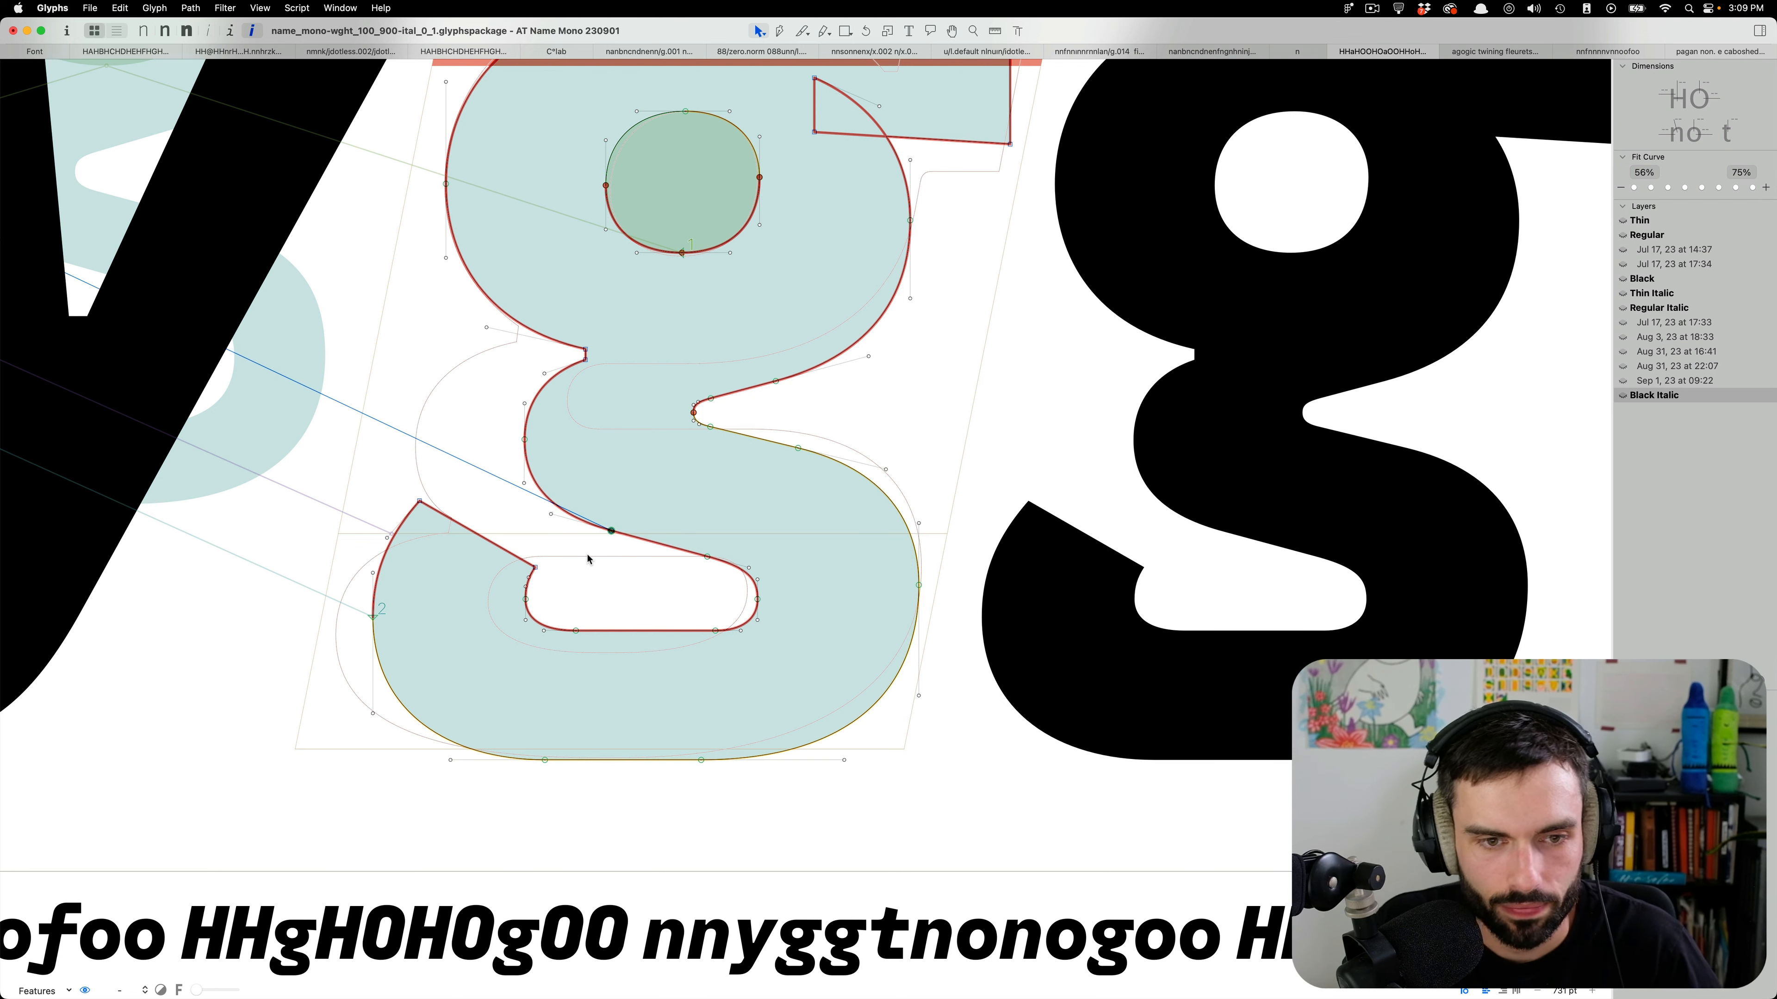
# Move the bowl node to shape the single-storey g with its notched top-right flag.
pyautogui.moveTo(610, 530); pyautogui.dragTo(706, 555)
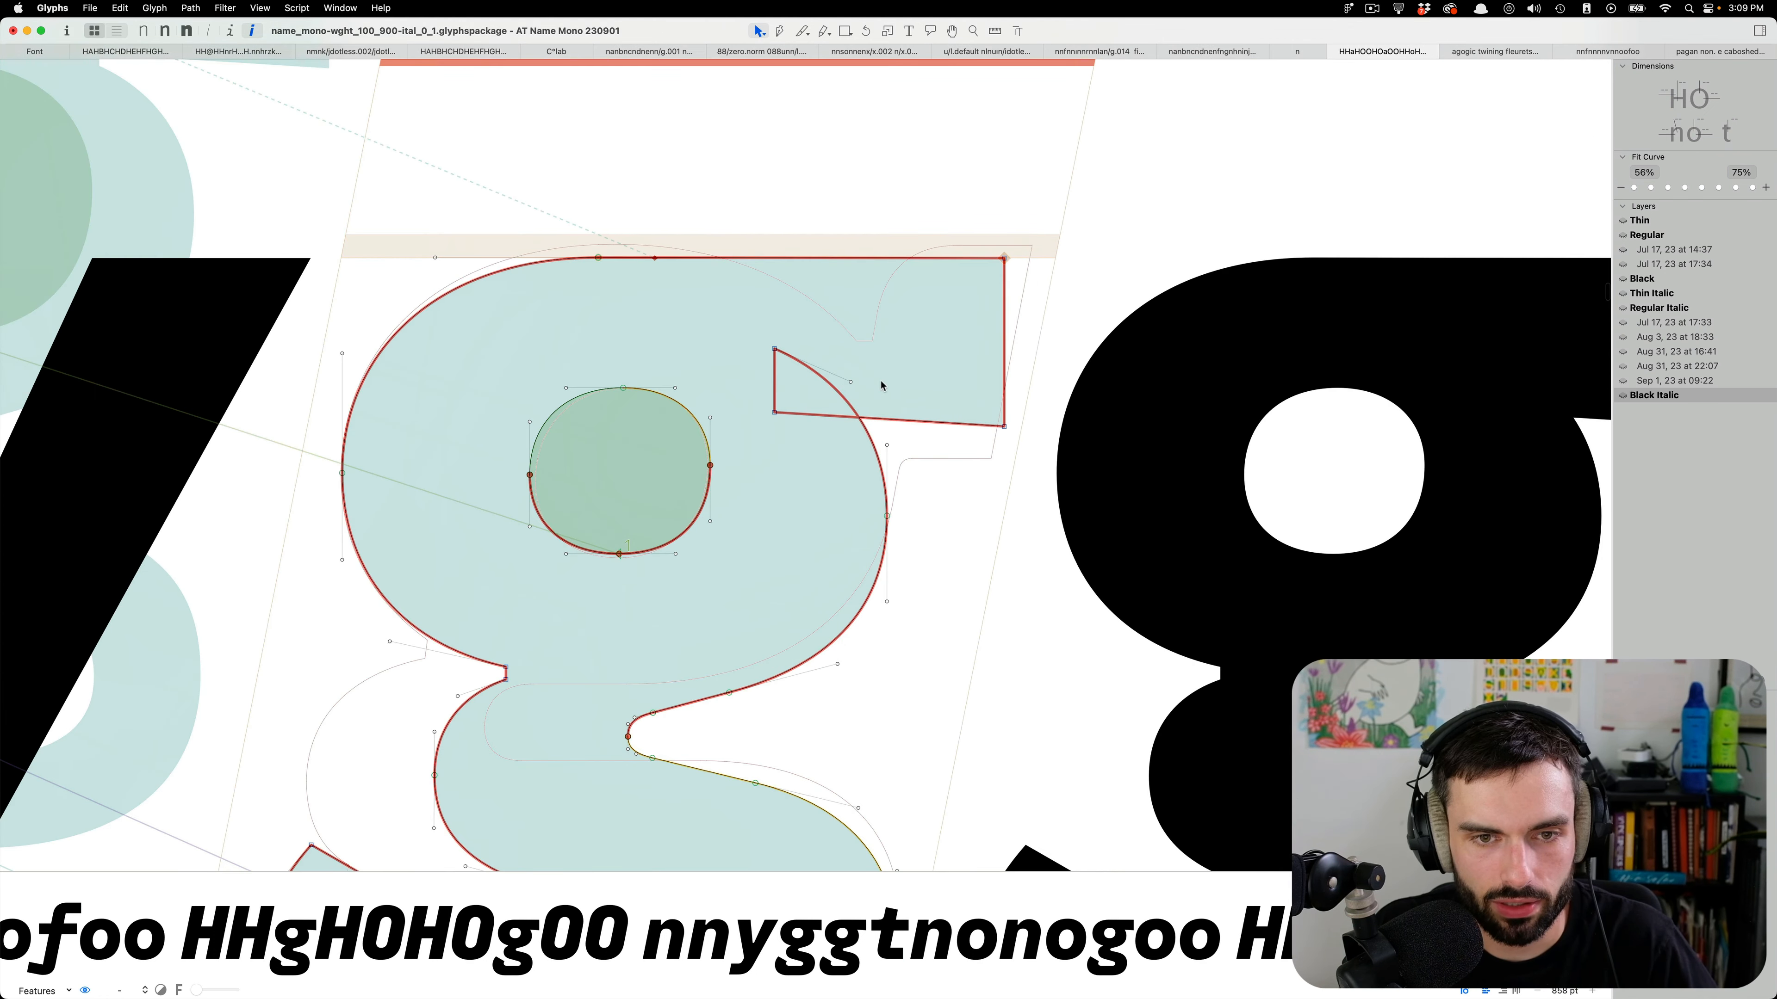
pyautogui.moveTo(874, 399)
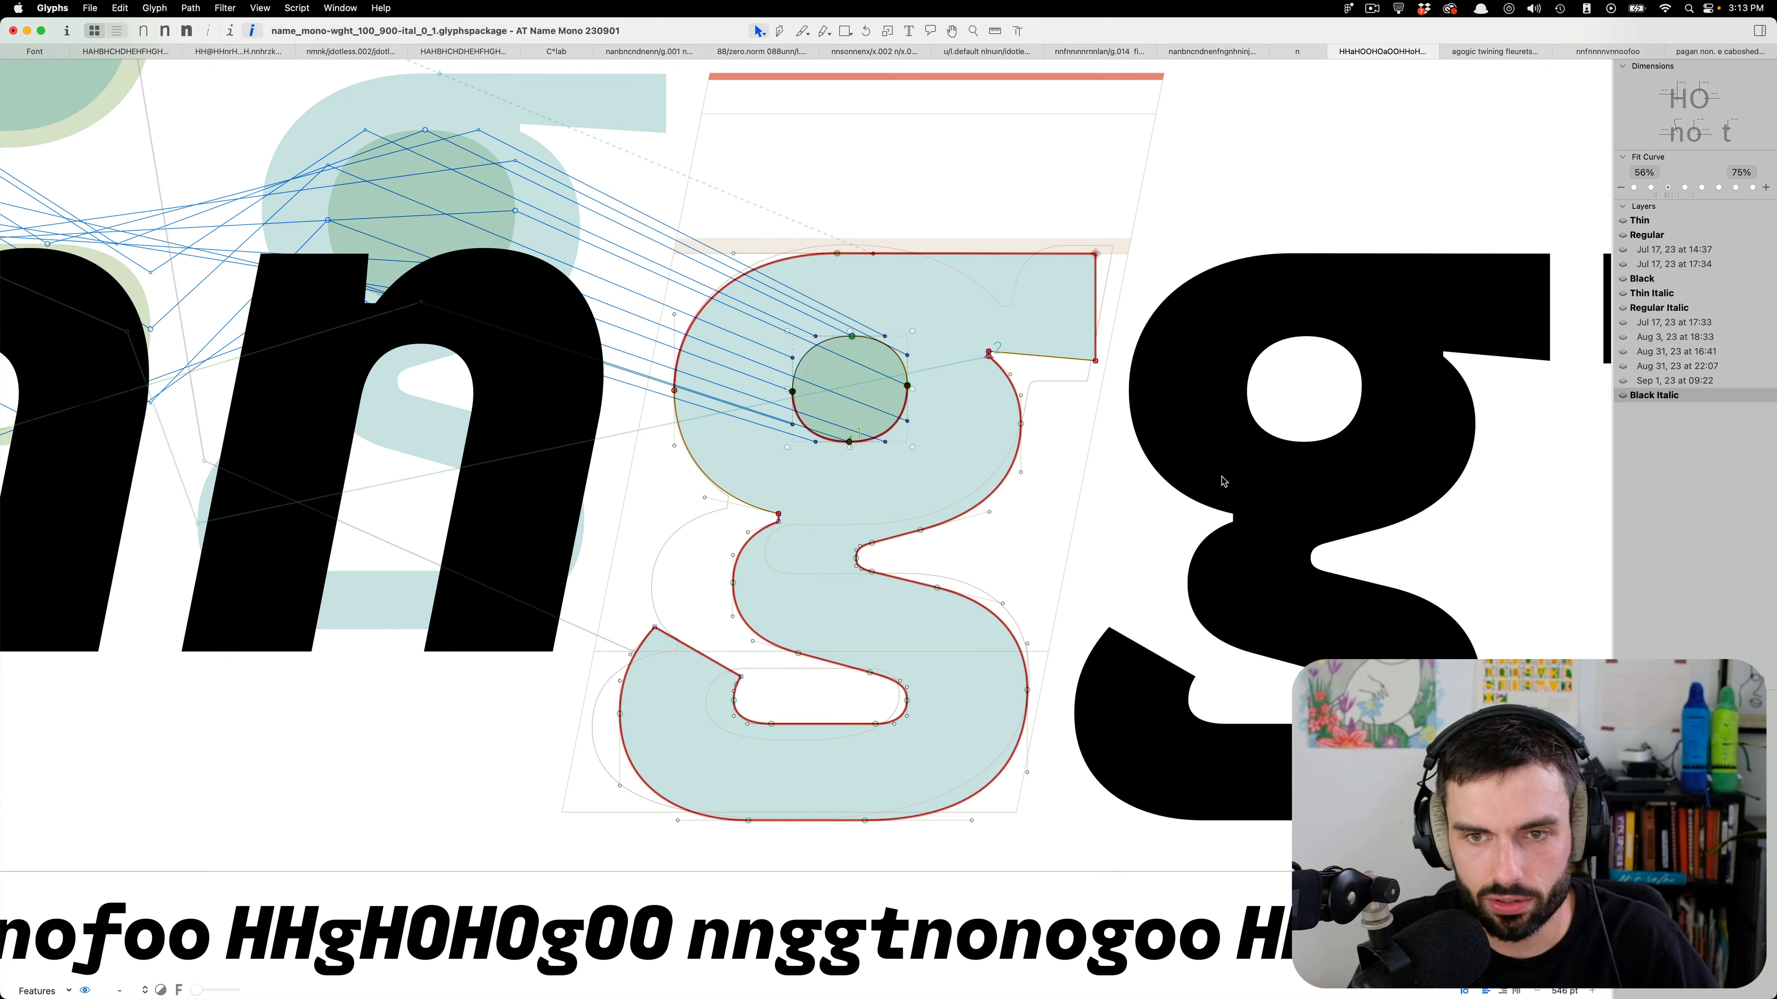
pyautogui.moveTo(1459, 319)
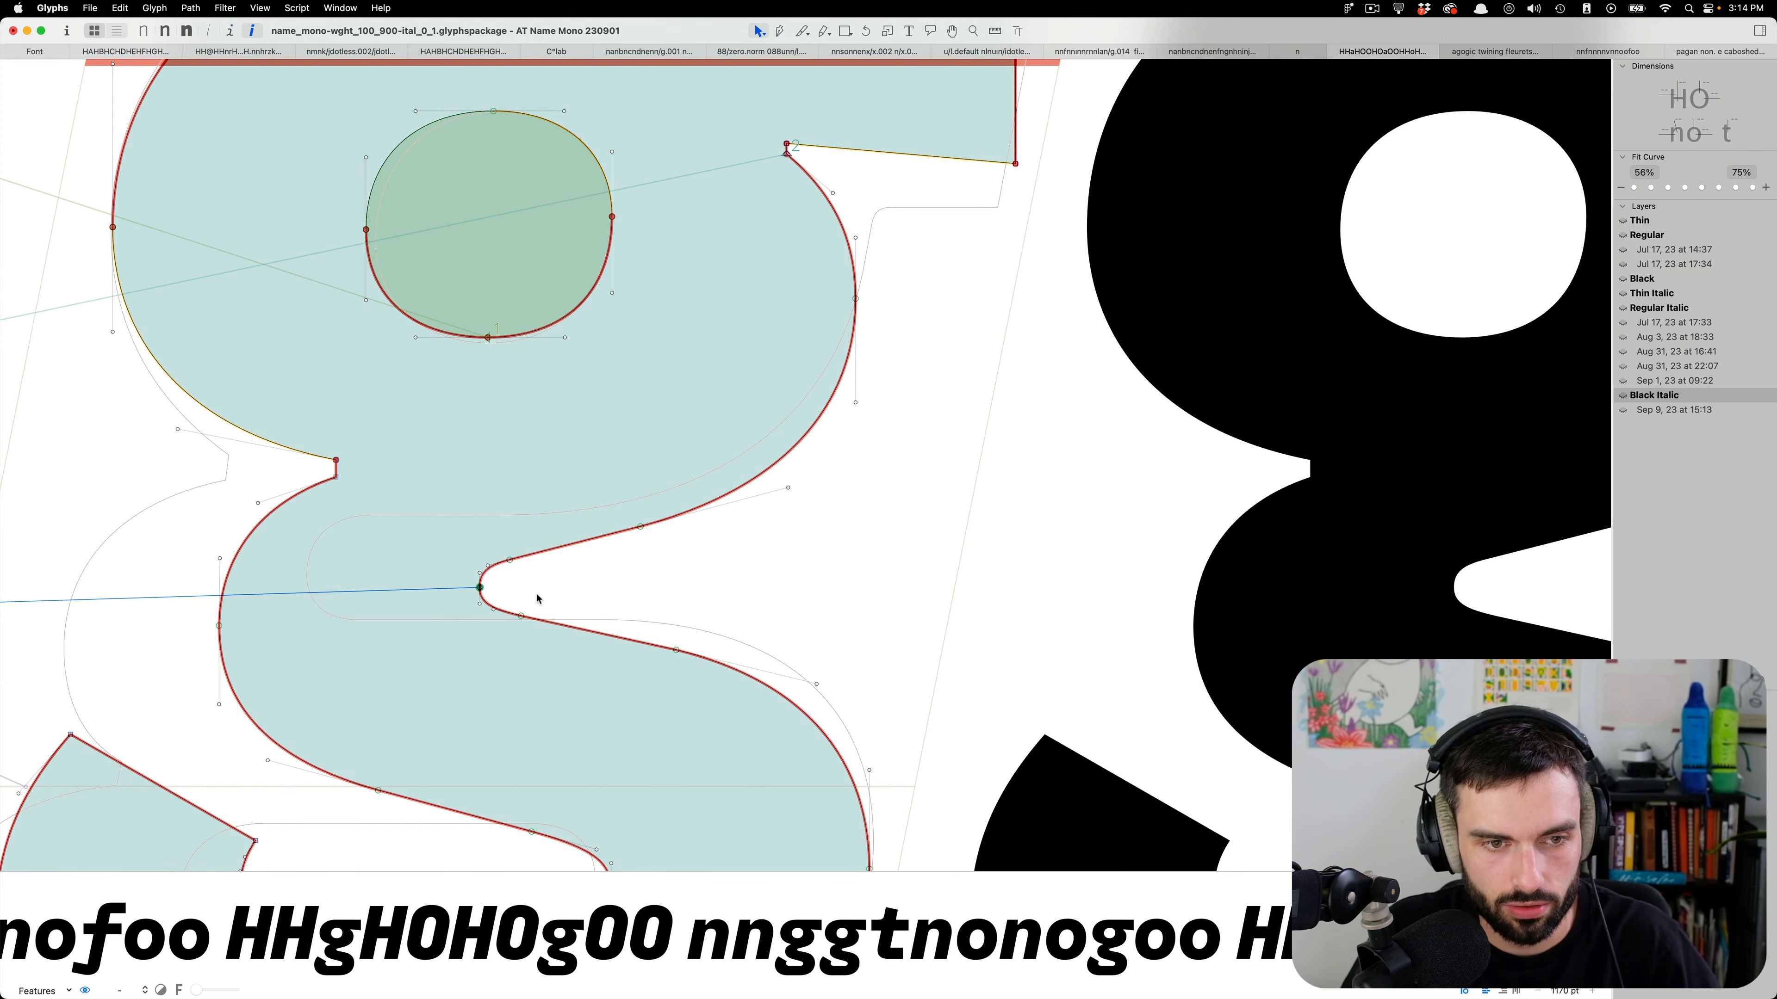
# Smooth the g's inner spine and tail points, check it in the nnggt test lines, and resume outline editing.
pyautogui.moveTo(481, 590); pyautogui.dragTo(505, 615)
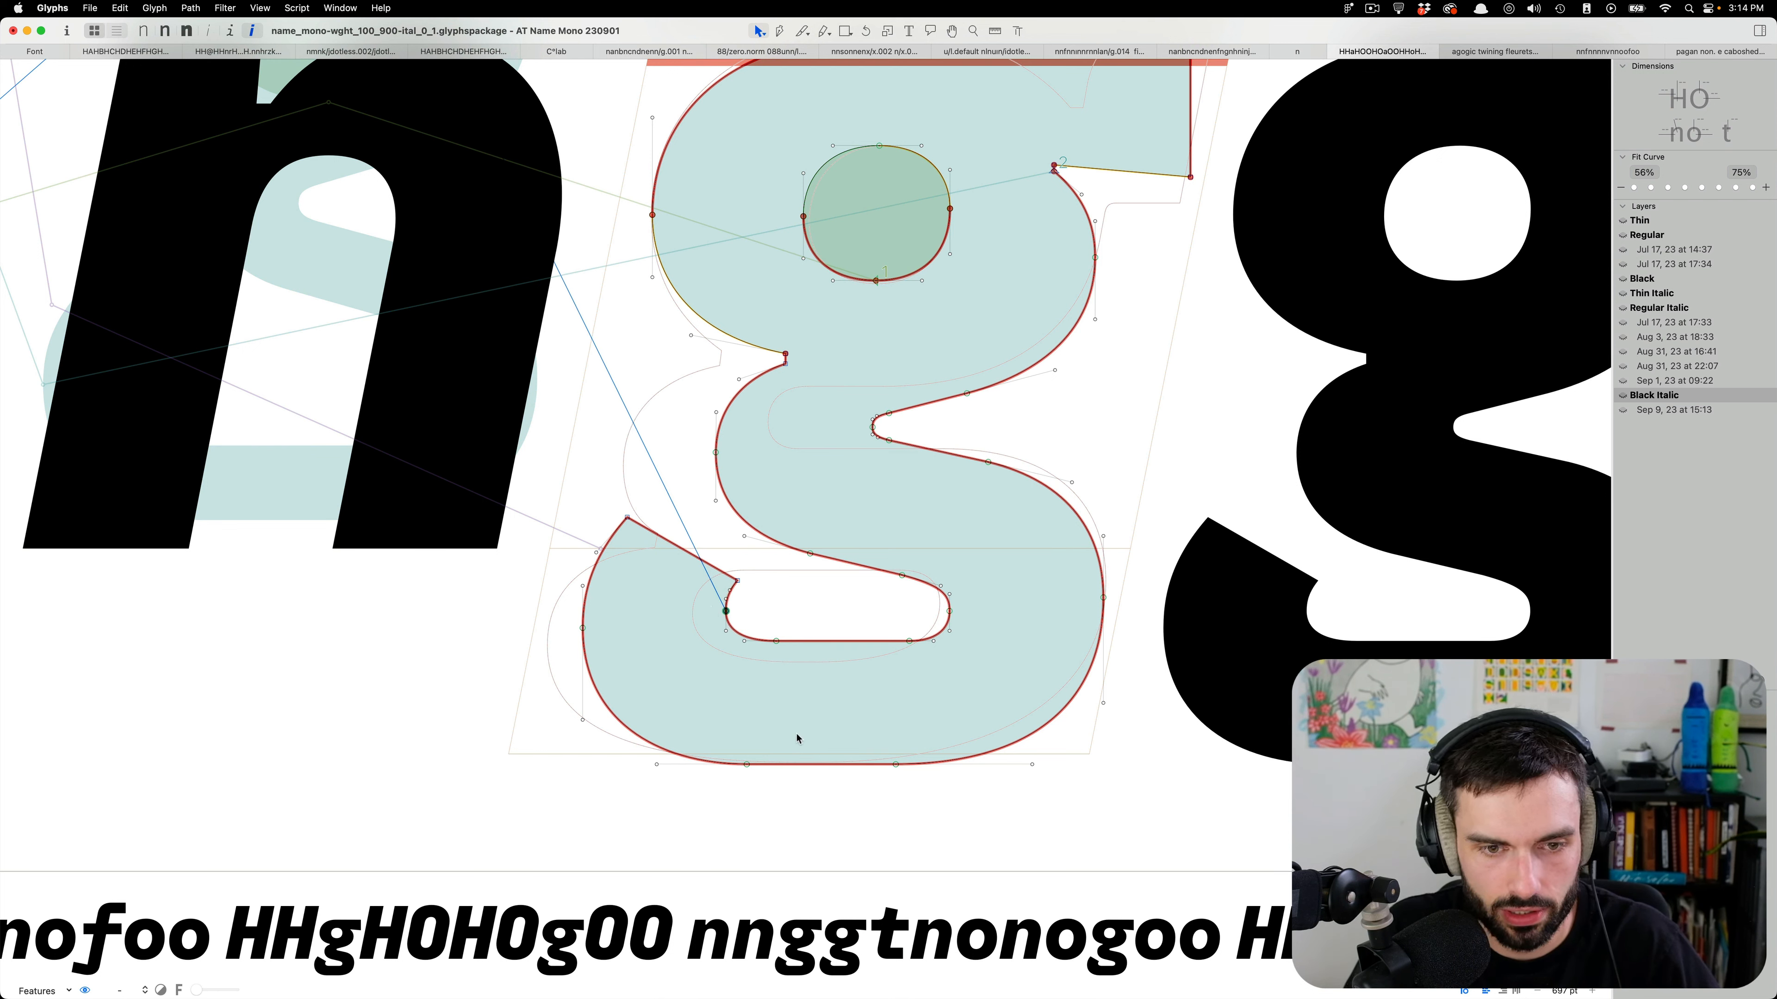
pyautogui.moveTo(726, 612); pyautogui.dragTo(753, 766)
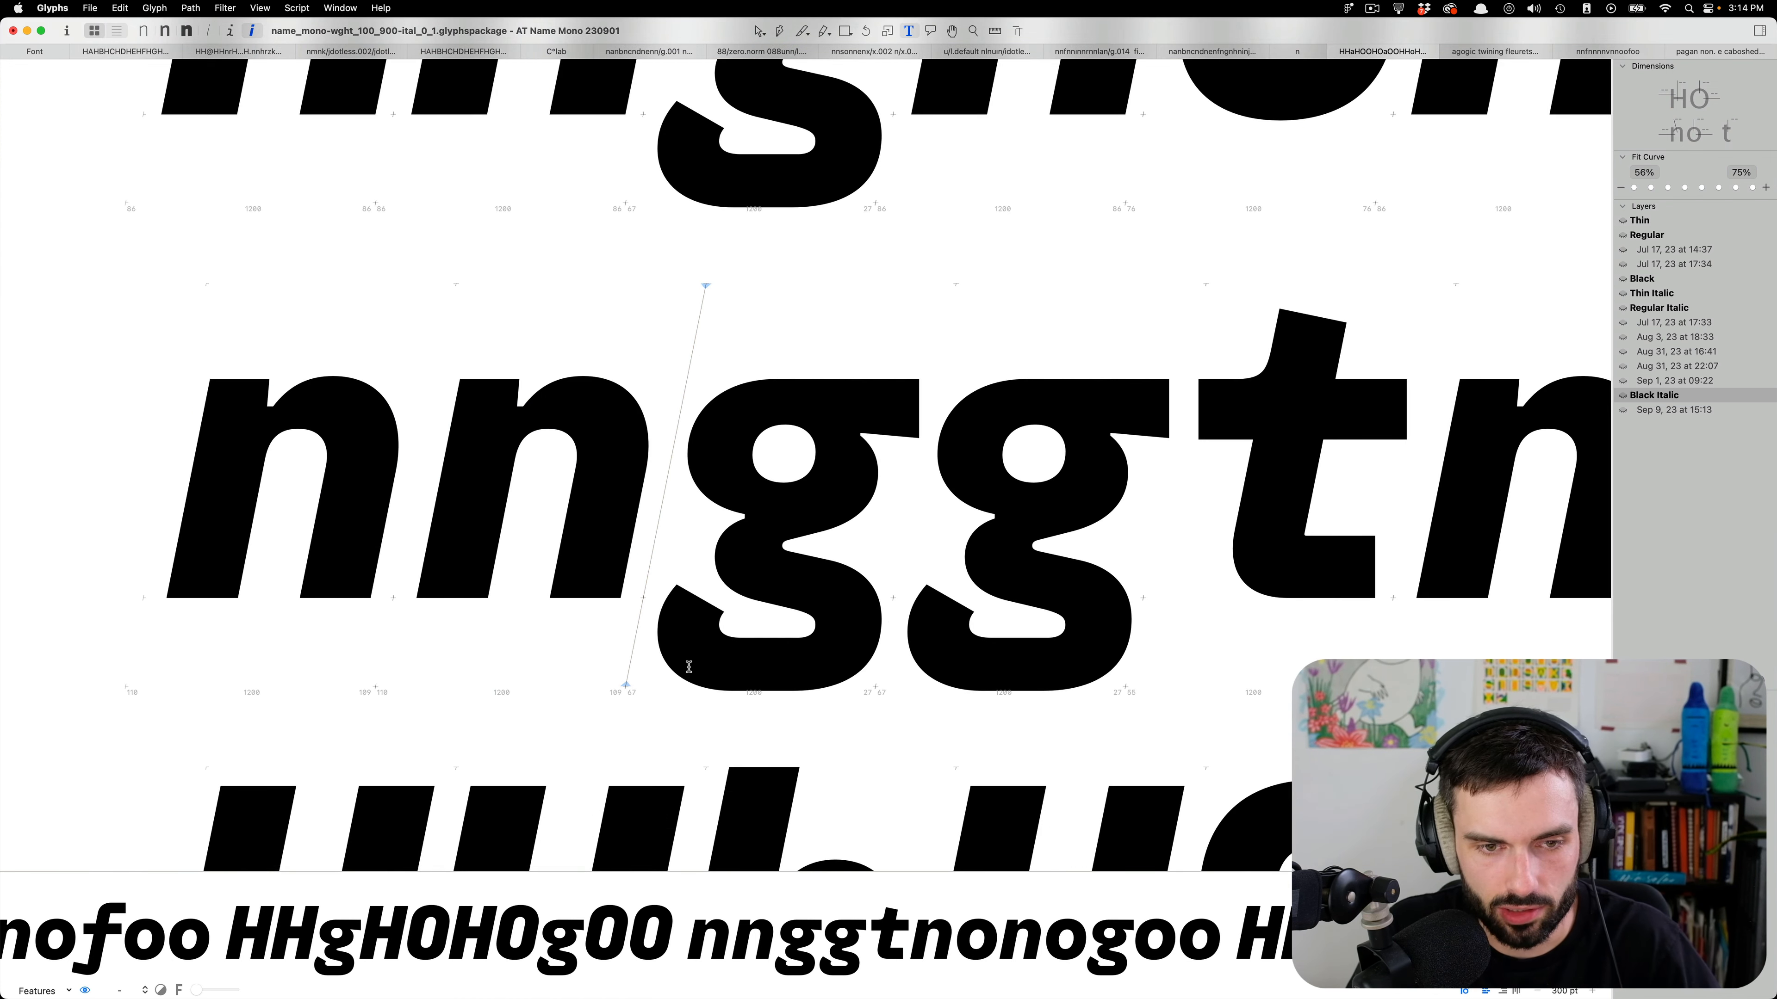
pyautogui.click(758, 30)
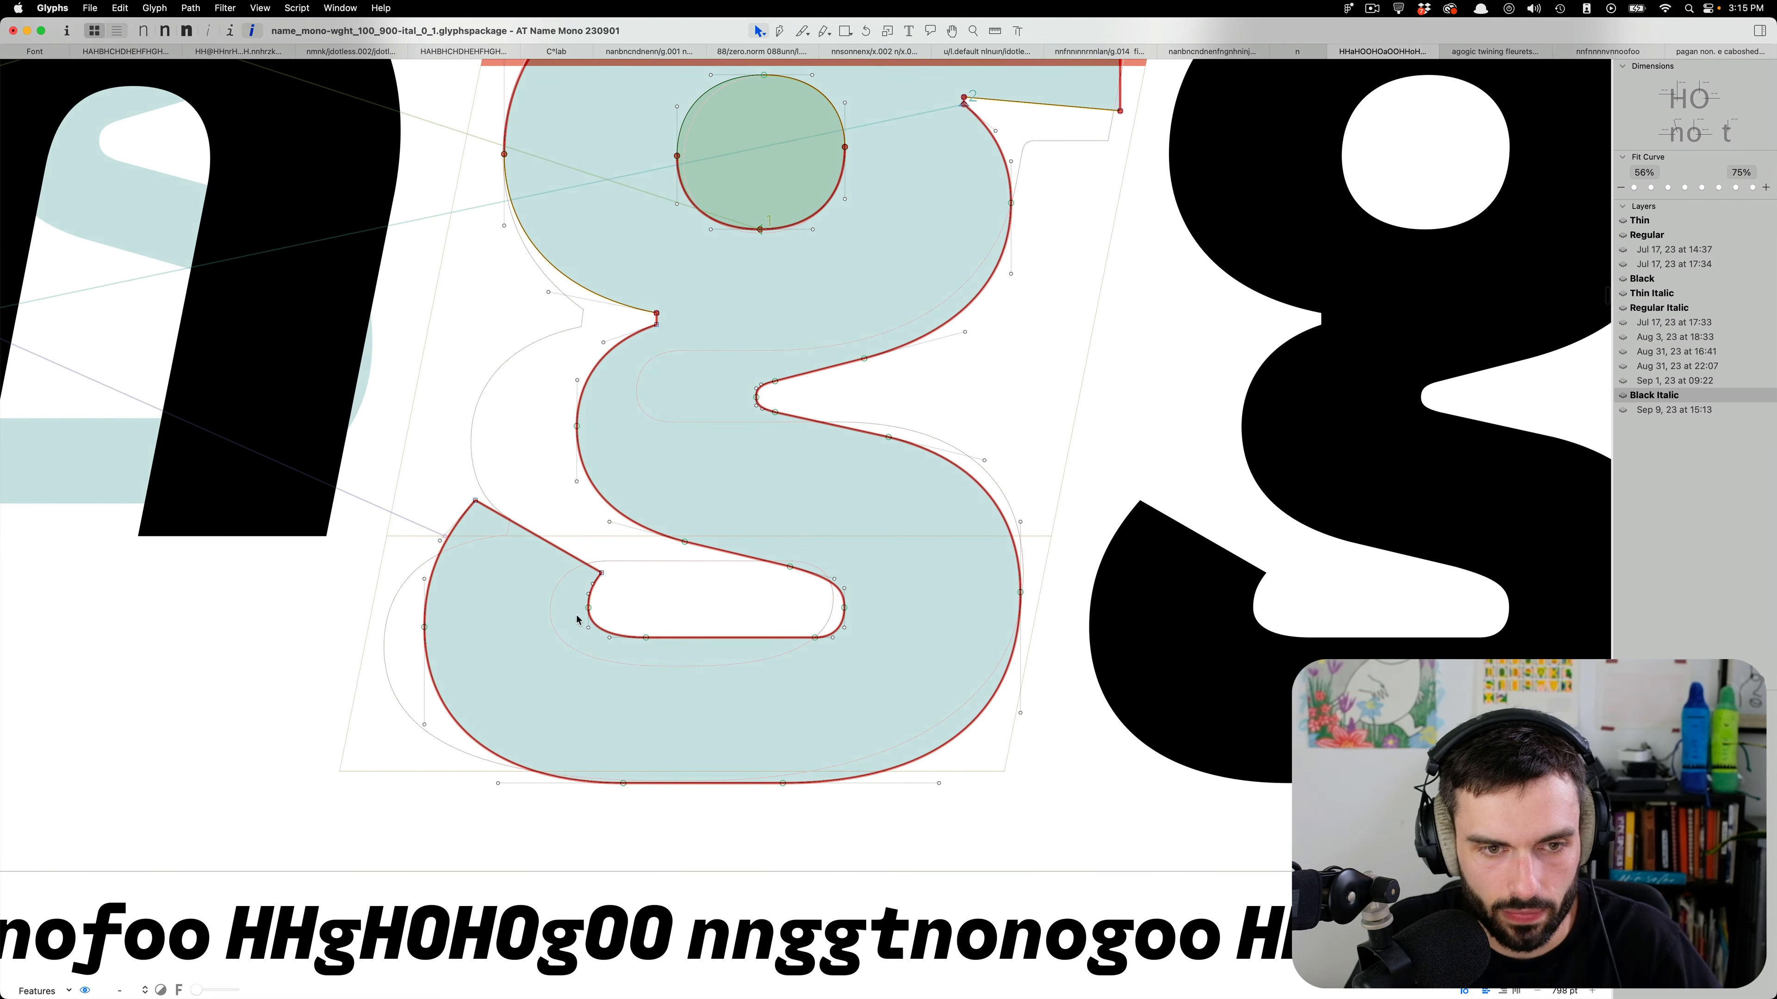
pyautogui.click(581, 583)
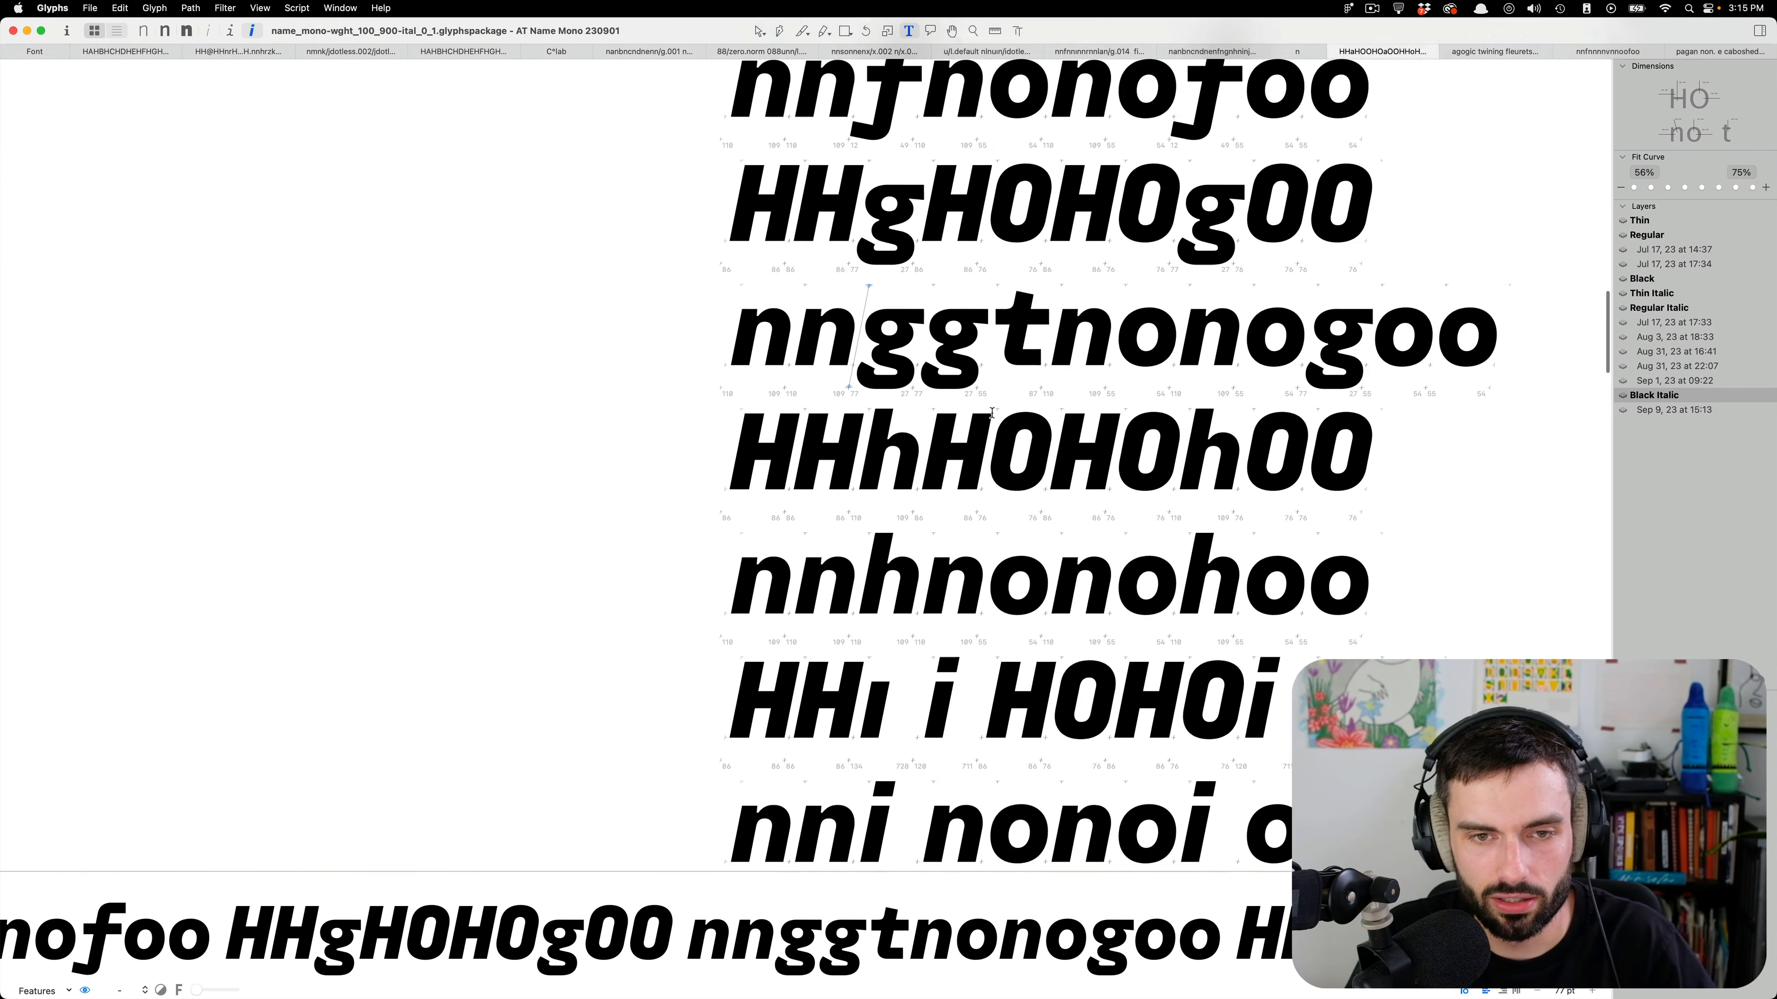
# Scroll to the dotless i set after a t on the Black Italic layer.
pyautogui.scroll(-3)
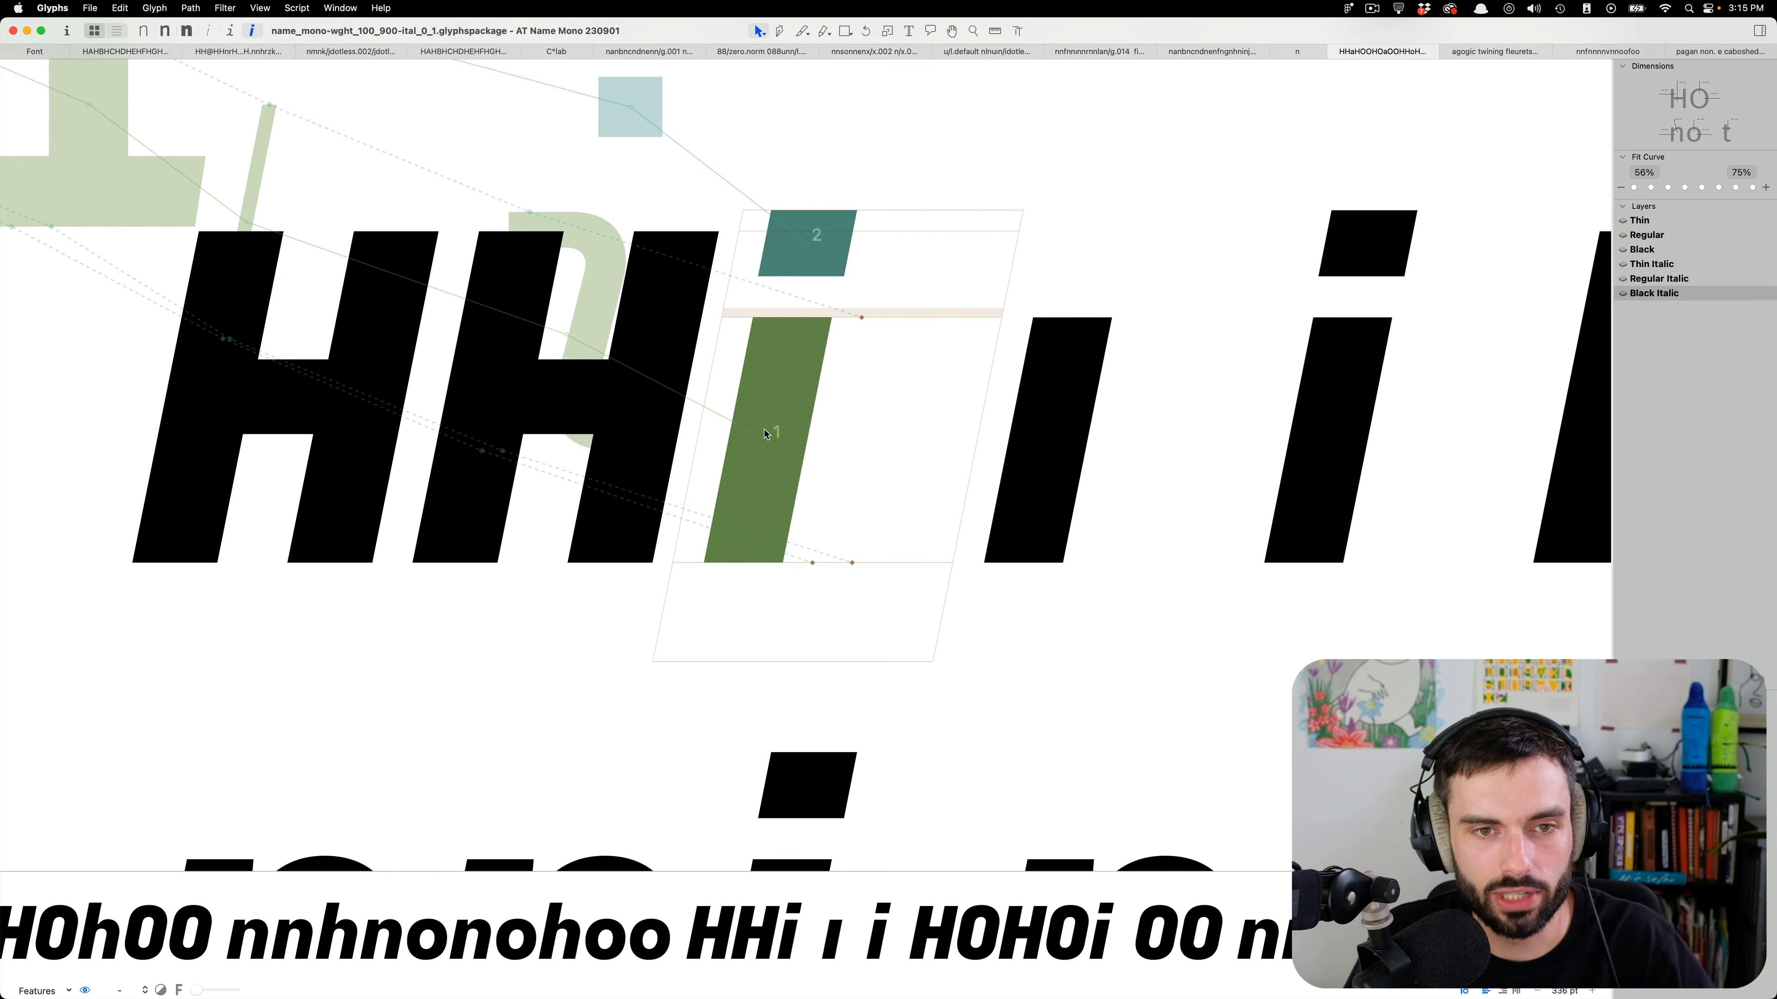
pyautogui.scroll(-3)
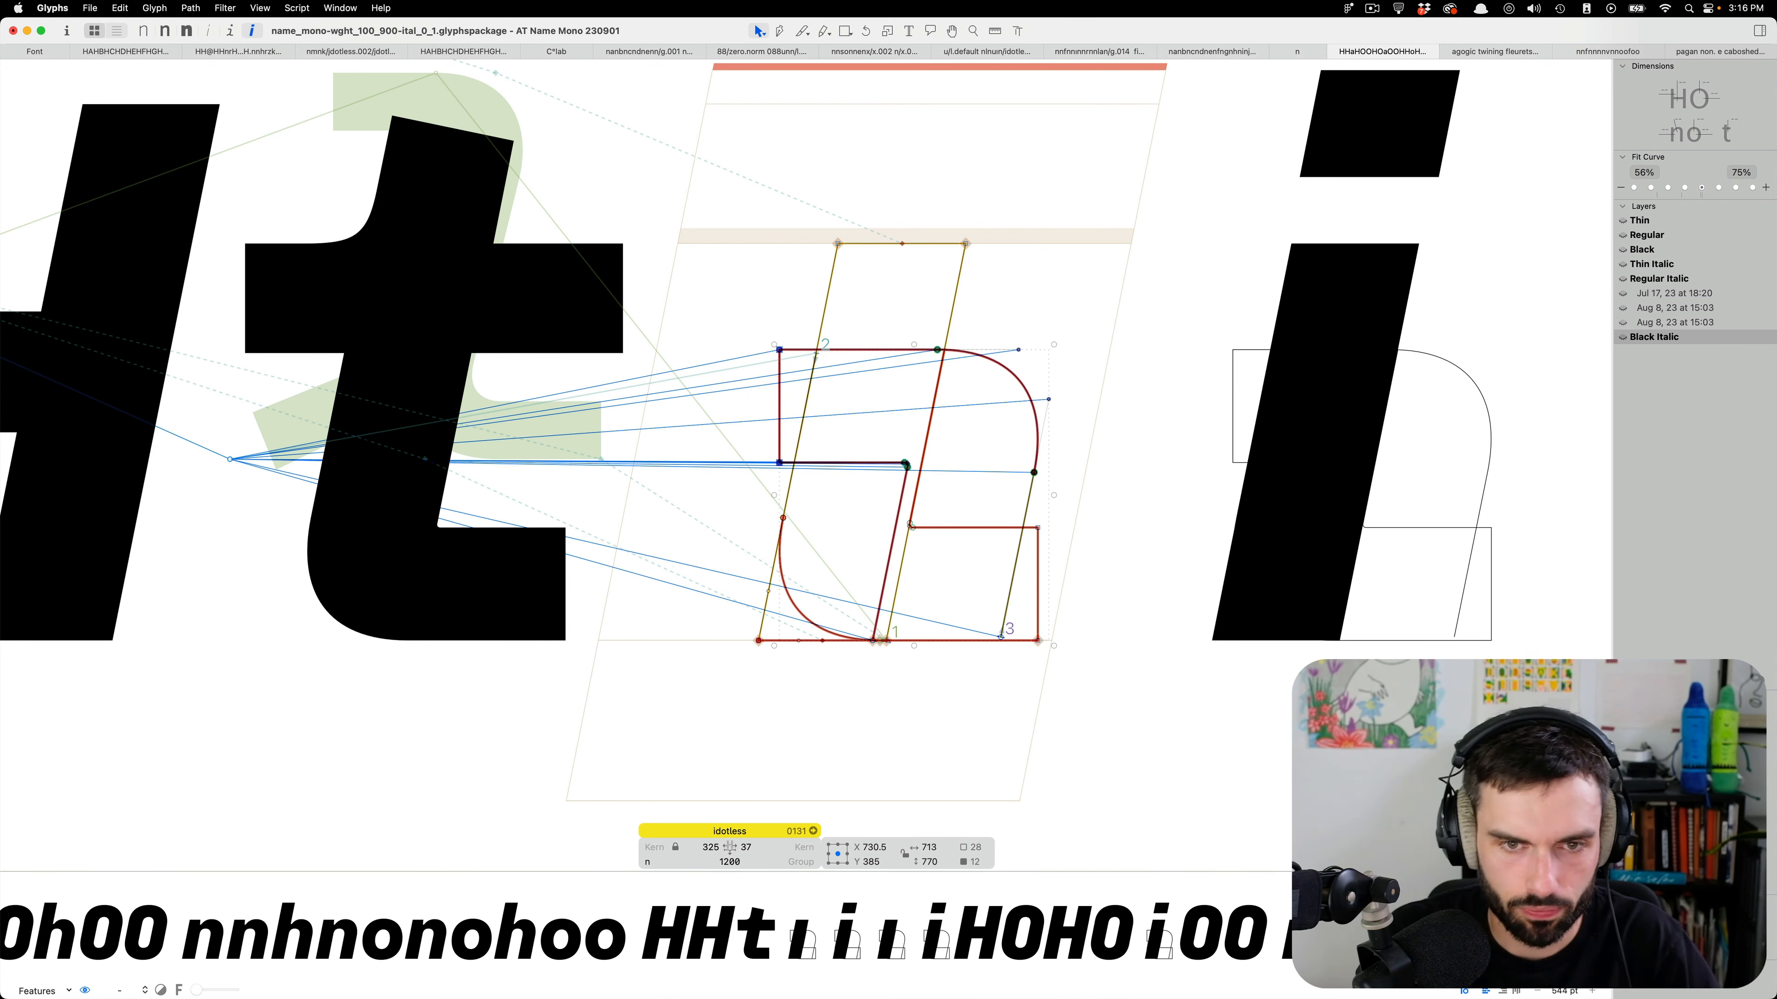
pyautogui.moveTo(1127, 473)
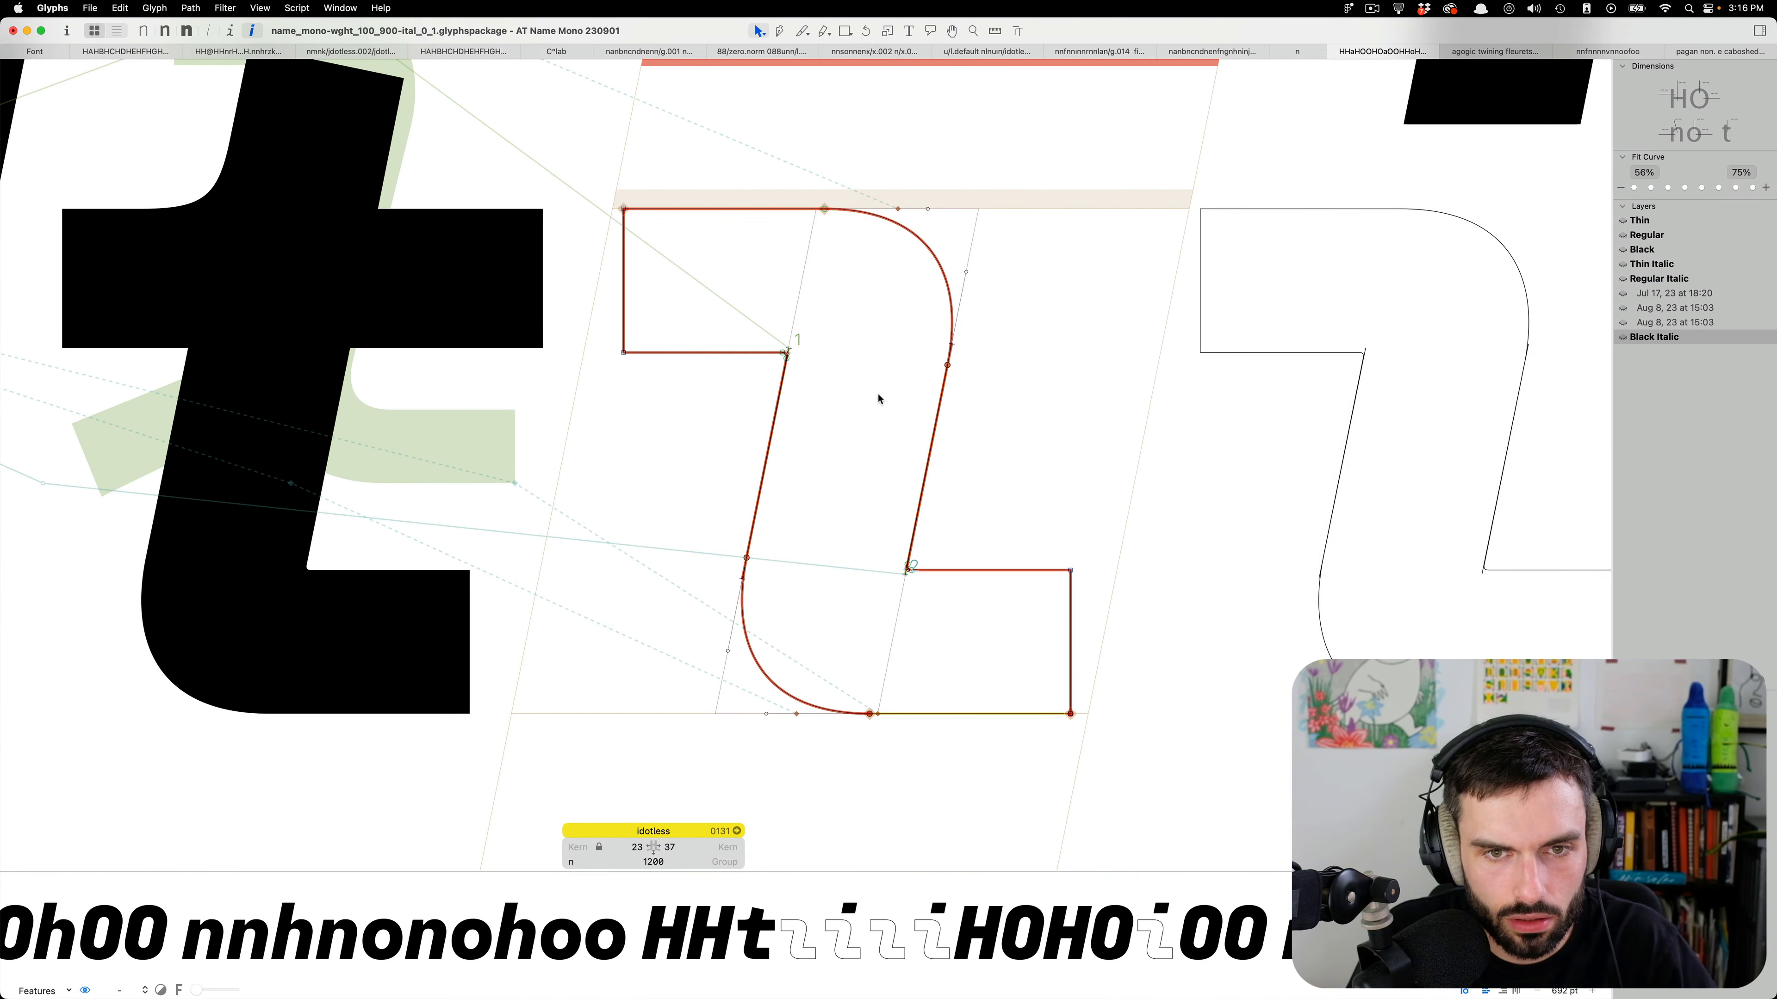
# Realign the dotless i's inner corner and stem points onto a straight diagonal stroke.
pyautogui.click(945, 367)
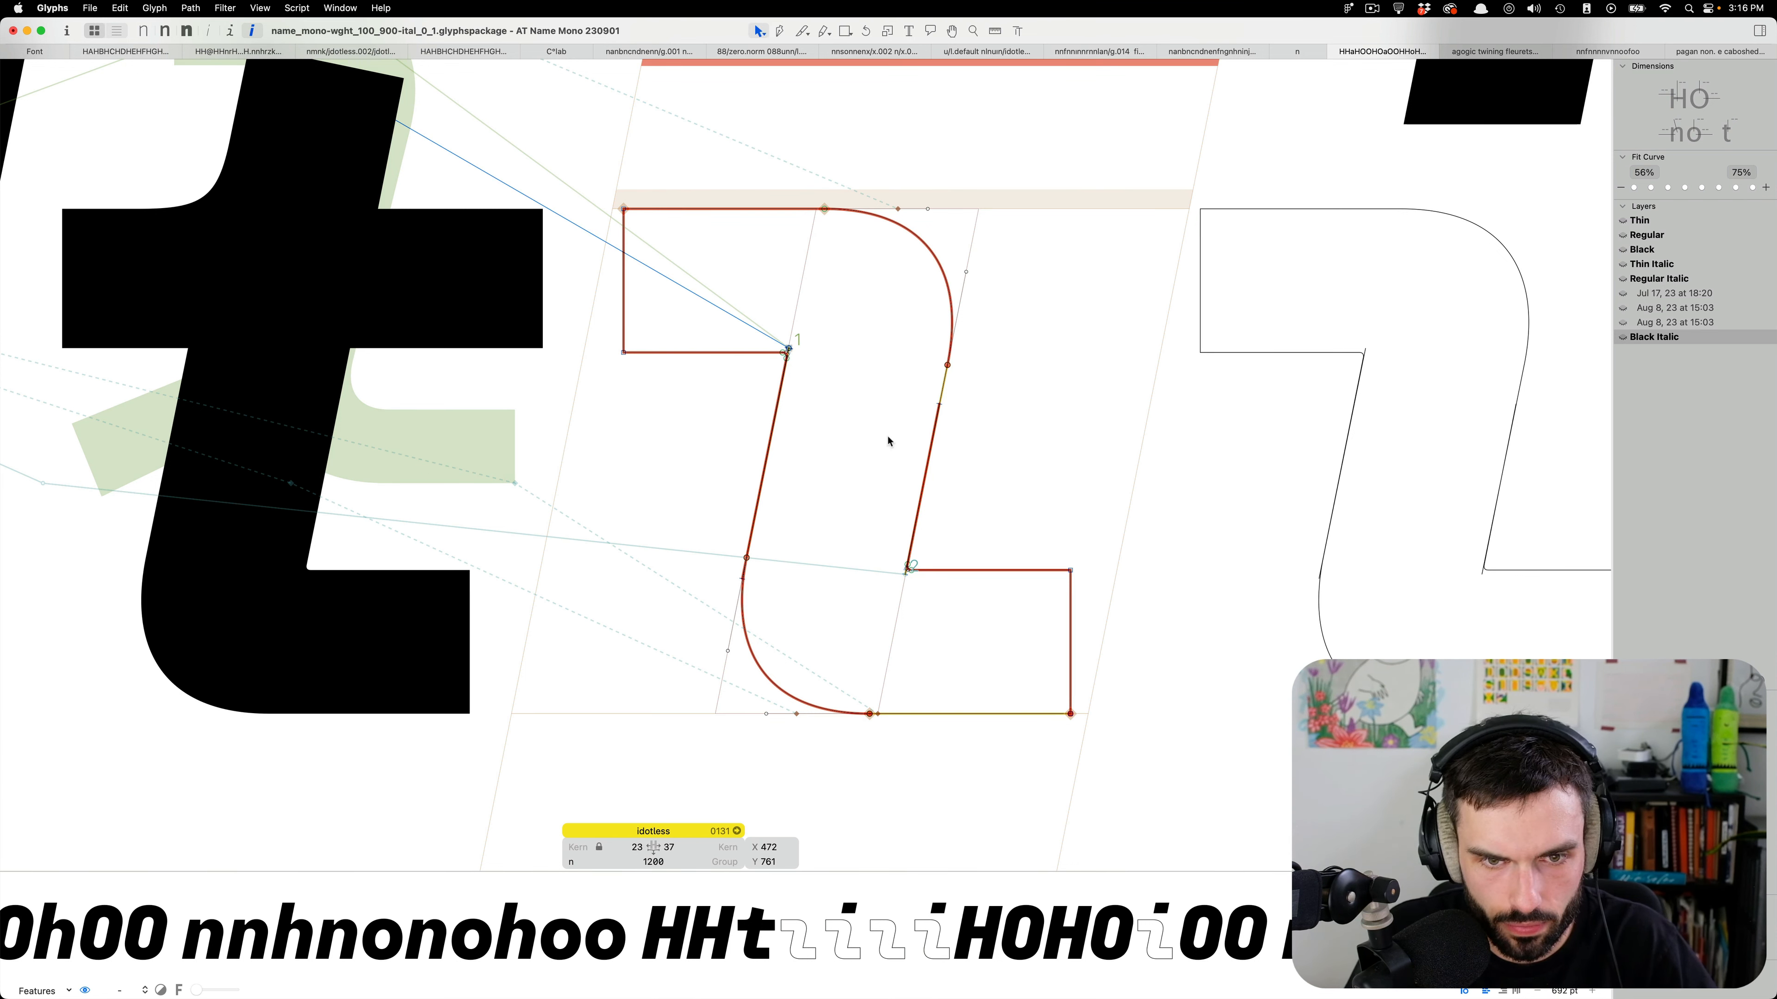
pyautogui.moveTo(787, 339); pyautogui.dragTo(782, 436)
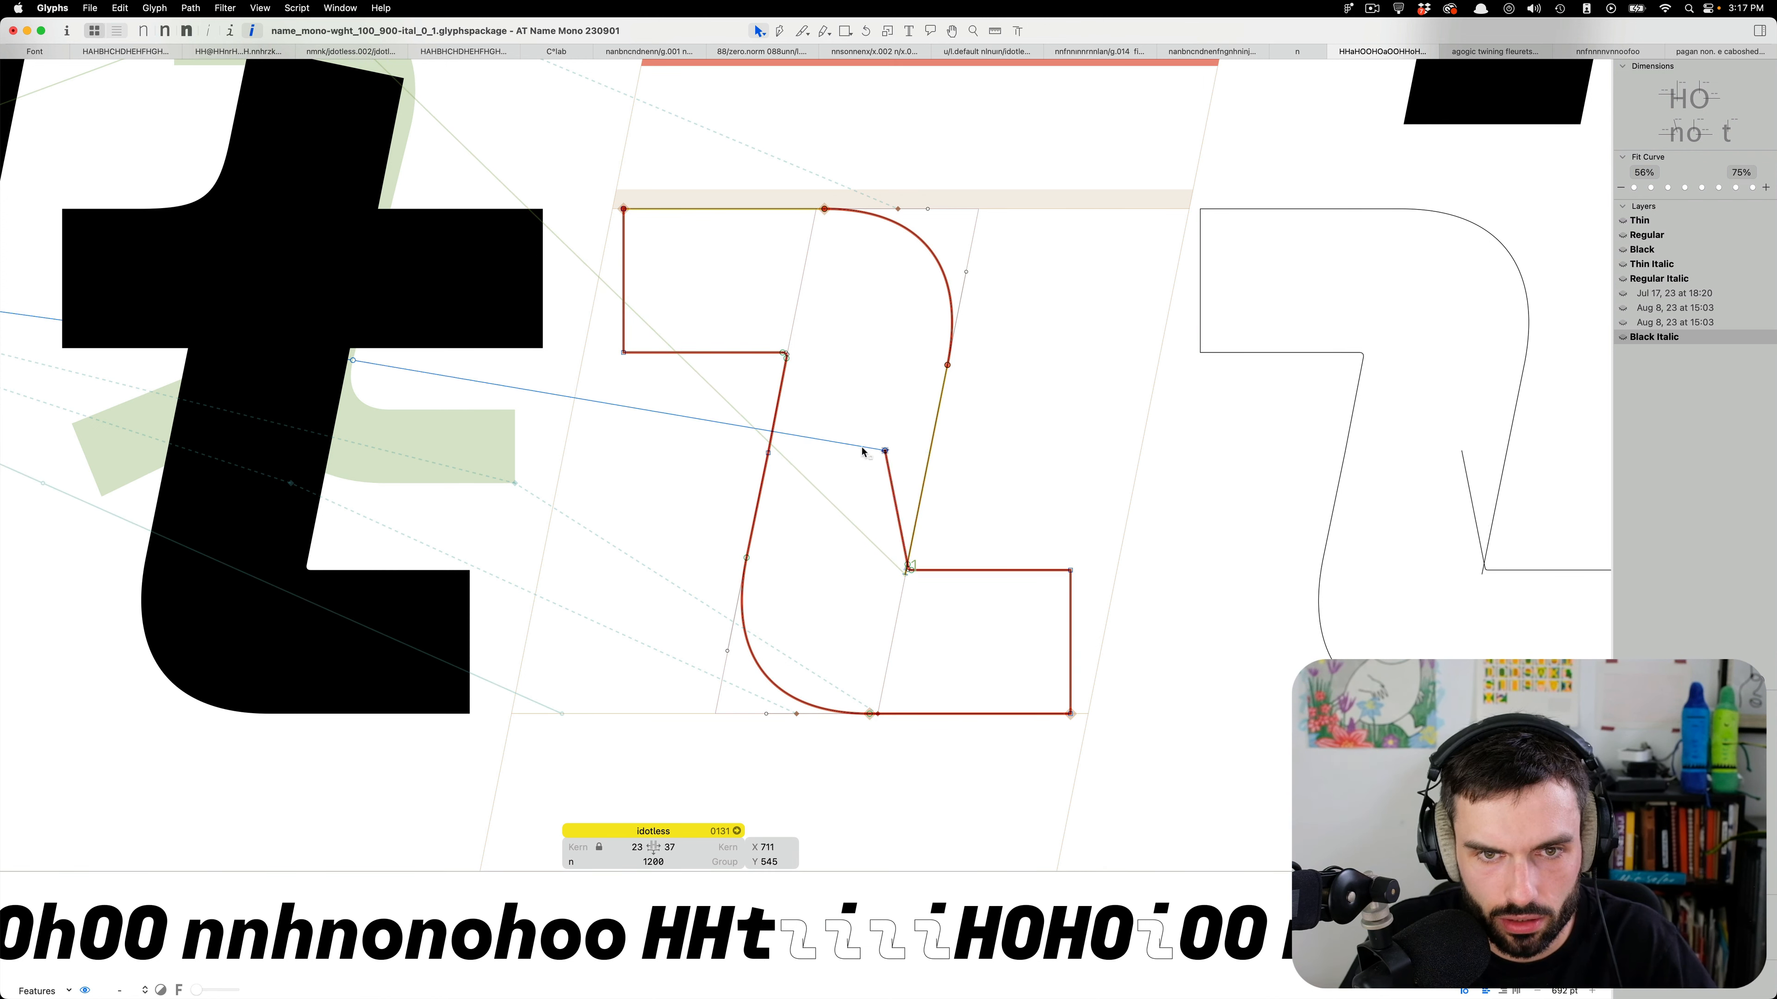
pyautogui.moveTo(883, 453); pyautogui.dragTo(932, 445)
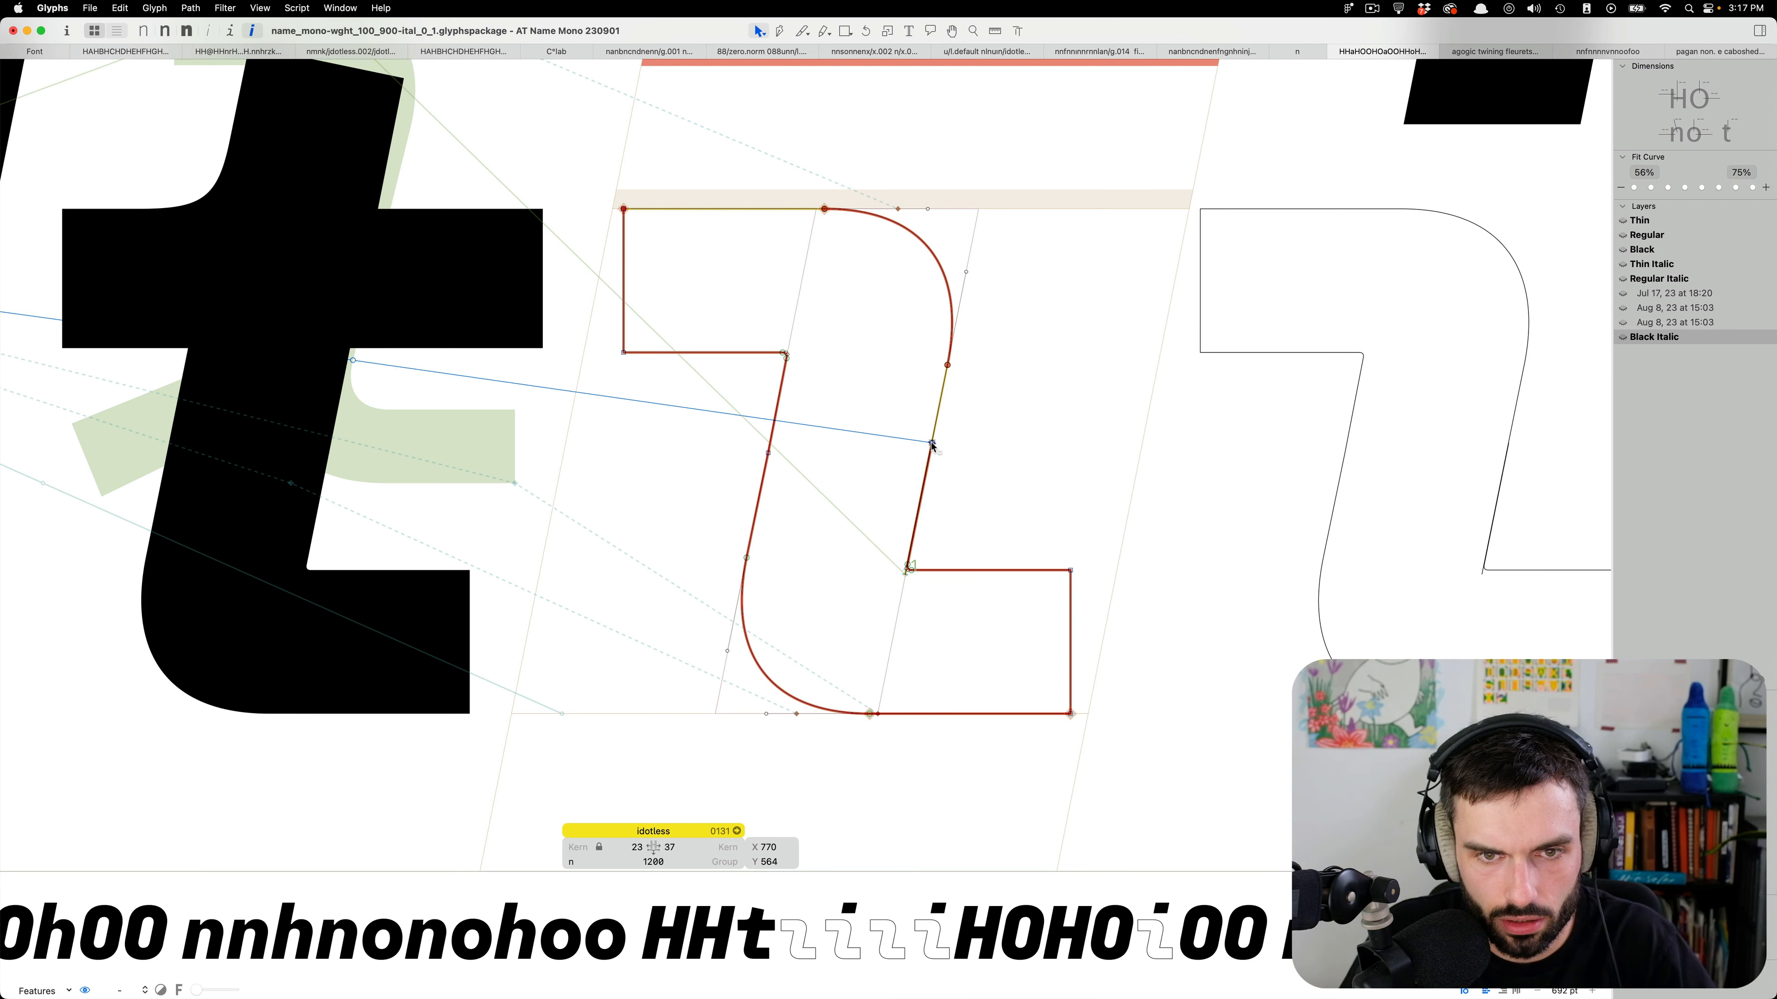
pyautogui.moveTo(931, 444); pyautogui.dragTo(904, 570)
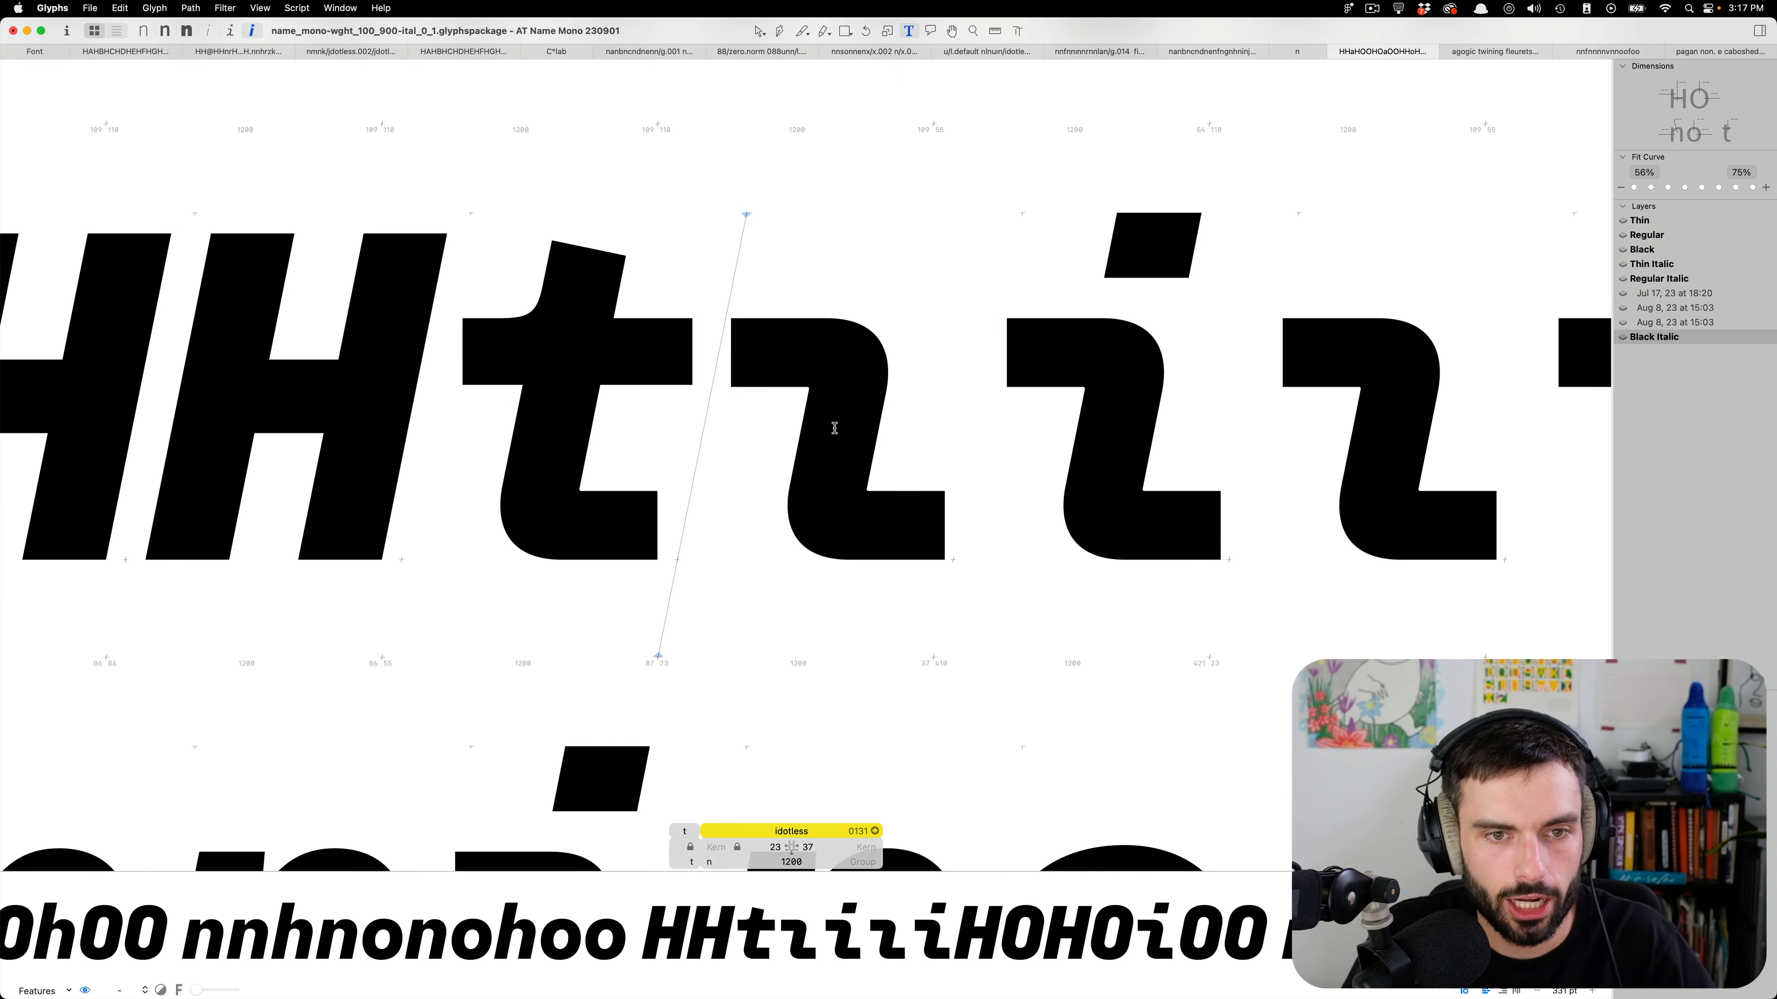
# Review the cursive dotless i among the Black Italic test lines.
pyautogui.click(1657, 279)
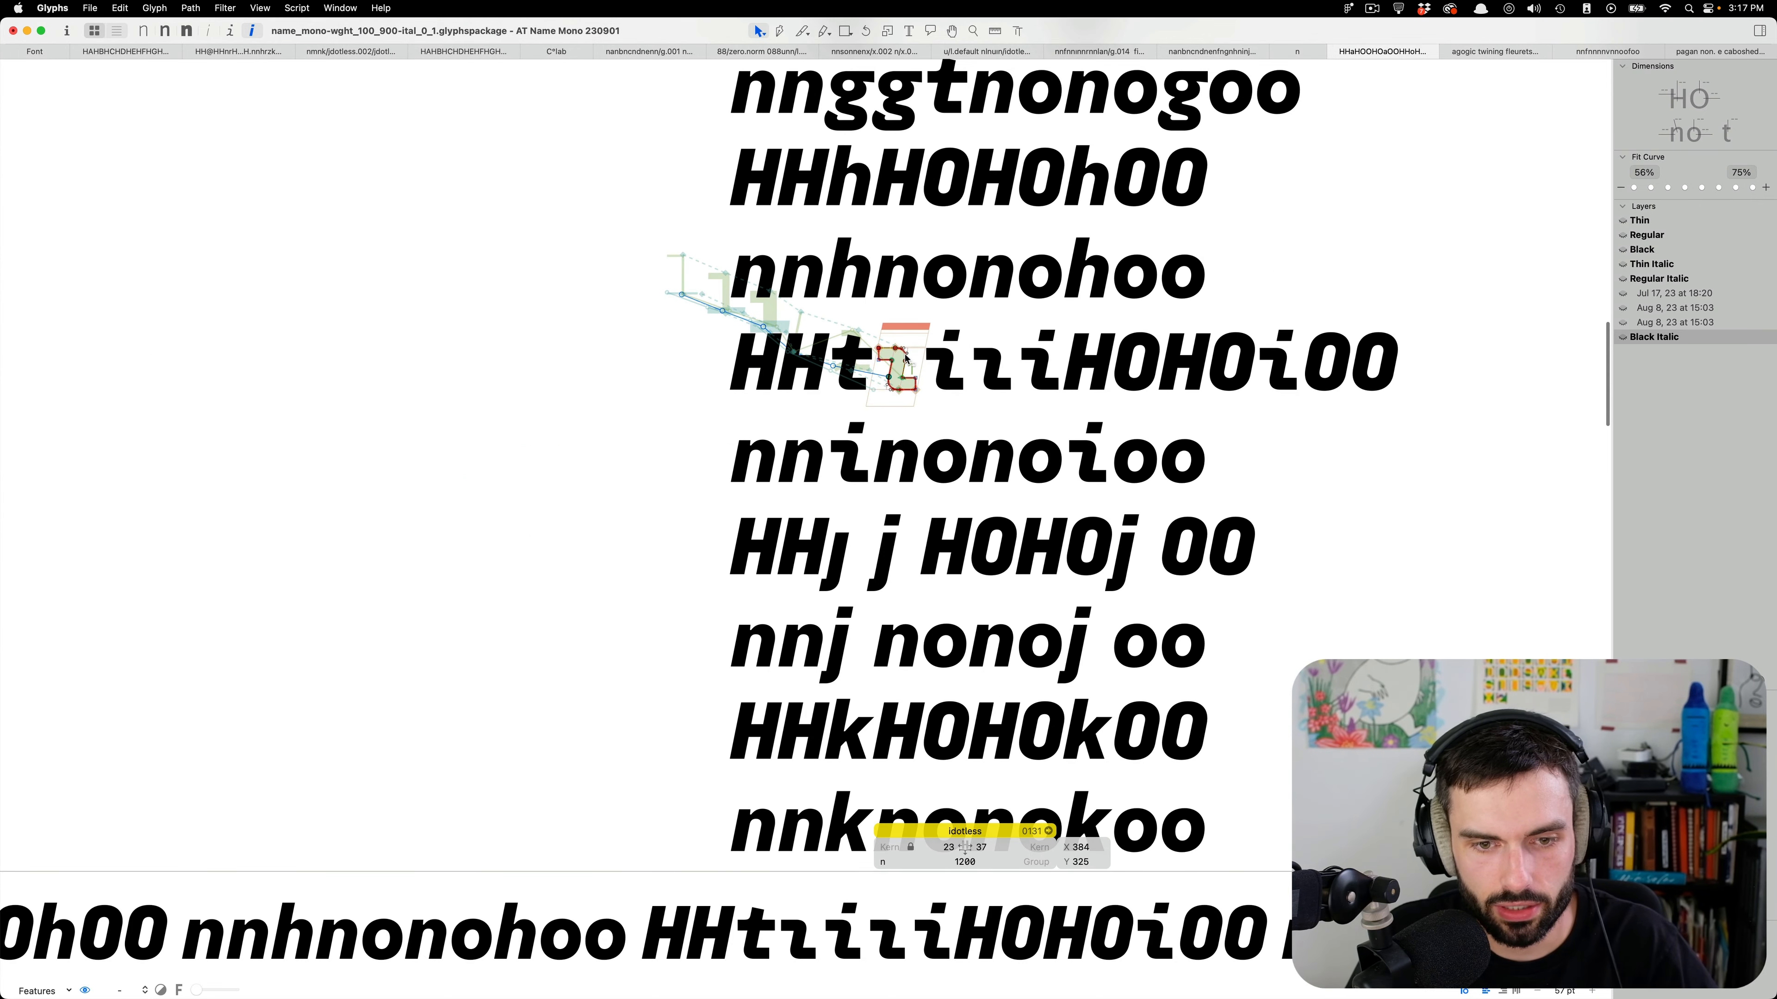
pyautogui.scroll(-3)
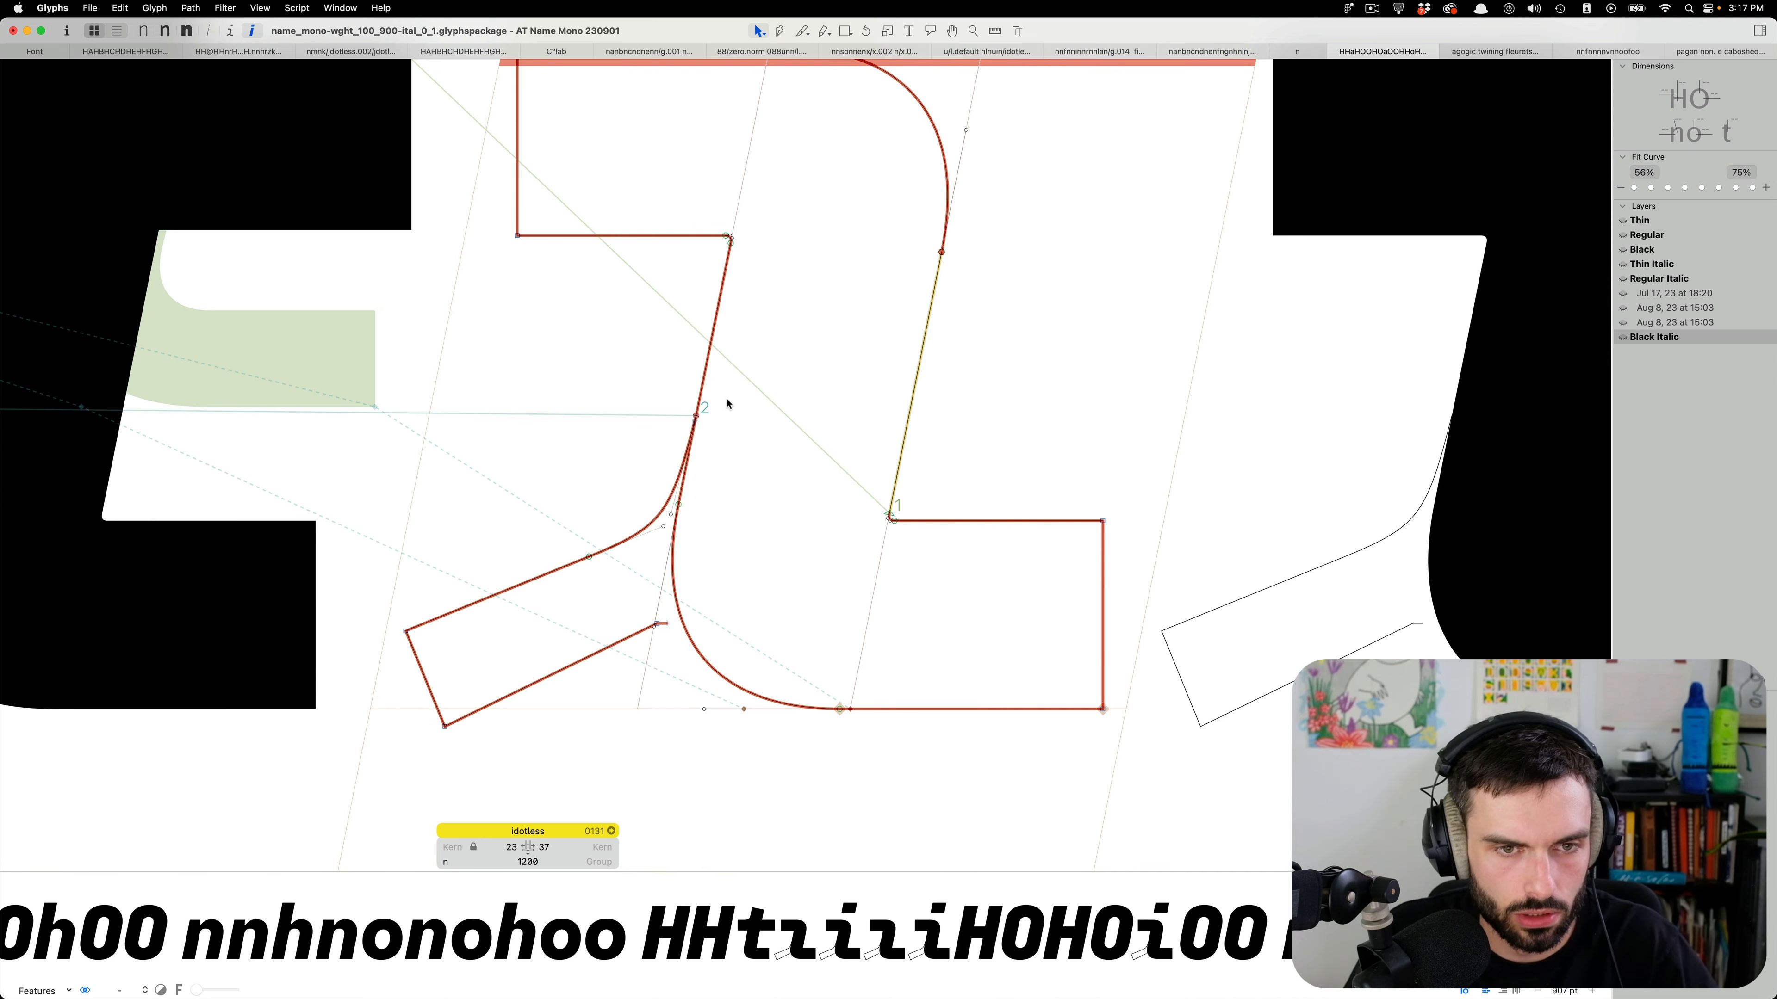
# Reshape the dotless i's new lower-left stroke and where it joins the stem, nudging its tip.
pyautogui.moveTo(726, 405); pyautogui.dragTo(454, 600)
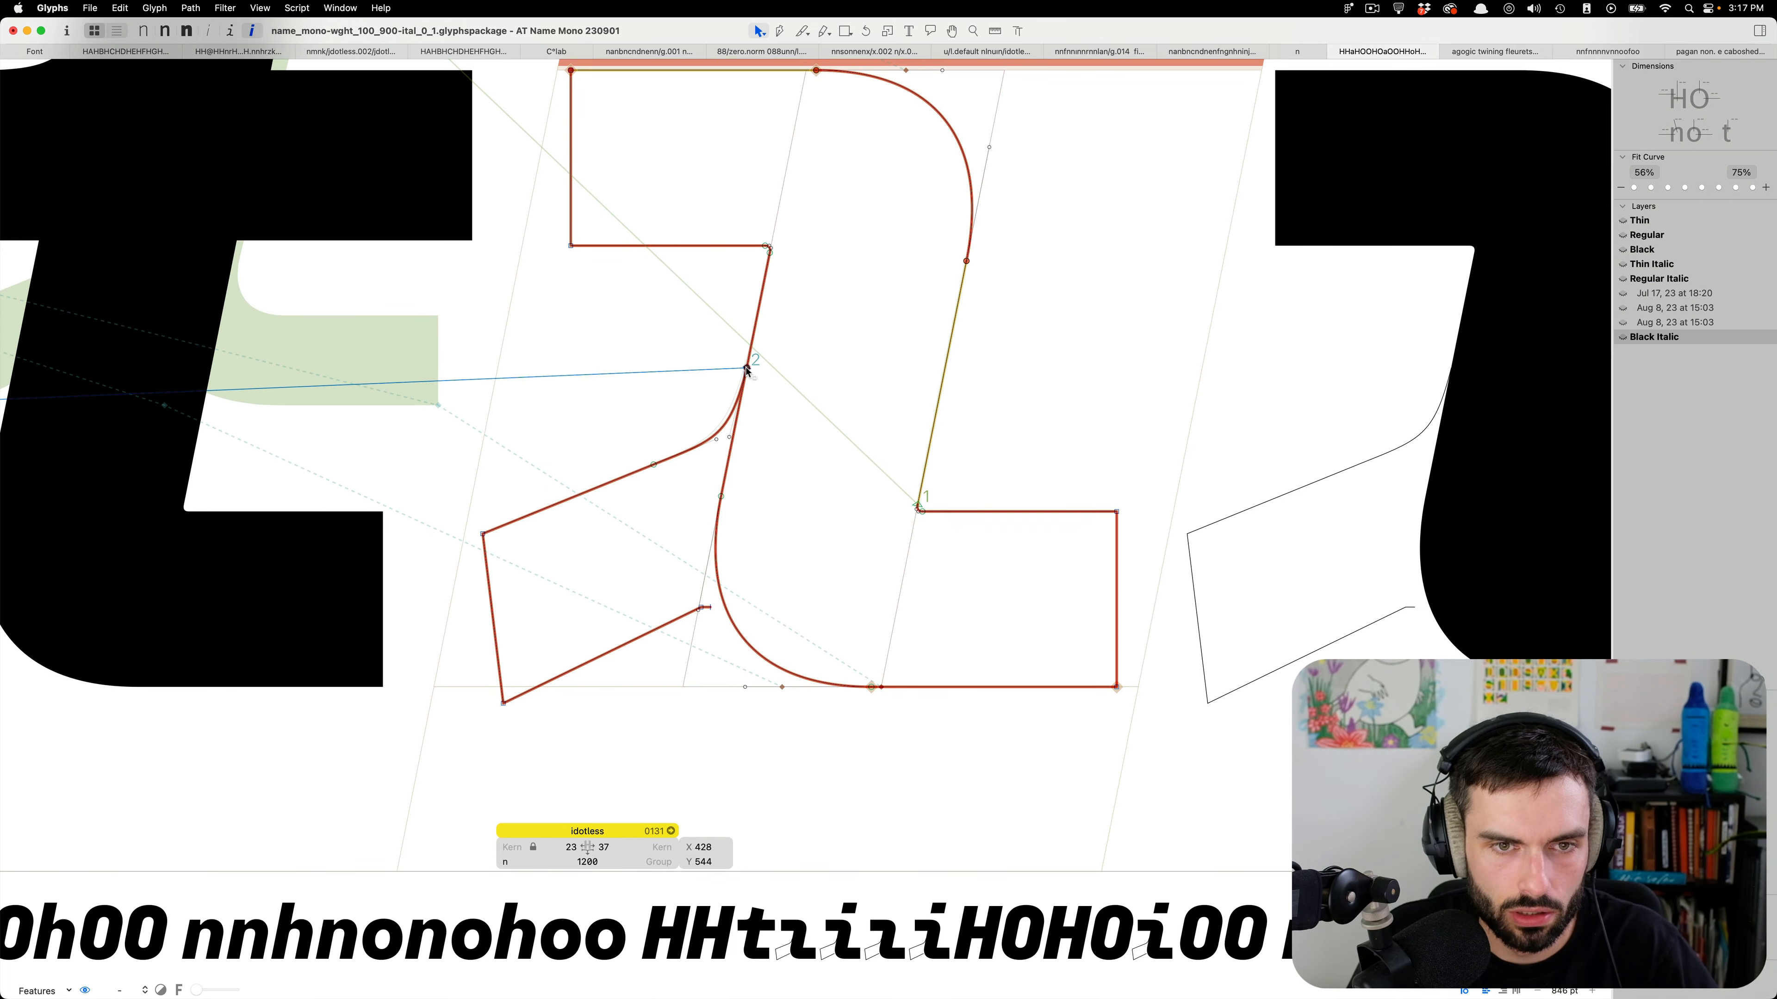
pyautogui.moveTo(742, 368); pyautogui.dragTo(668, 459)
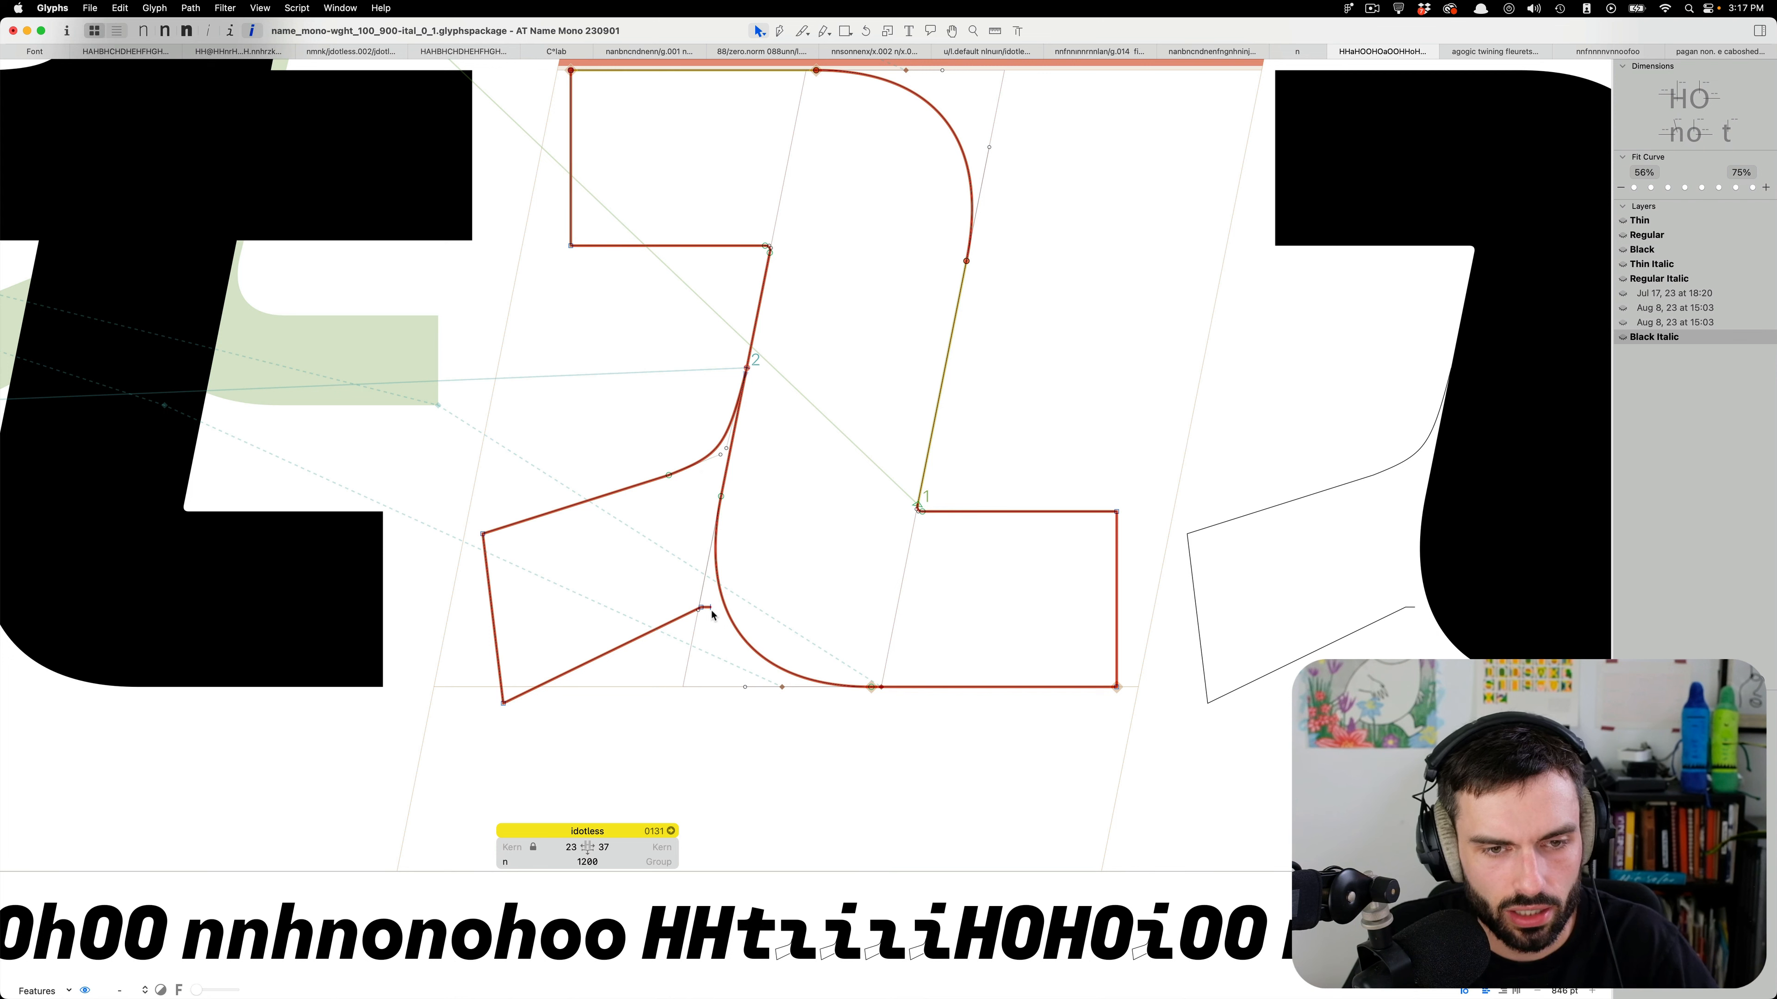
pyautogui.click(702, 609)
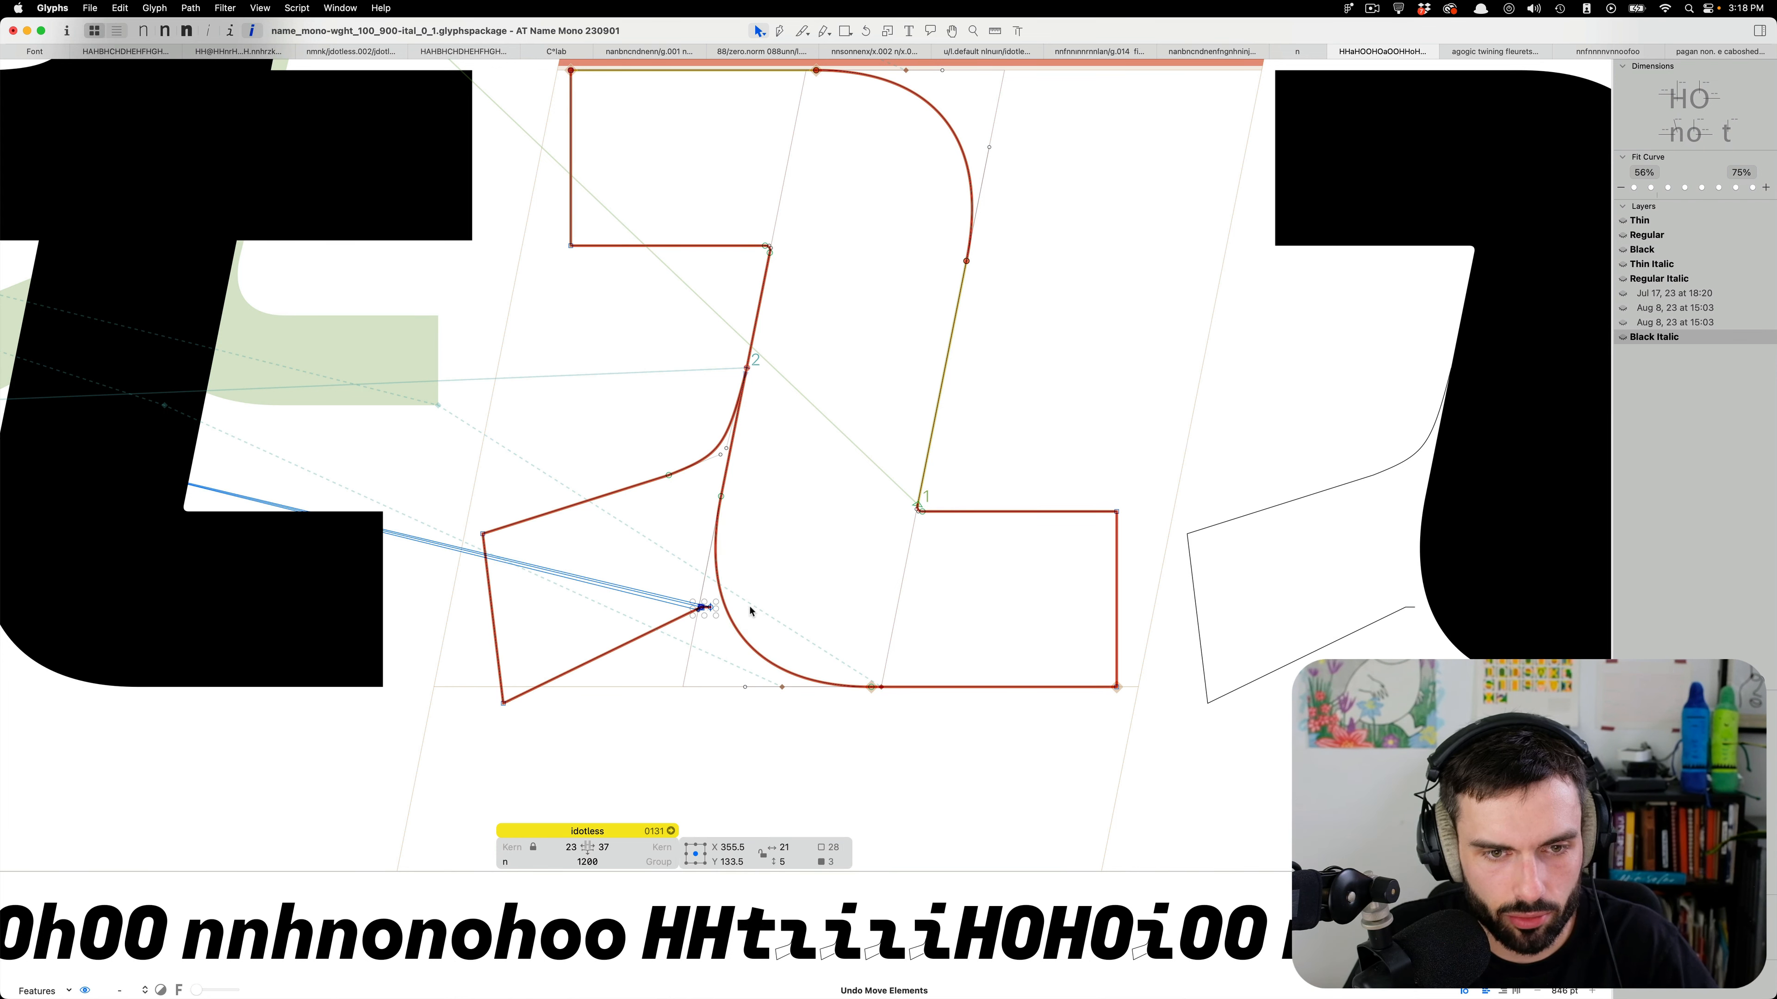
pyautogui.moveTo(702, 609); pyautogui.dragTo(705, 607)
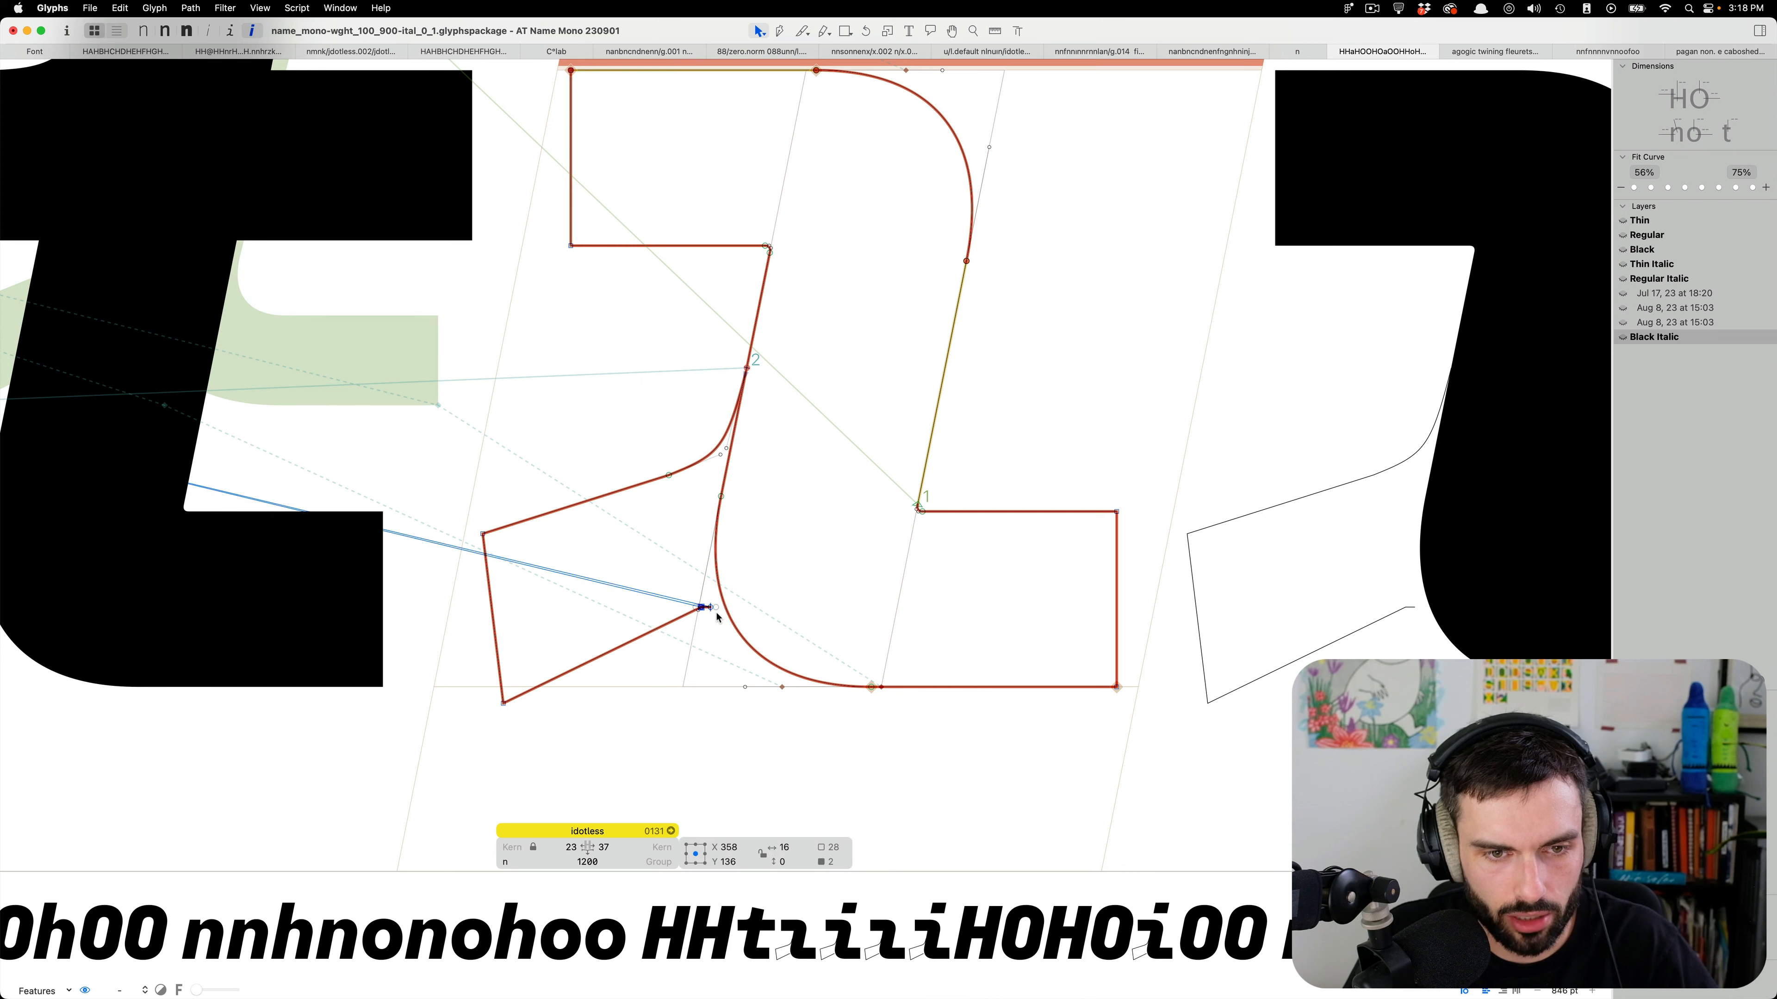
# Refine the dotless i's tail points and the curve where the tail meets the stem.
pyautogui.moveTo(705, 609); pyautogui.dragTo(714, 617)
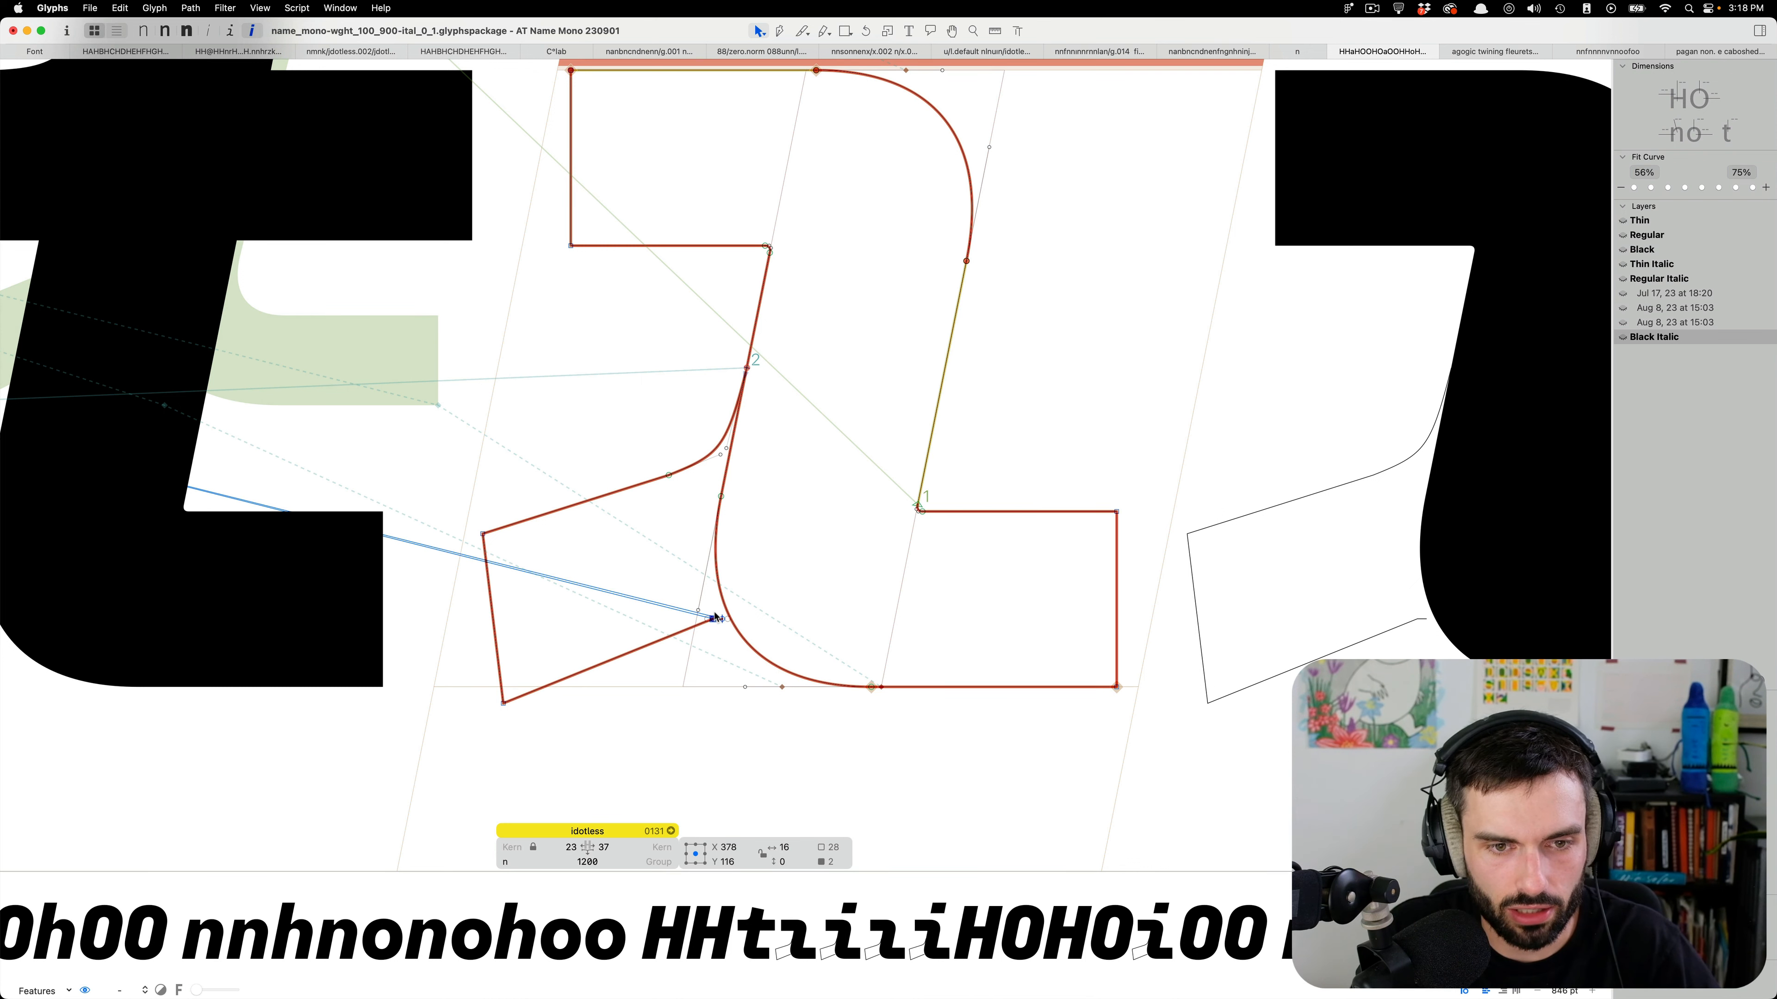
pyautogui.moveTo(717, 617); pyautogui.dragTo(722, 623)
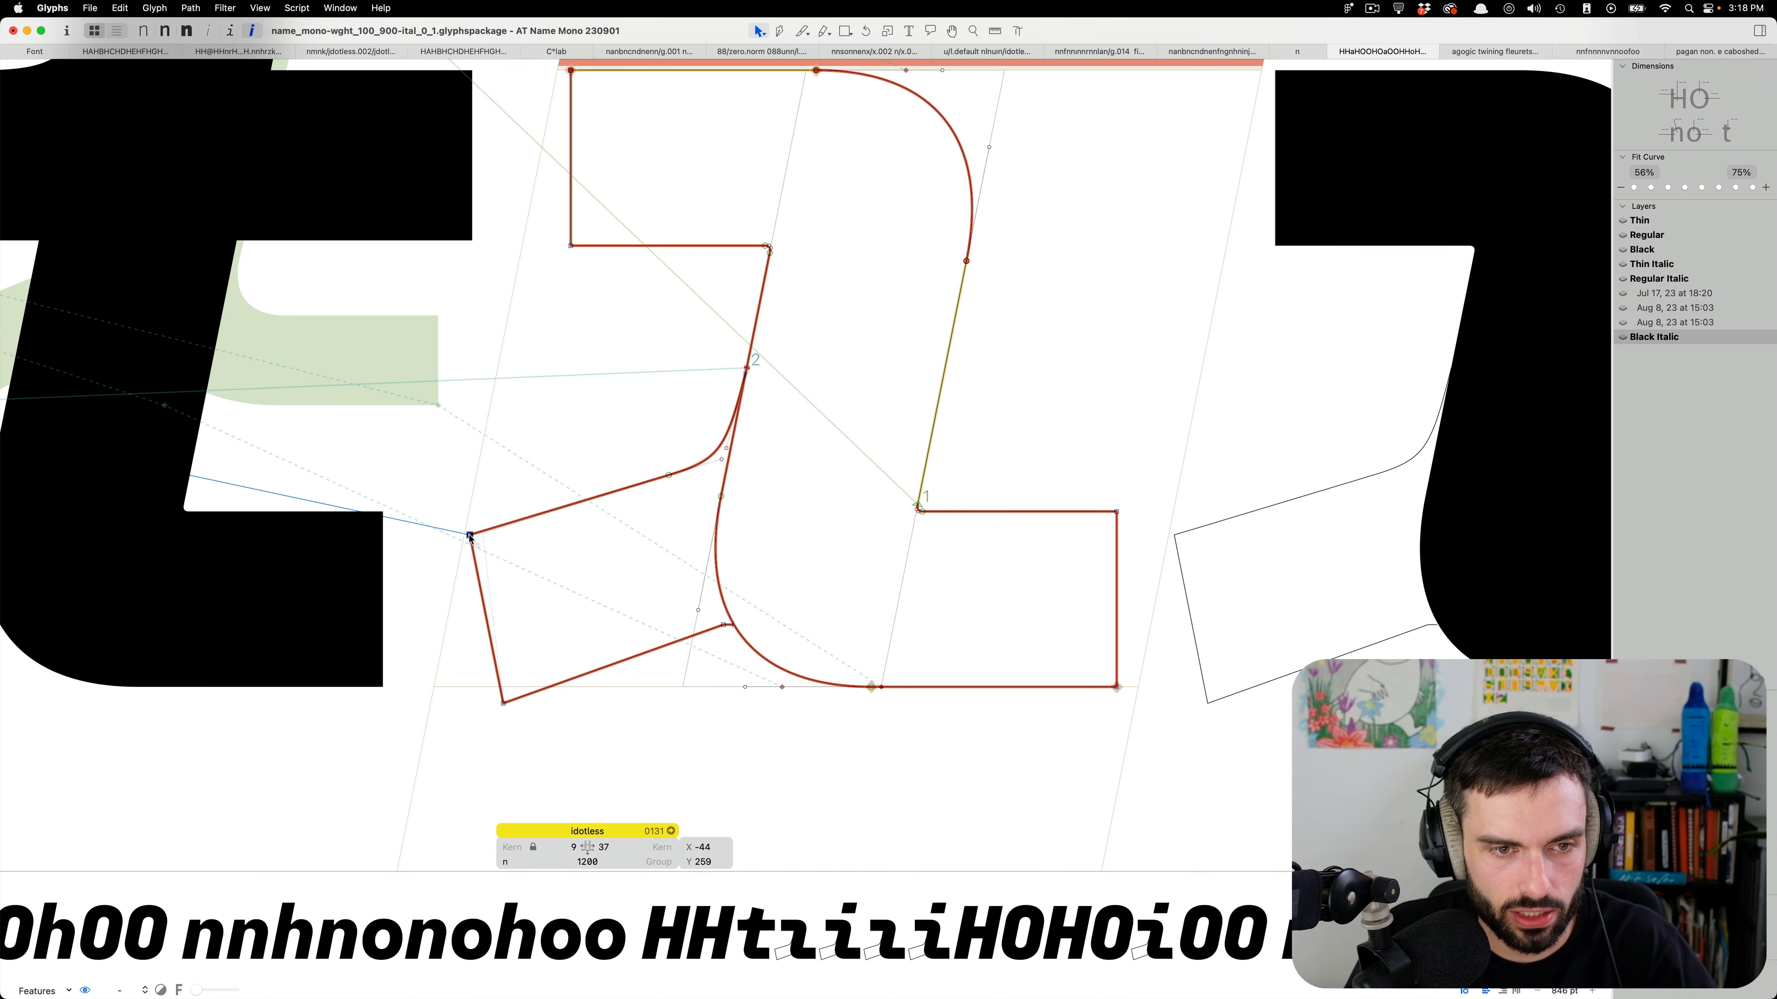
pyautogui.moveTo(470, 537); pyautogui.dragTo(468, 535)
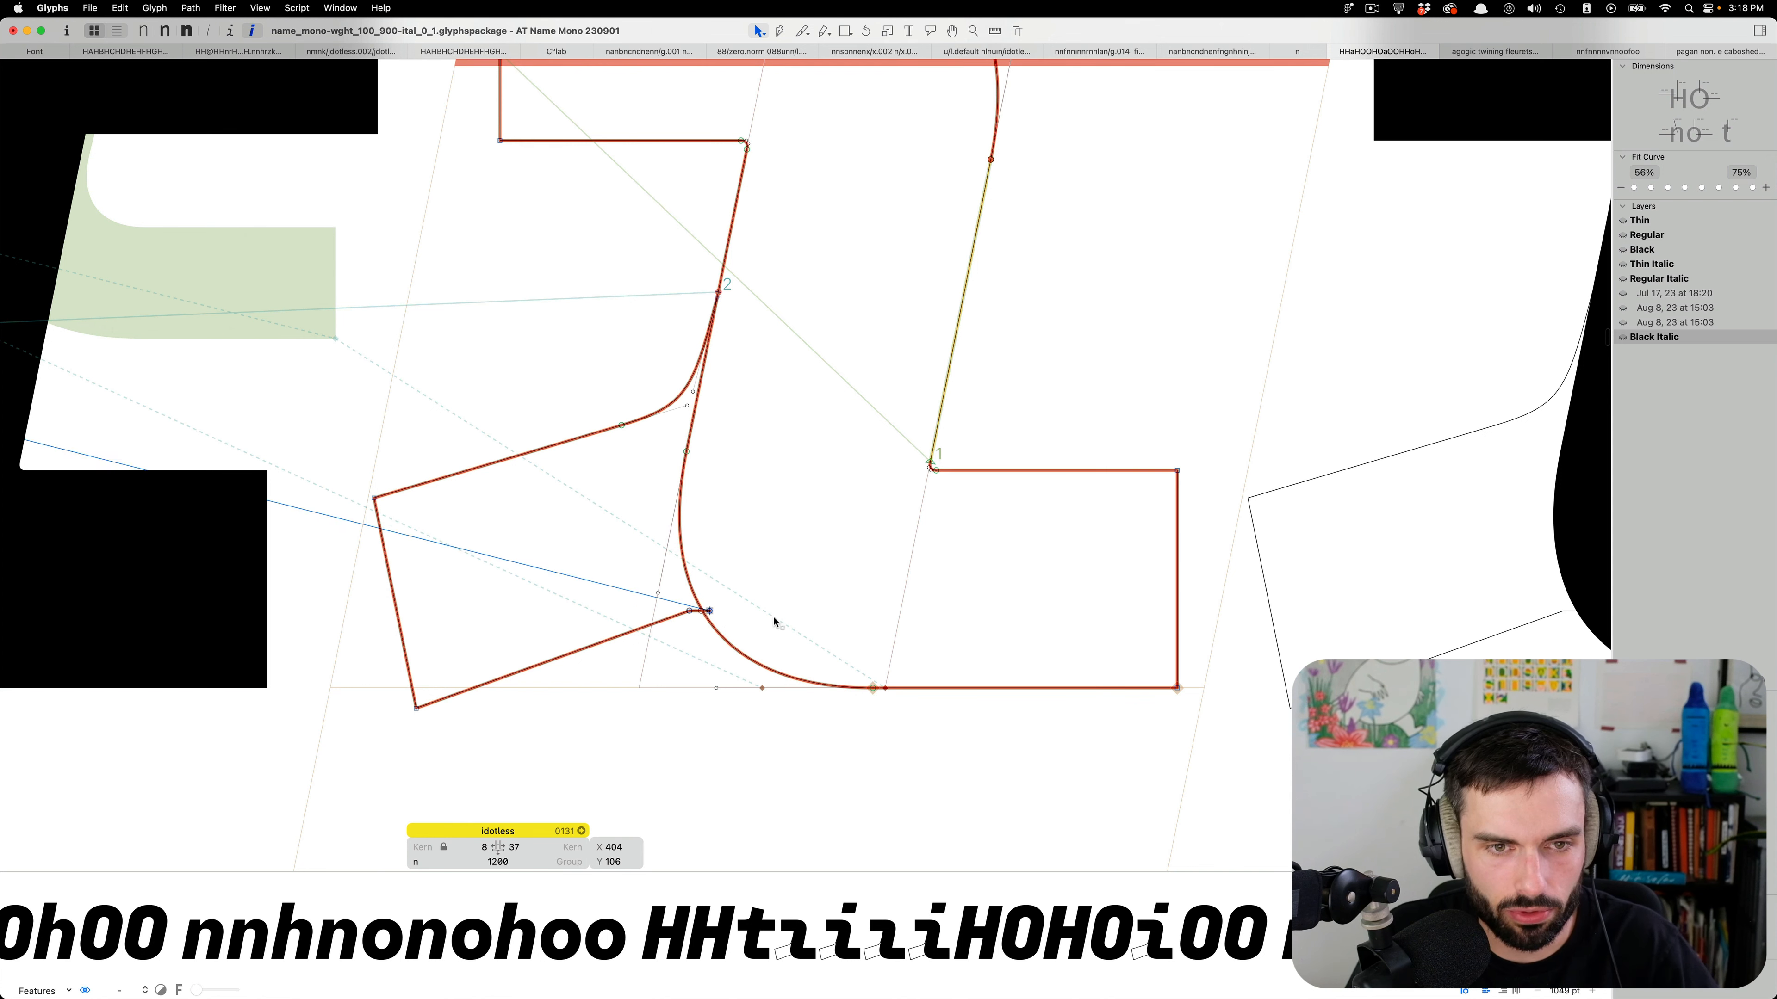
pyautogui.moveTo(708, 612); pyautogui.dragTo(779, 612)
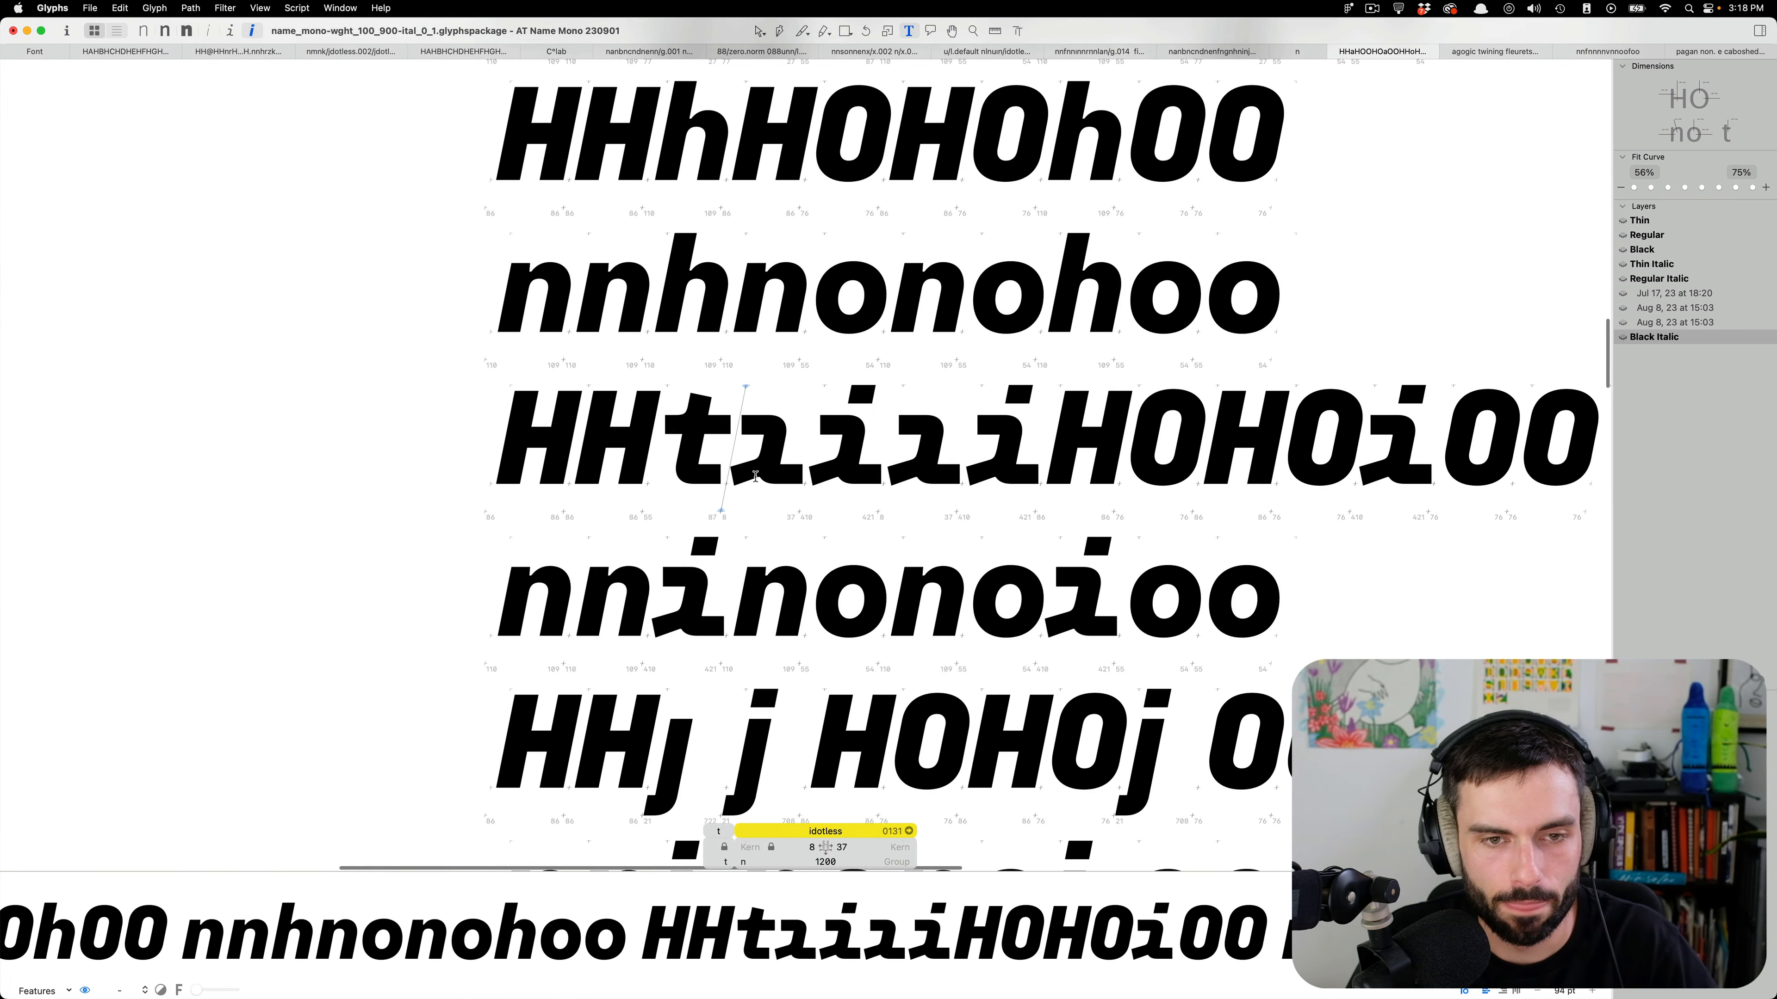
# Look up the i and l glyphs and show the test strings in the Regular Italic master.
pyautogui.write('idot')
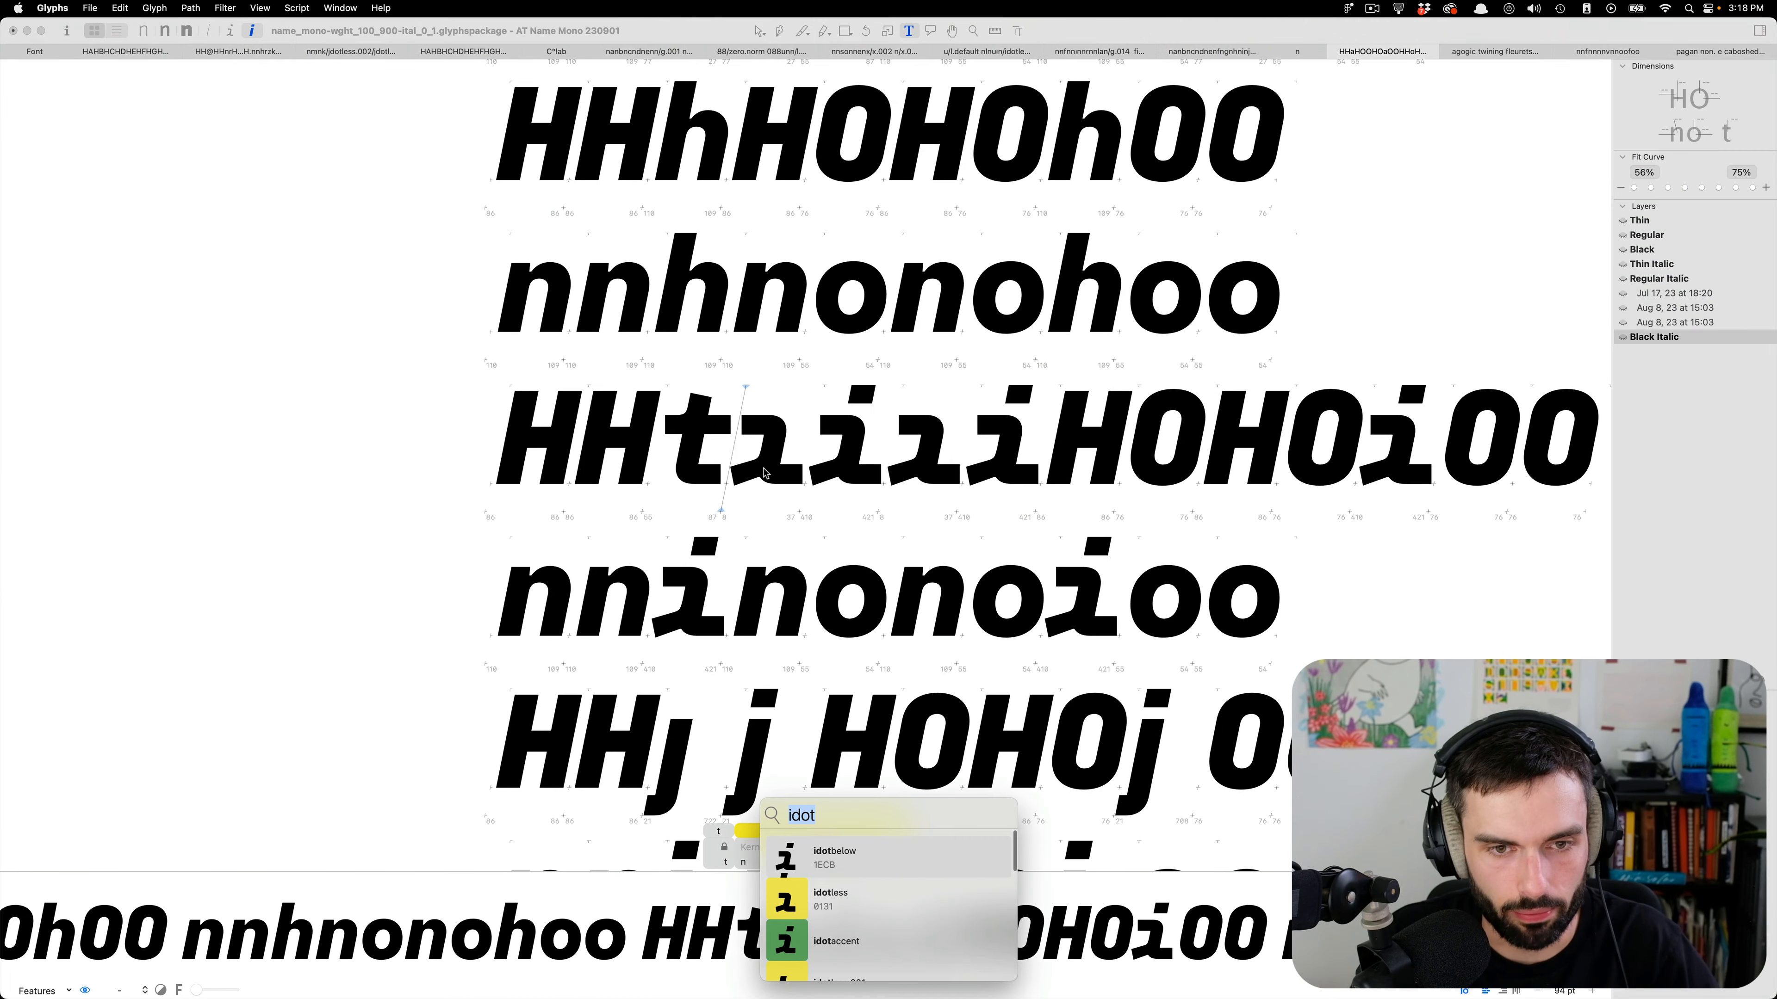
pyautogui.write('i.')
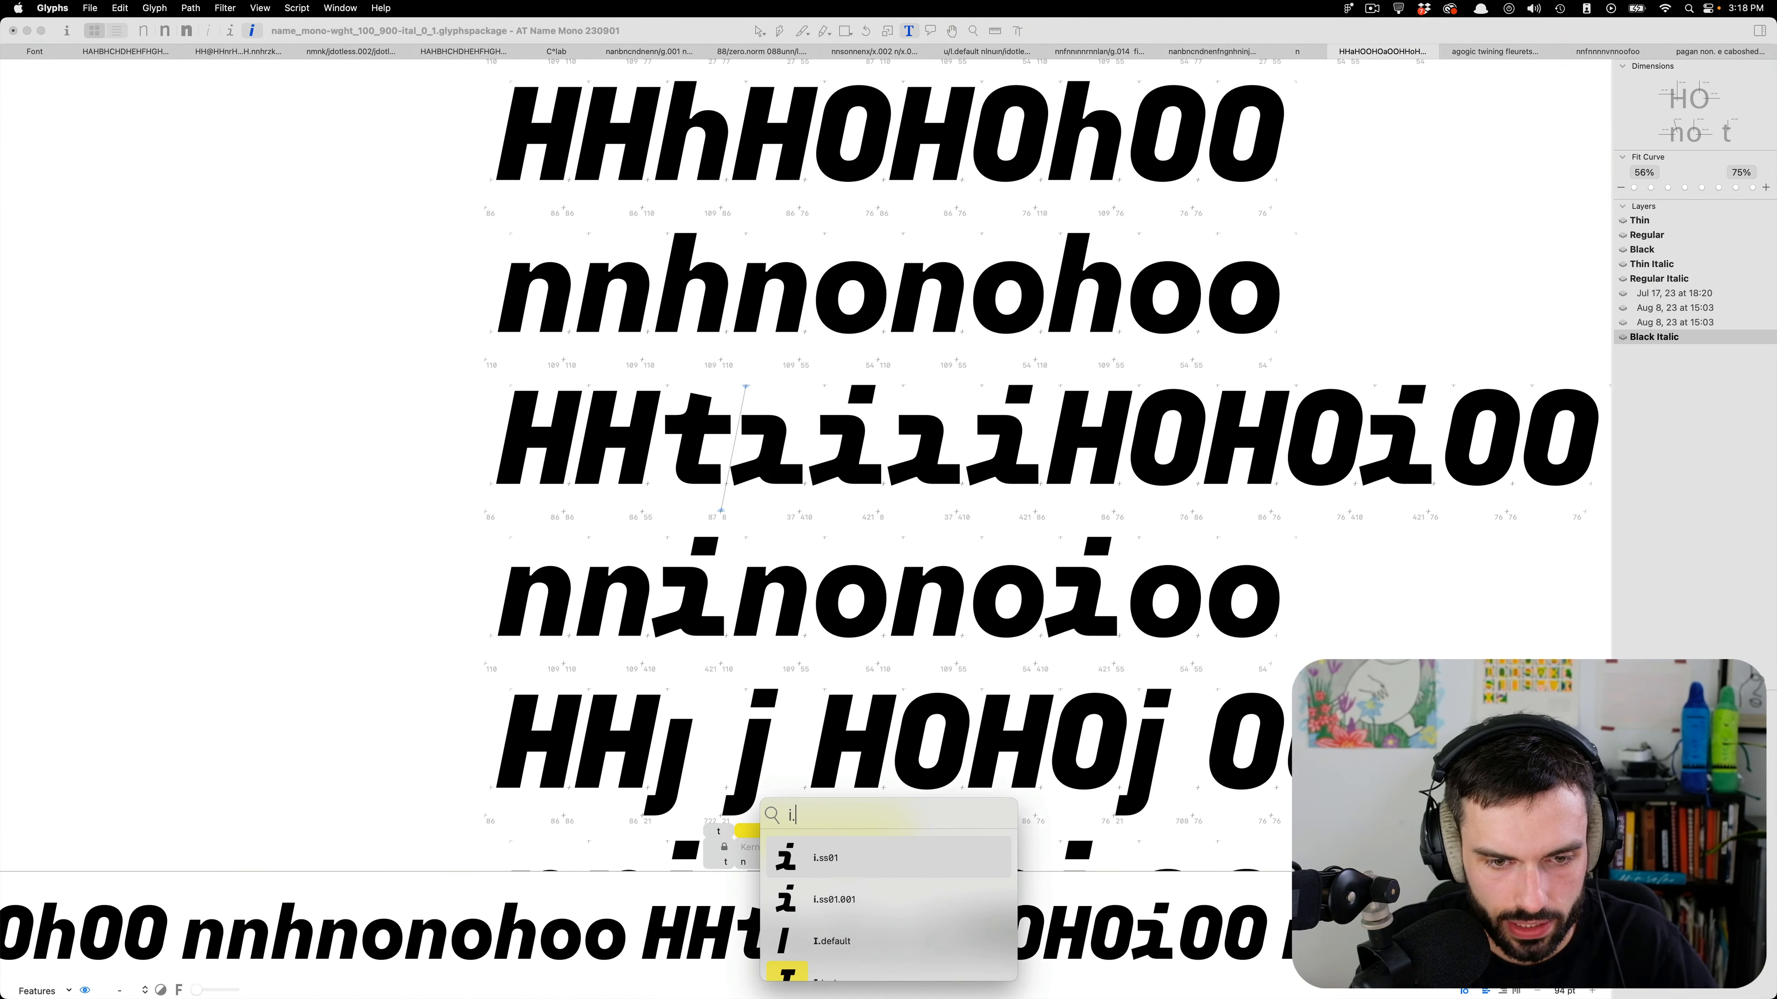
pyautogui.write('less')
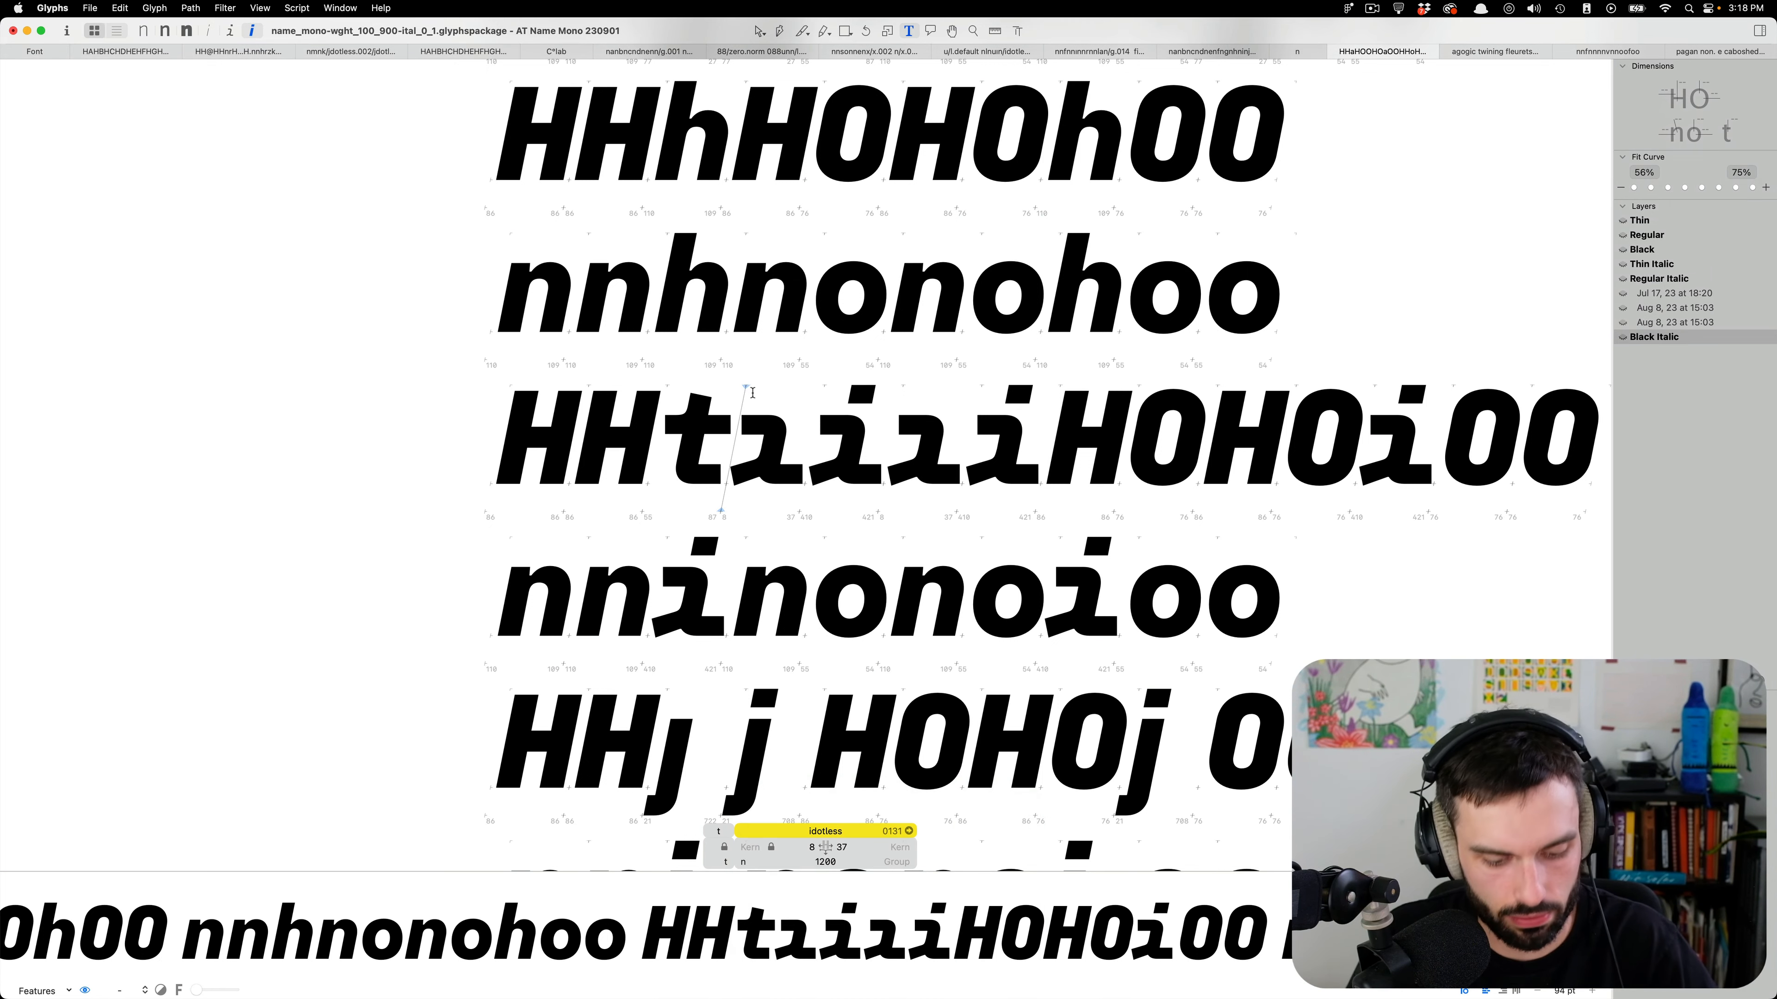
pyautogui.click(1657, 278)
pyautogui.write('.')
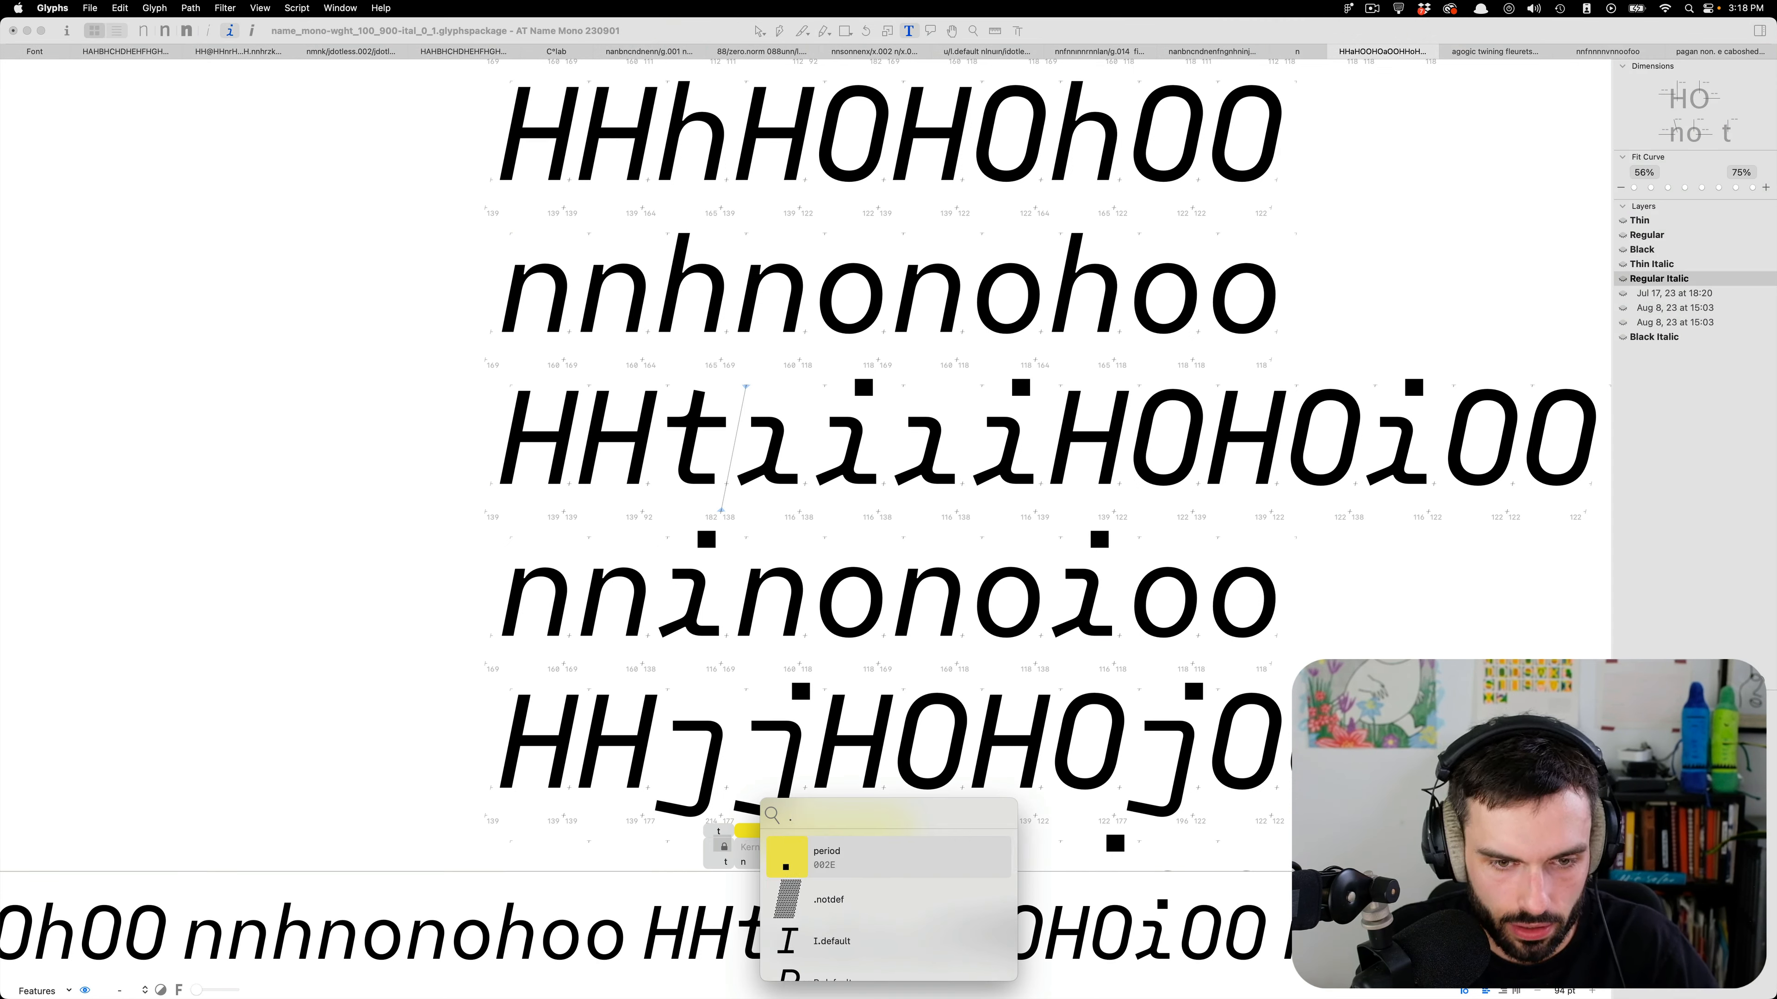
pyautogui.write('l.')
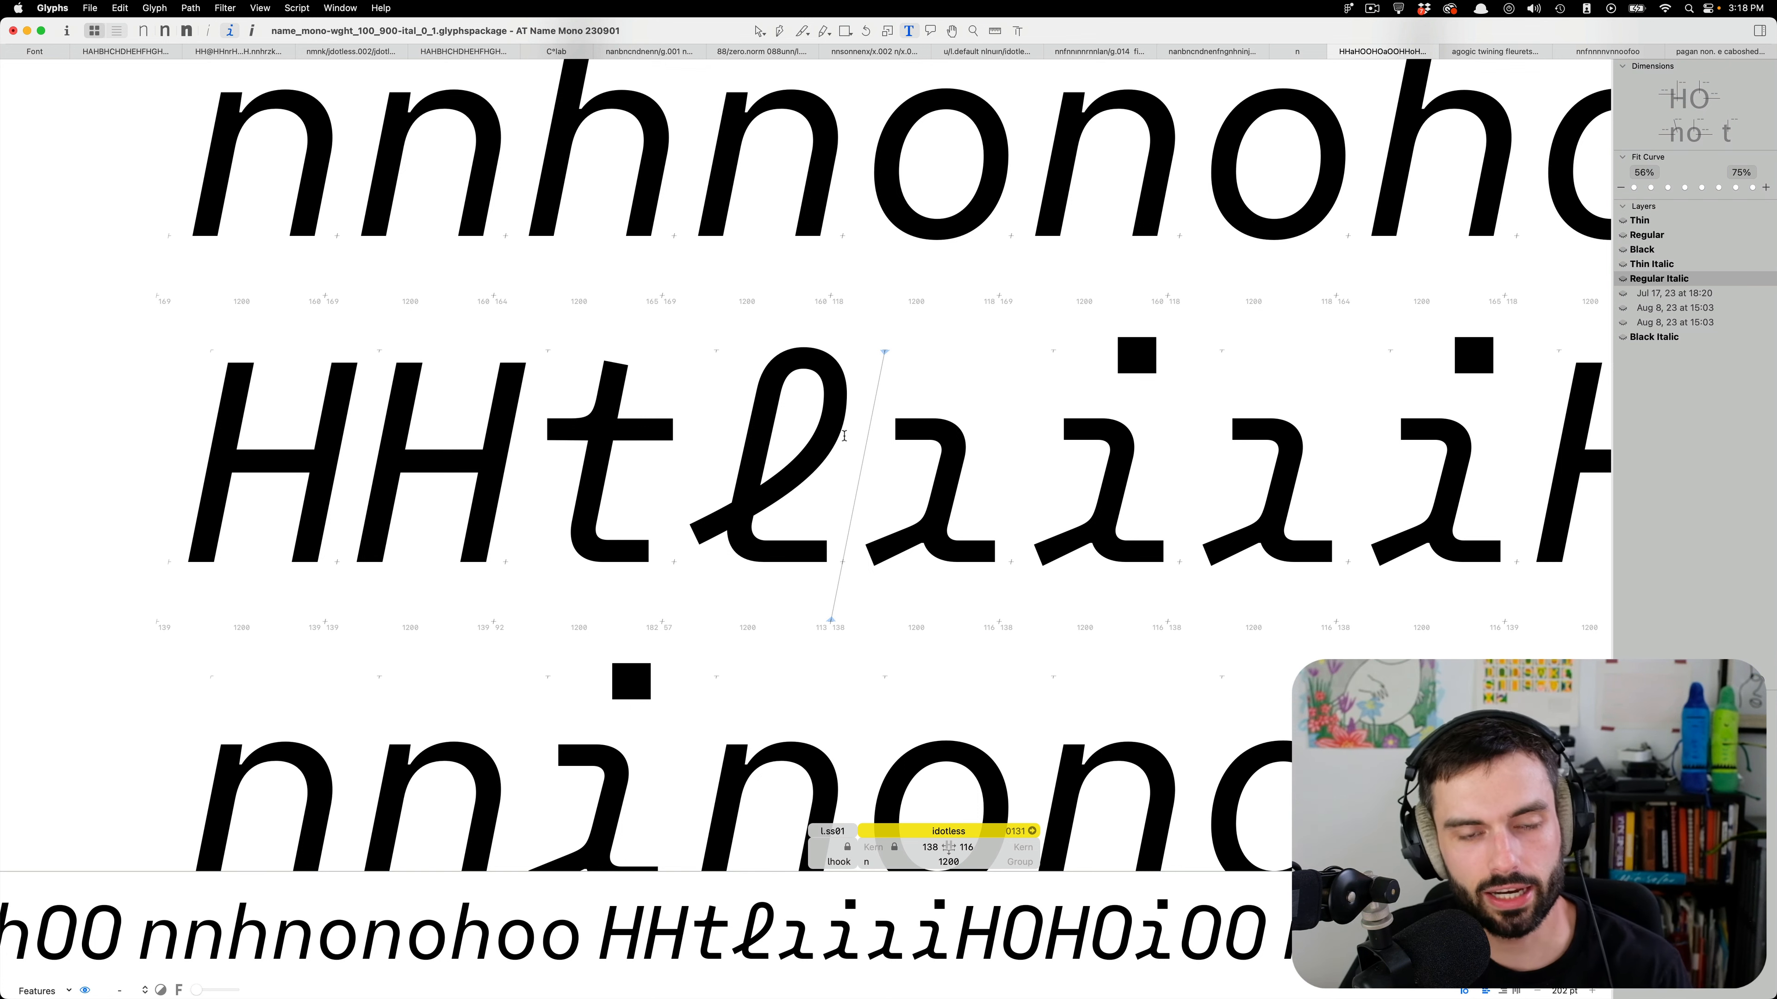
pyautogui.moveTo(863, 500)
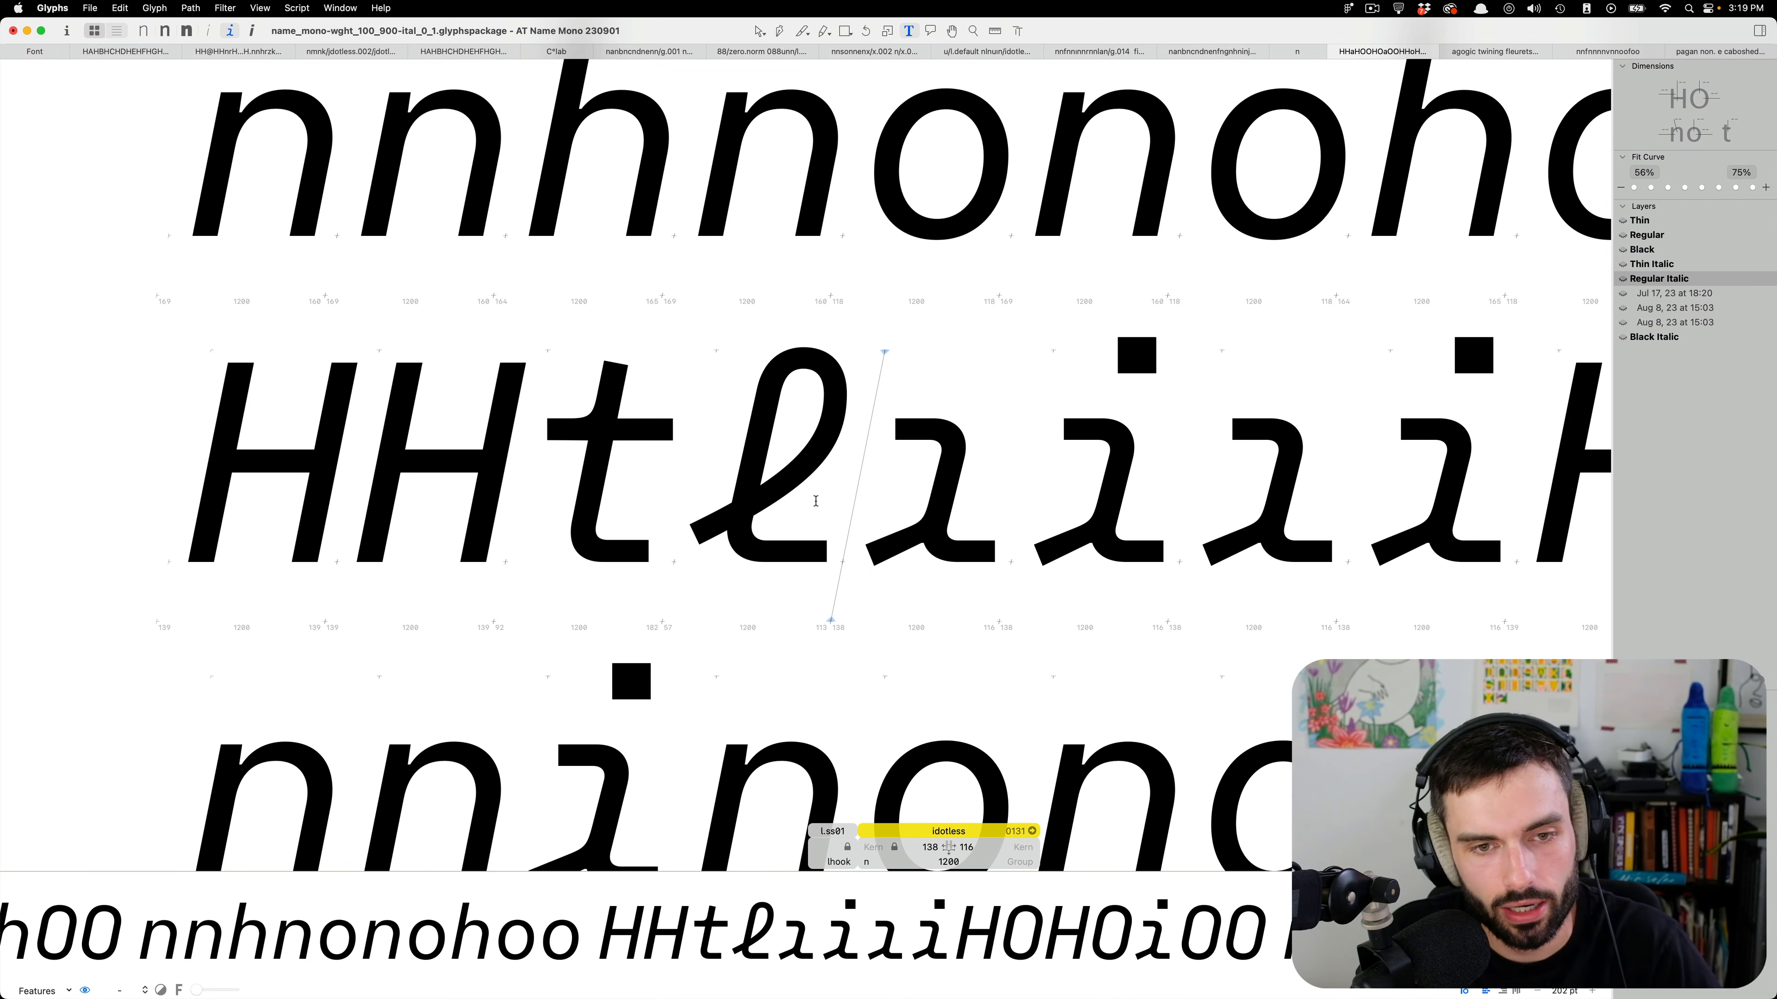
# Compare the looped l variants beside the dotless i, then return the preview to Regular Italic.
pyautogui.scroll(-3)
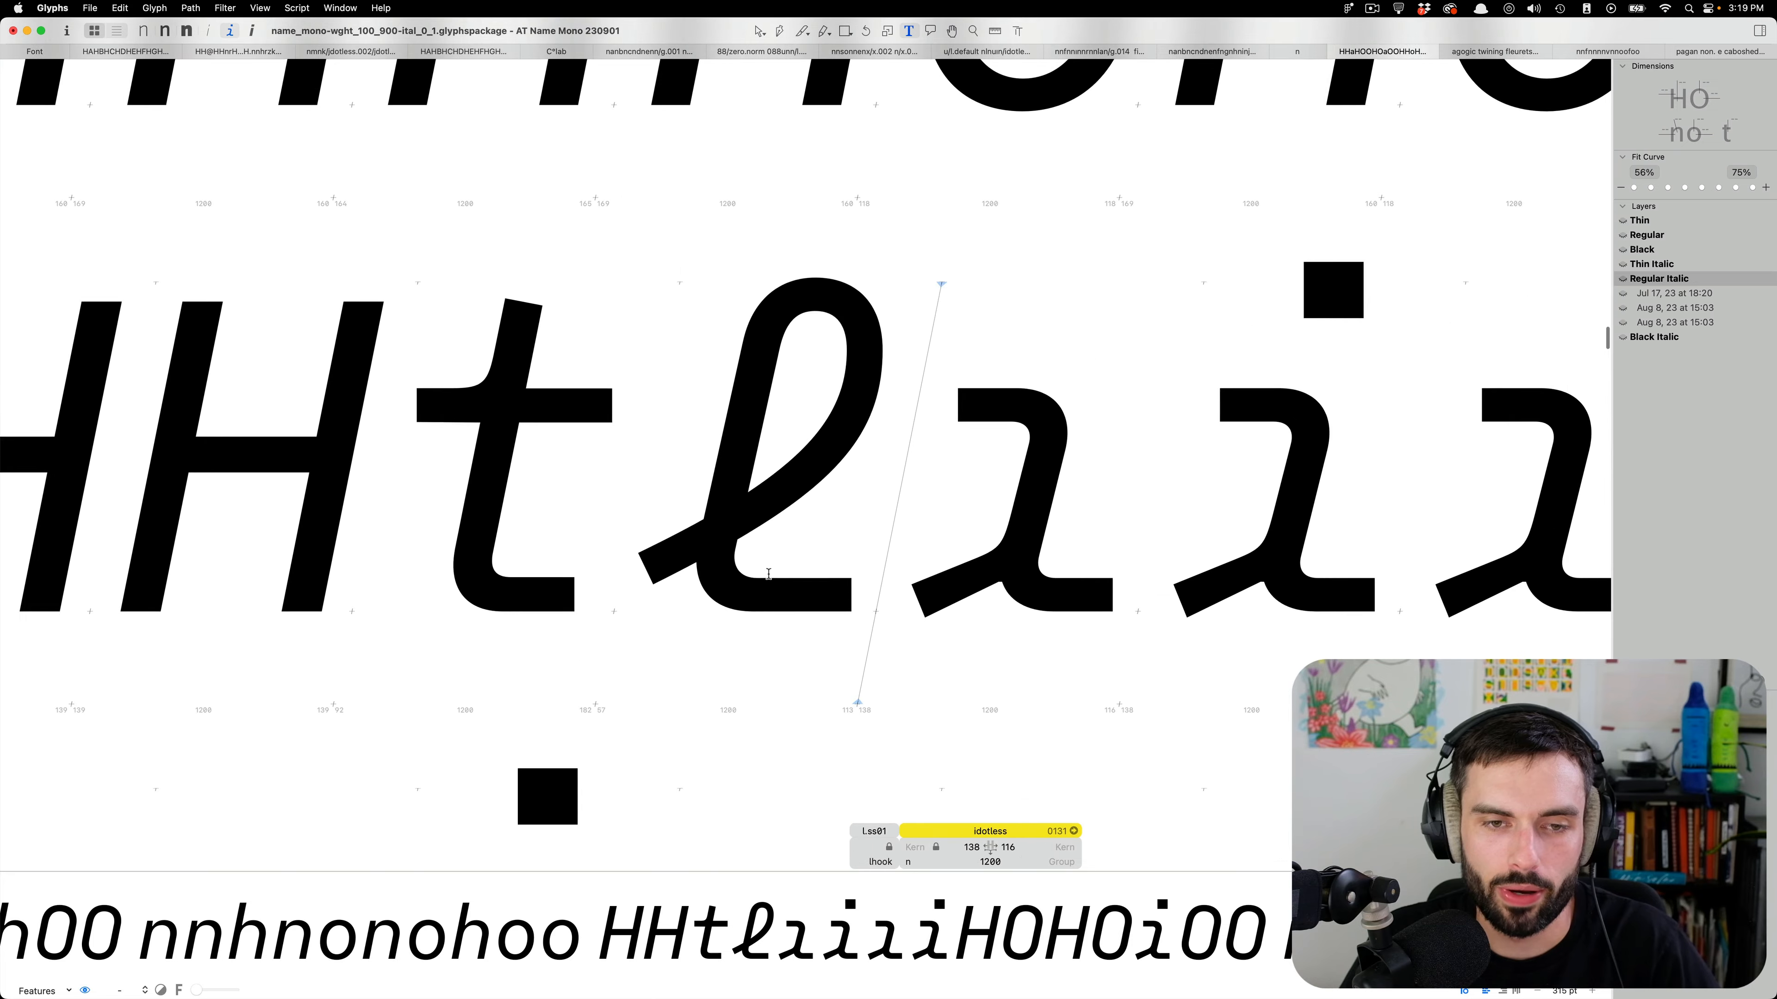
pyautogui.write('l')
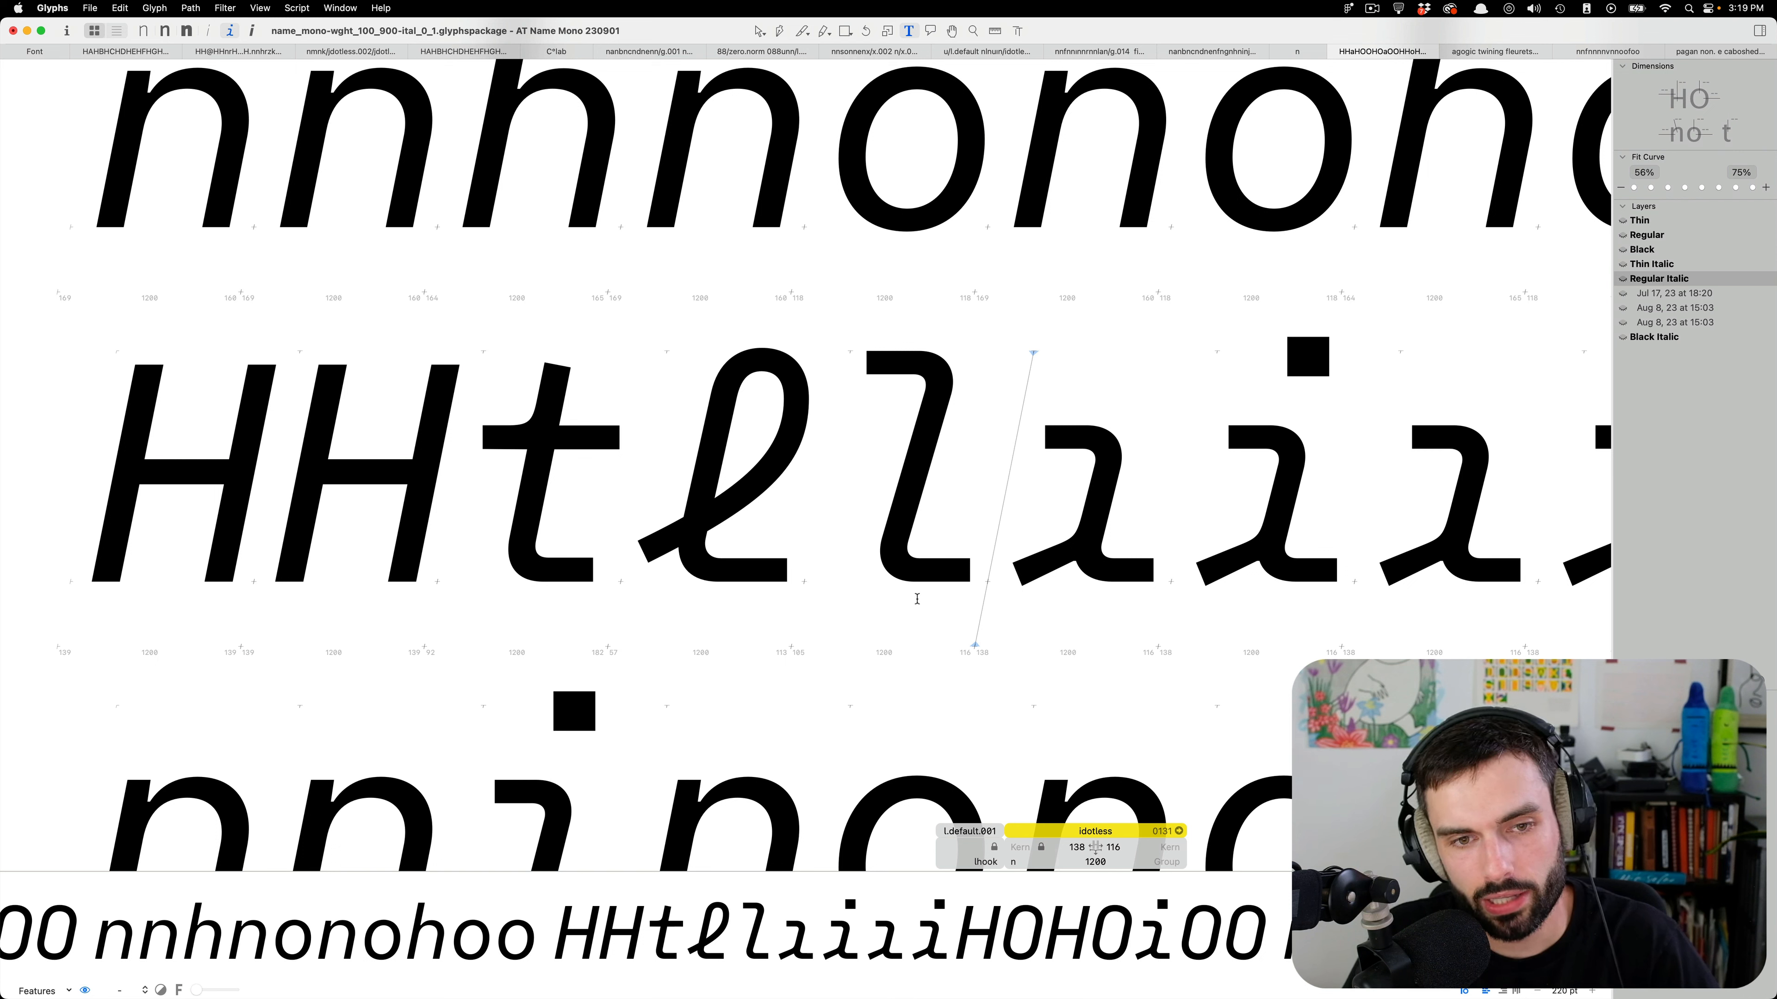
pyautogui.moveTo(869, 519)
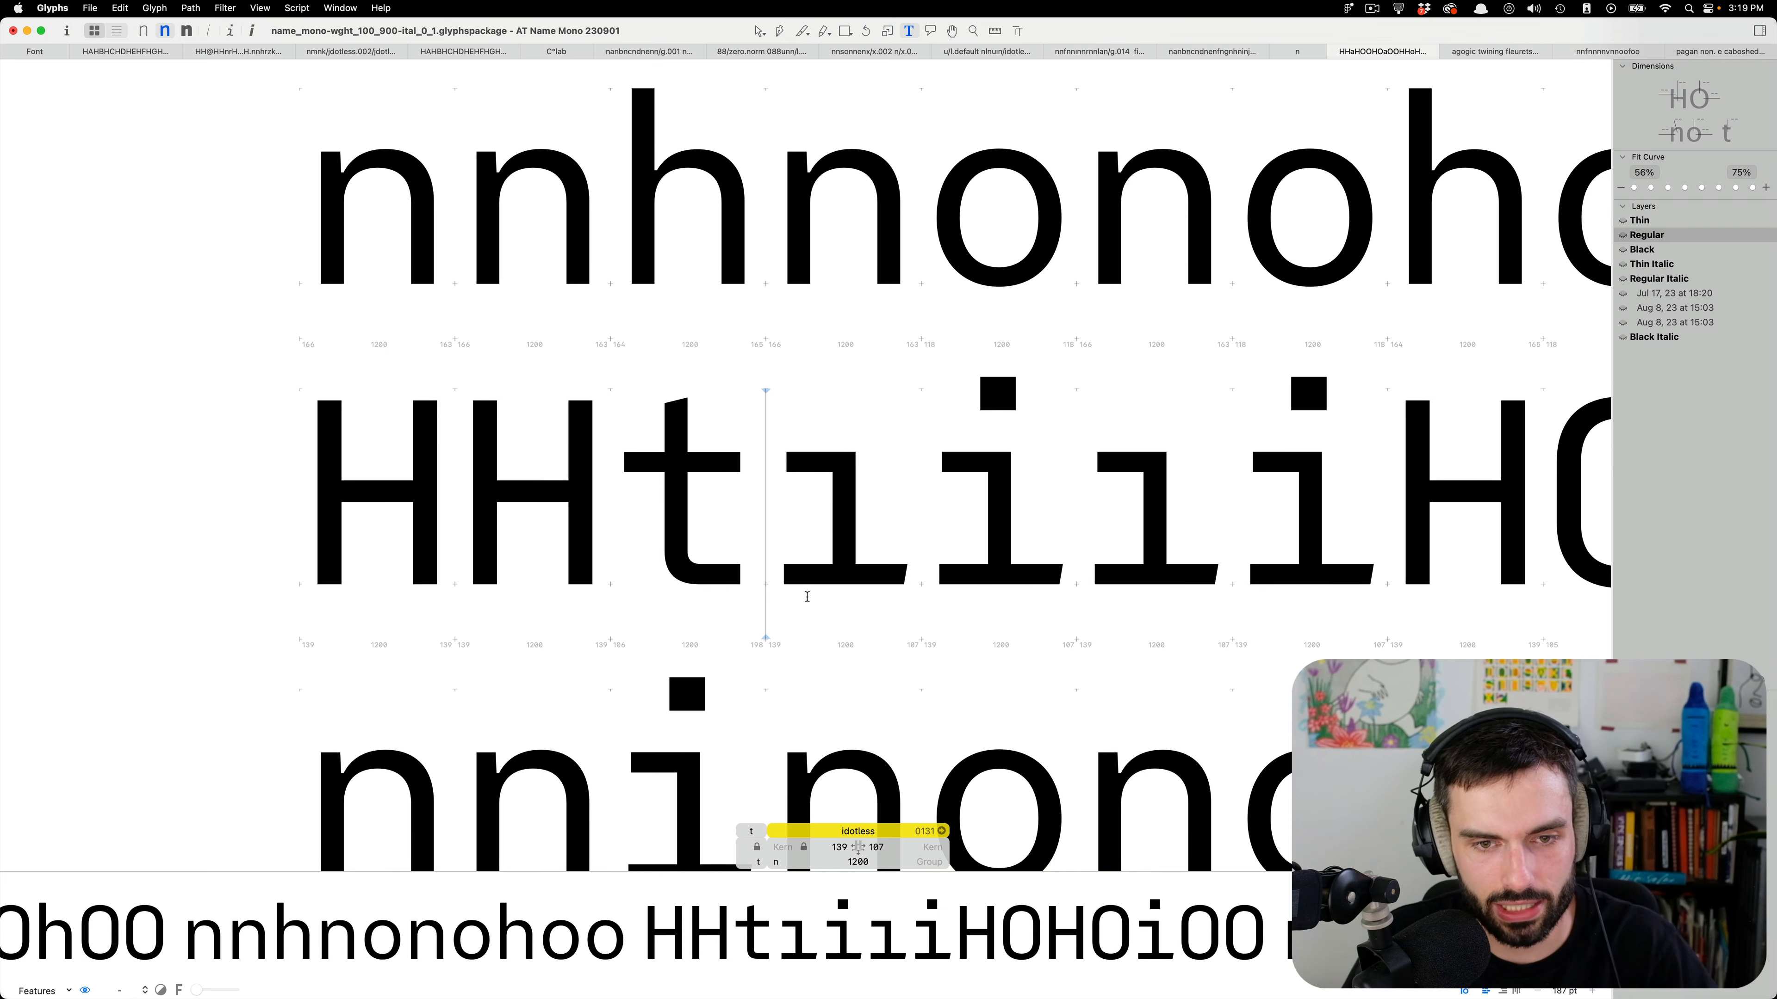
pyautogui.click(1657, 278)
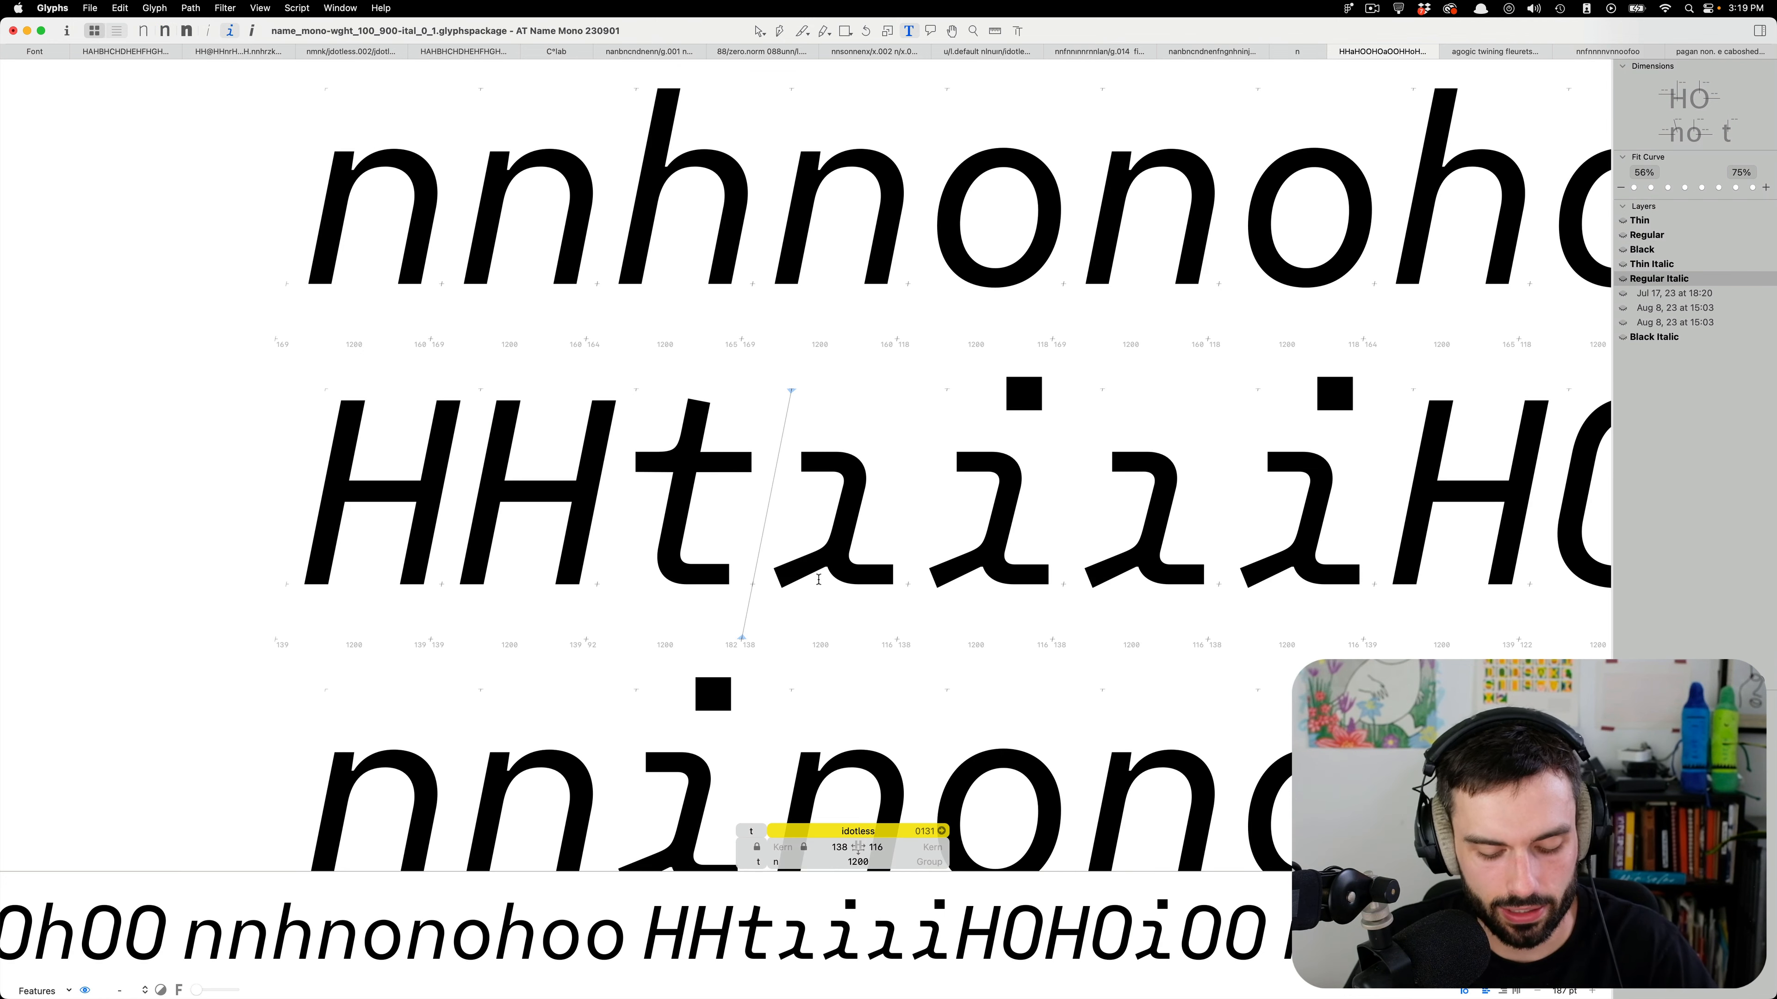
pyautogui.click(1655, 336)
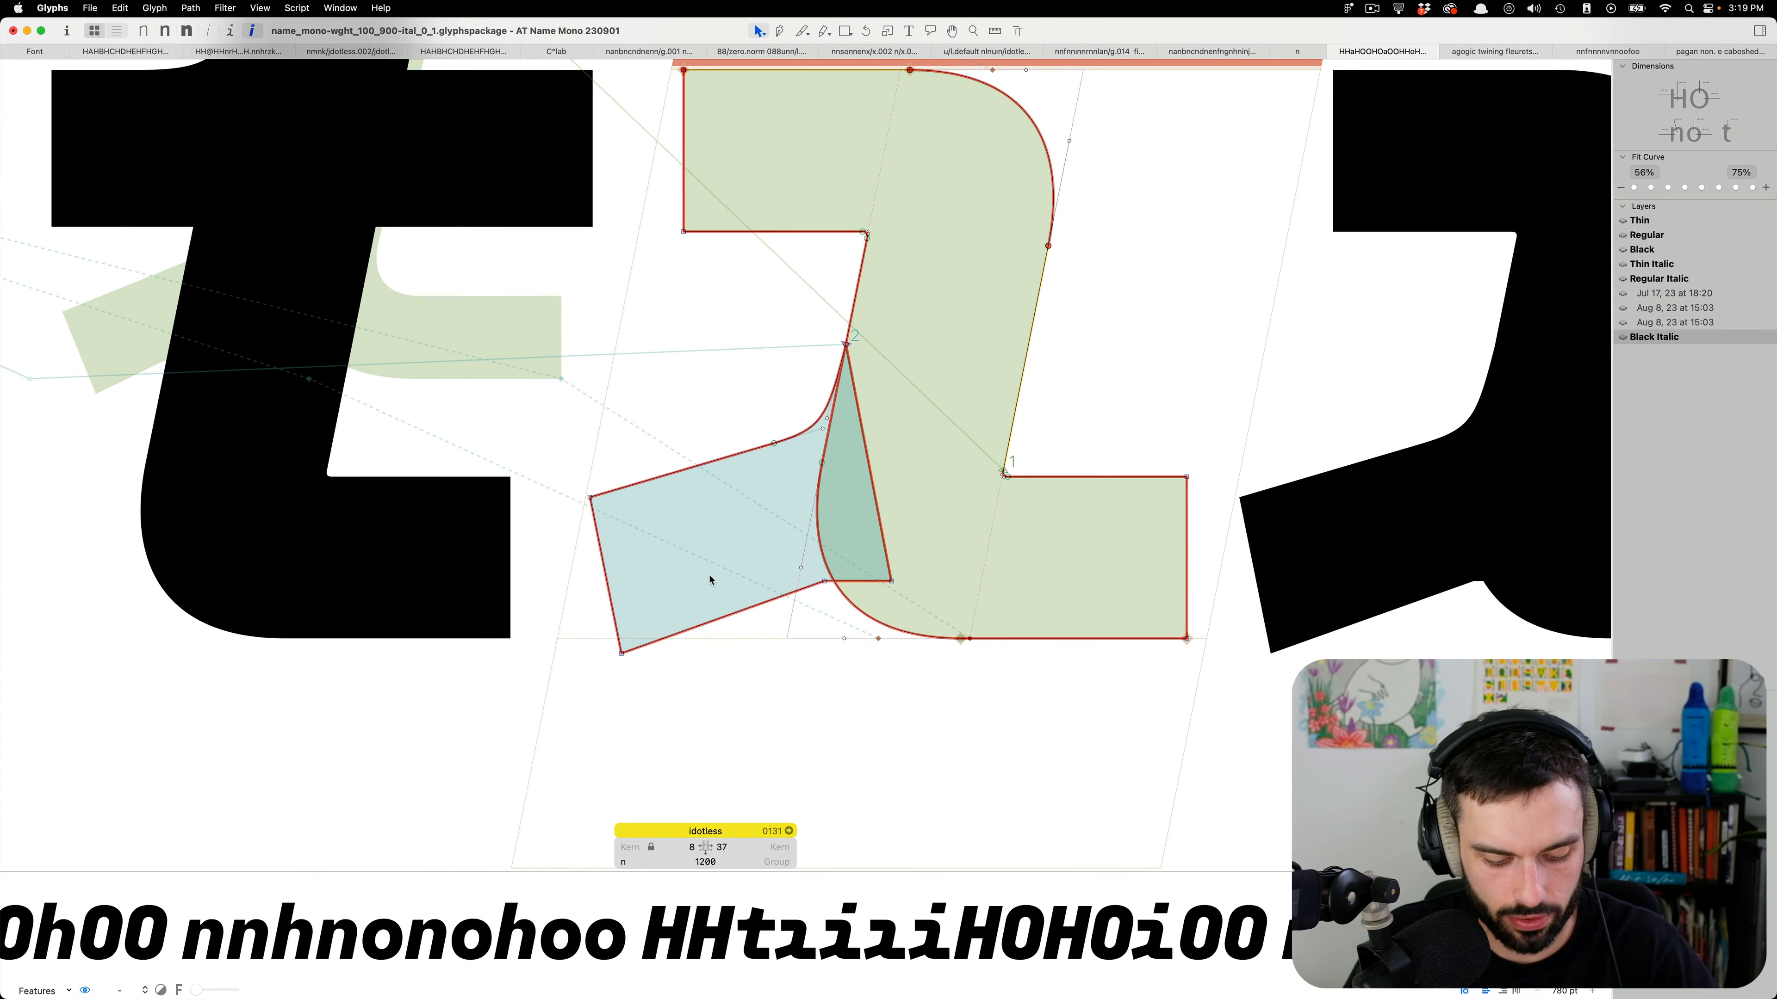
pyautogui.moveTo(1090, 469)
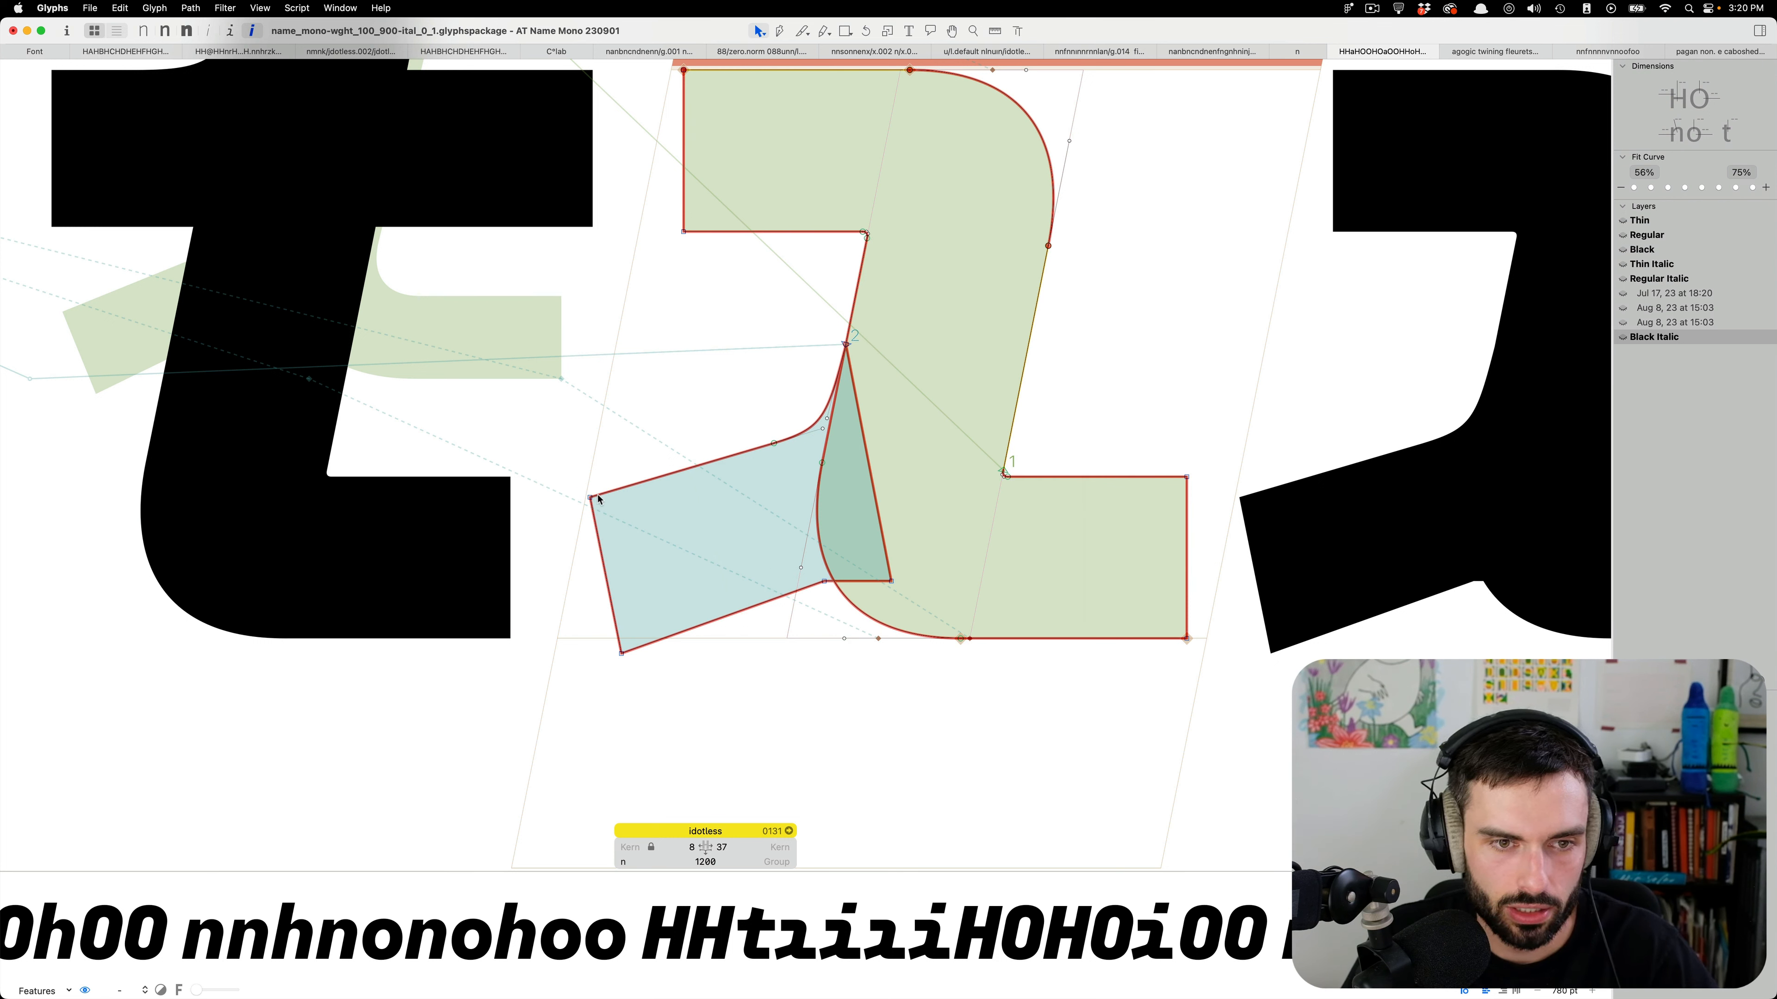
# Nudge the lower corner of the Black Italic dotless i's tail where it joins the stem.
pyautogui.moveTo(600, 499); pyautogui.dragTo(640, 648)
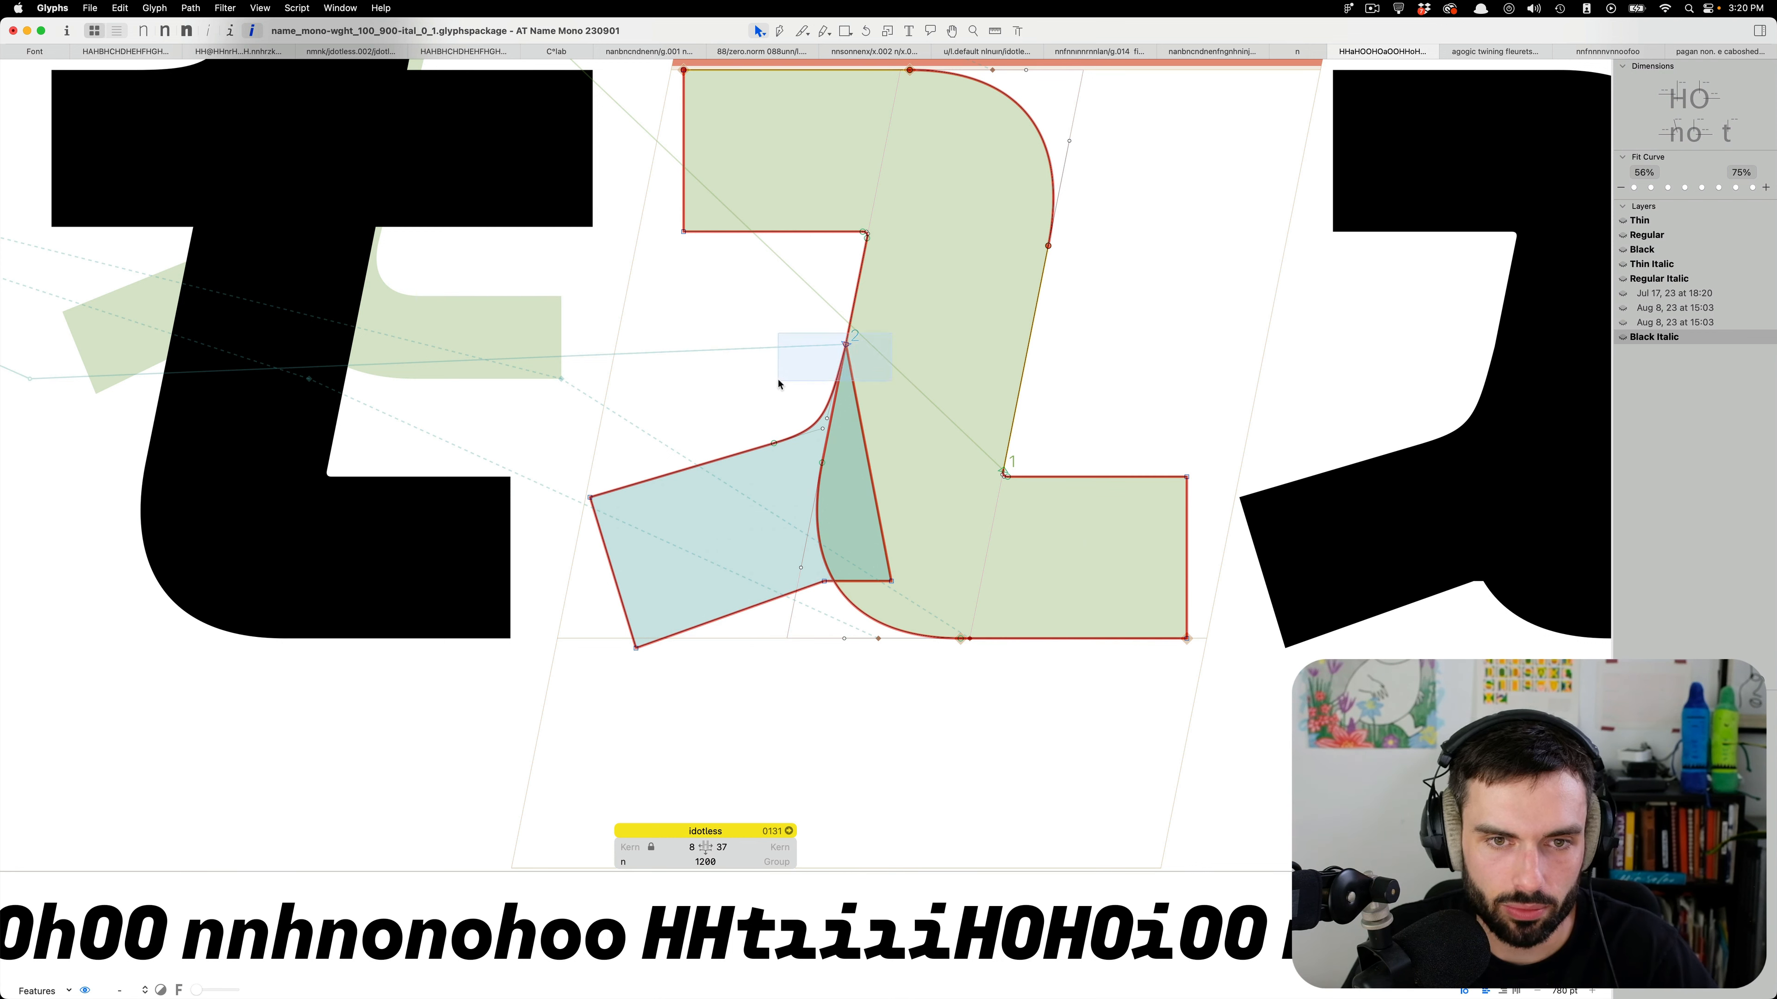
pyautogui.click(844, 340)
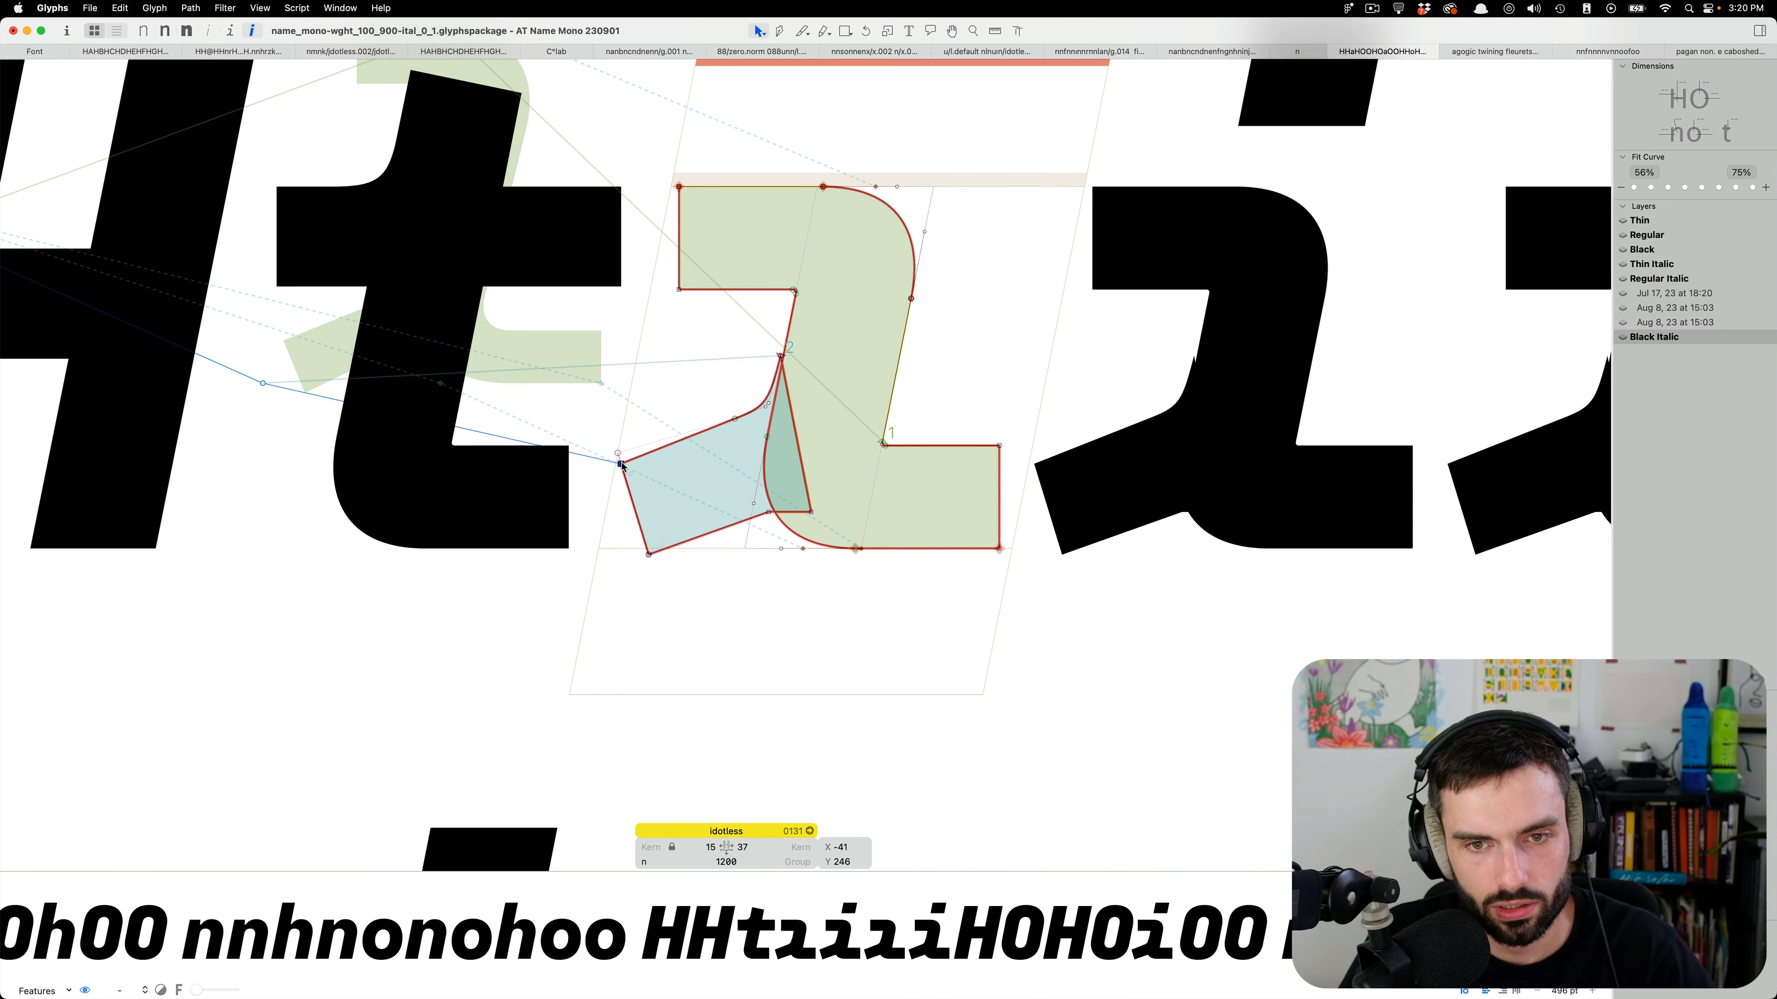
# Reshape the dotless i's tail piece, then bring up the font's settings window.
pyautogui.moveTo(621, 463); pyautogui.dragTo(617, 459)
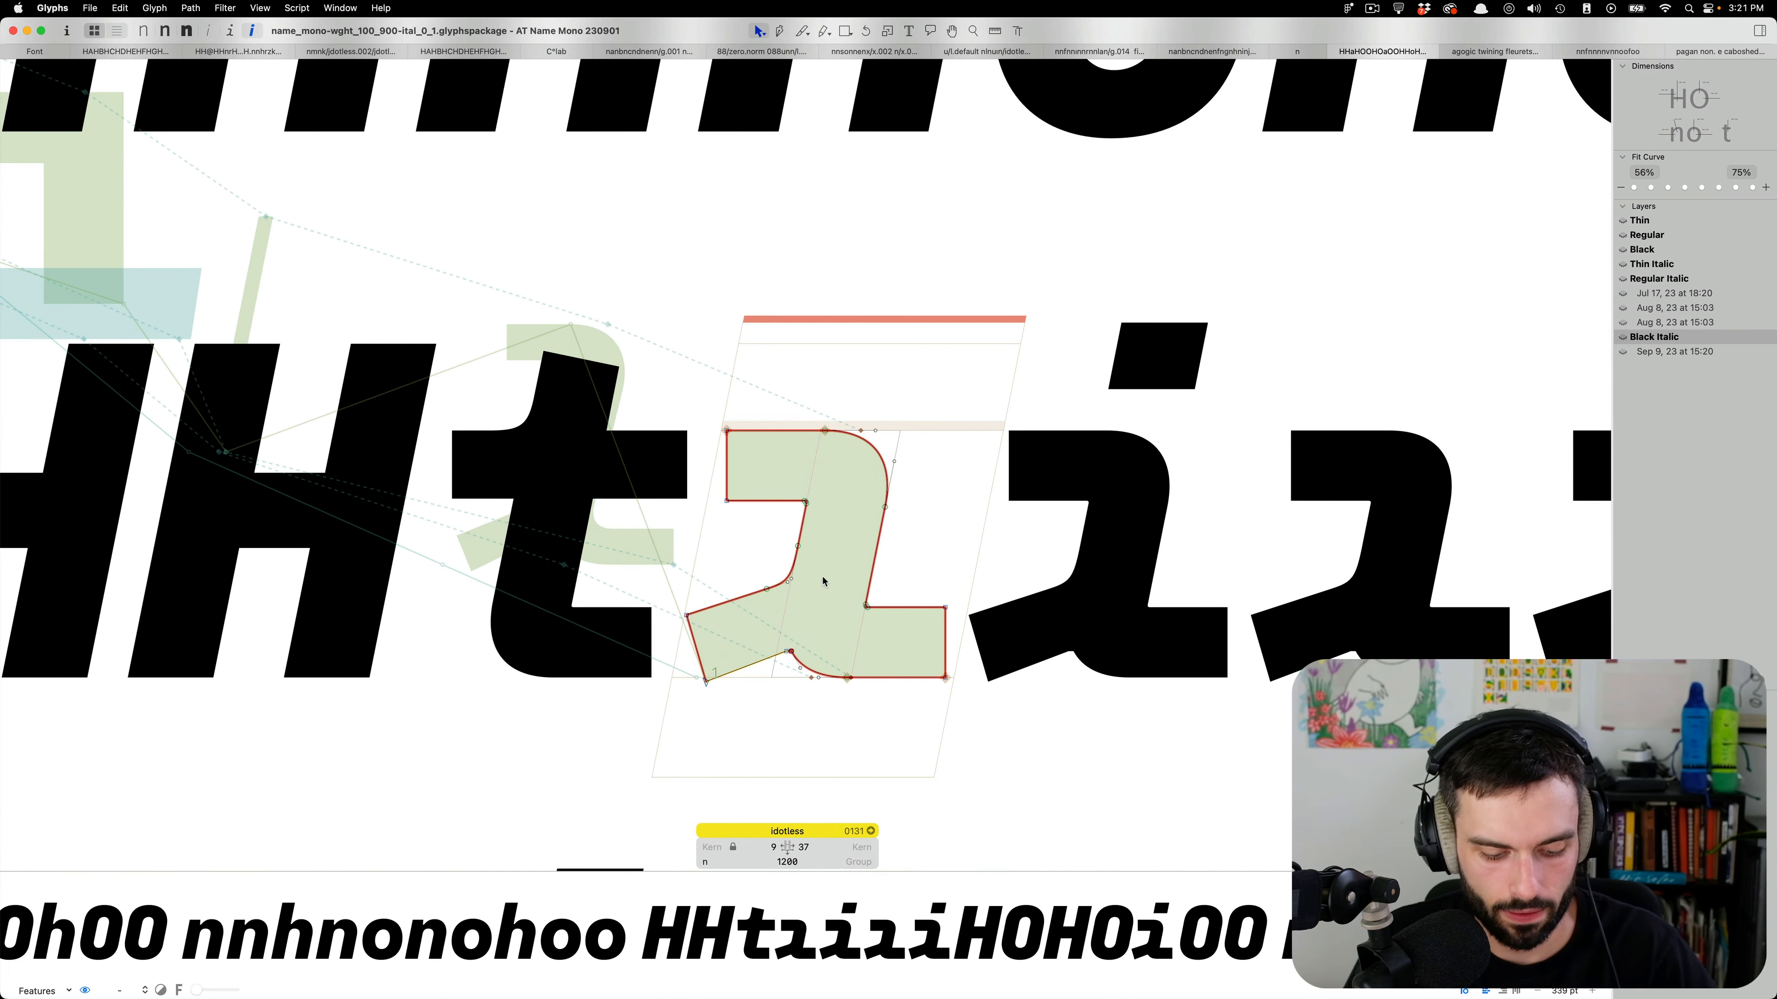
pyautogui.click(1657, 278)
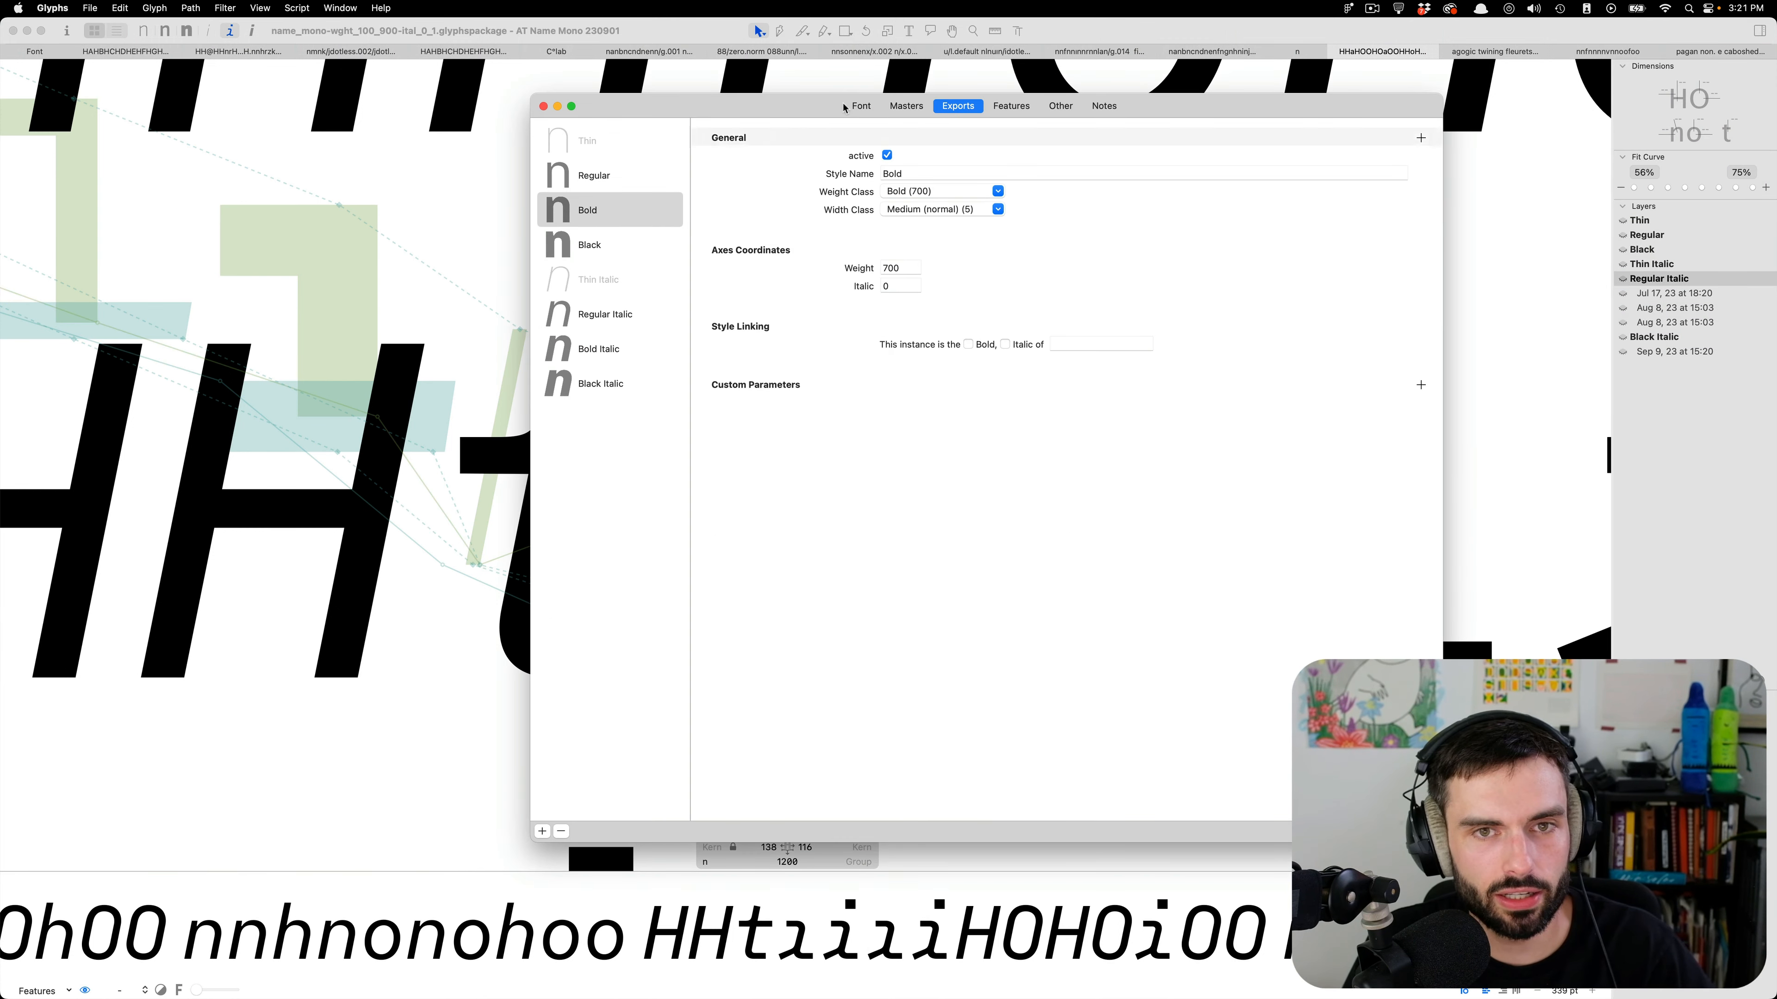
# Review the font's Masters and exported instances in Font Info.
pyautogui.click(905, 105)
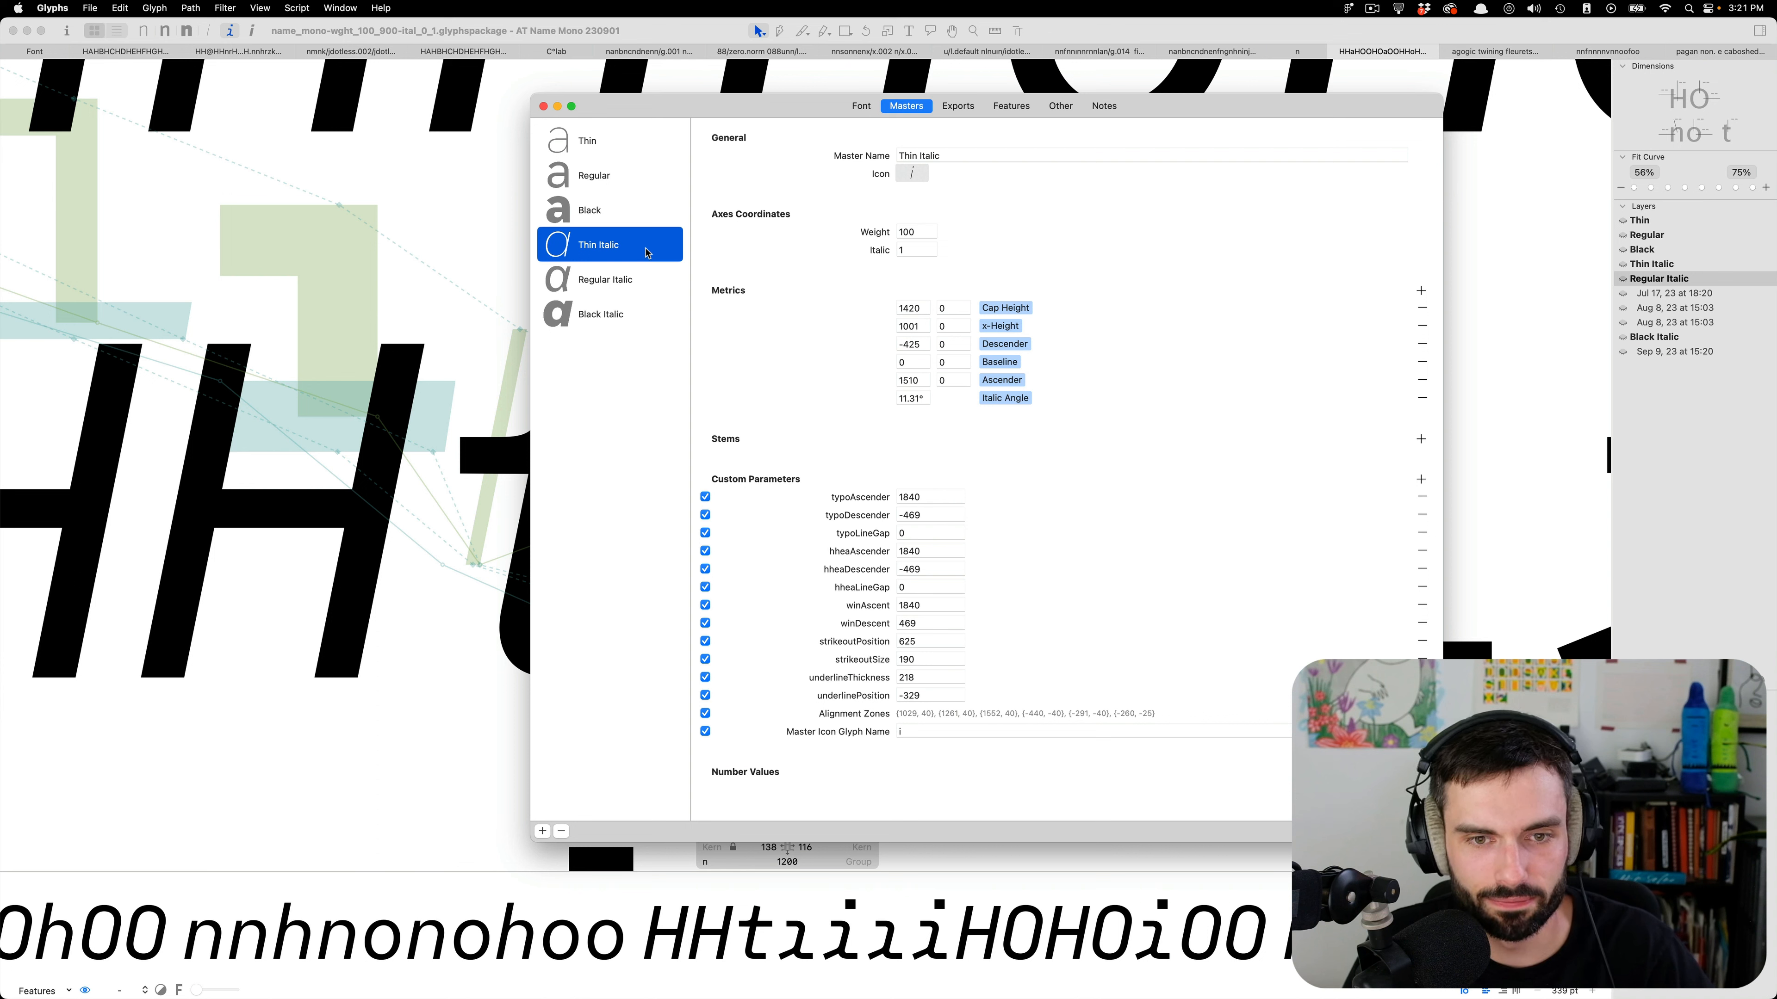
pyautogui.click(958, 106)
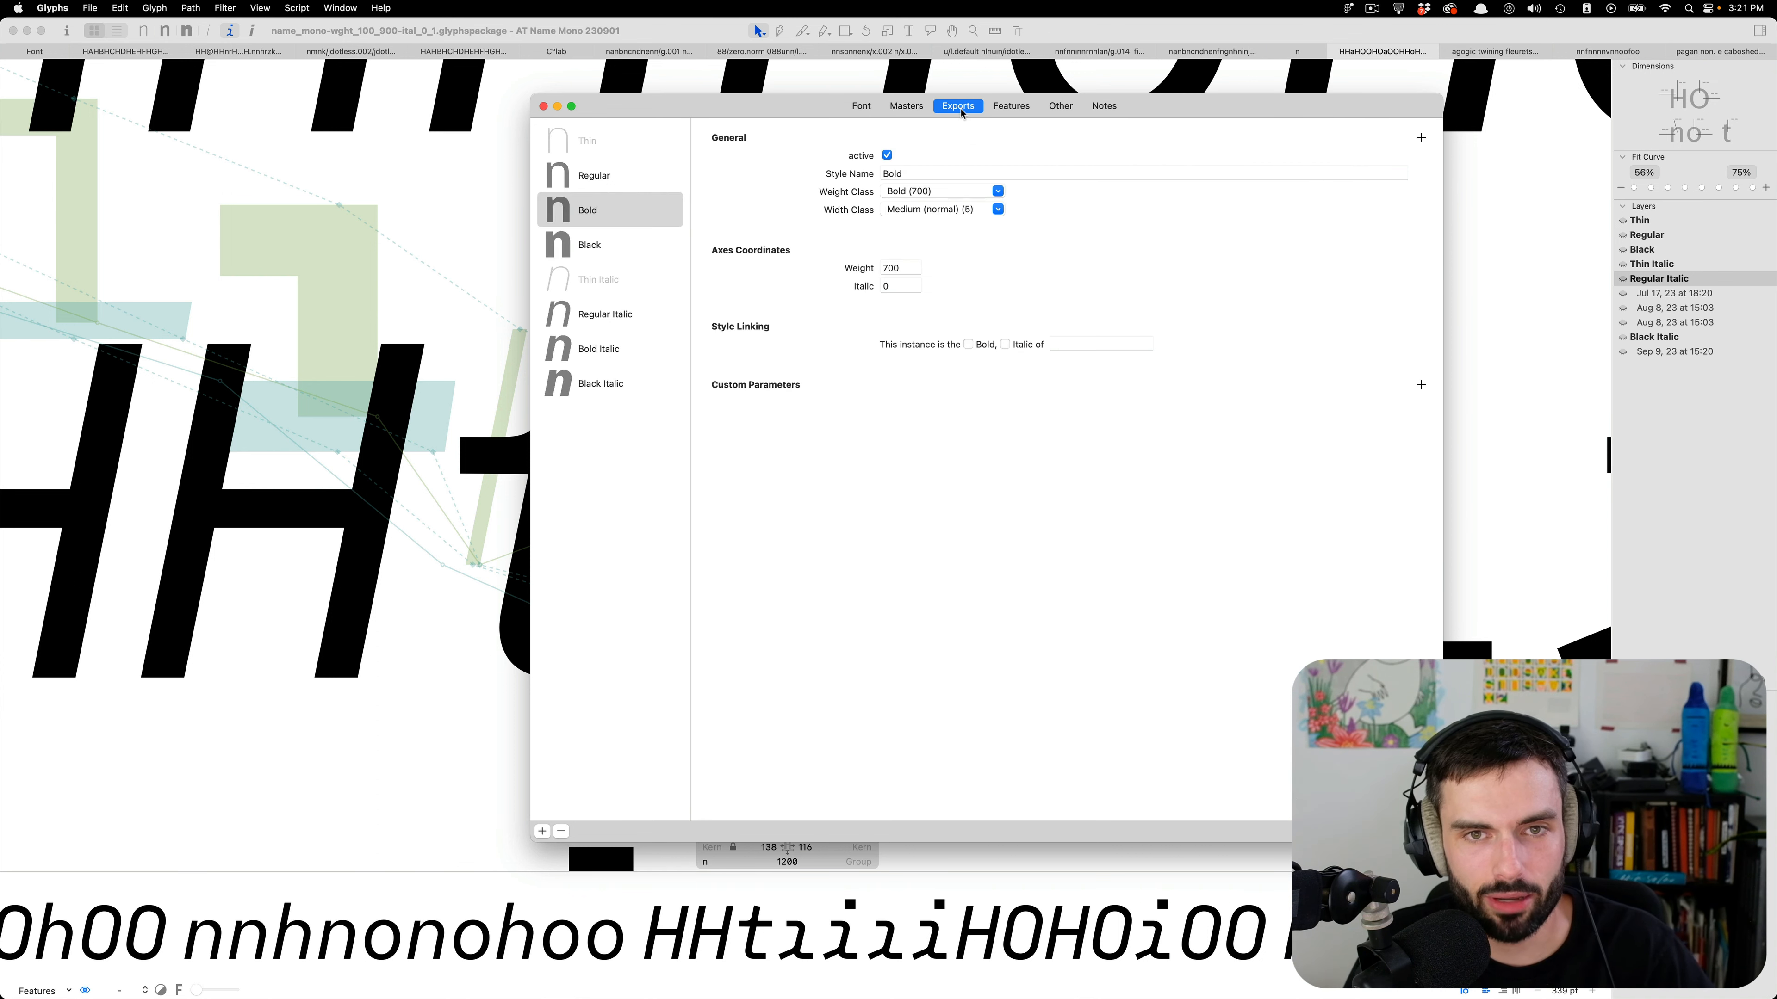
pyautogui.moveTo(631, 317)
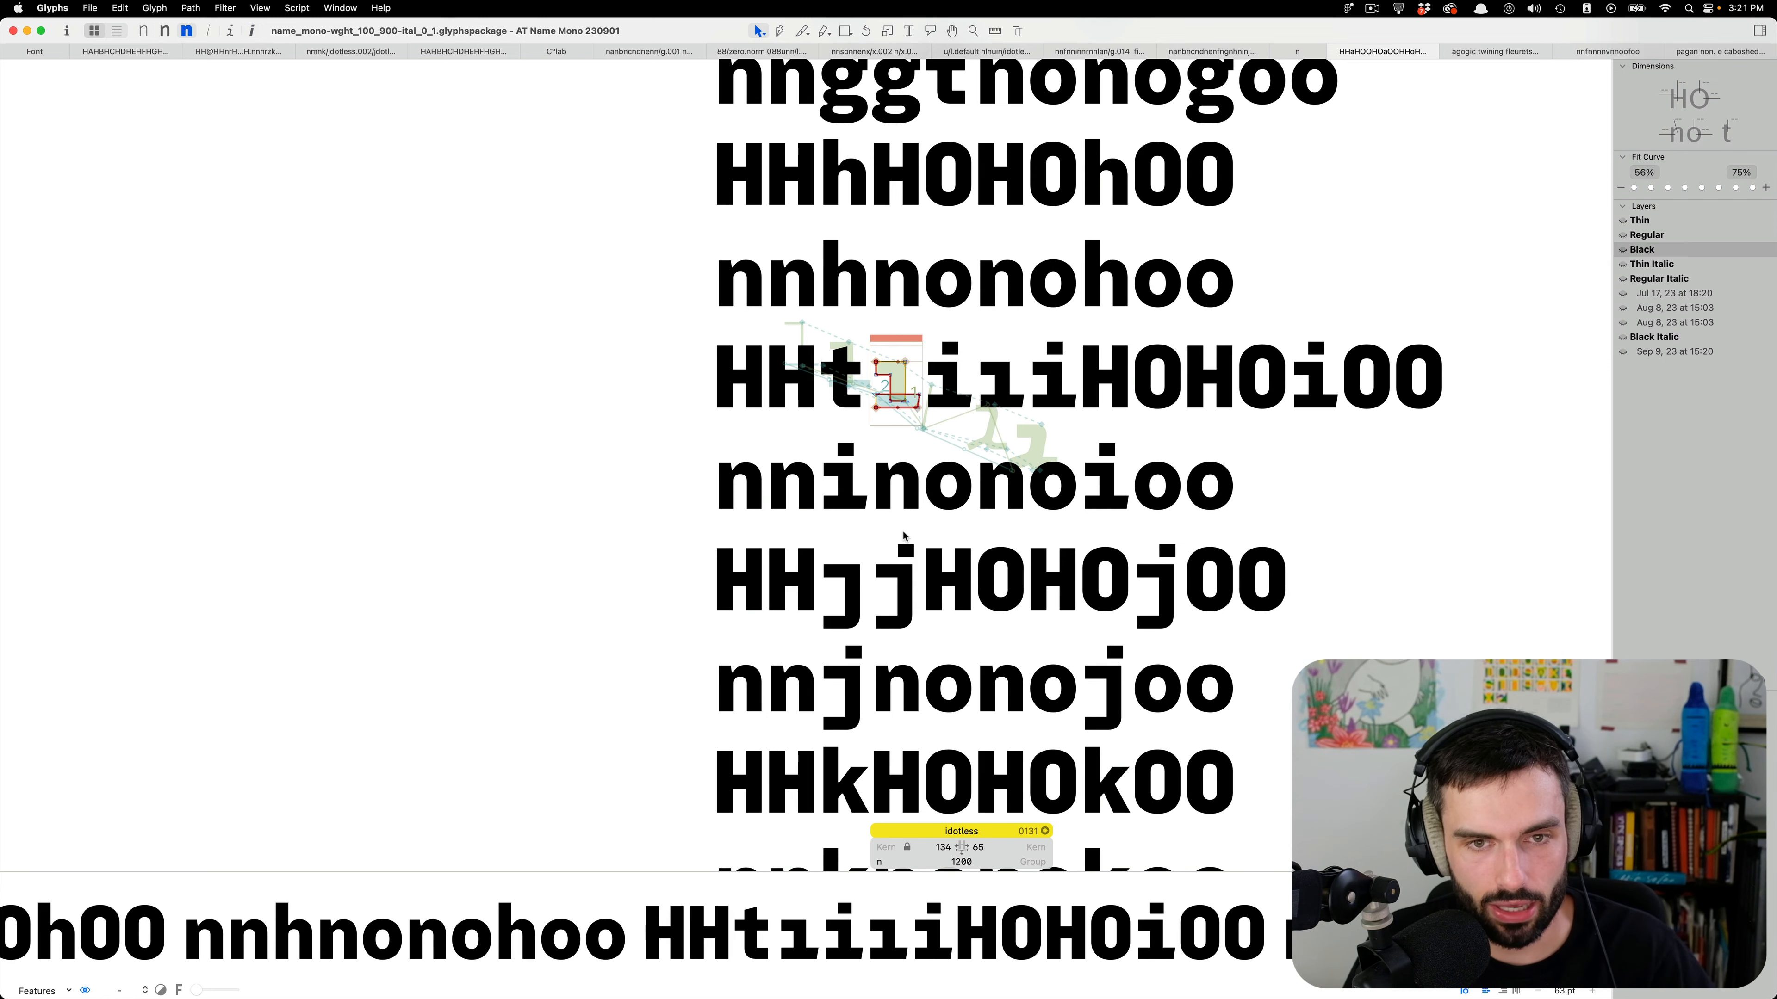
# Show the text in Regular Italic and pick the dotless i outline for editing.
pyautogui.click(1654, 264)
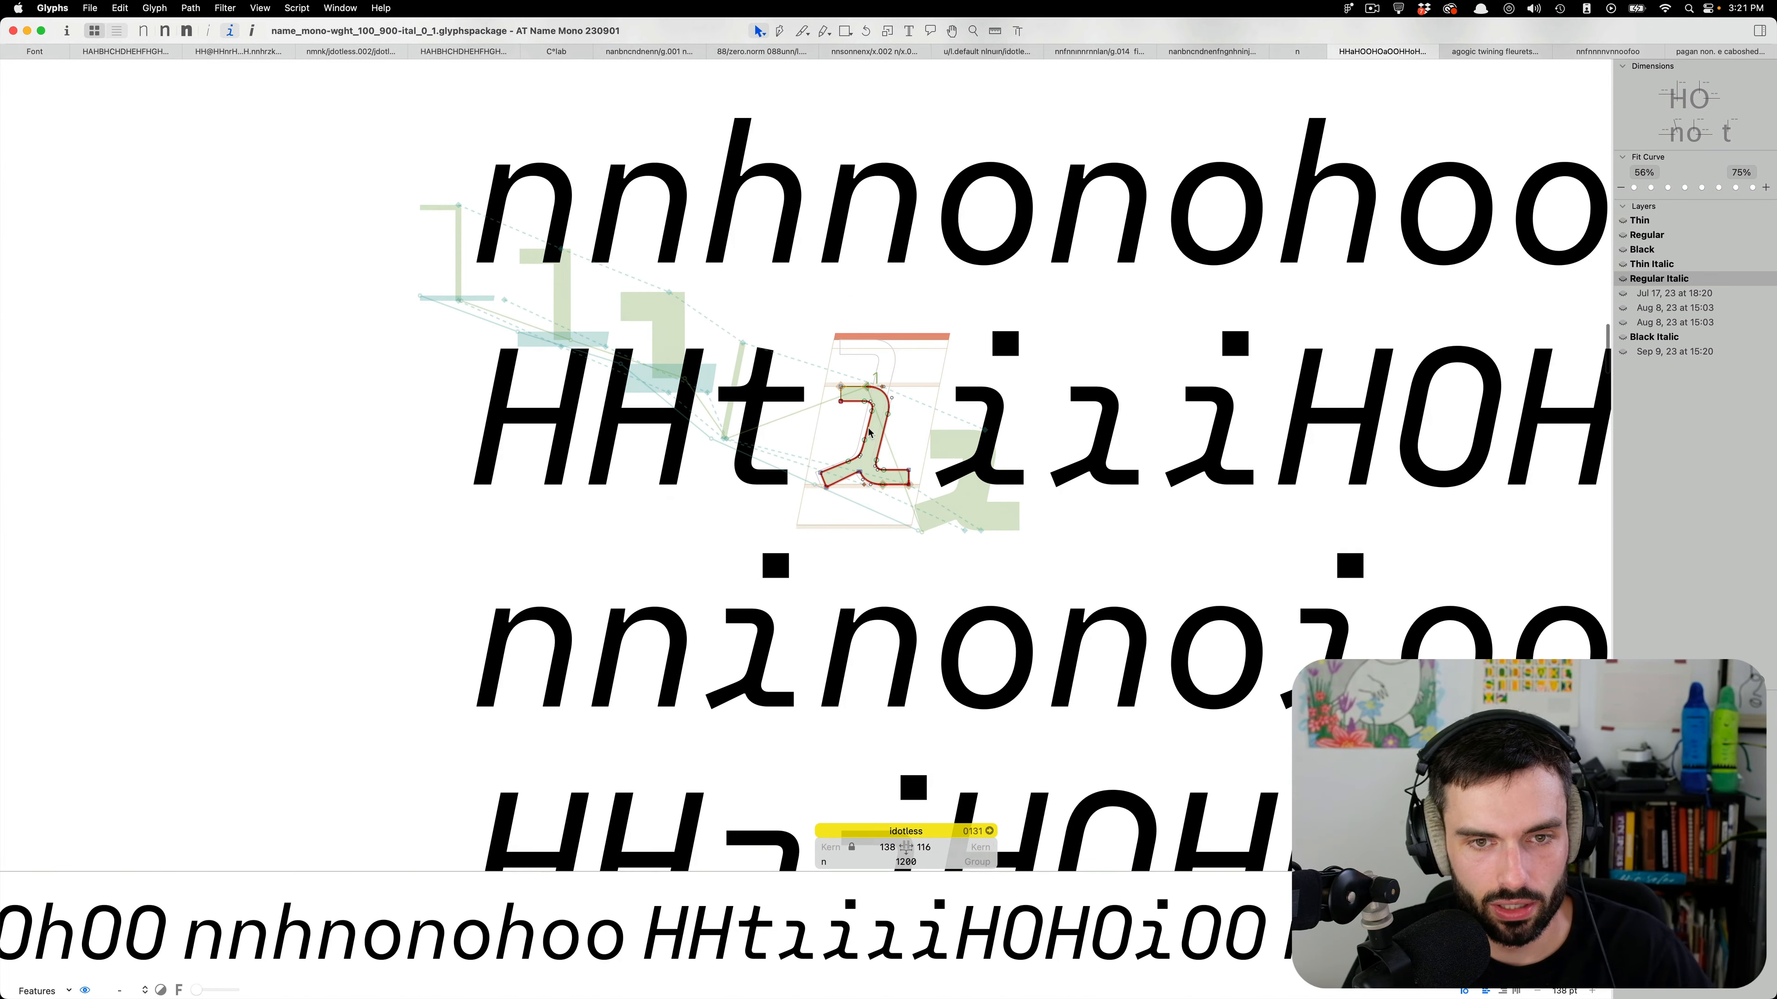
pyautogui.click(907, 30)
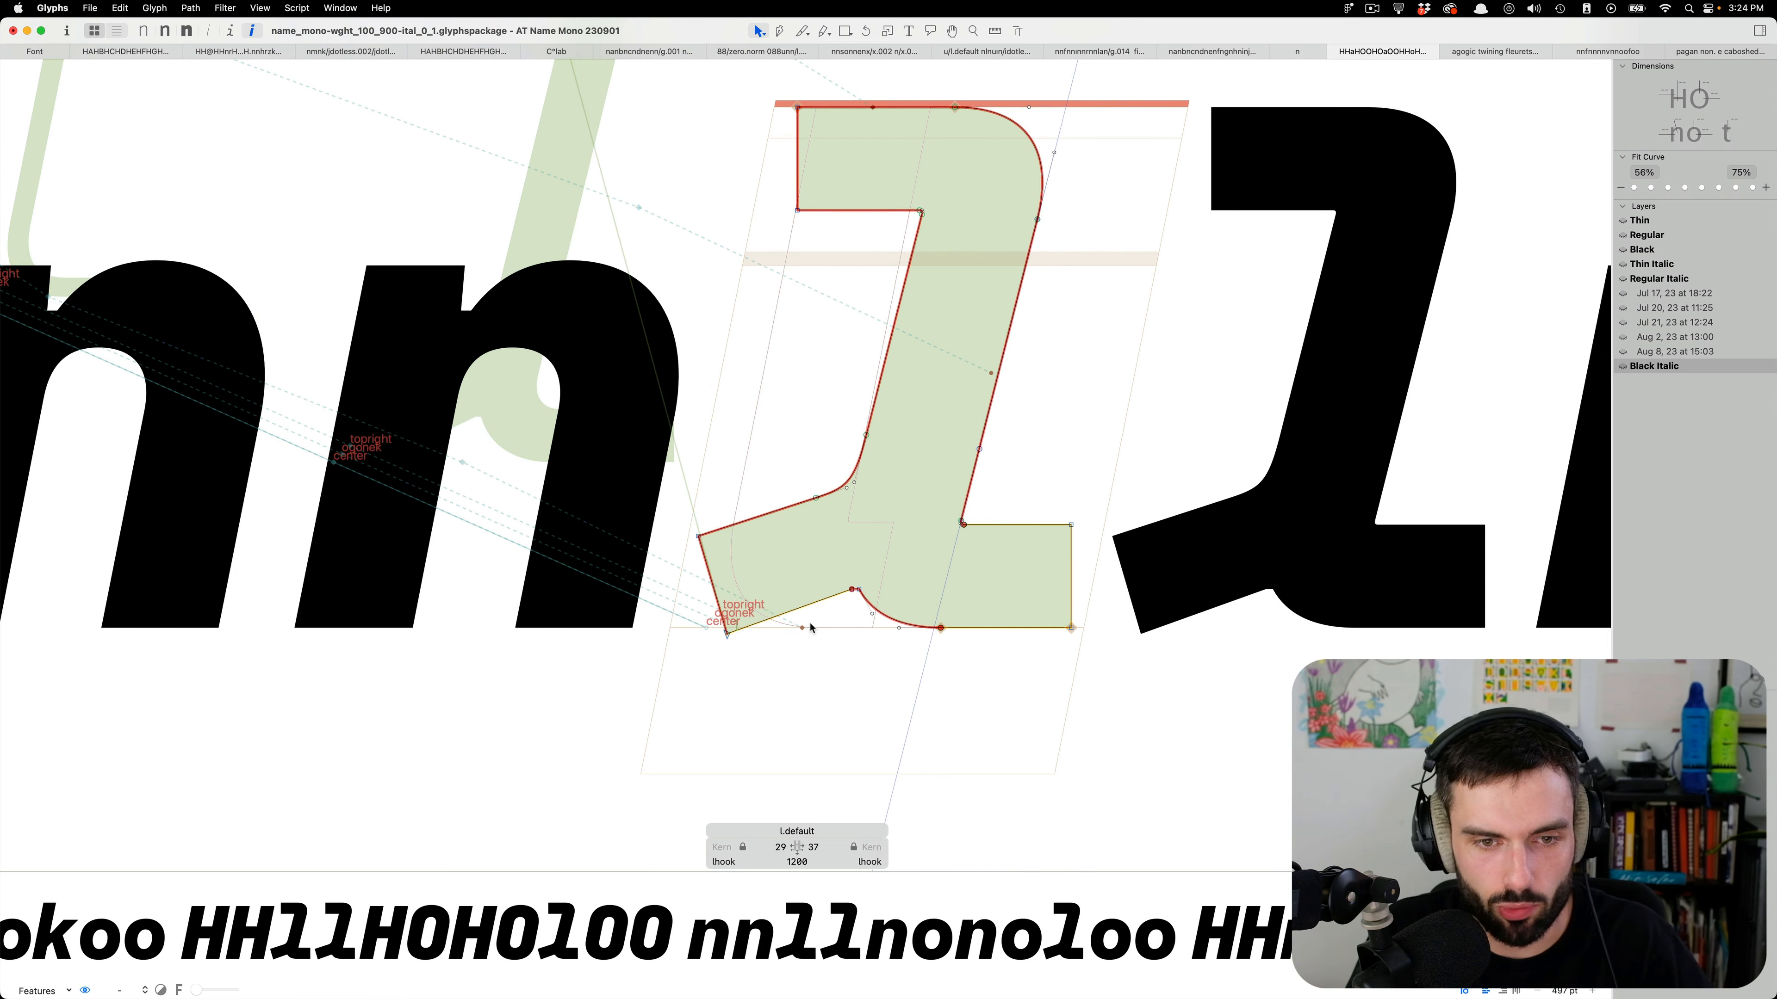
# Select a node on the Black Italic l's curved foot to shape its hook.
pyautogui.click(873, 630)
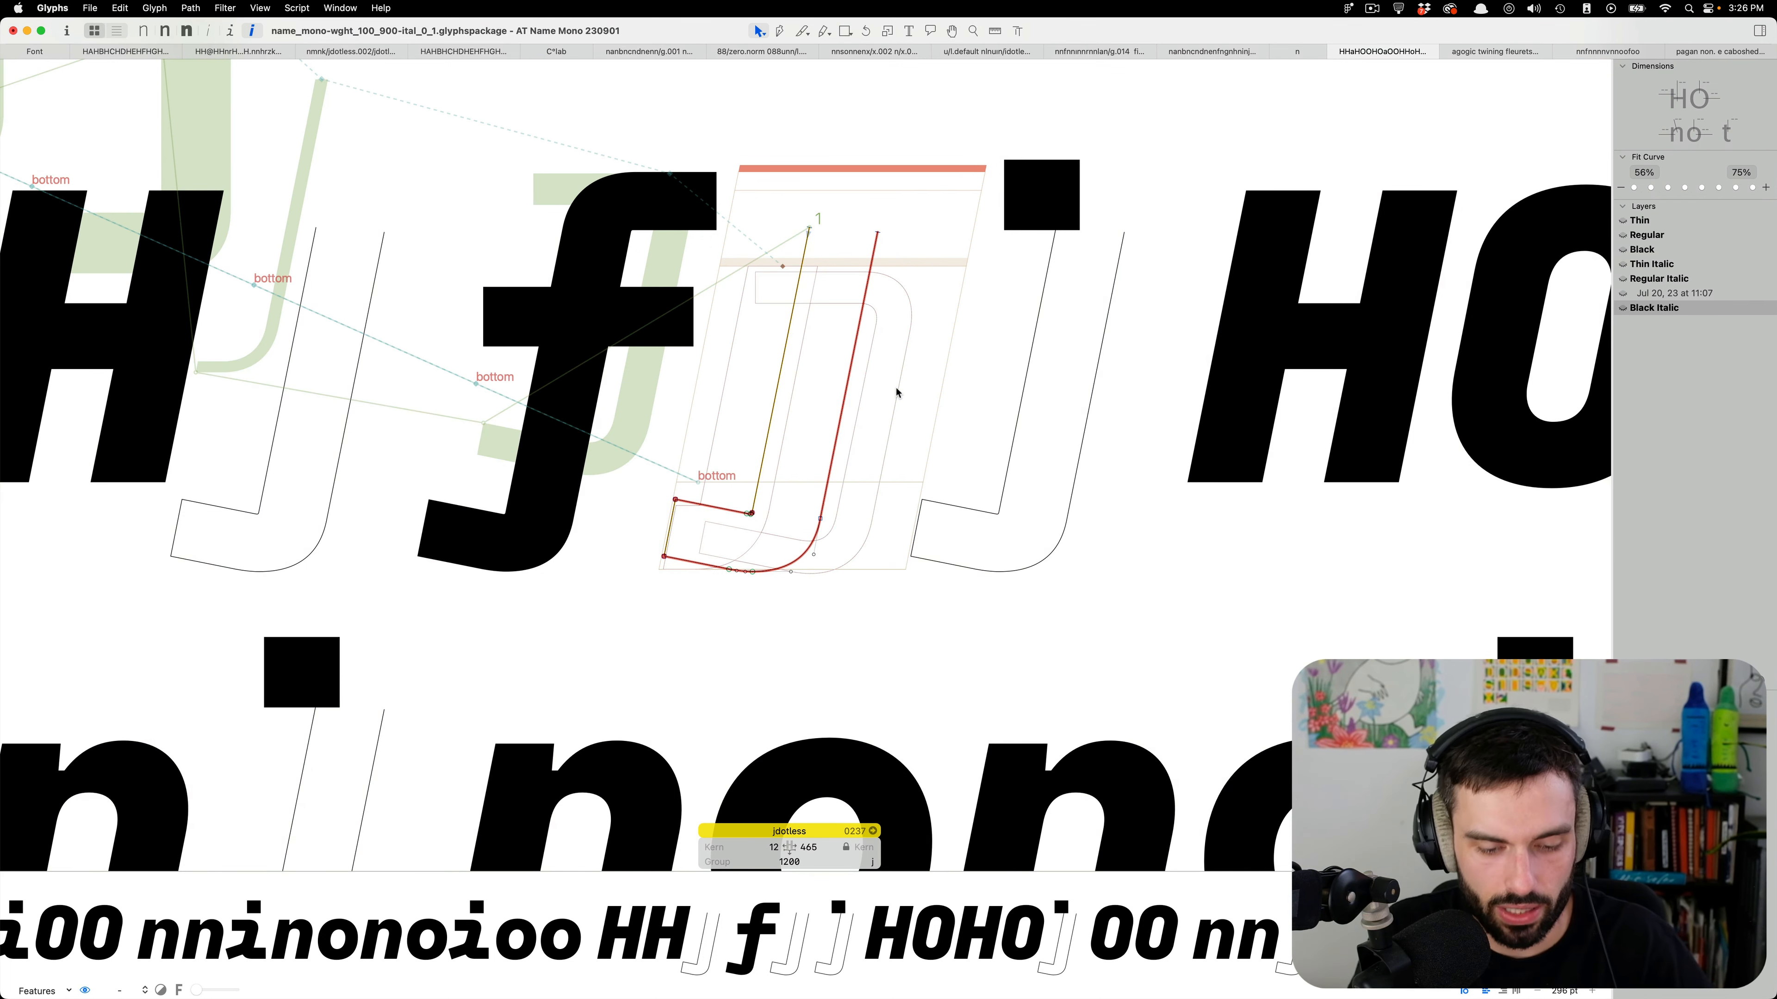
# Add the dotless glyphs to the edit text and reshape the j's stem edge and top.
pyautogui.write('idot')
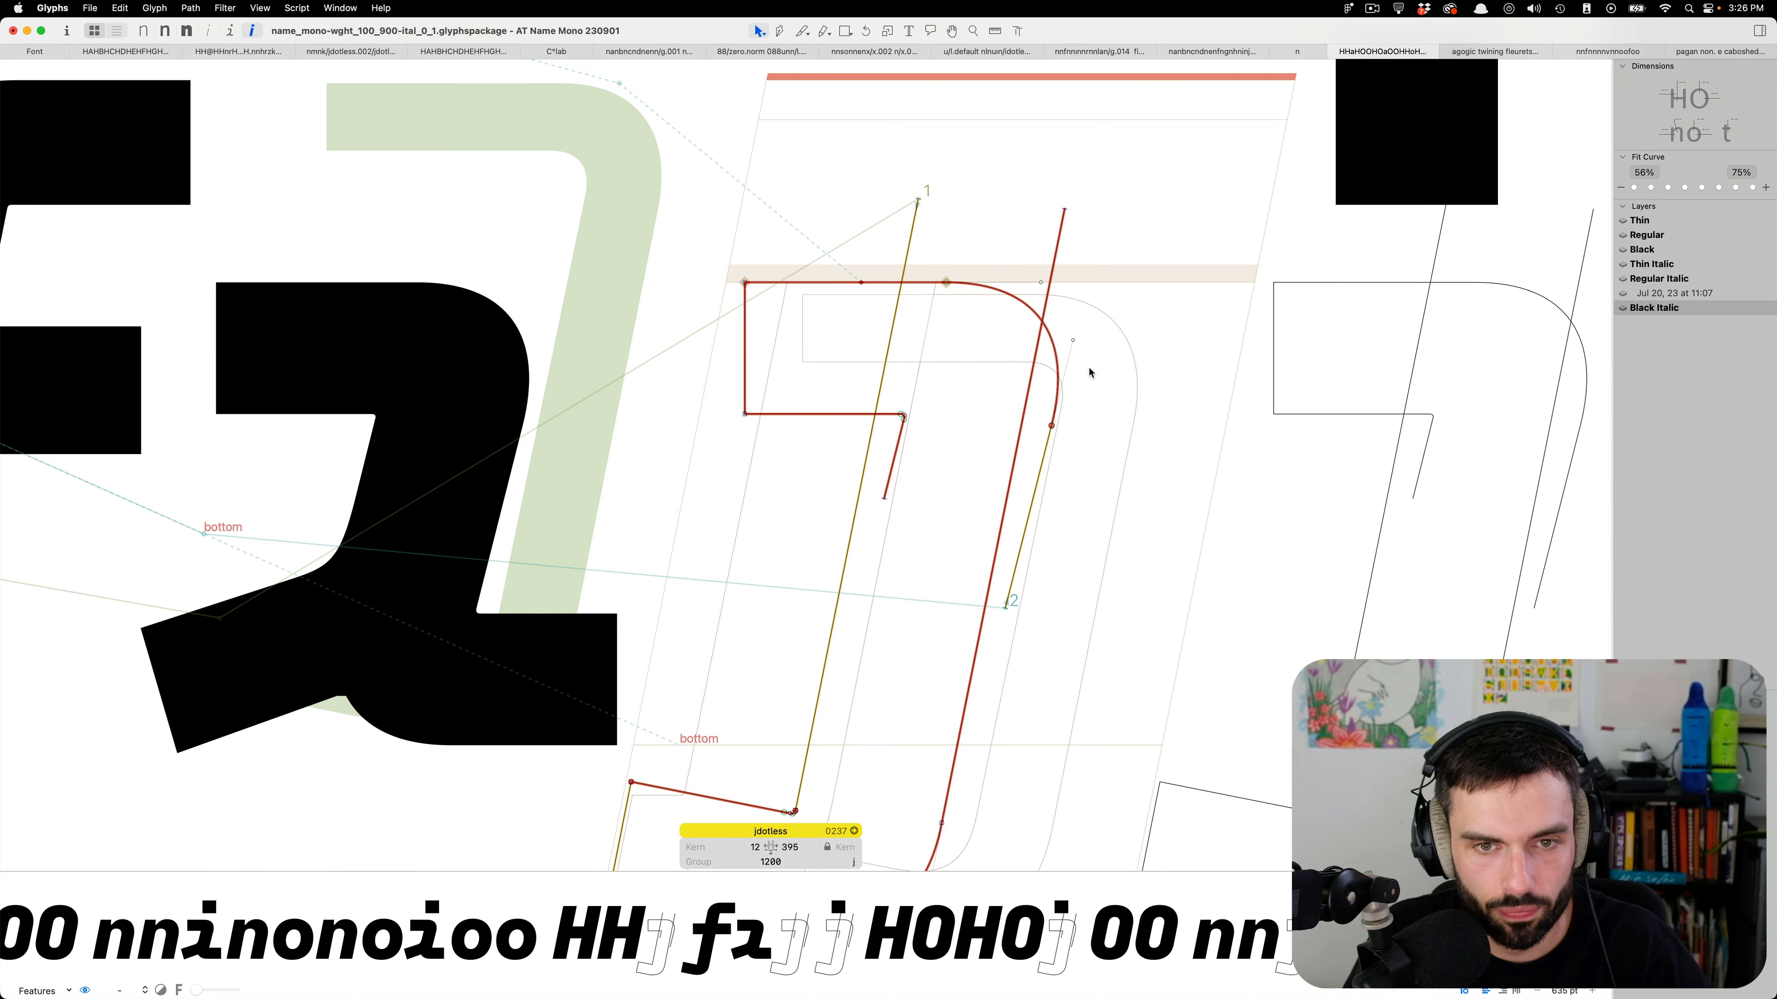
pyautogui.moveTo(1004, 611)
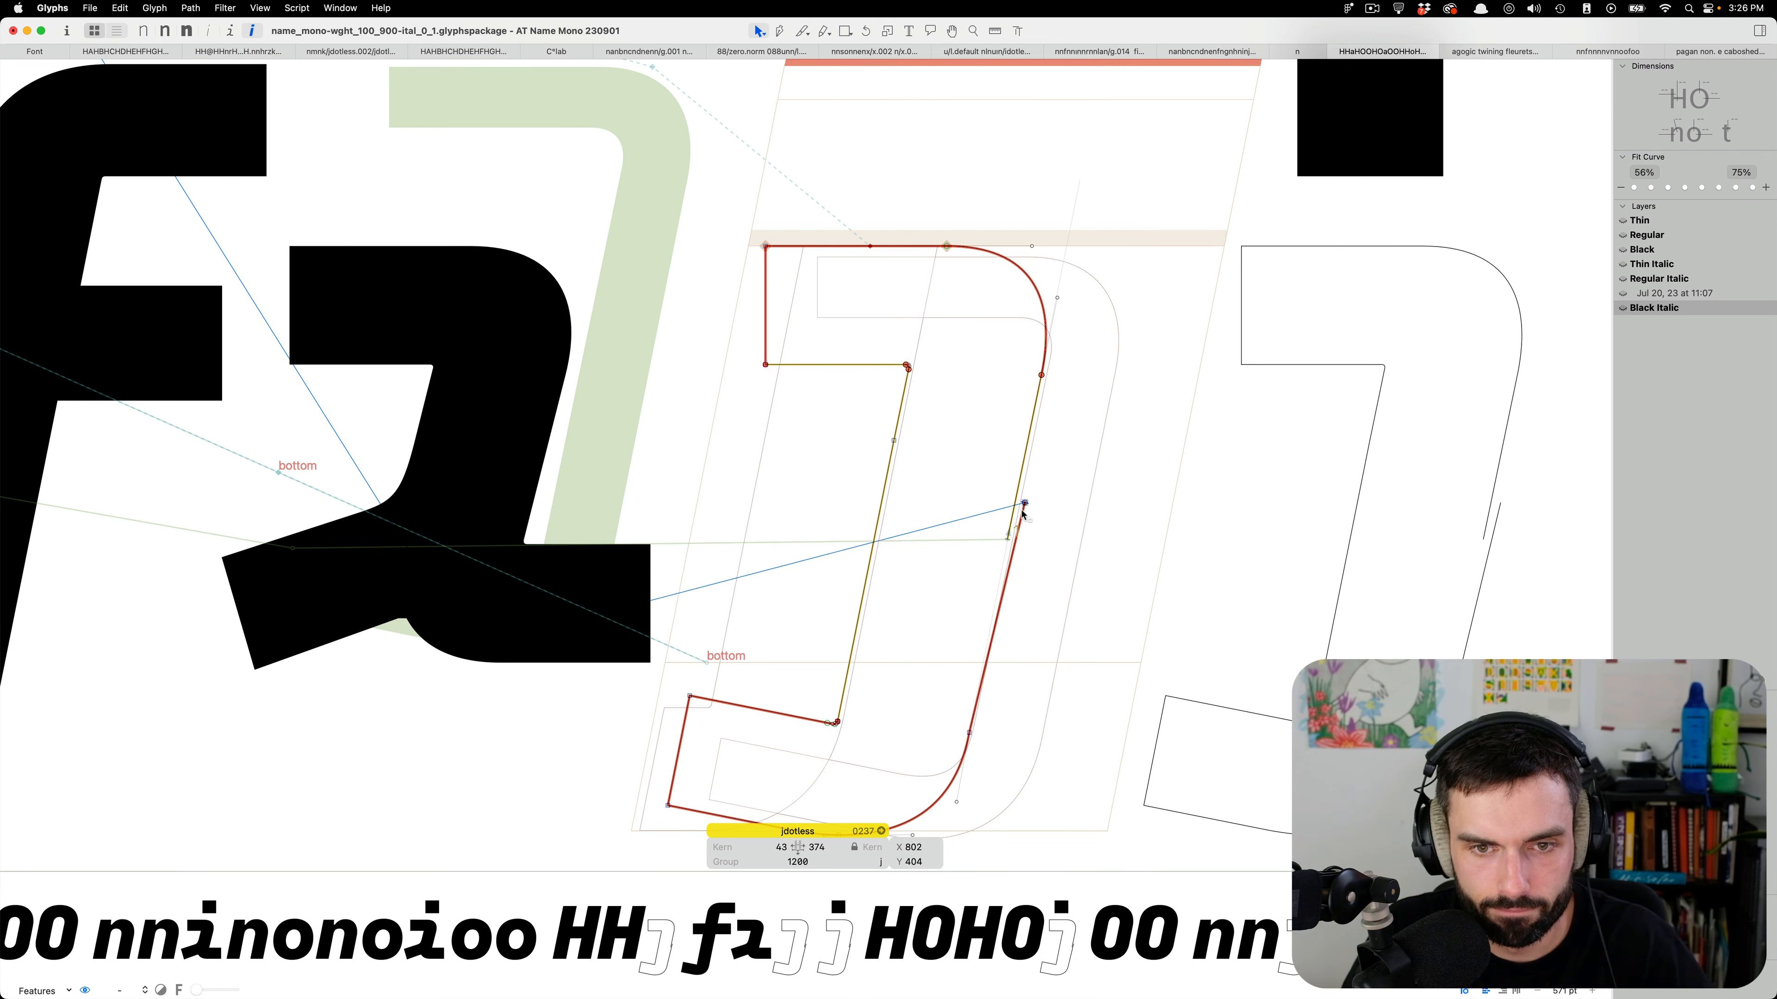
pyautogui.moveTo(1024, 505); pyautogui.dragTo(1006, 539)
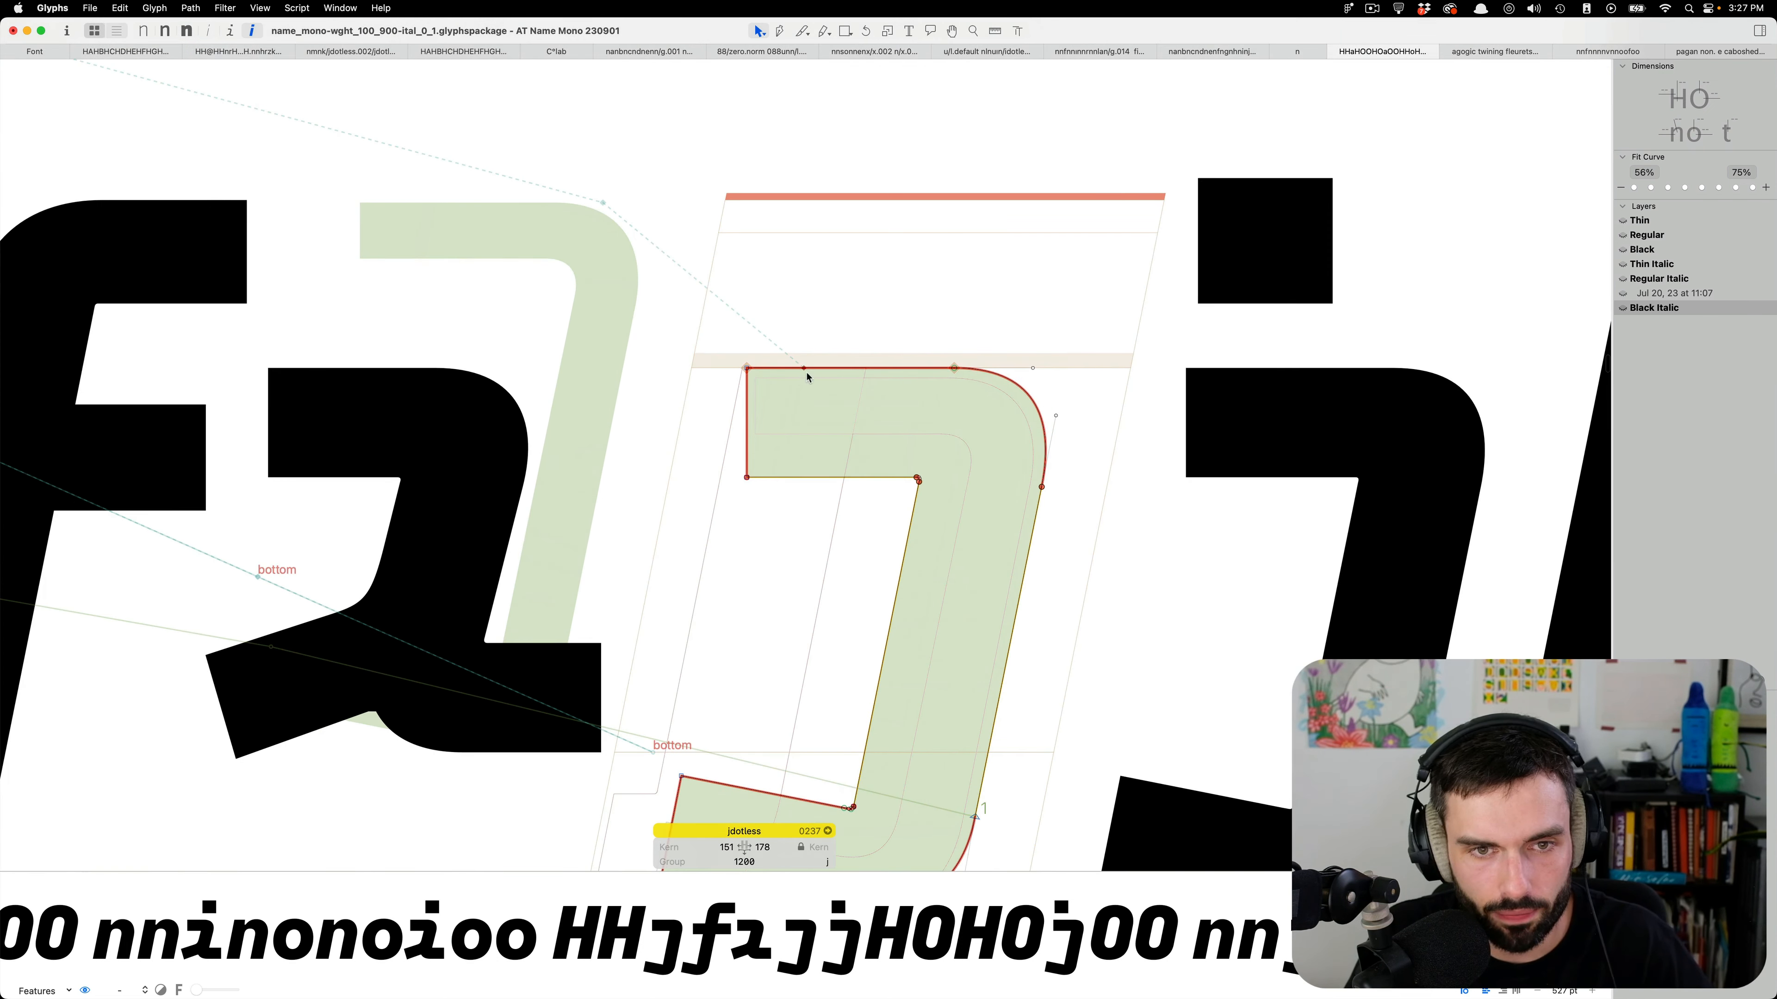
pyautogui.click(975, 368)
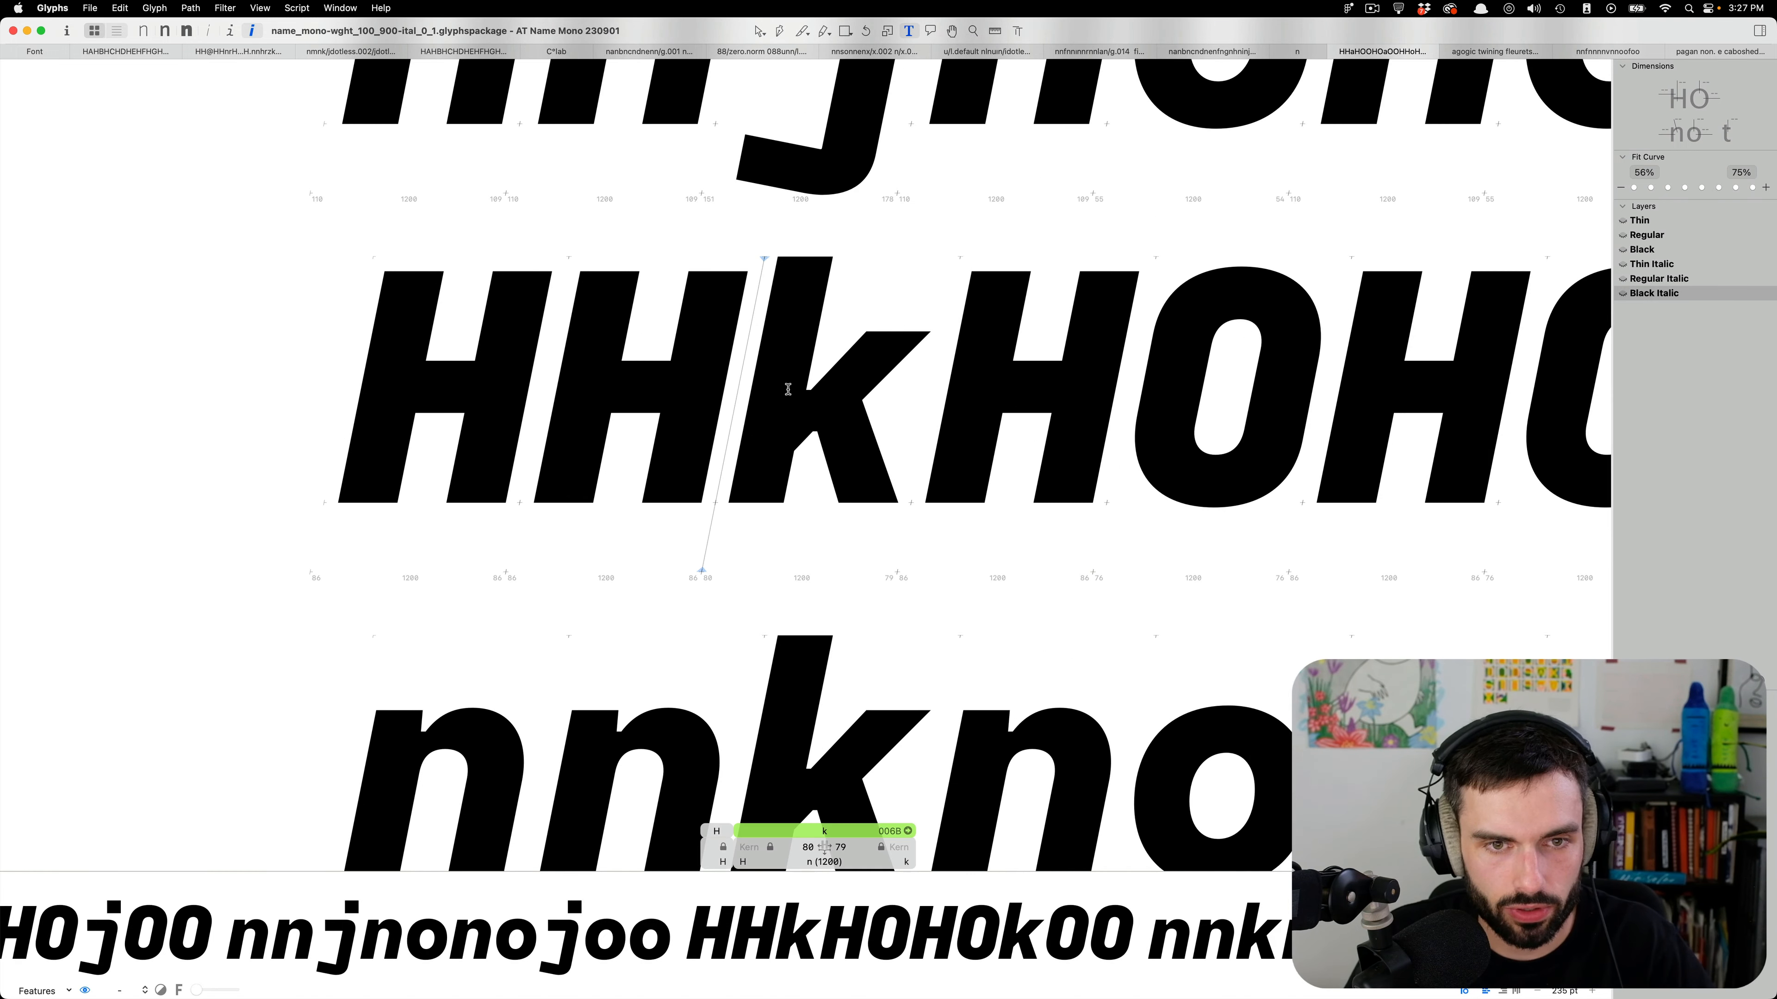
pyautogui.click(1657, 278)
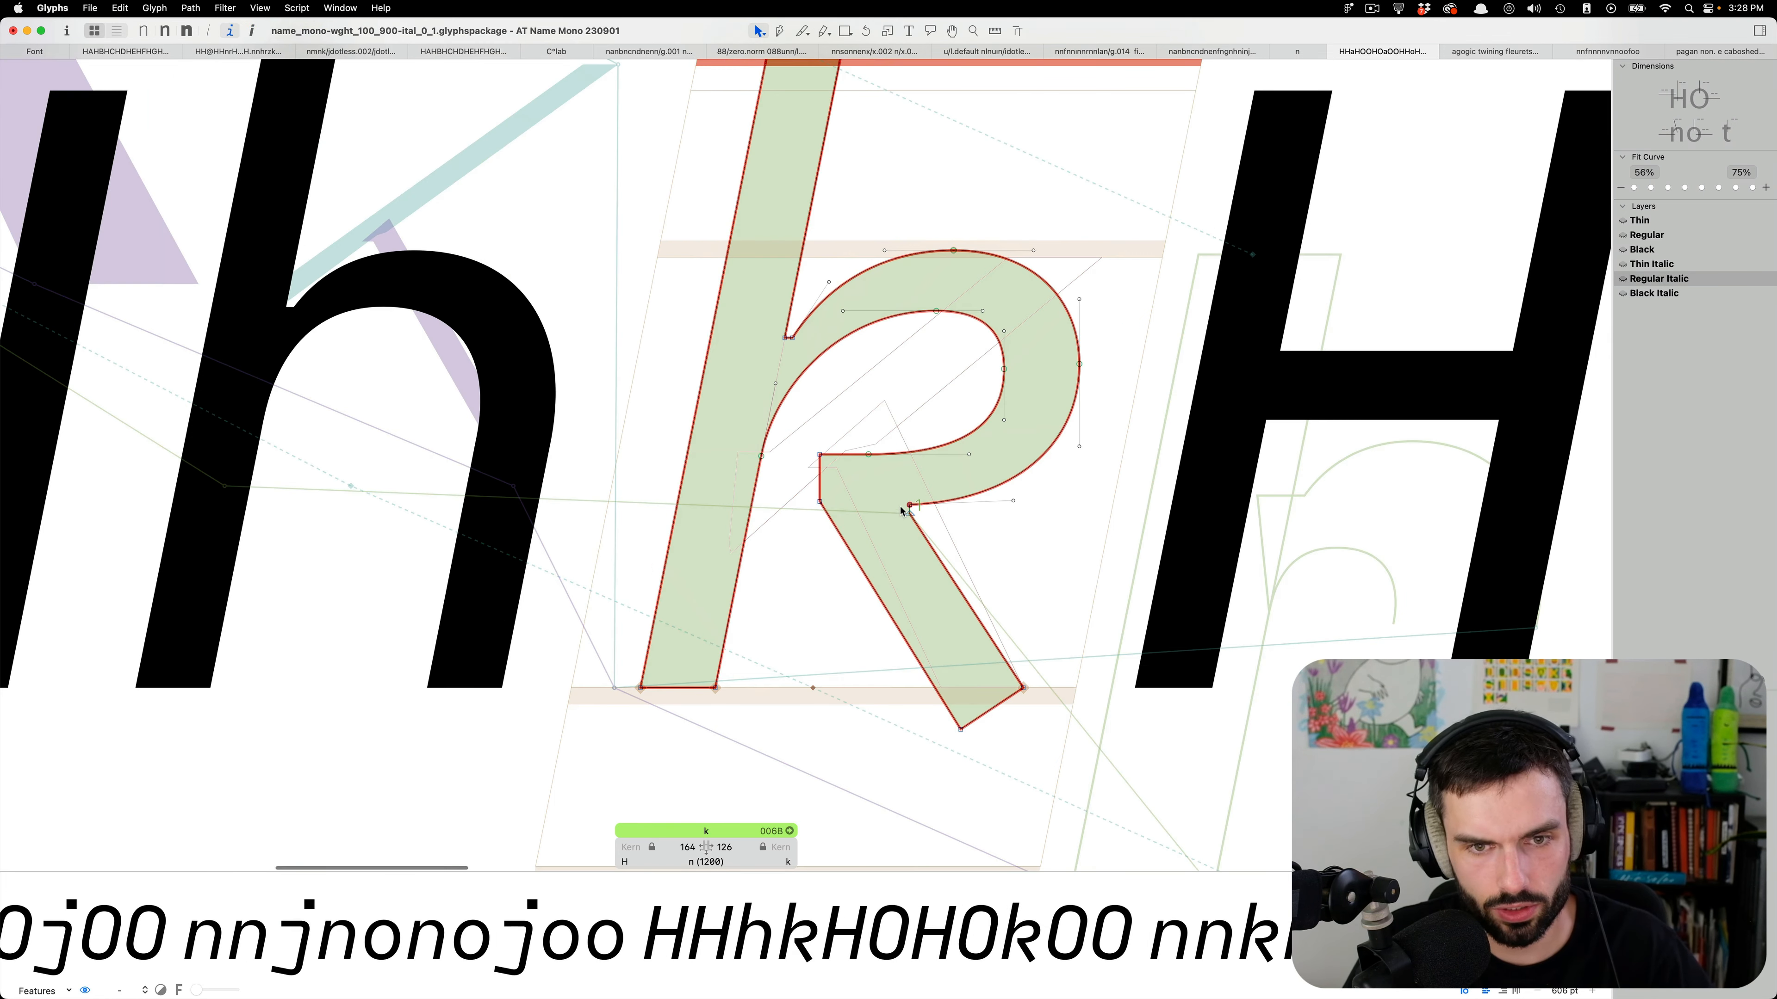
pyautogui.moveTo(849, 442)
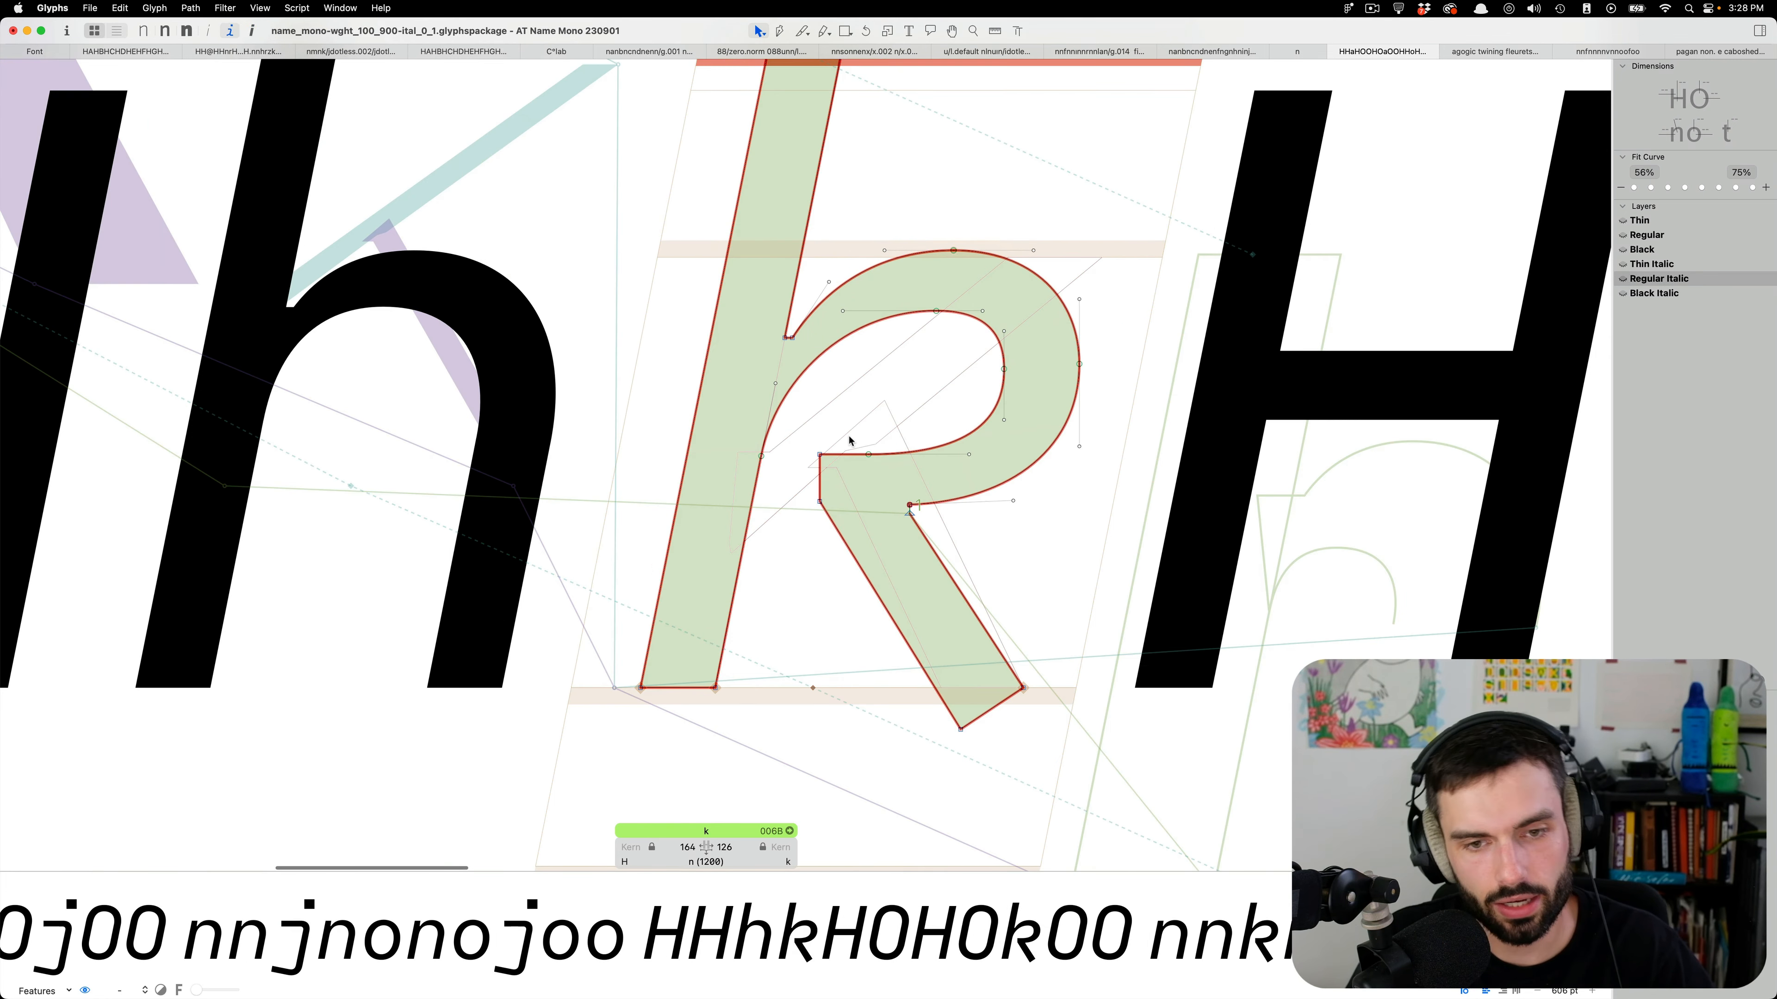
pyautogui.moveTo(849, 524)
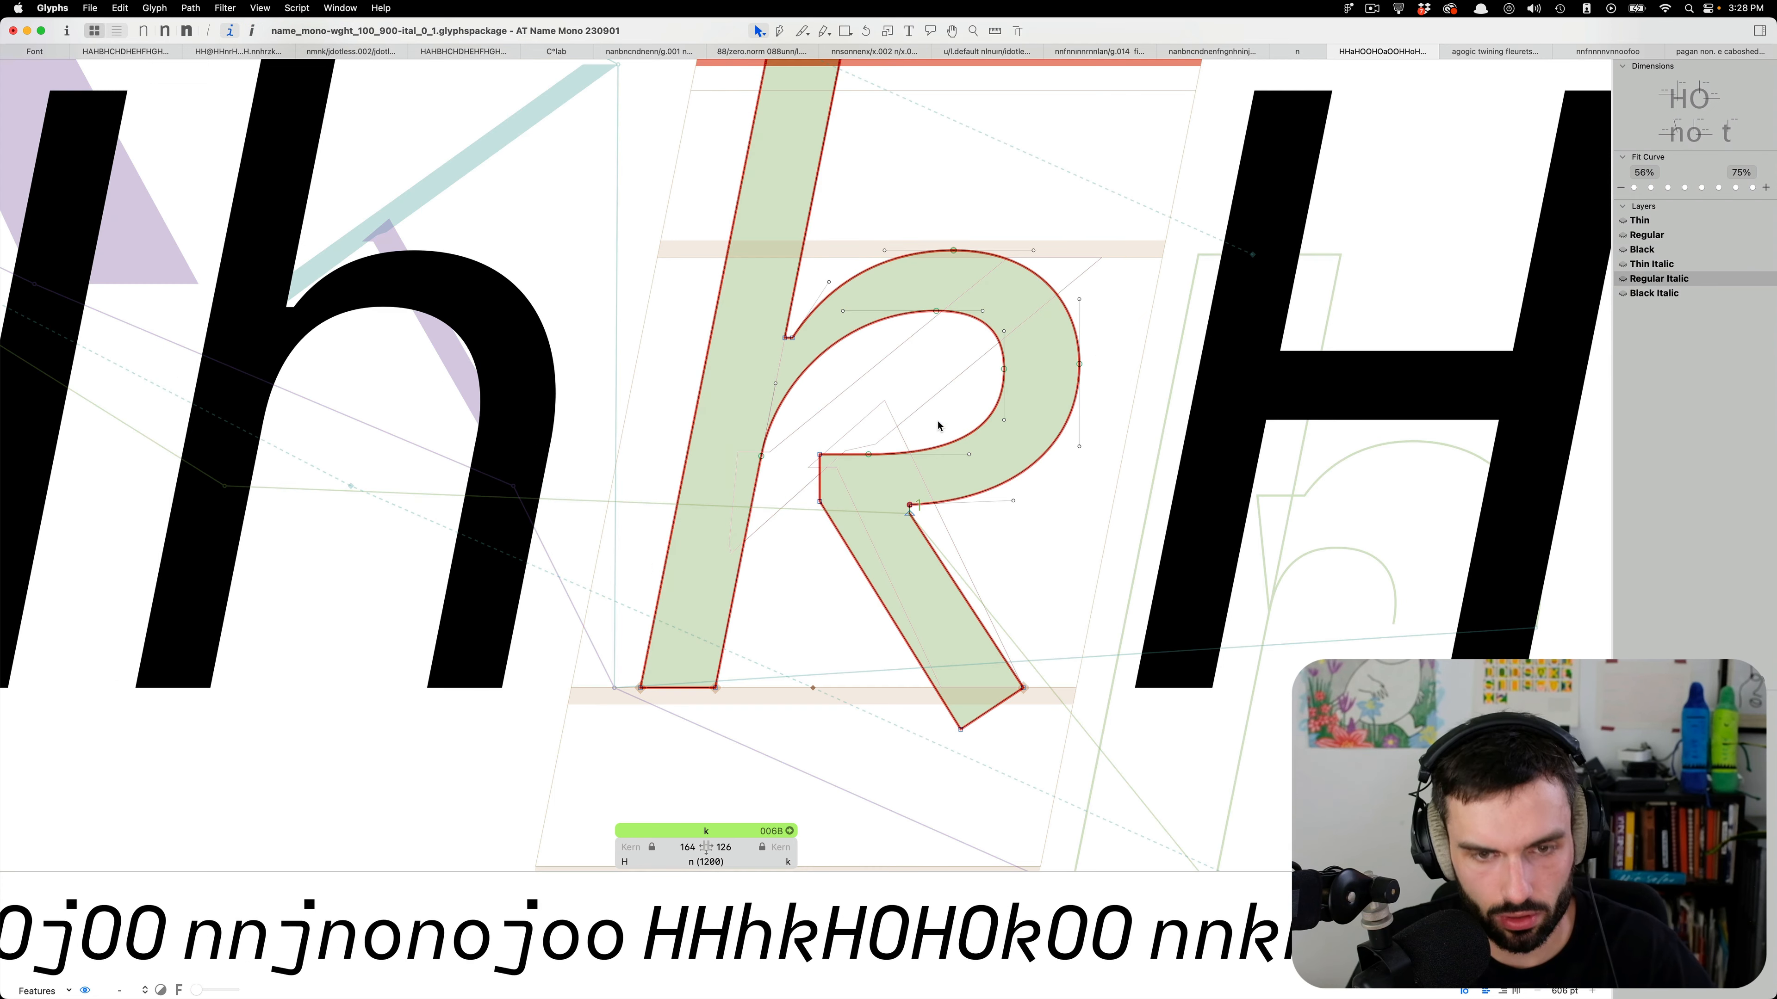
pyautogui.moveTo(907, 455)
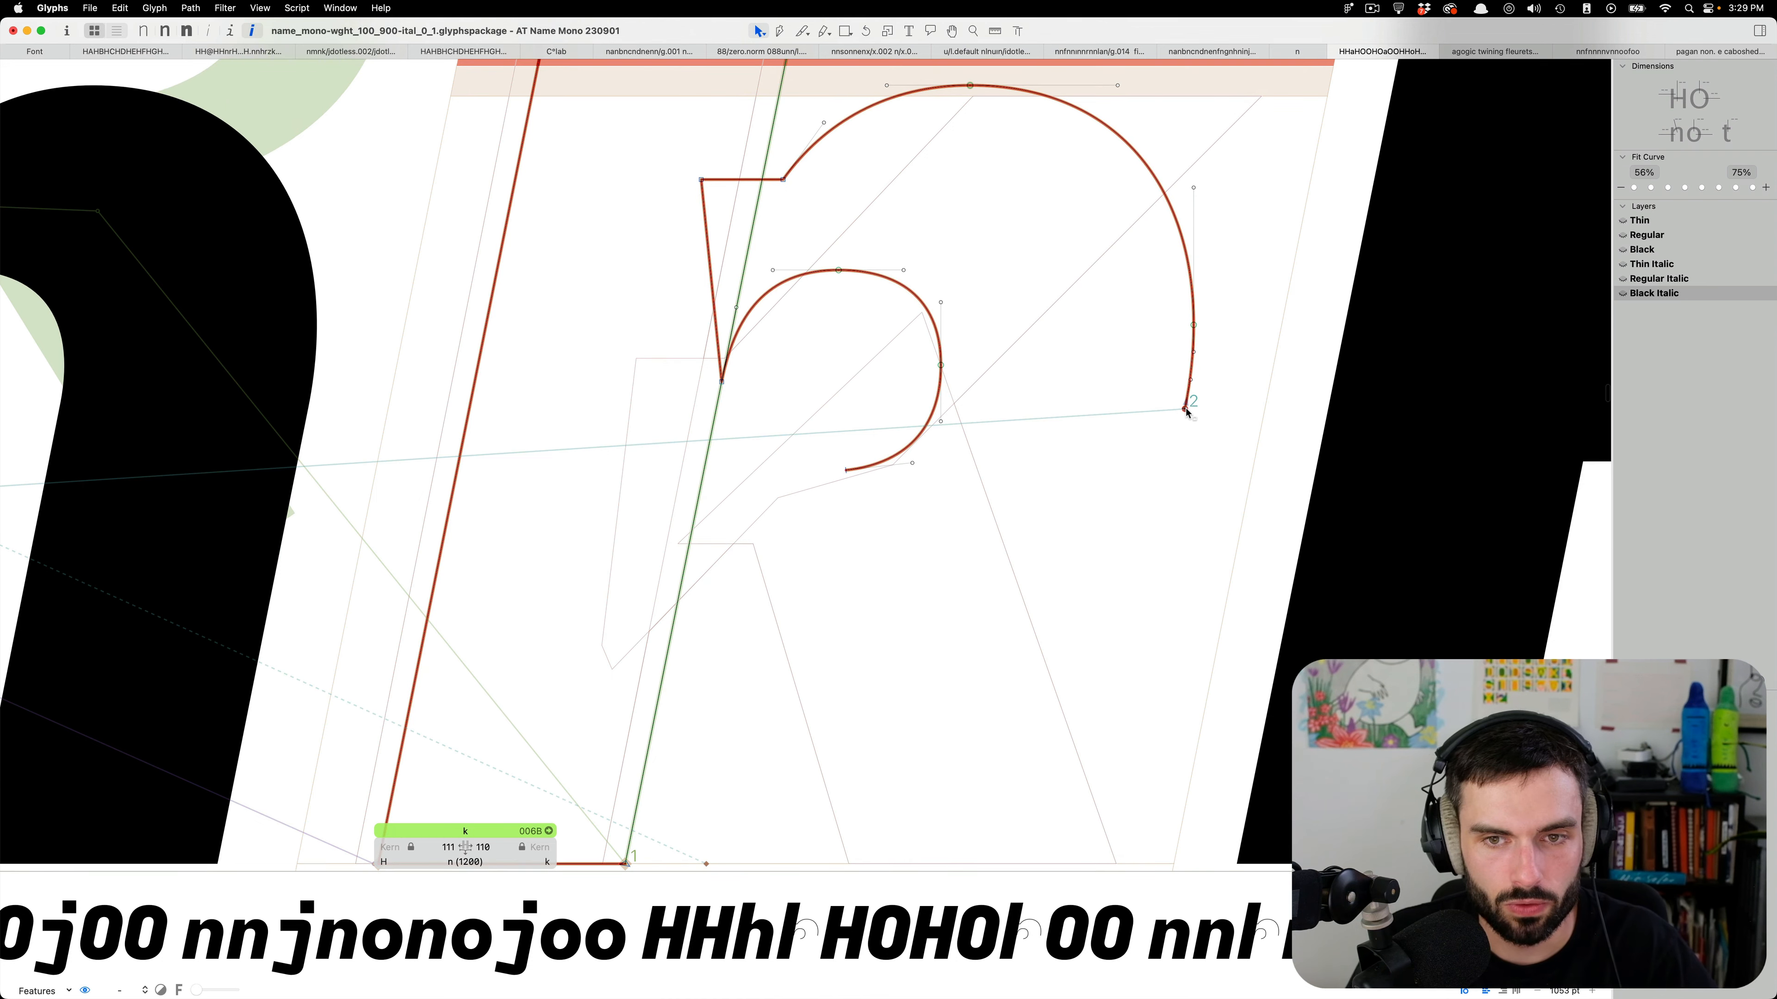
# Draw the k's inner bowl curve and continue the path down the diagonal leg.
pyautogui.moveTo(1190, 403); pyautogui.dragTo(974, 521)
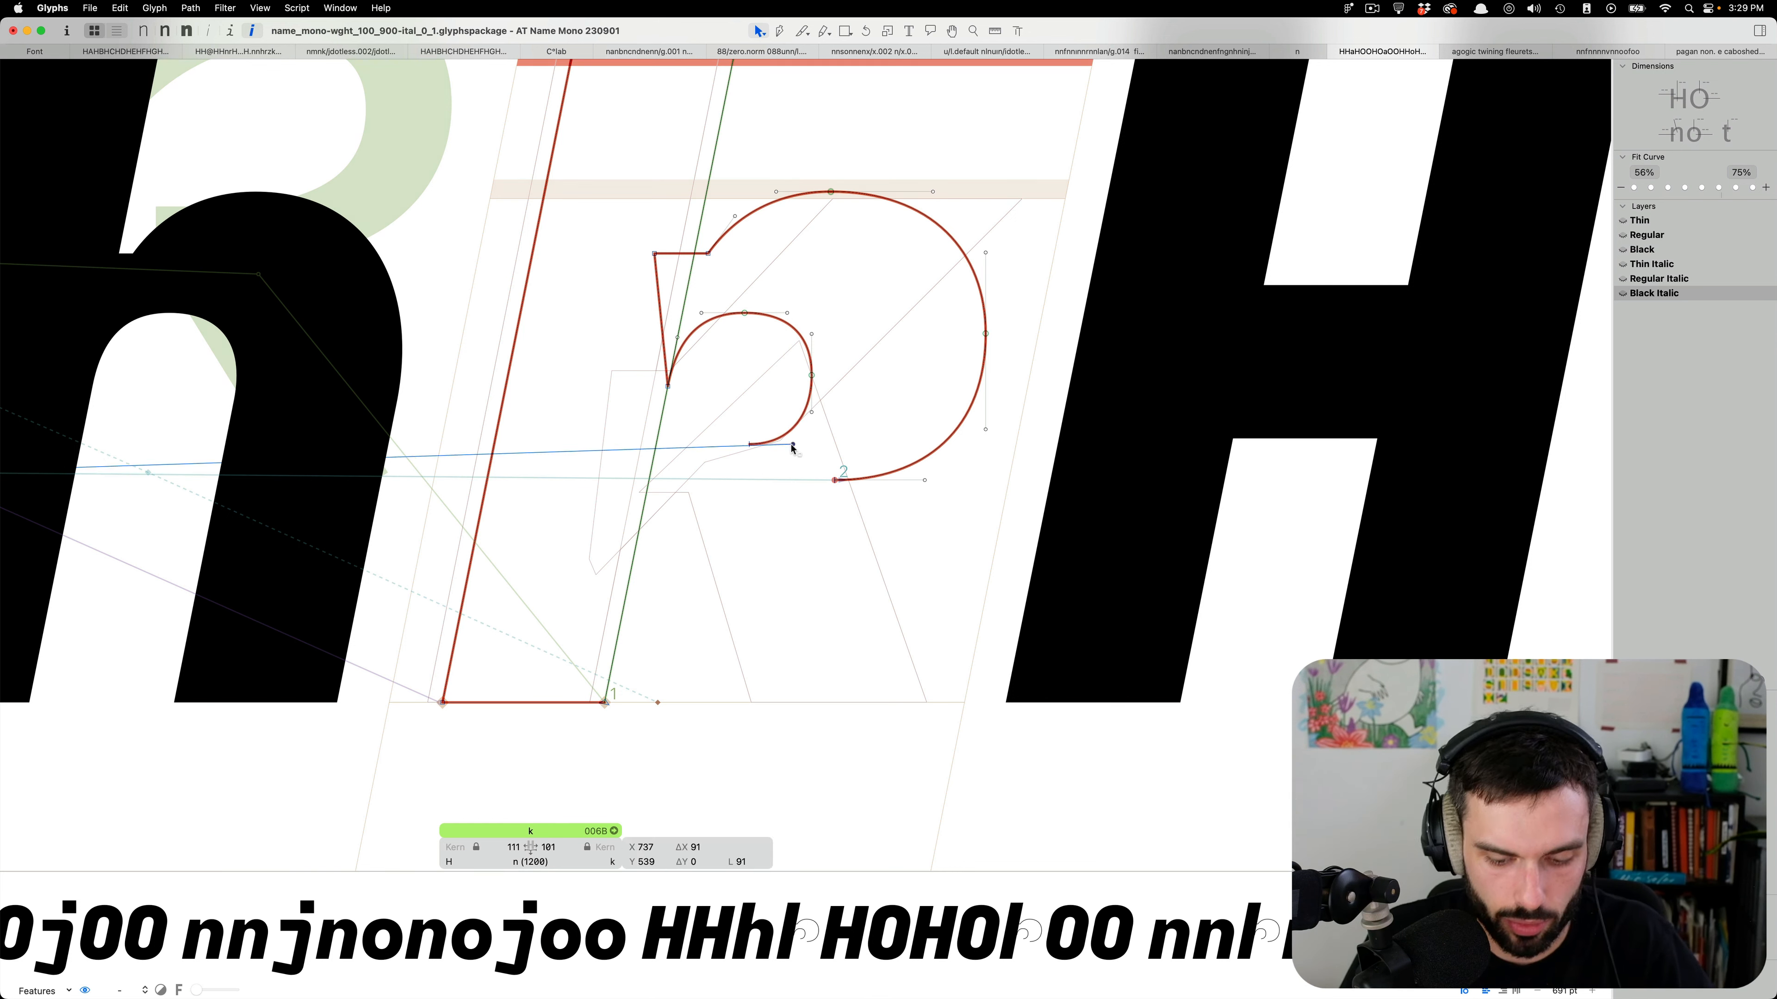
pyautogui.moveTo(798, 448); pyautogui.dragTo(742, 445)
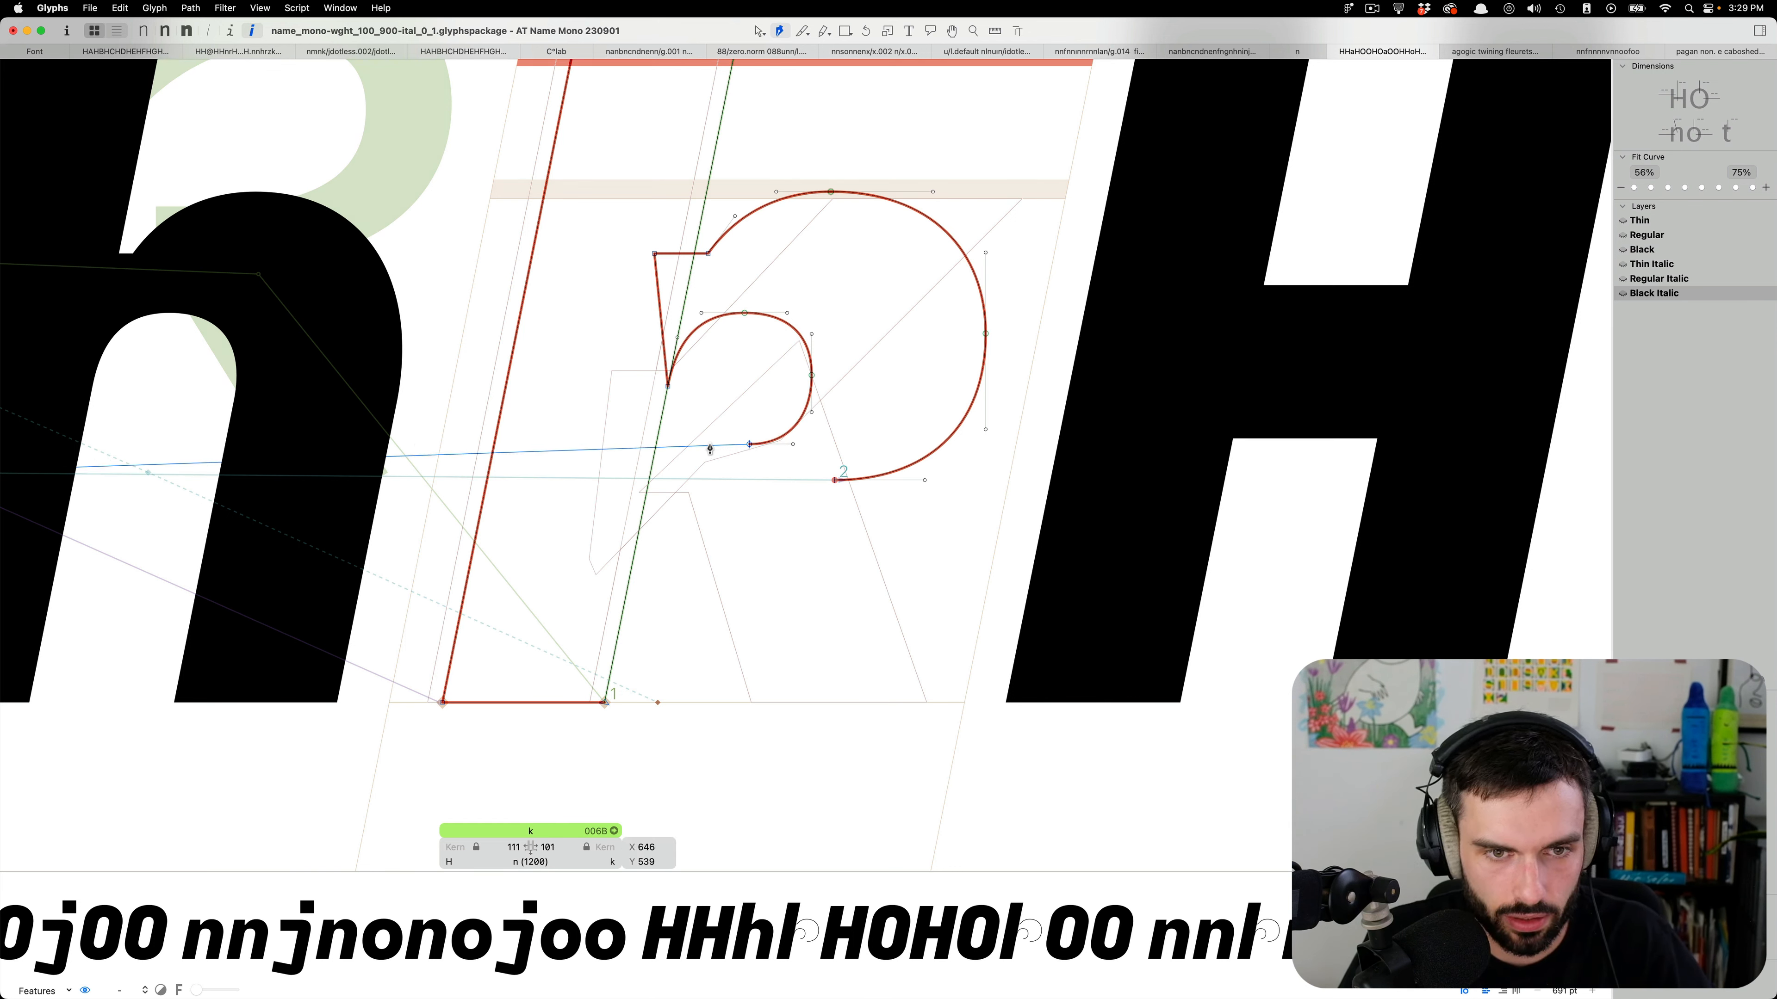
pyautogui.moveTo(708, 448); pyautogui.dragTo(677, 540)
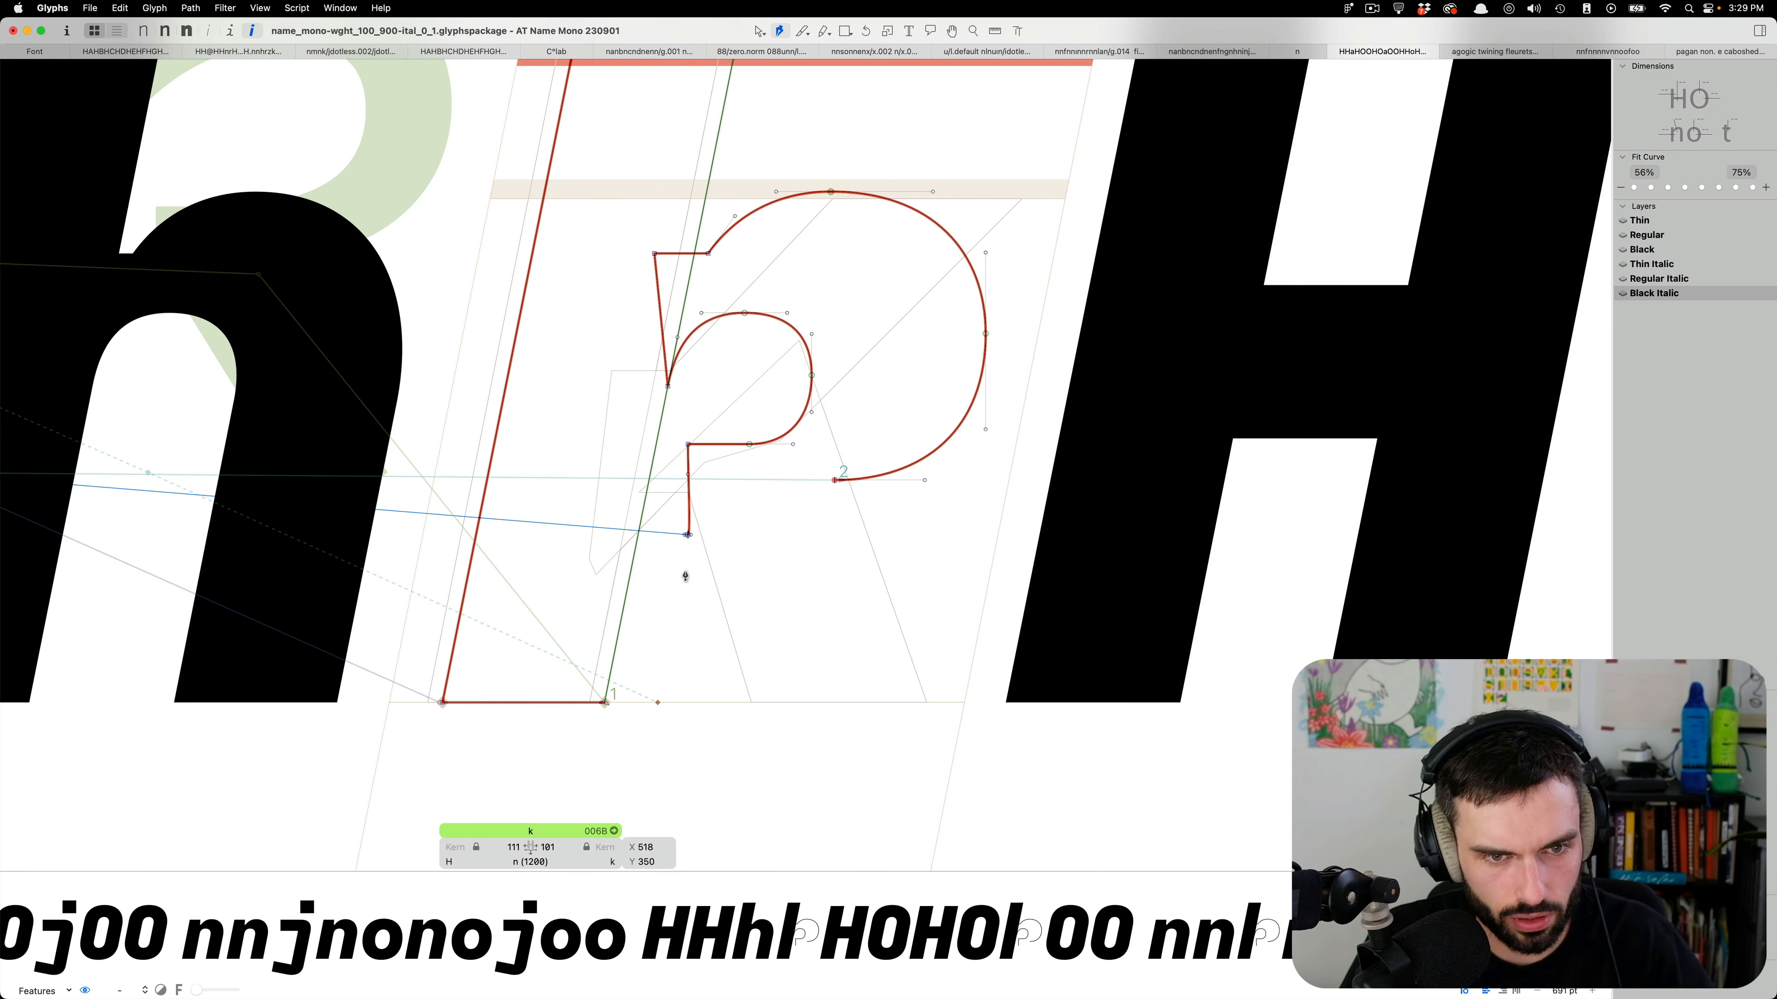
pyautogui.moveTo(687, 533); pyautogui.dragTo(683, 713)
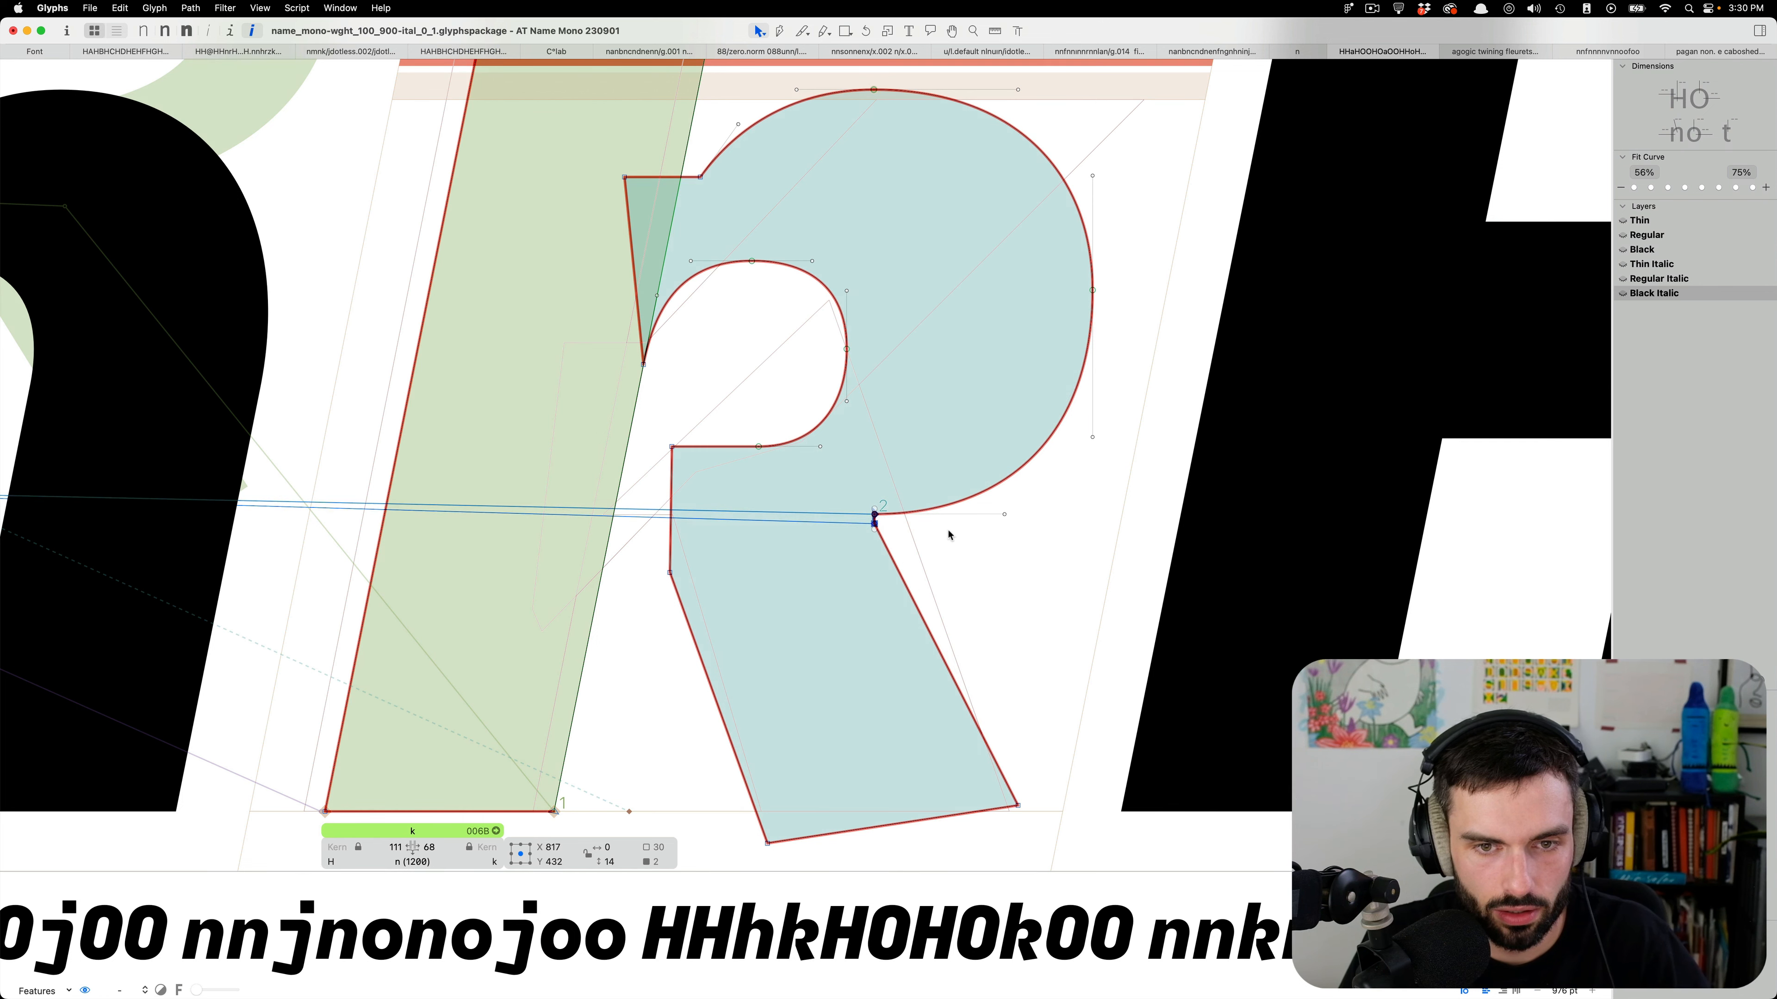
# Refine the Black Italic k's bowl-to-leg curve and reshape its diagonal leg.
pyautogui.moveTo(872, 521); pyautogui.dragTo(1025, 489)
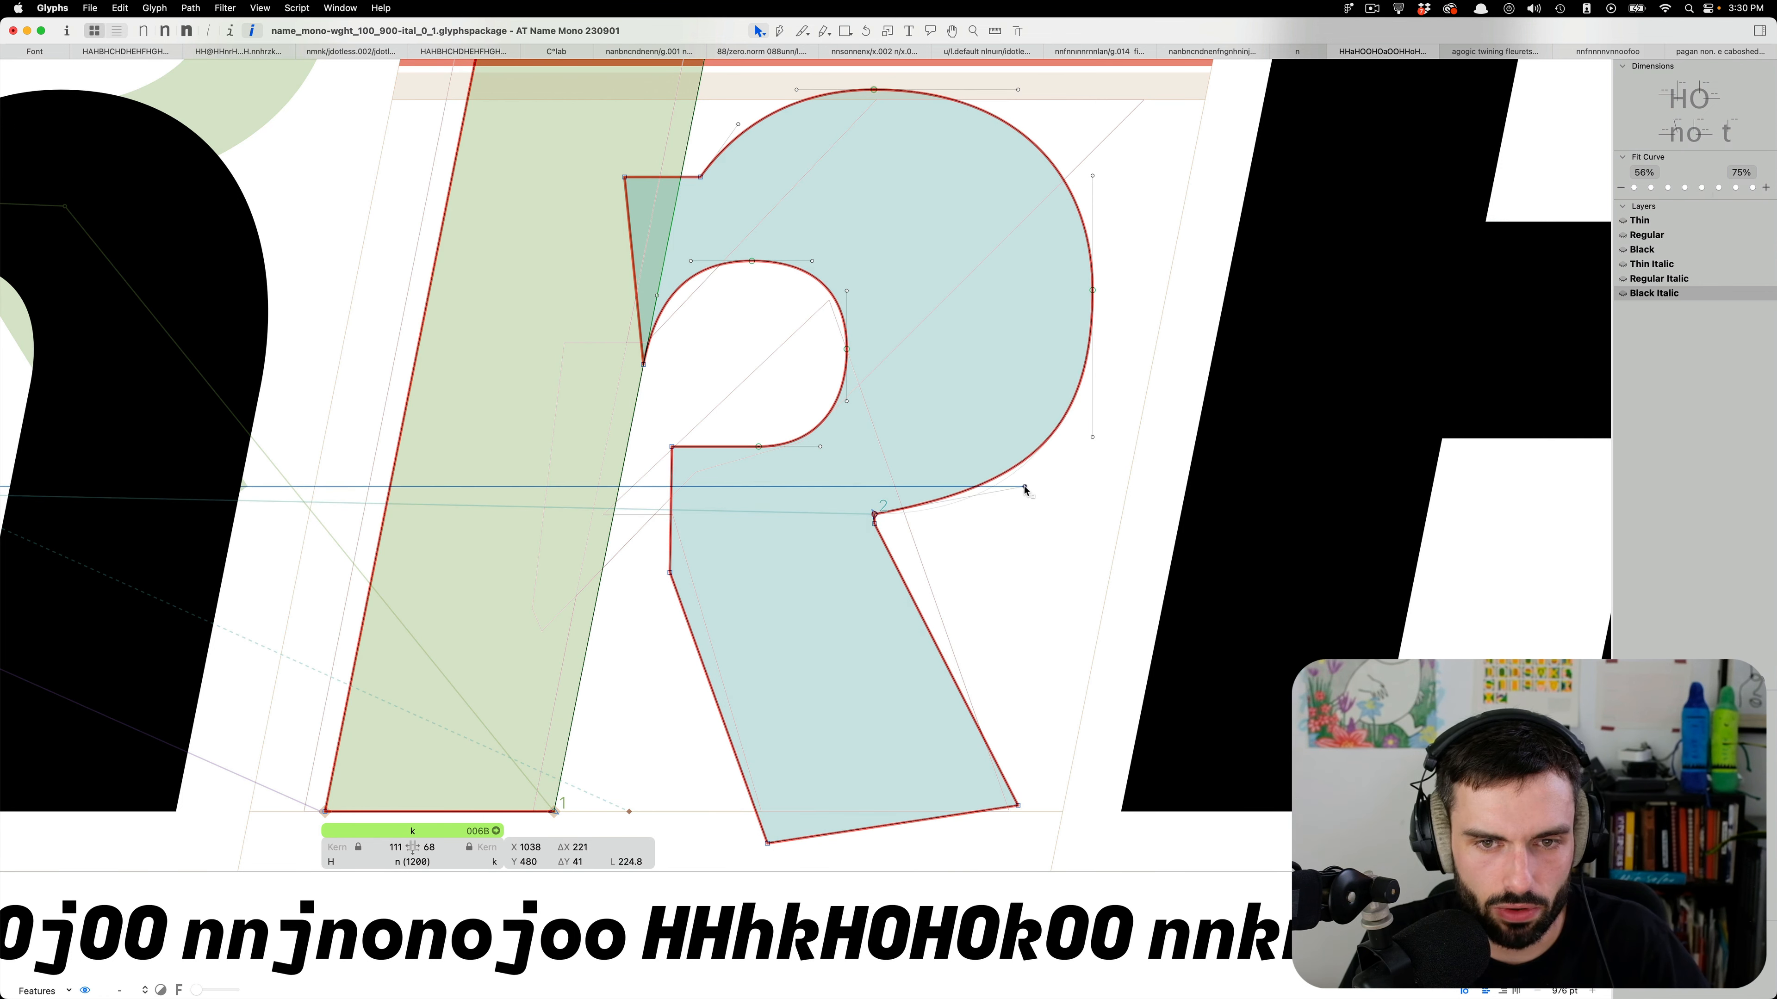
pyautogui.moveTo(1023, 490); pyautogui.dragTo(1016, 493)
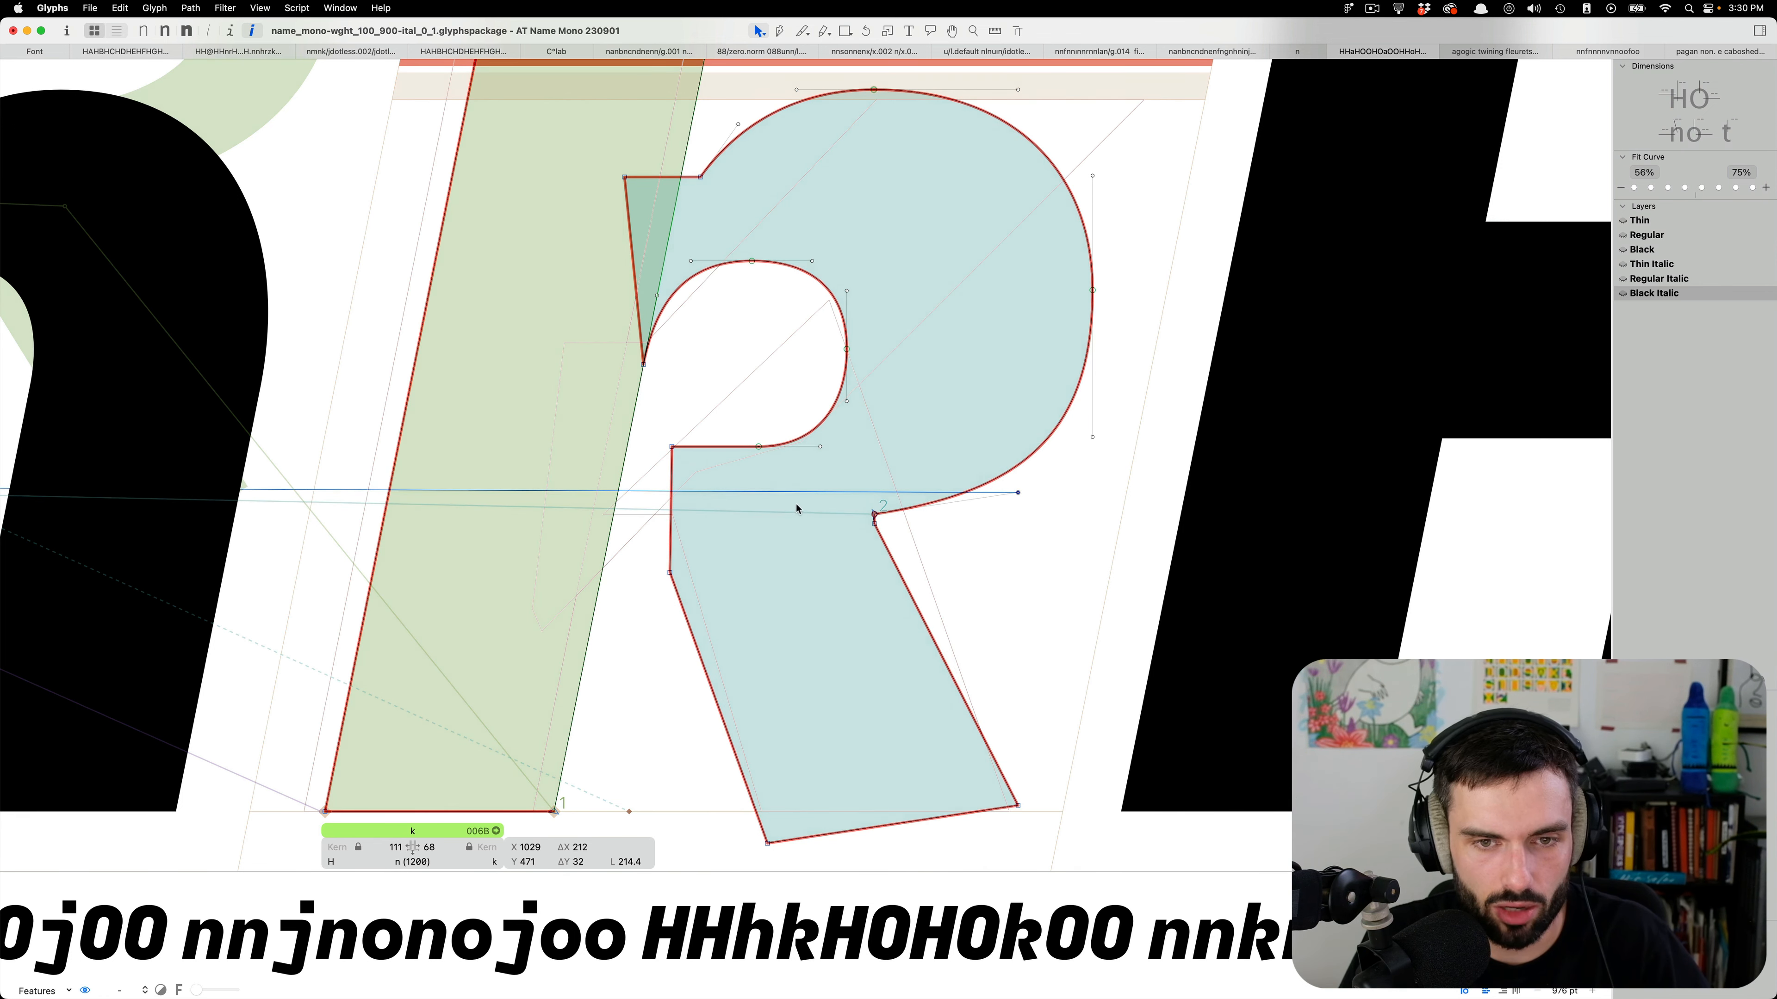
pyautogui.moveTo(725, 522)
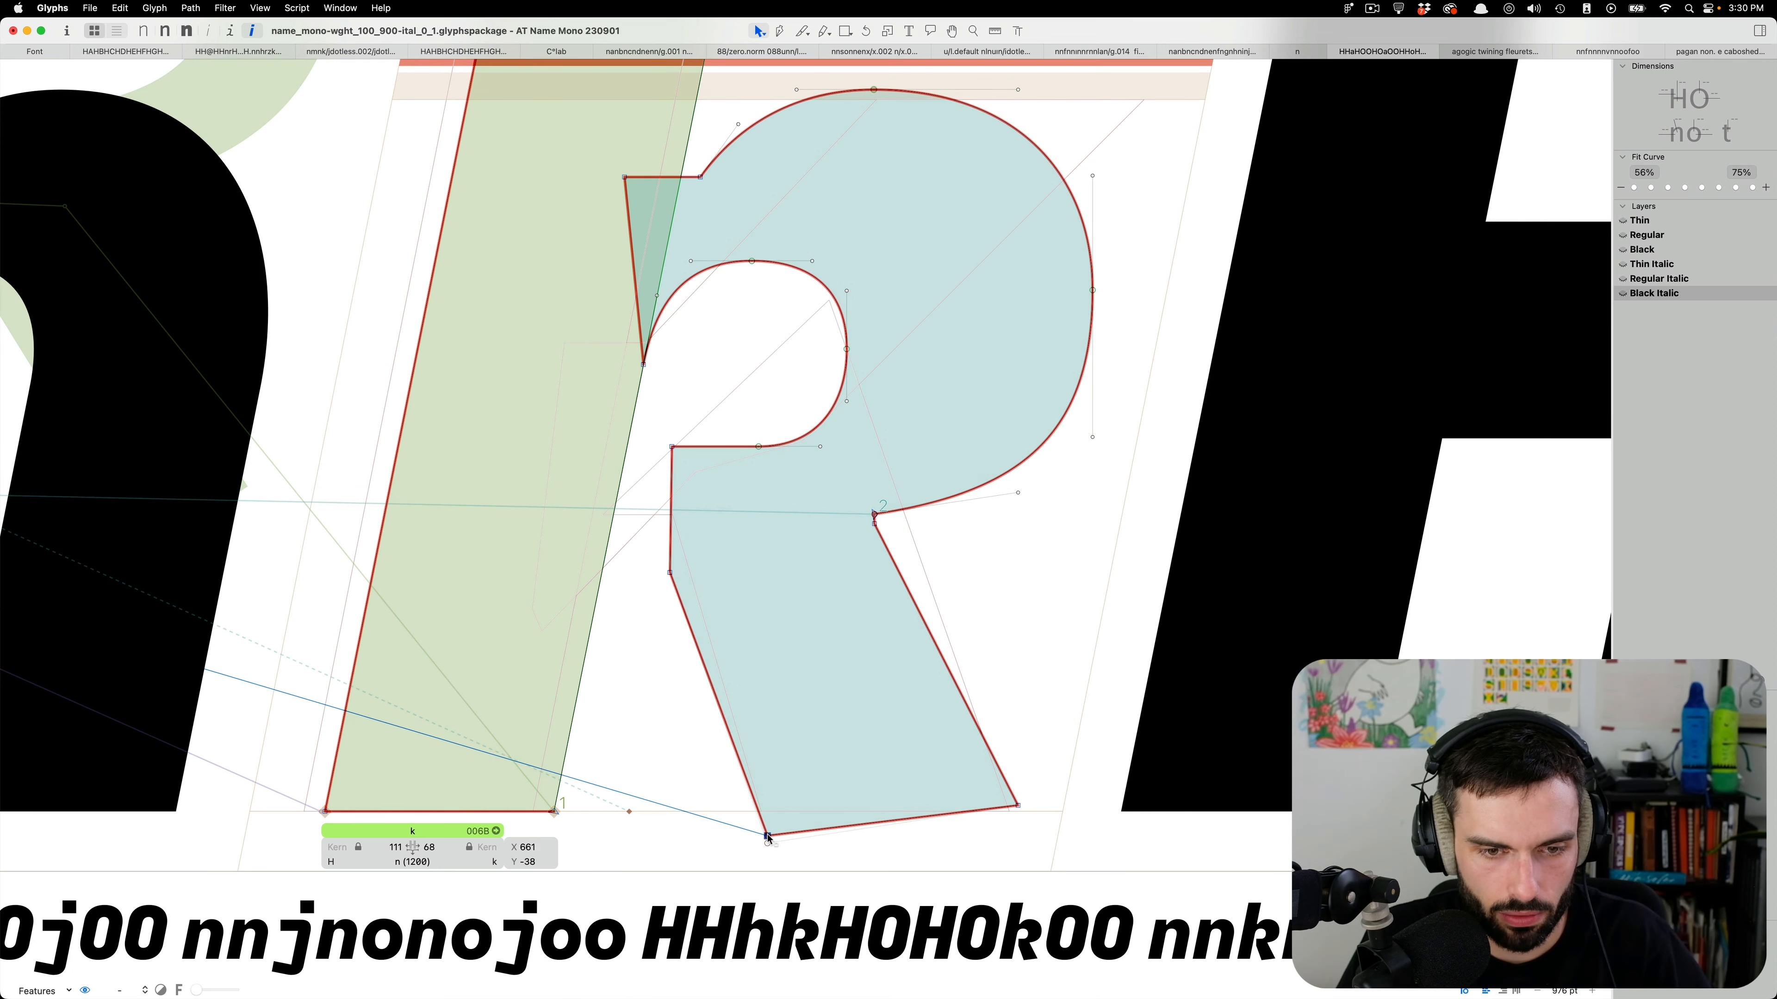
pyautogui.moveTo(767, 837); pyautogui.dragTo(1016, 811)
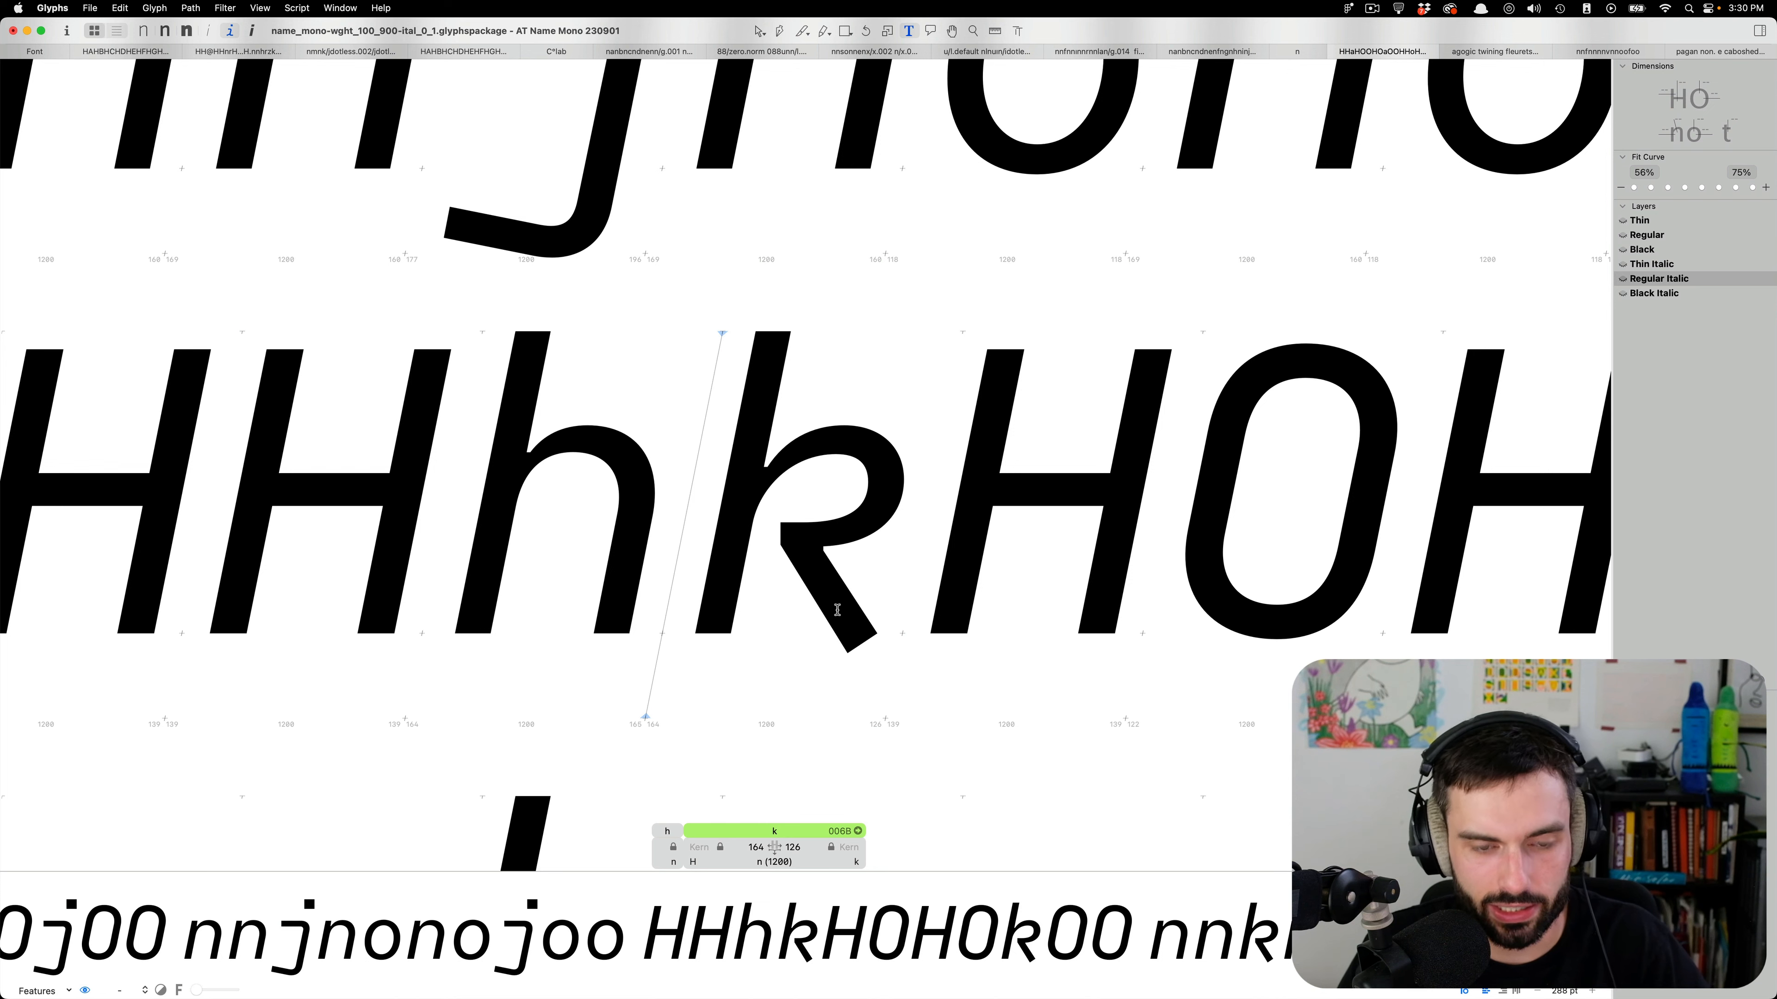
pyautogui.click(1654, 293)
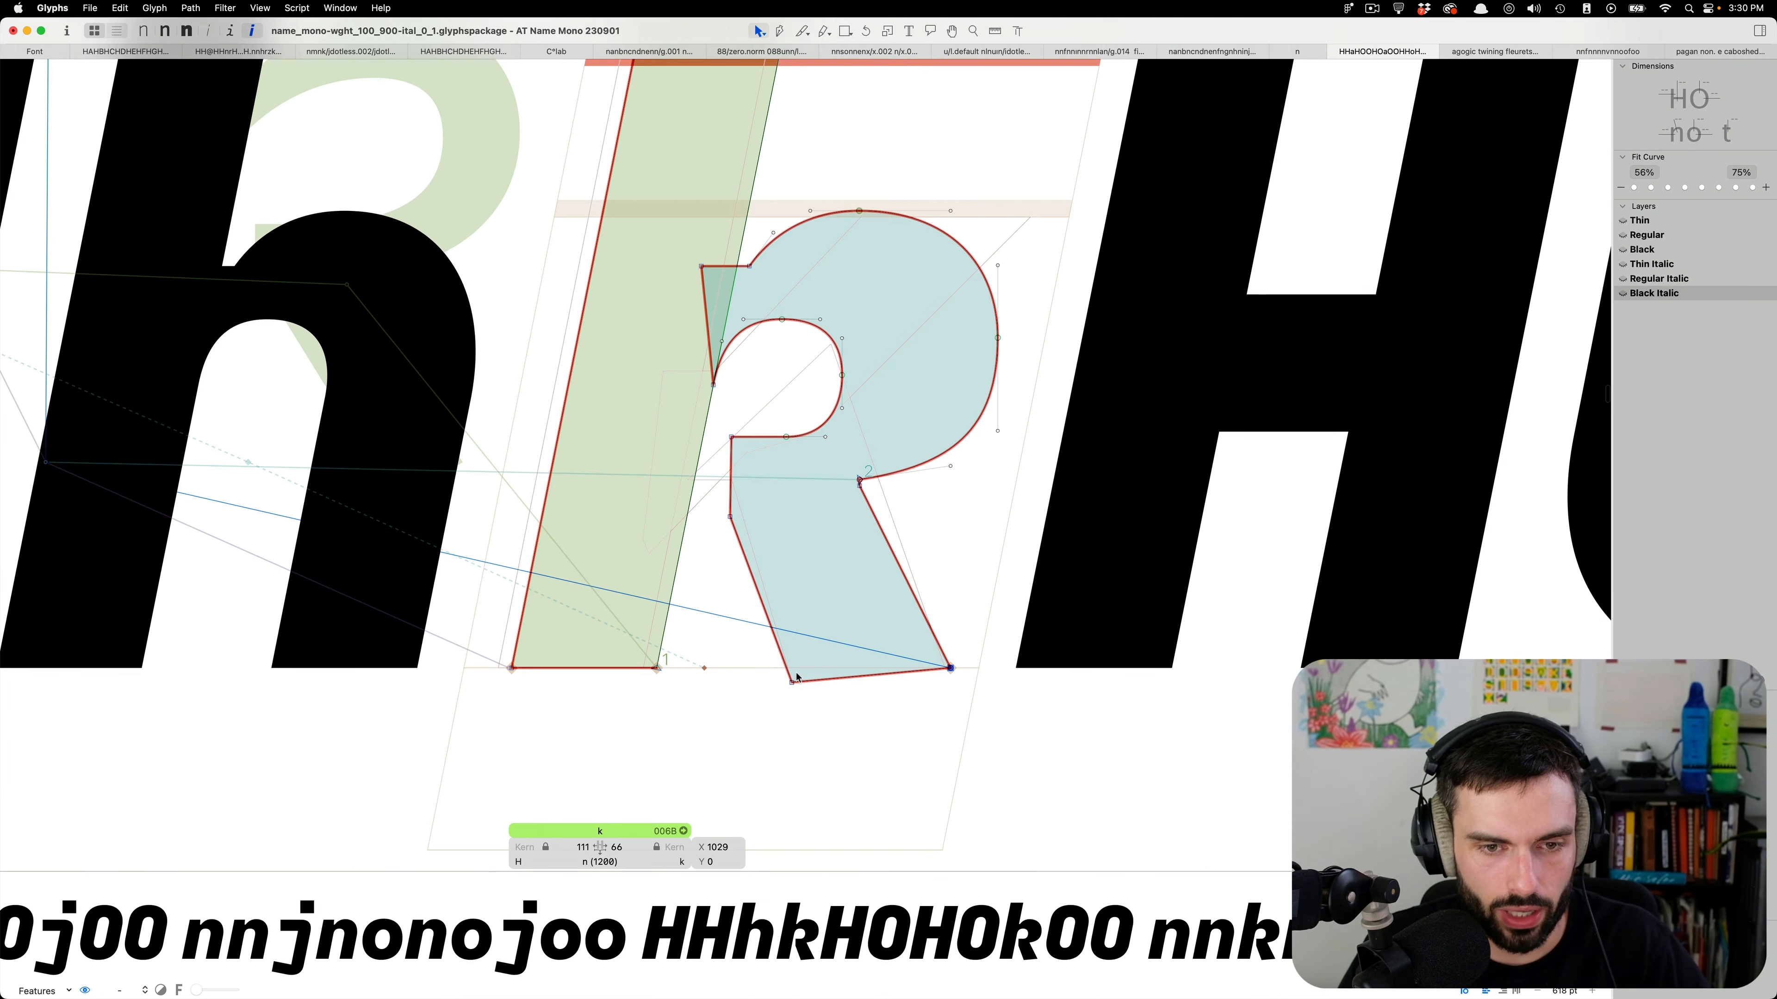
pyautogui.moveTo(793, 678); pyautogui.dragTo(813, 723)
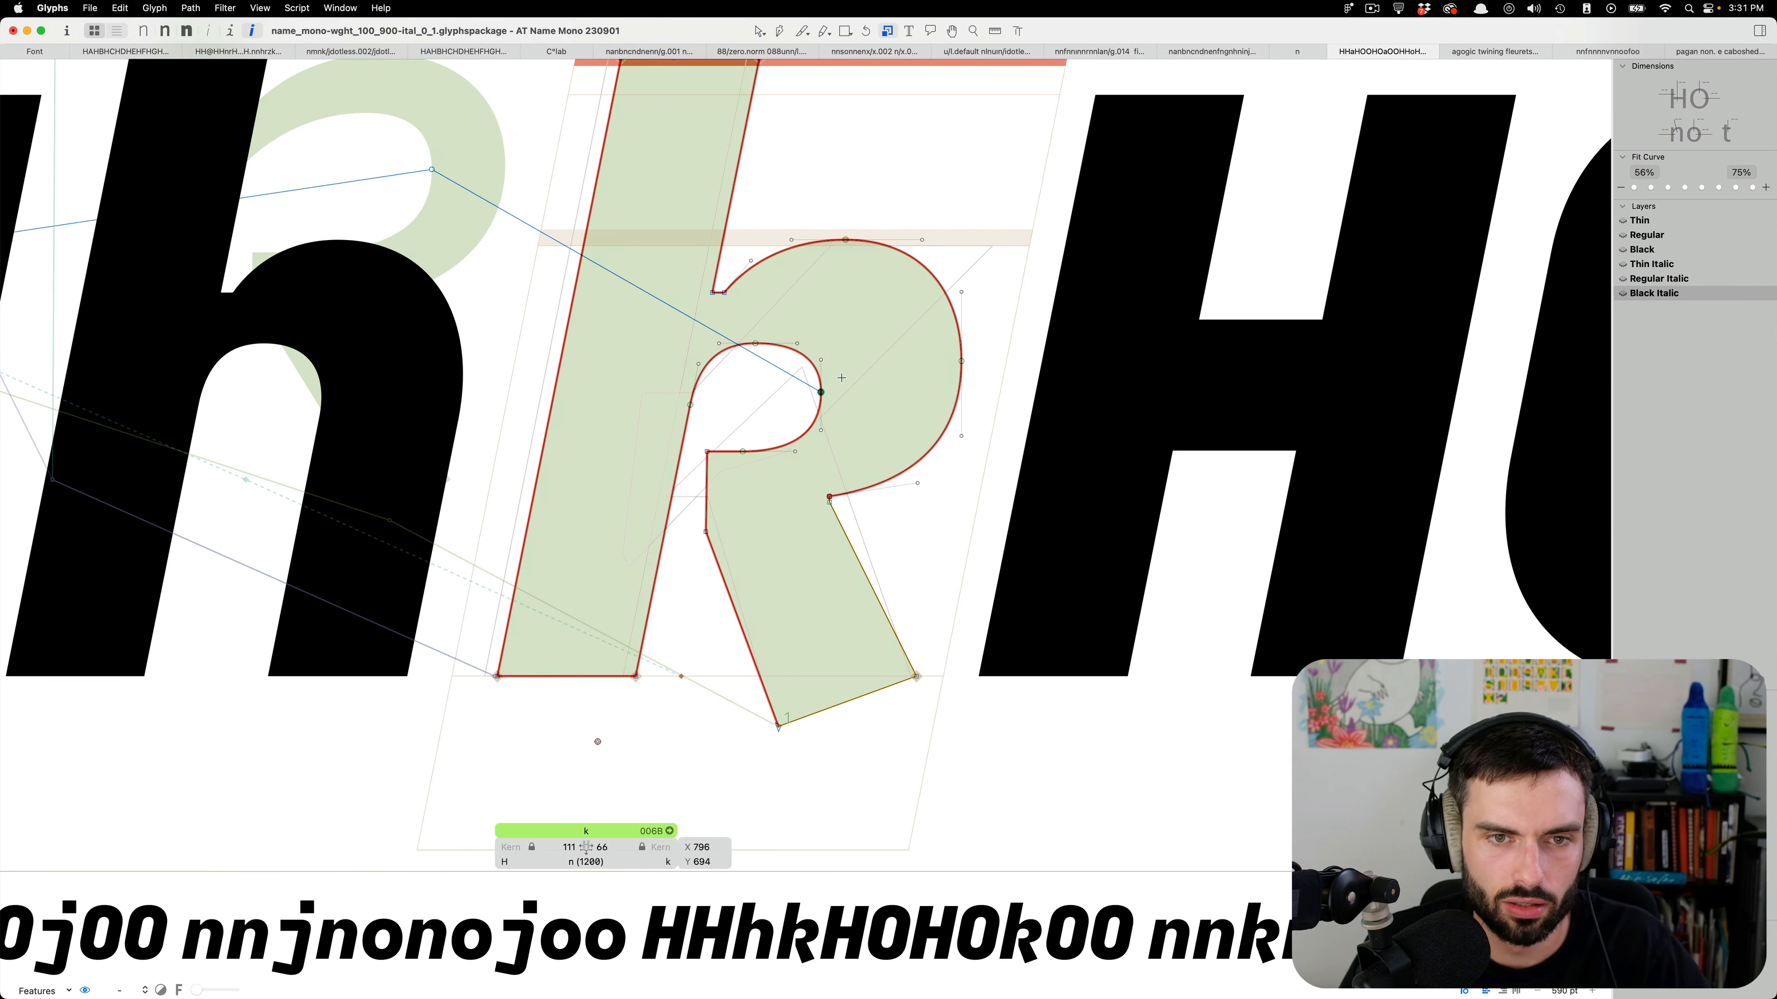
# Join the Black Italic k's bowl onto its stem so they form one outline.
pyautogui.moveTo(818, 394); pyautogui.dragTo(771, 345)
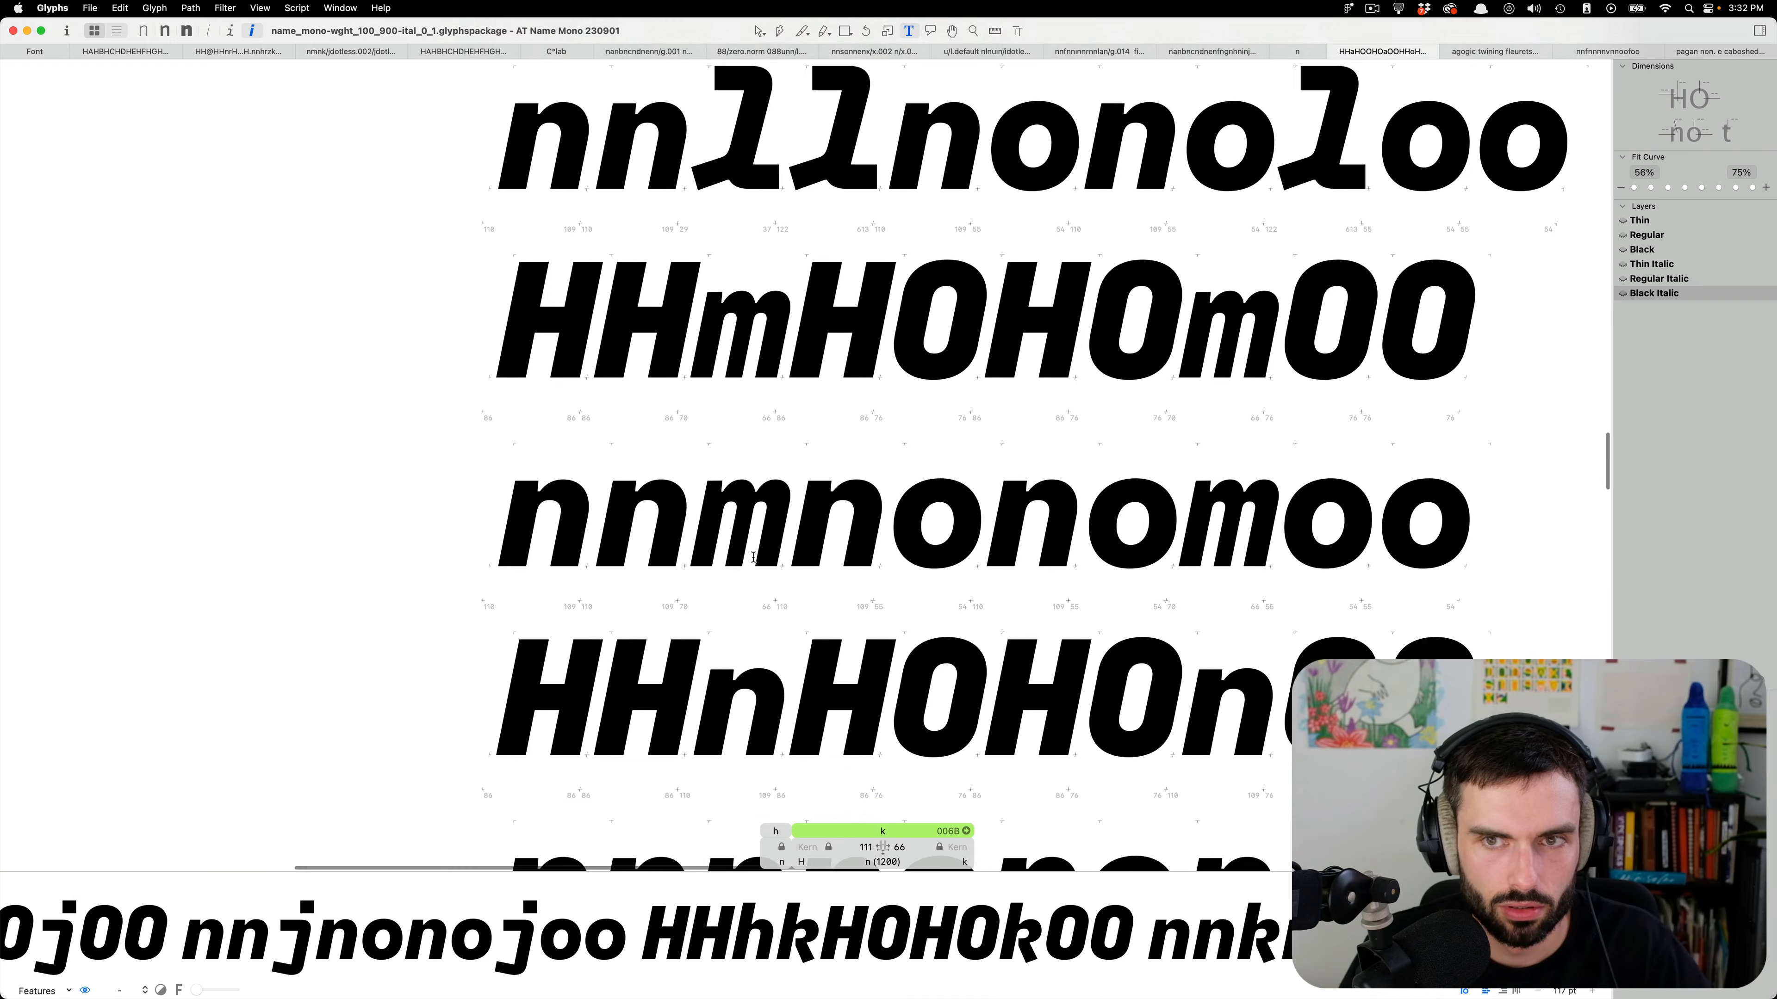
# Review the Regular Italic r line, then bring Visual Studio Code to the front.
pyautogui.scroll(-3)
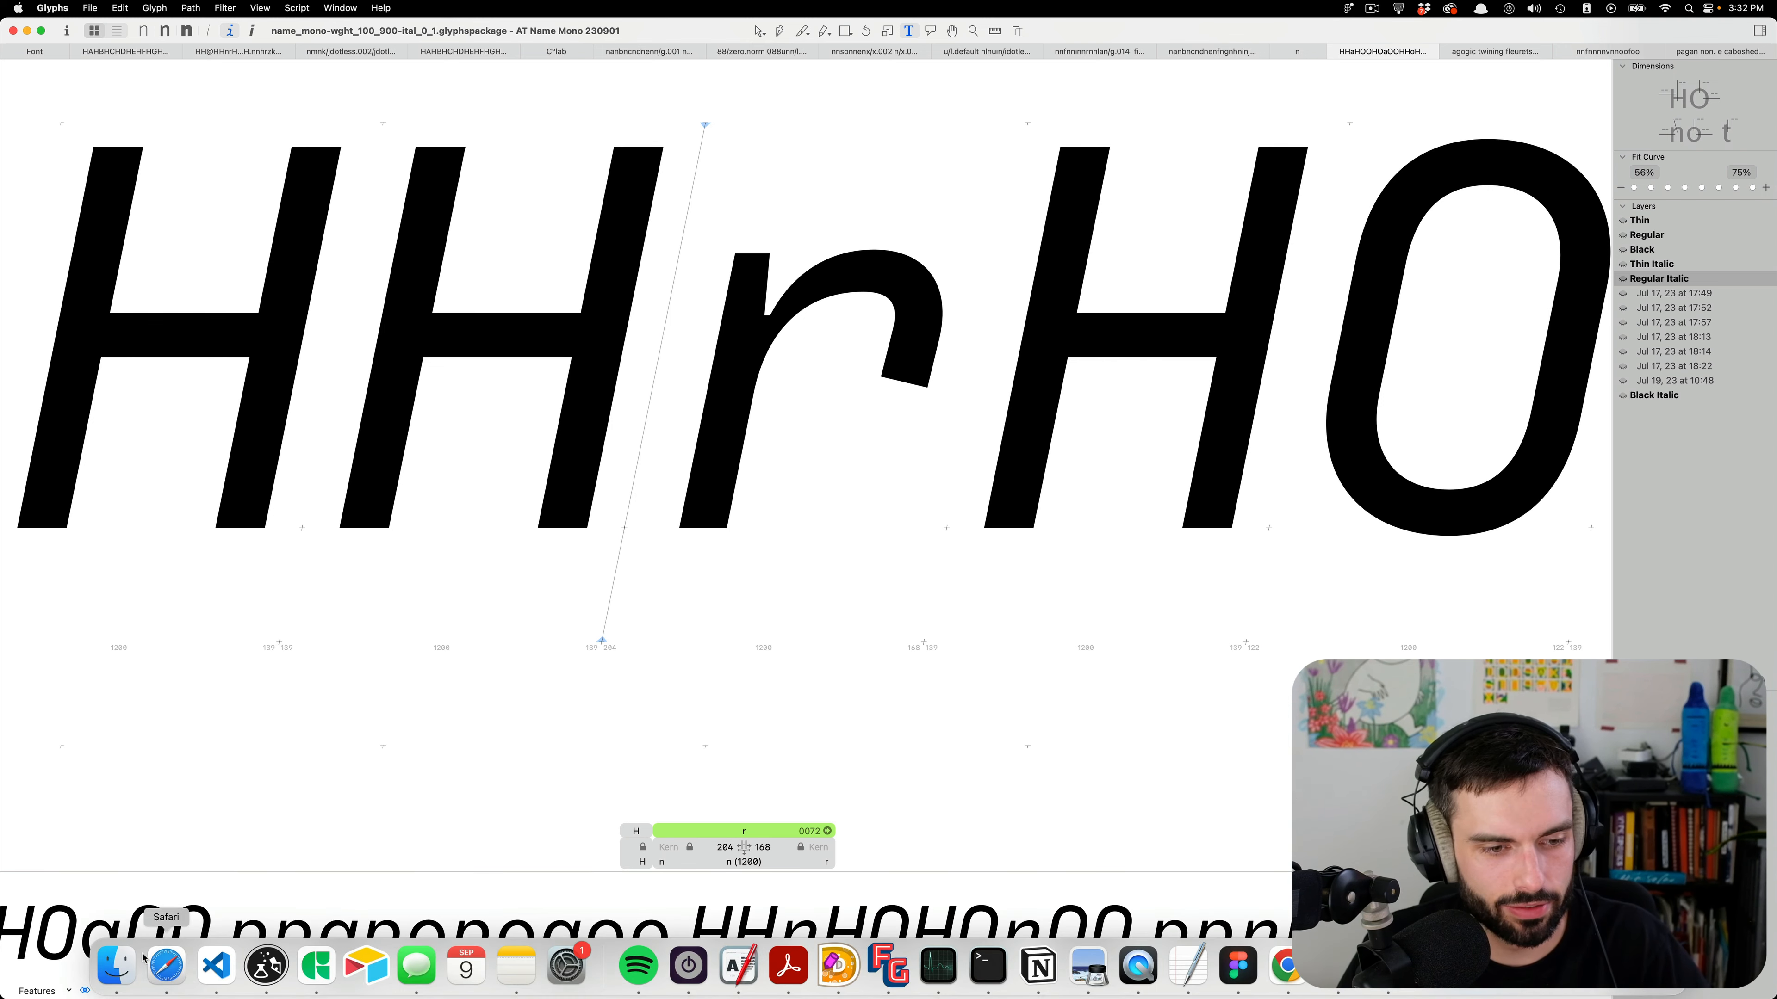
pyautogui.moveTo(214, 965)
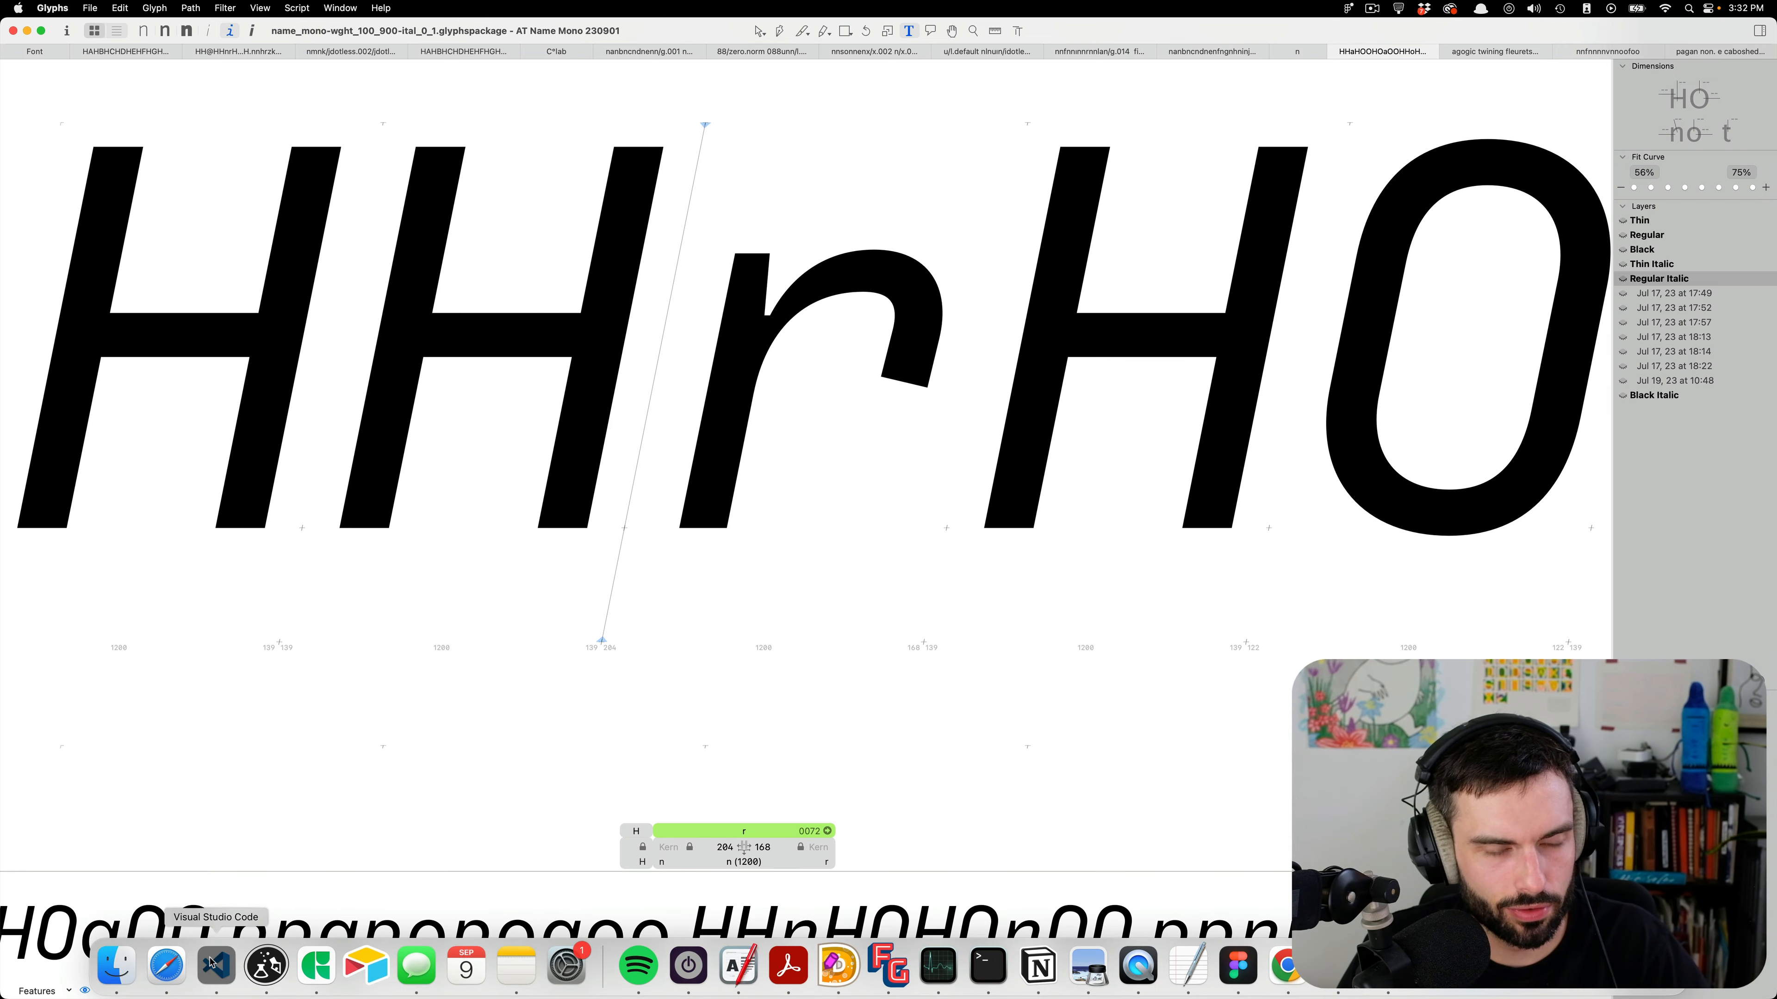
pyautogui.click(215, 965)
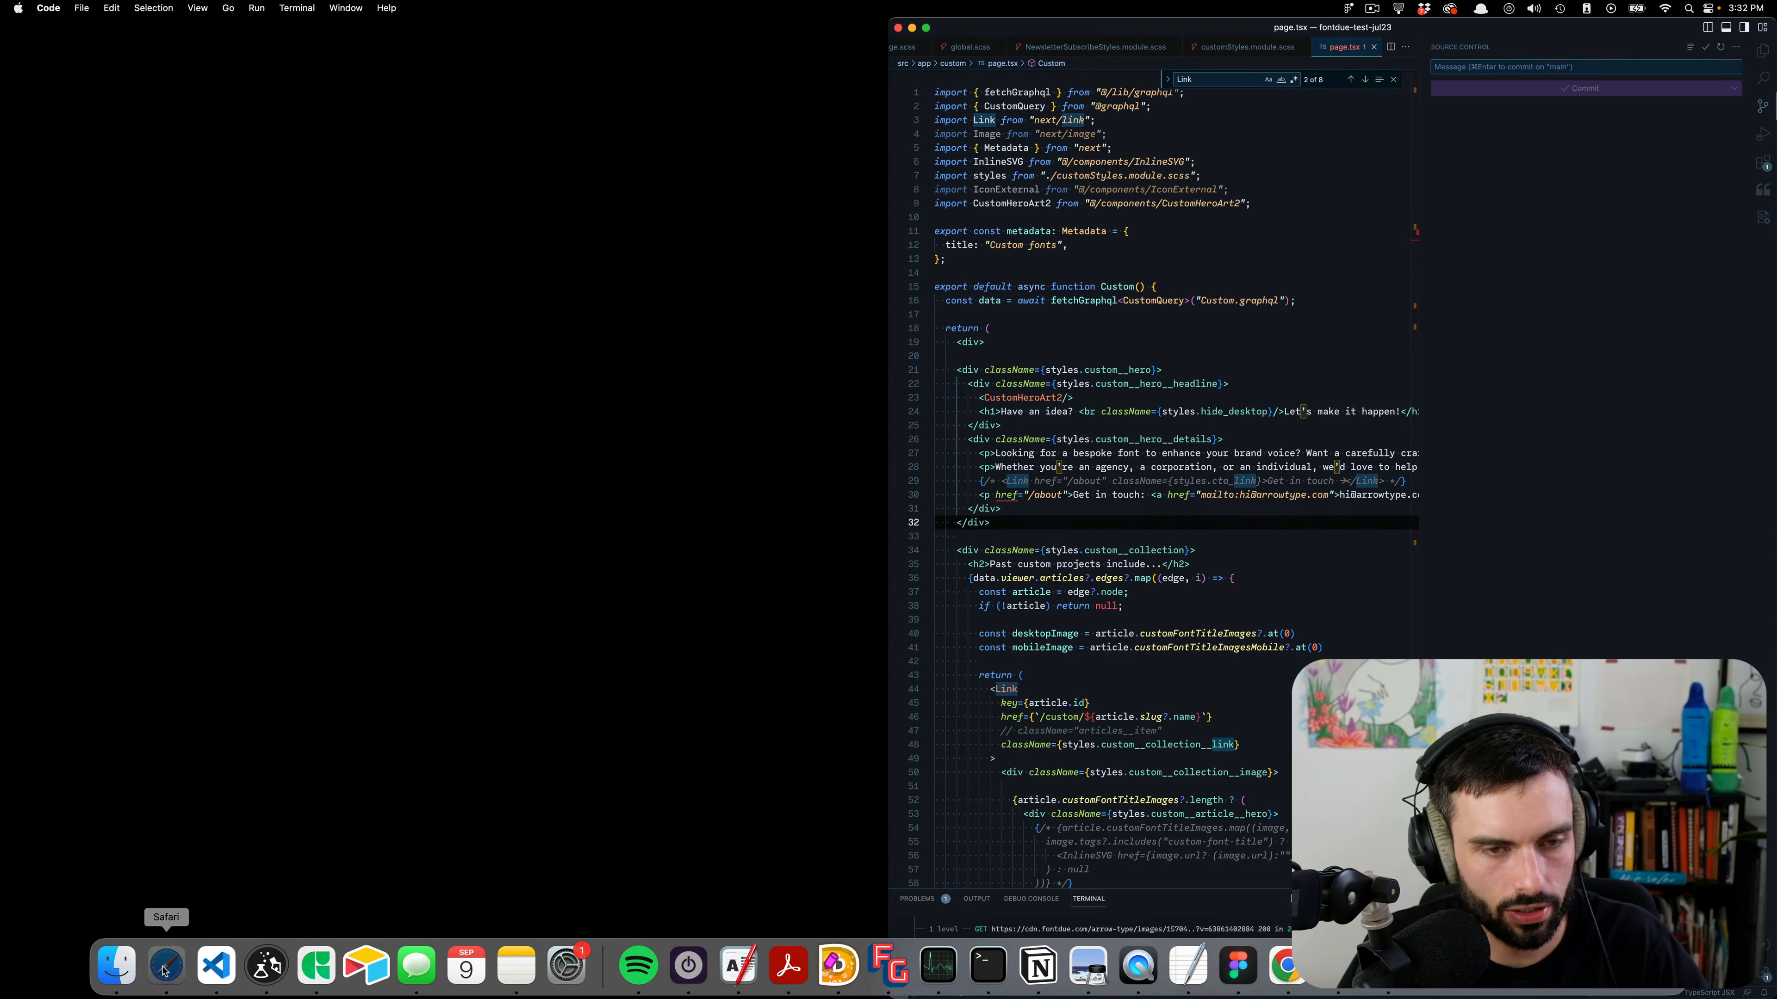
# On recursive.design, set the sample's Casual and Mono axes both to 1.
pyautogui.click(165, 965)
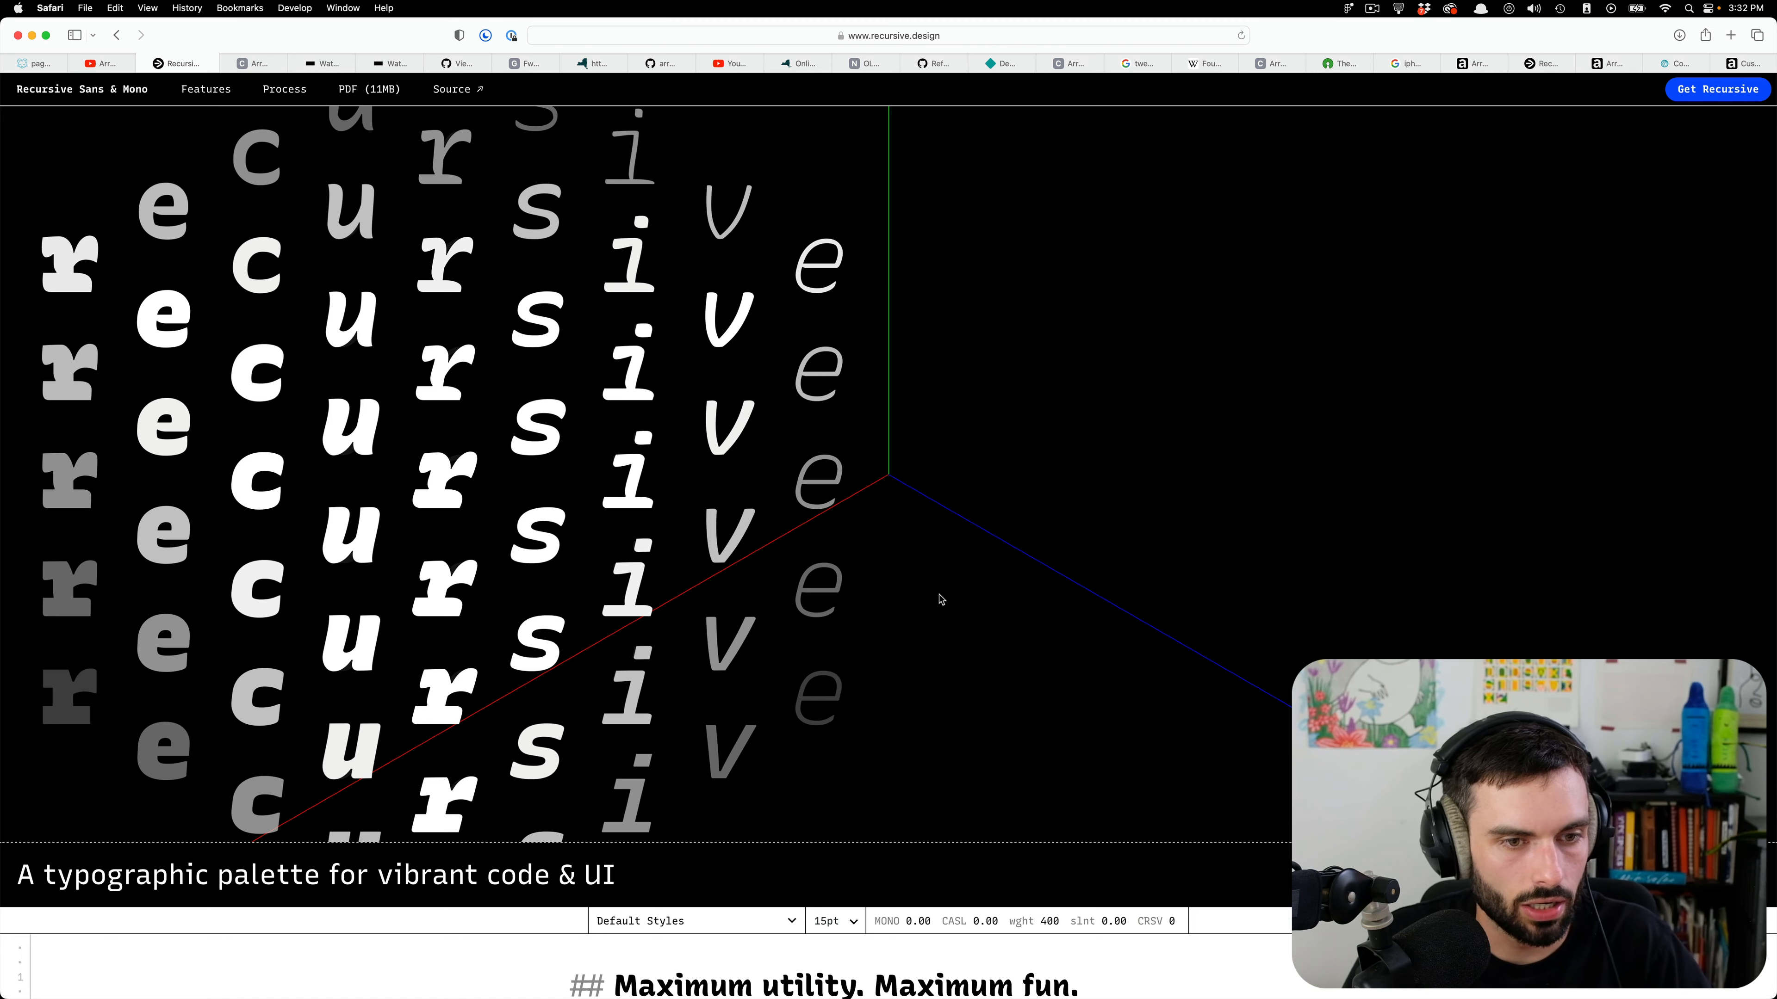
pyautogui.scroll(-3)
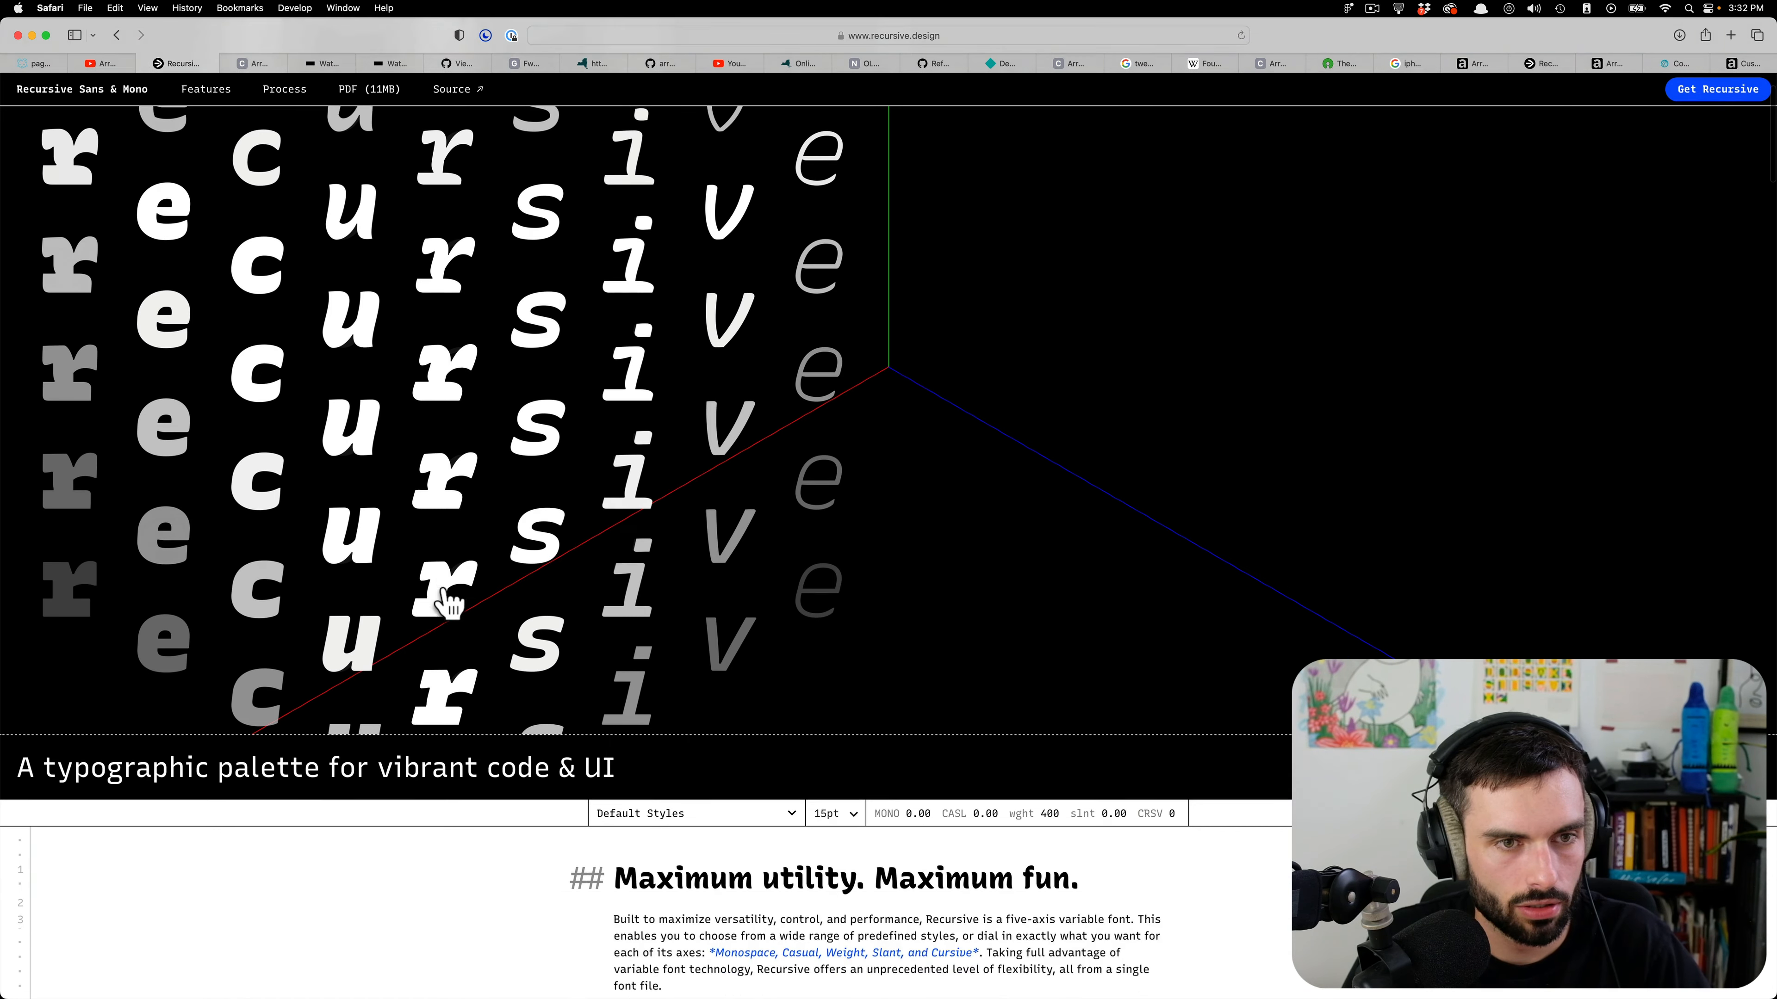
pyautogui.scroll(-3)
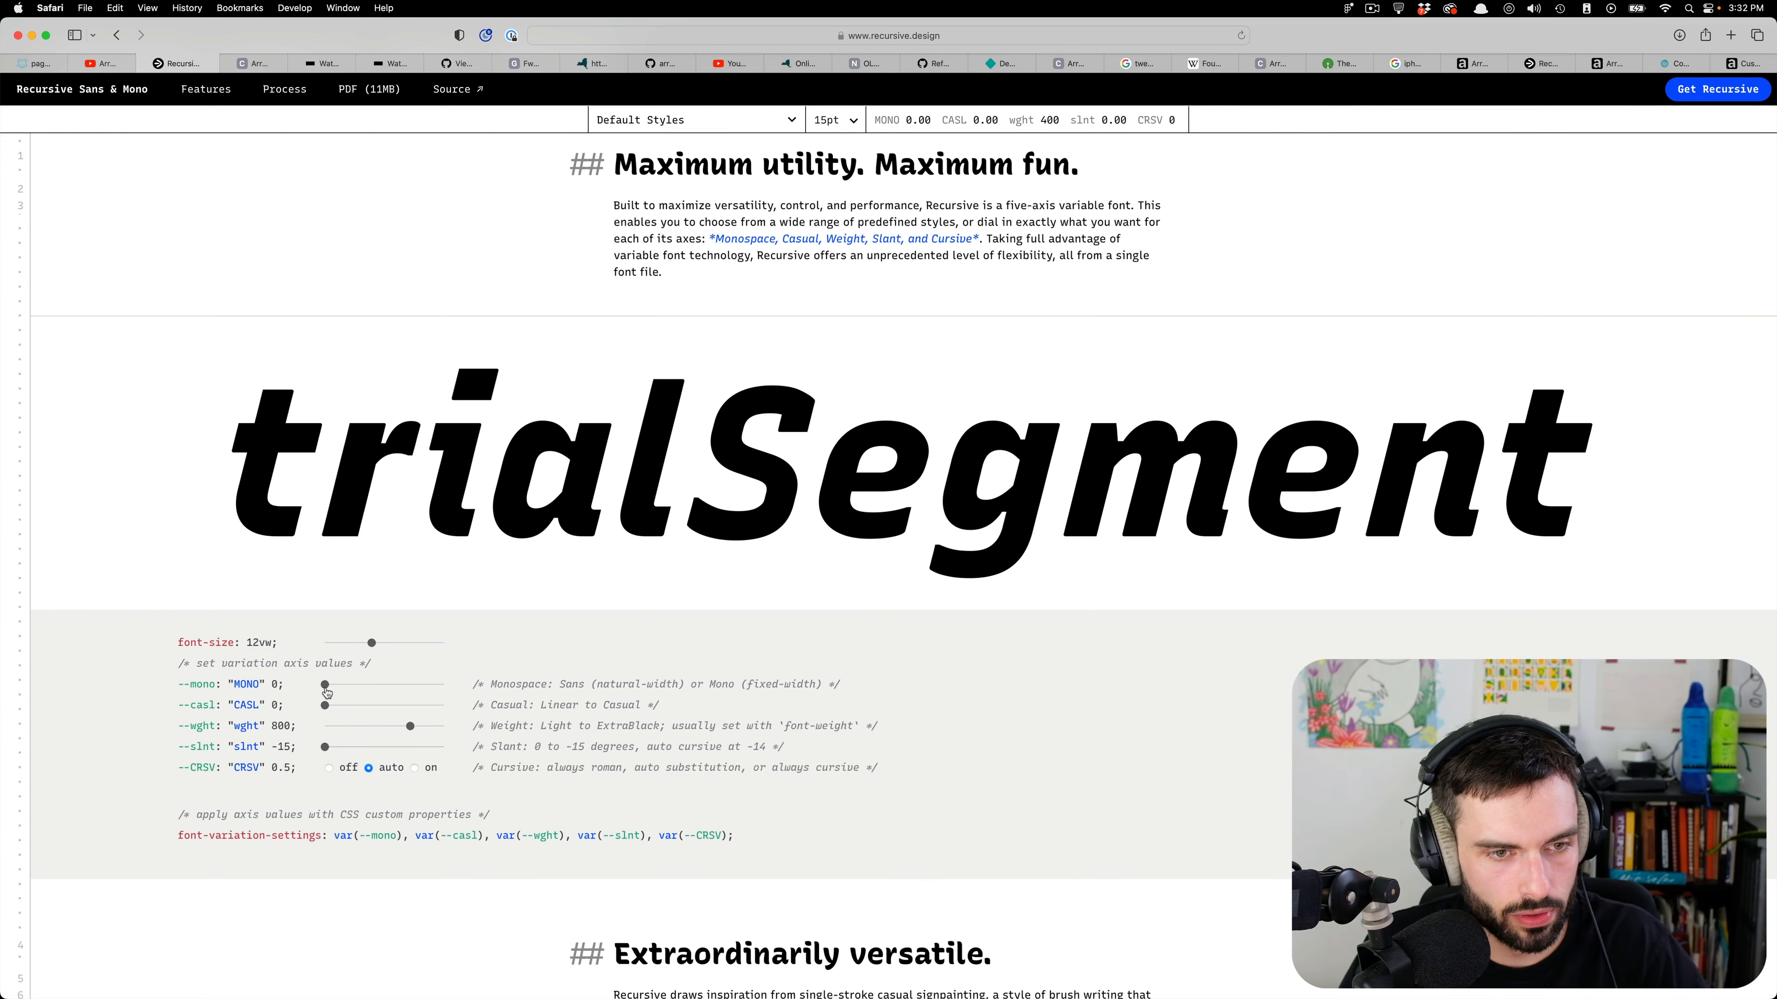
pyautogui.moveTo(324, 705); pyautogui.dragTo(445, 705)
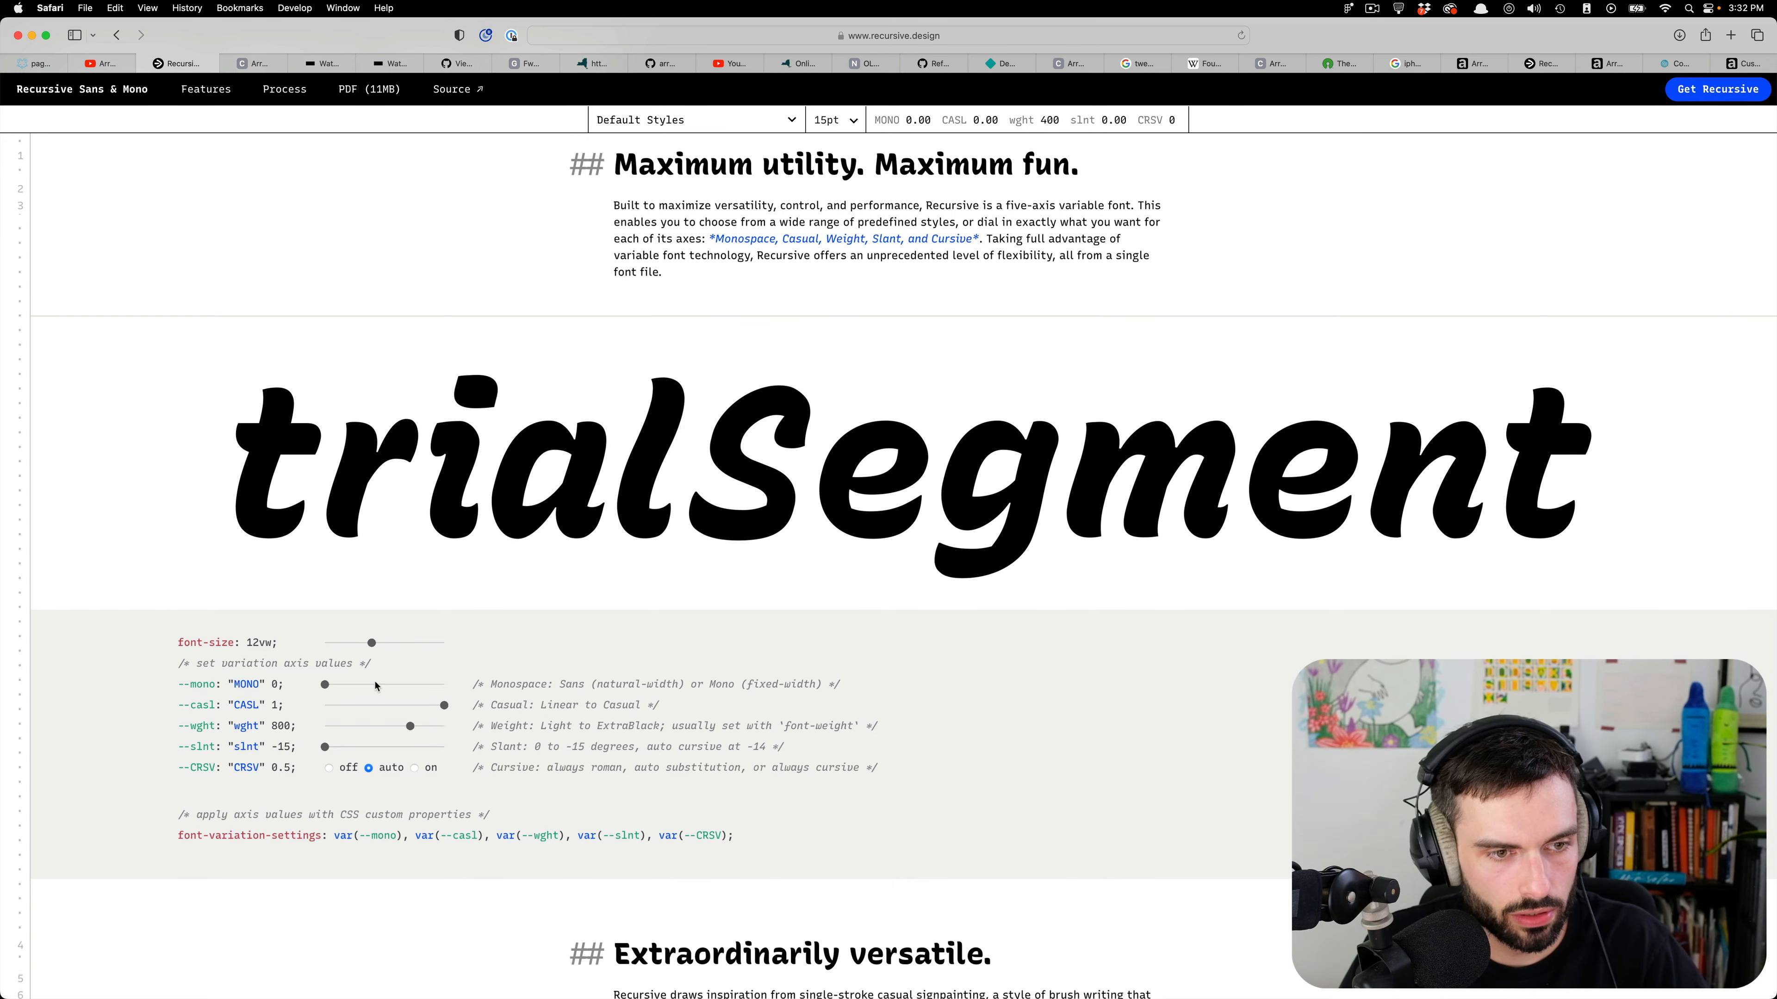
pyautogui.moveTo(326, 685); pyautogui.dragTo(442, 685)
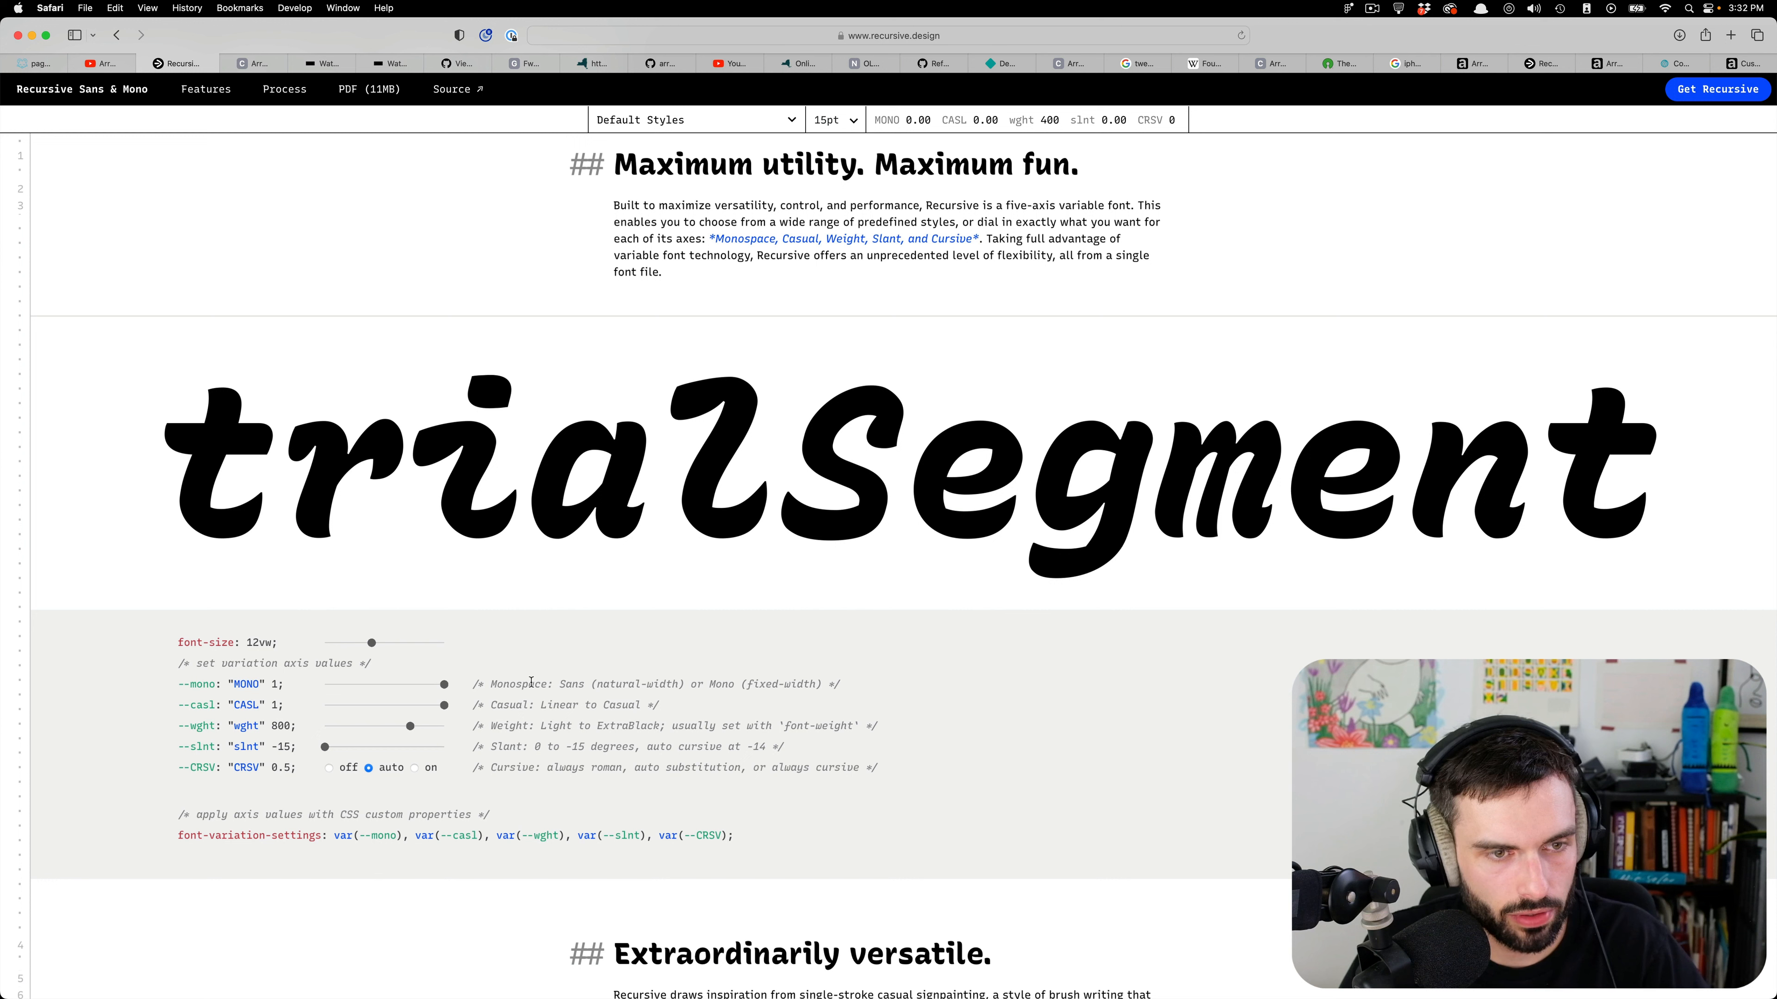
pyautogui.moveTo(307, 436)
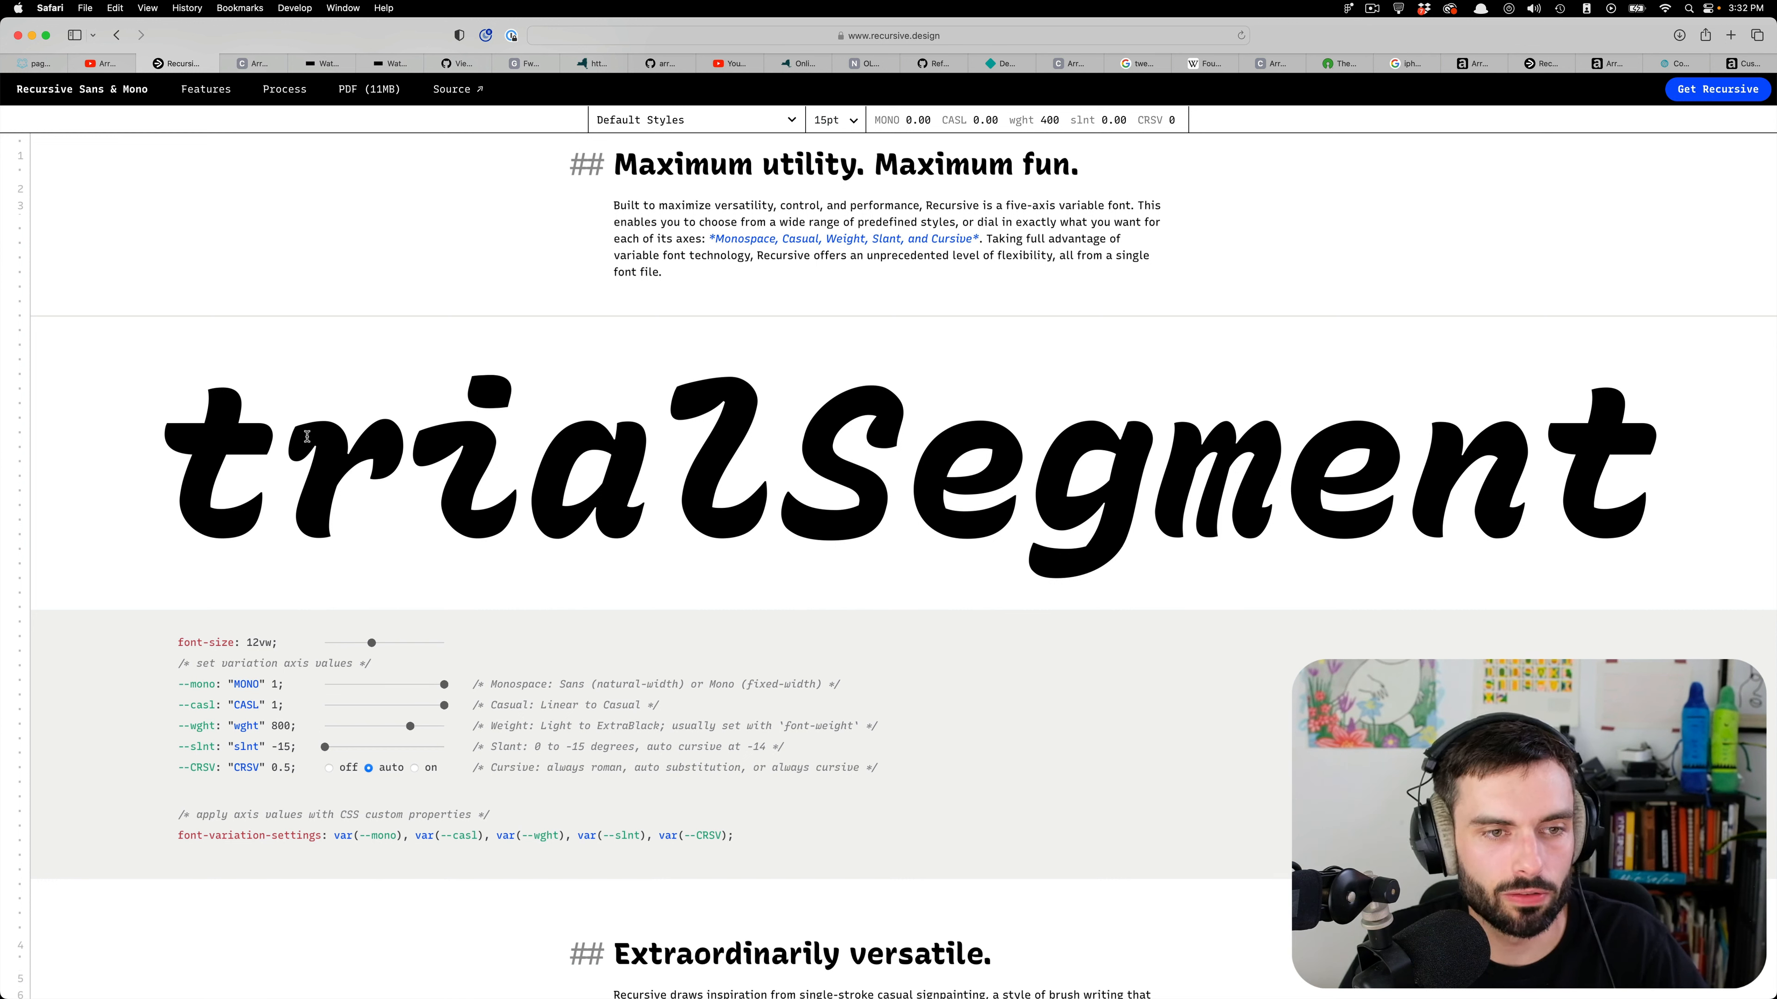
pyautogui.moveTo(393, 449)
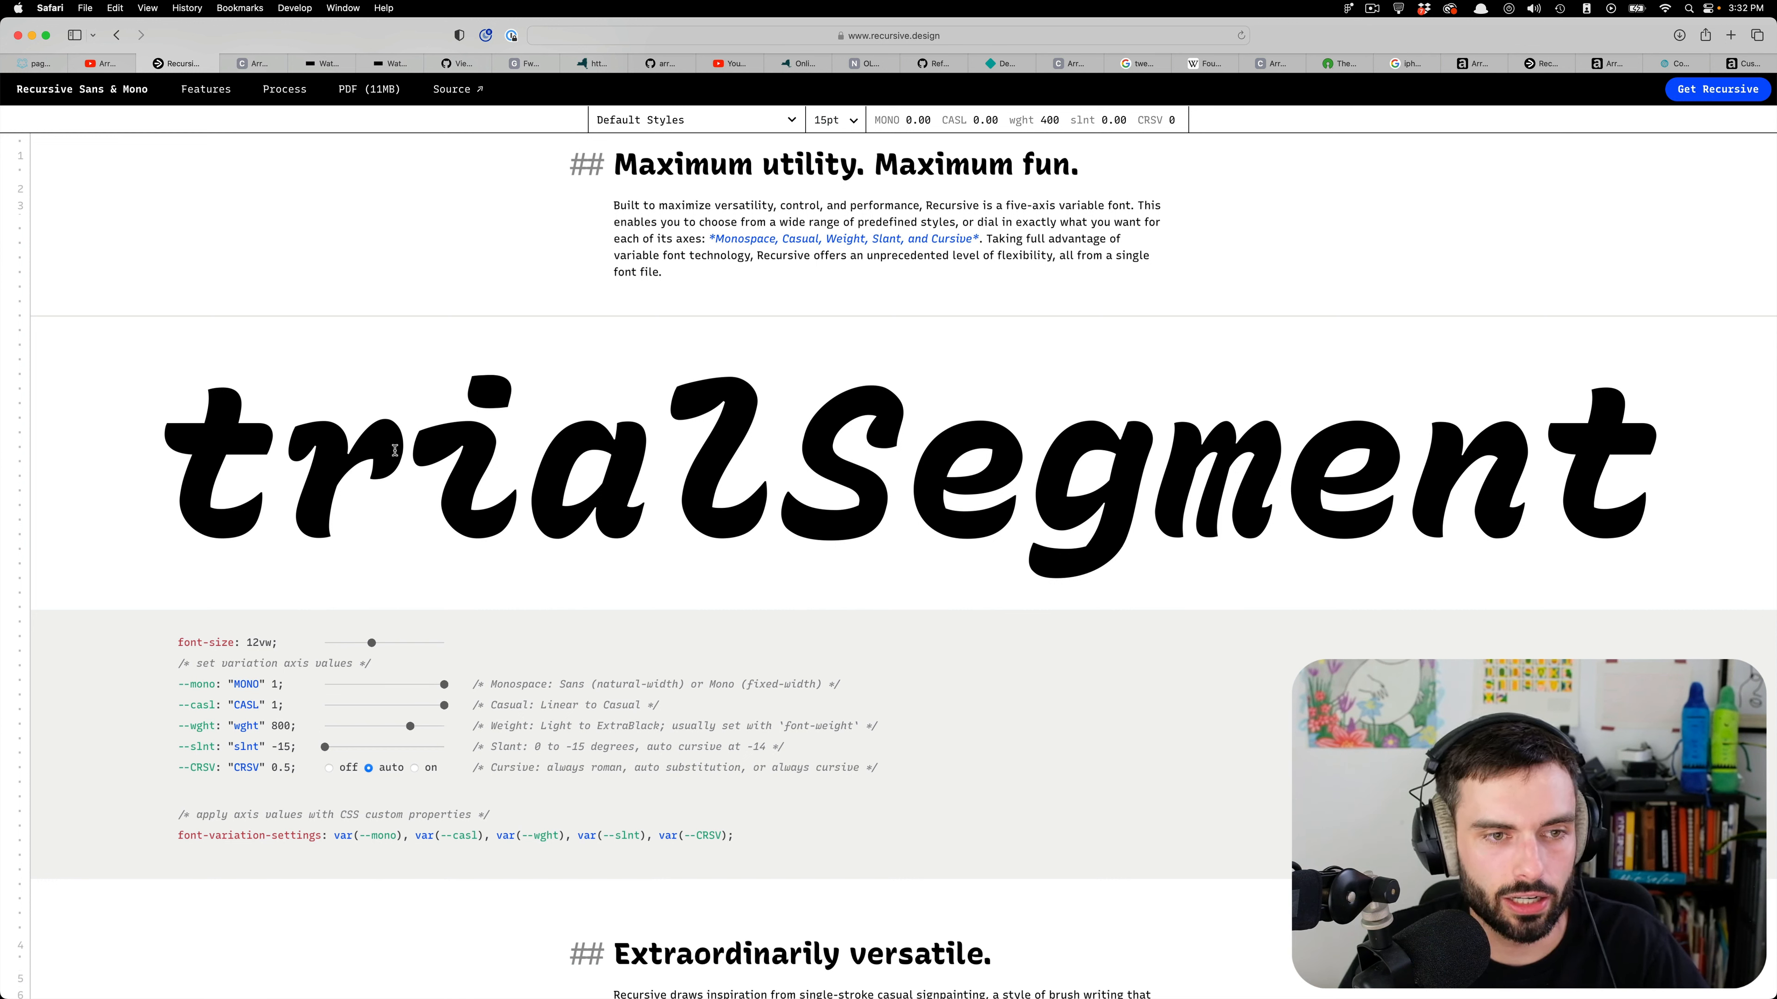
pyautogui.moveTo(271, 551)
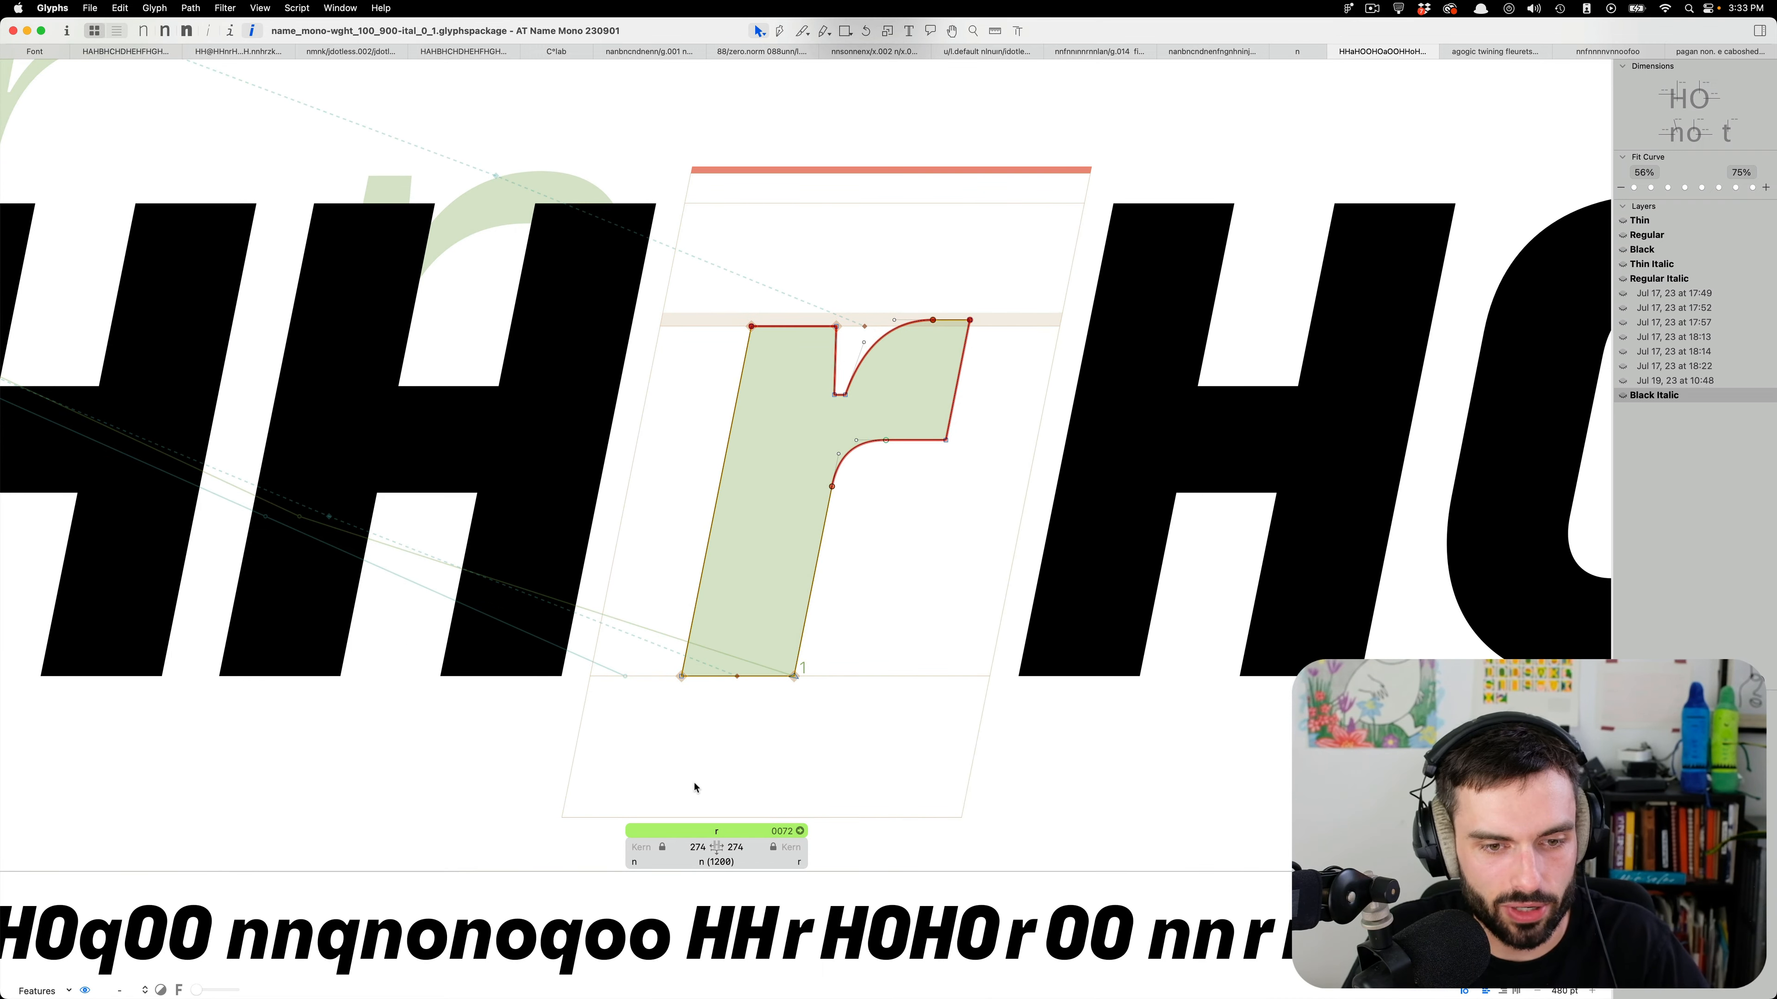
# Touch up the Black Italic n outline and bring the Black Italic r into outline editing.
pyautogui.click(689, 847)
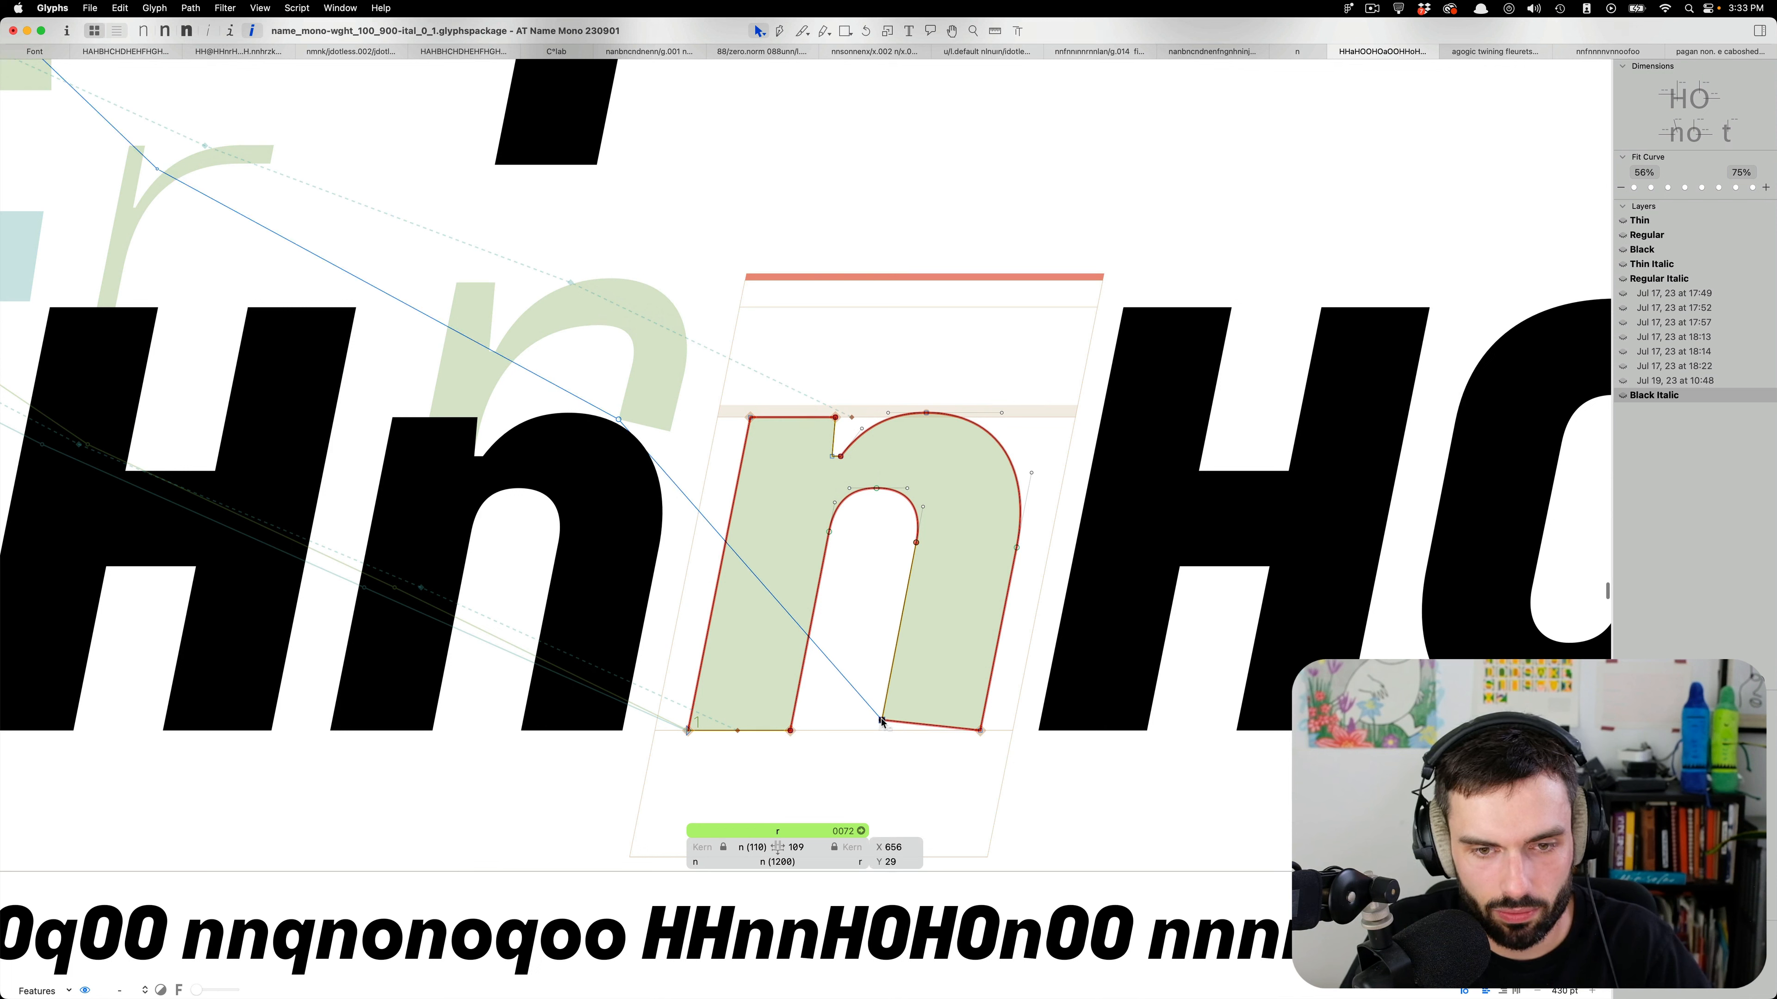
pyautogui.moveTo(884, 721); pyautogui.dragTo(883, 713)
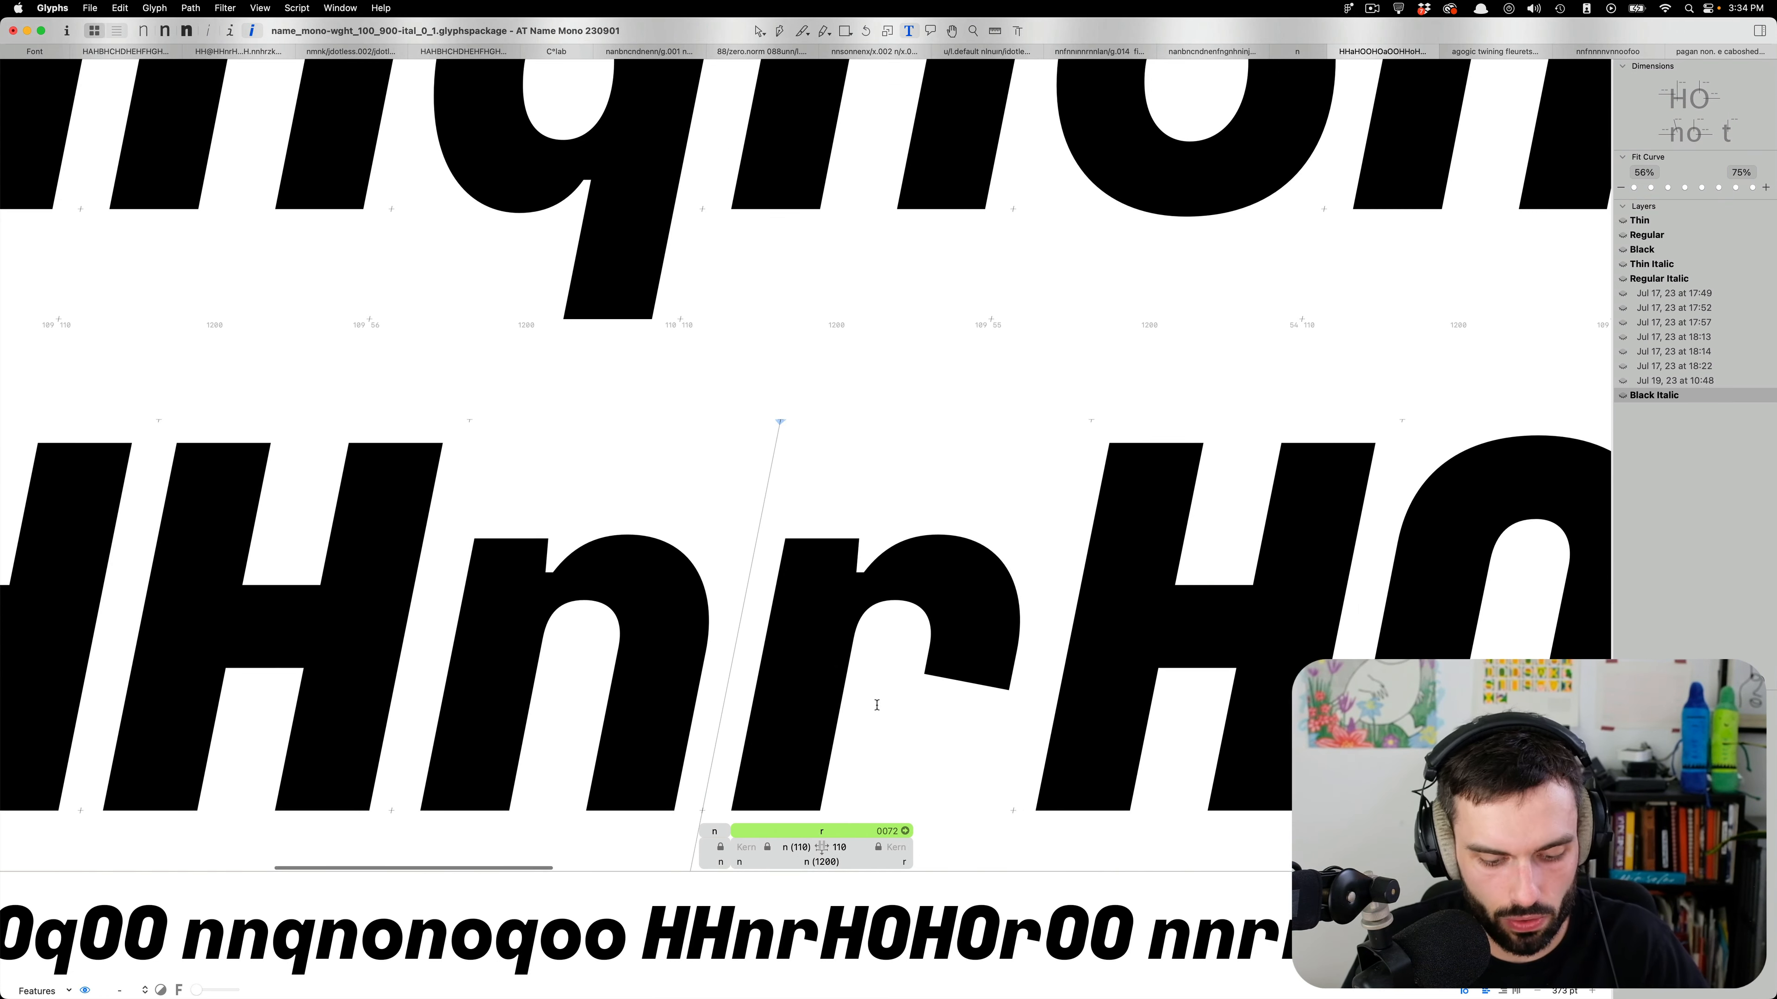
pyautogui.click(1659, 279)
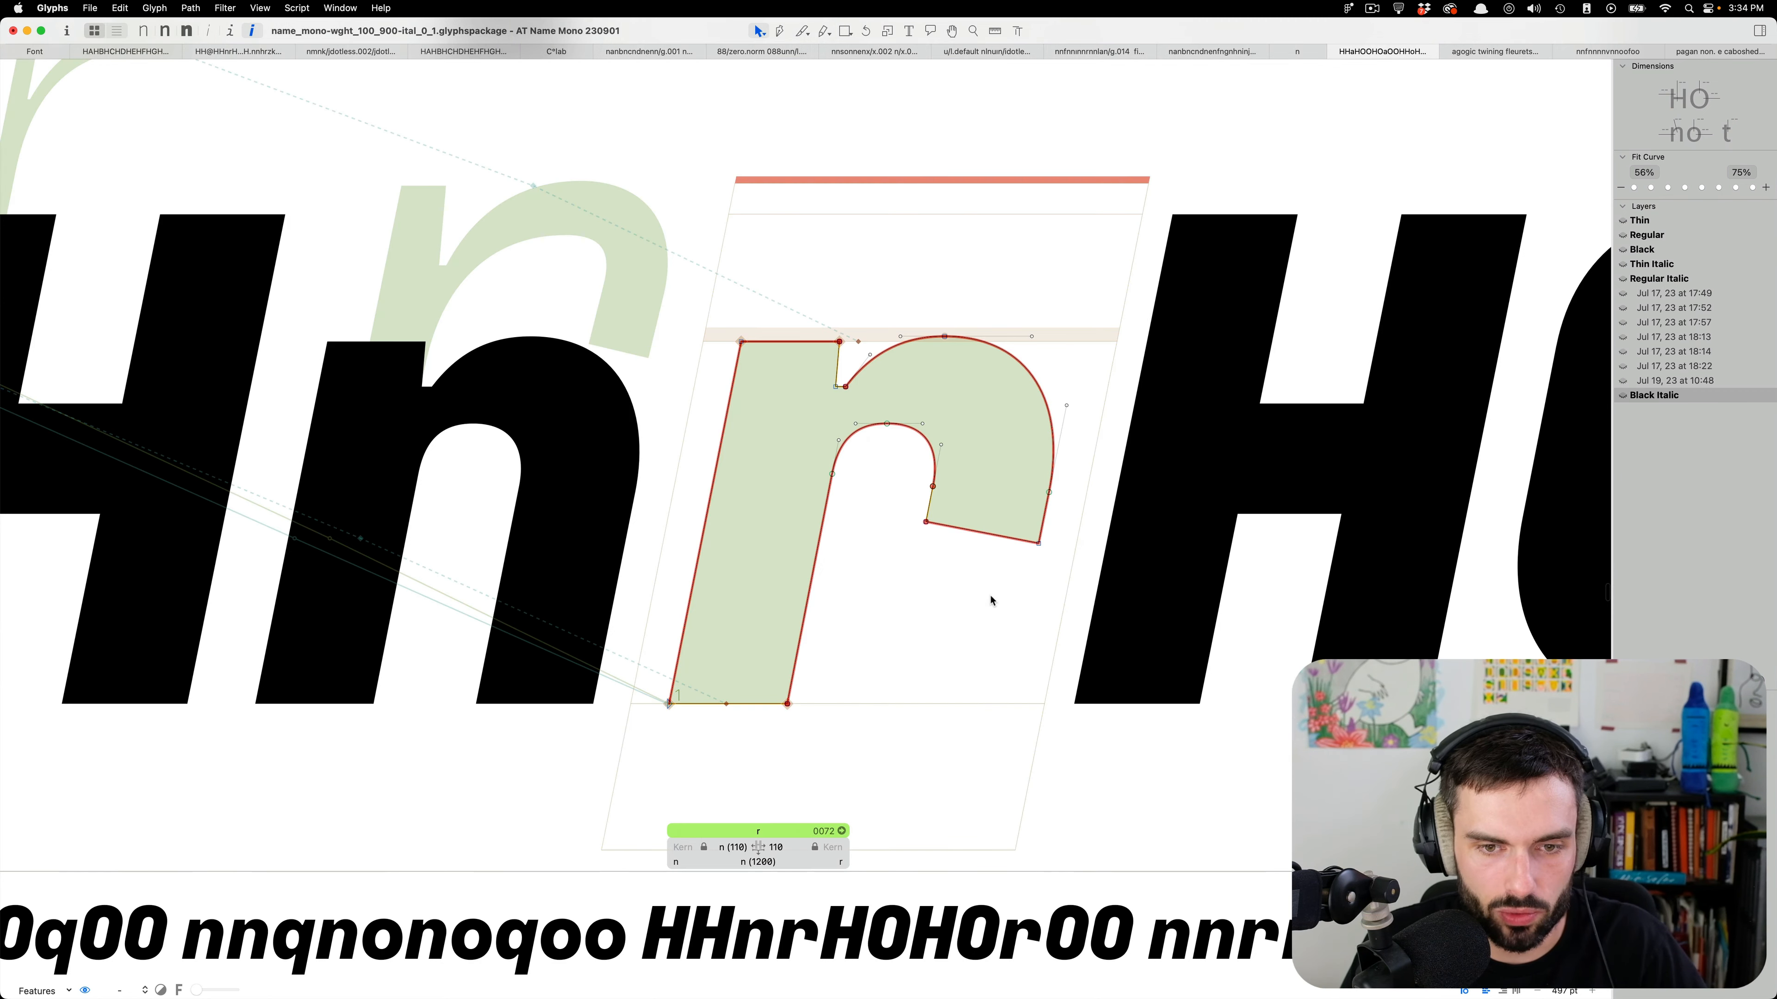
pyautogui.moveTo(1049, 495)
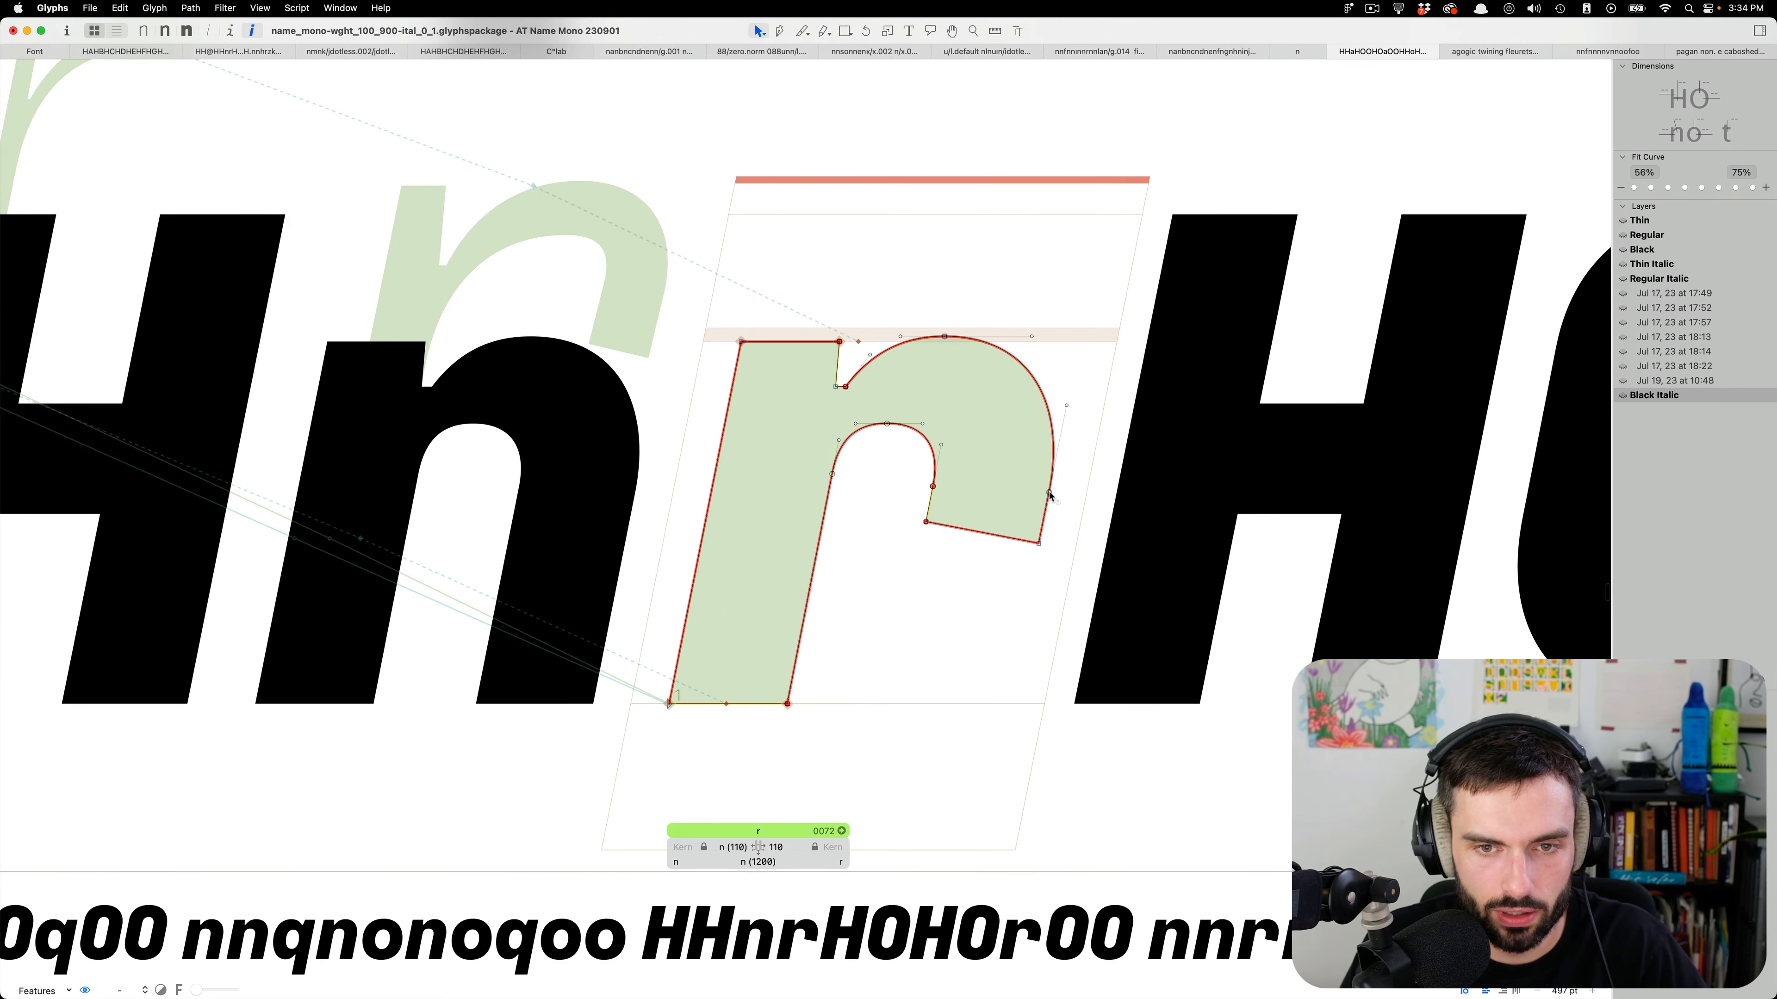
# Reshape the r's arm and cut its terminal on a downward slant.
pyautogui.moveTo(1048, 496); pyautogui.dragTo(1020, 465)
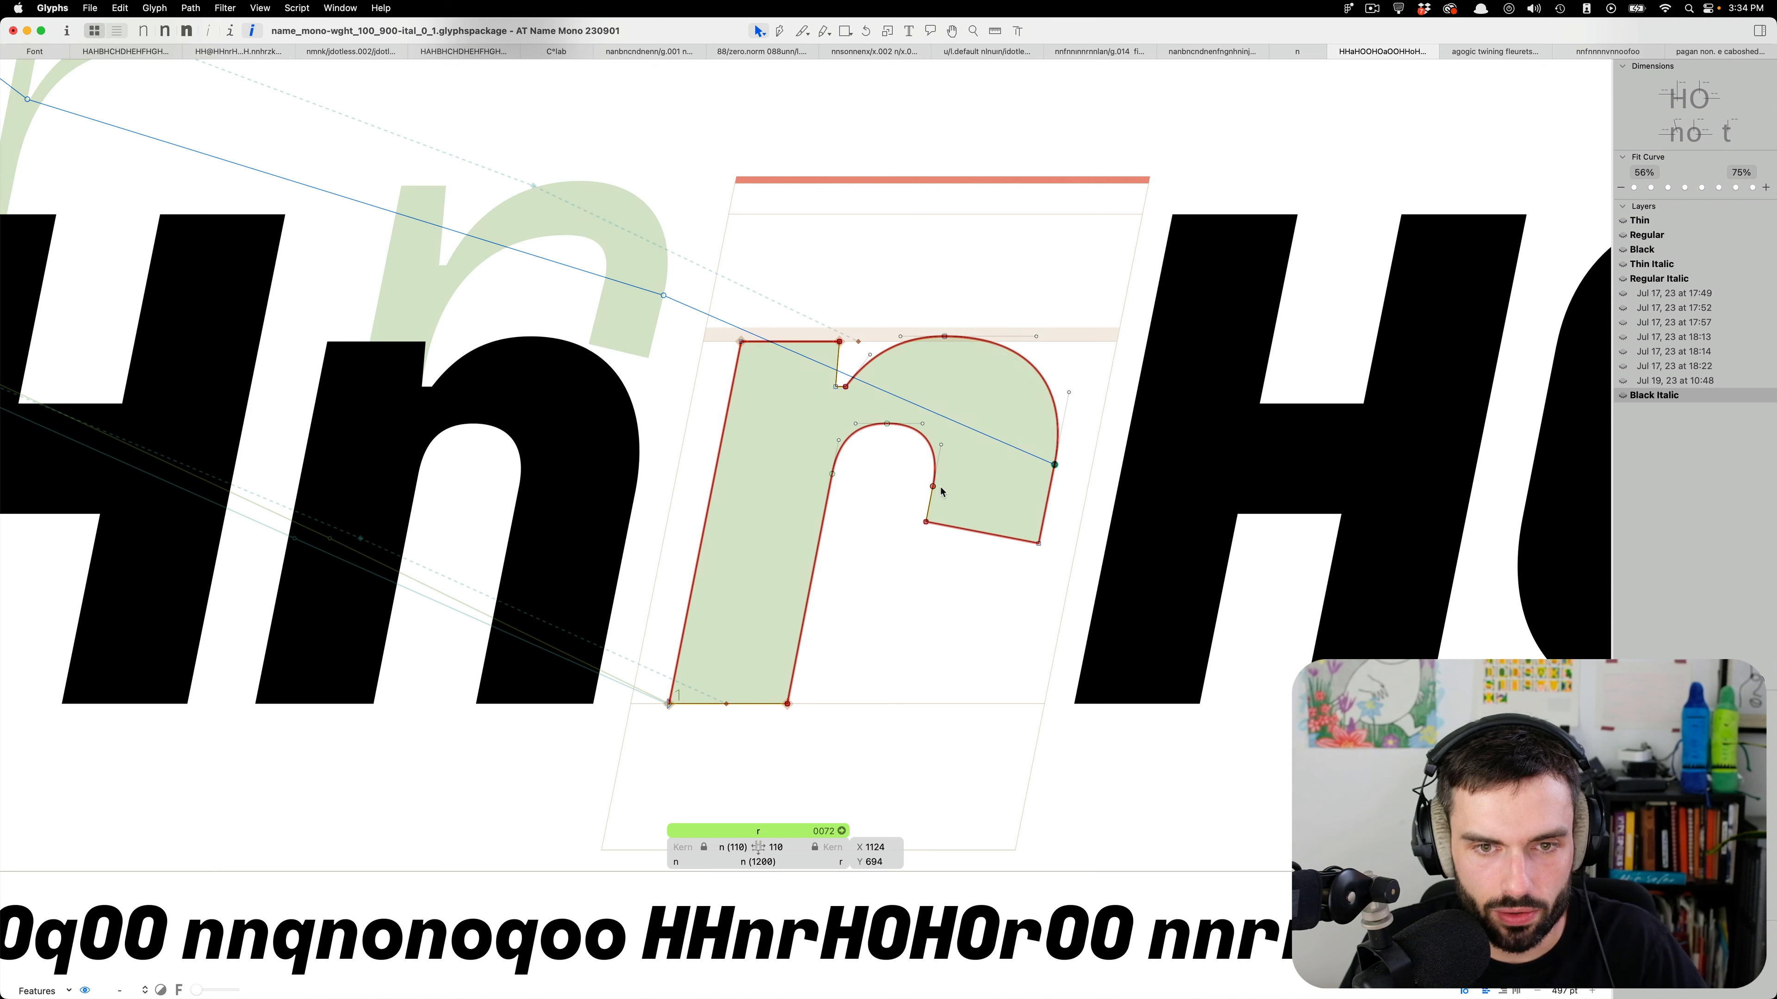
pyautogui.moveTo(929, 458); pyautogui.dragTo(939, 462)
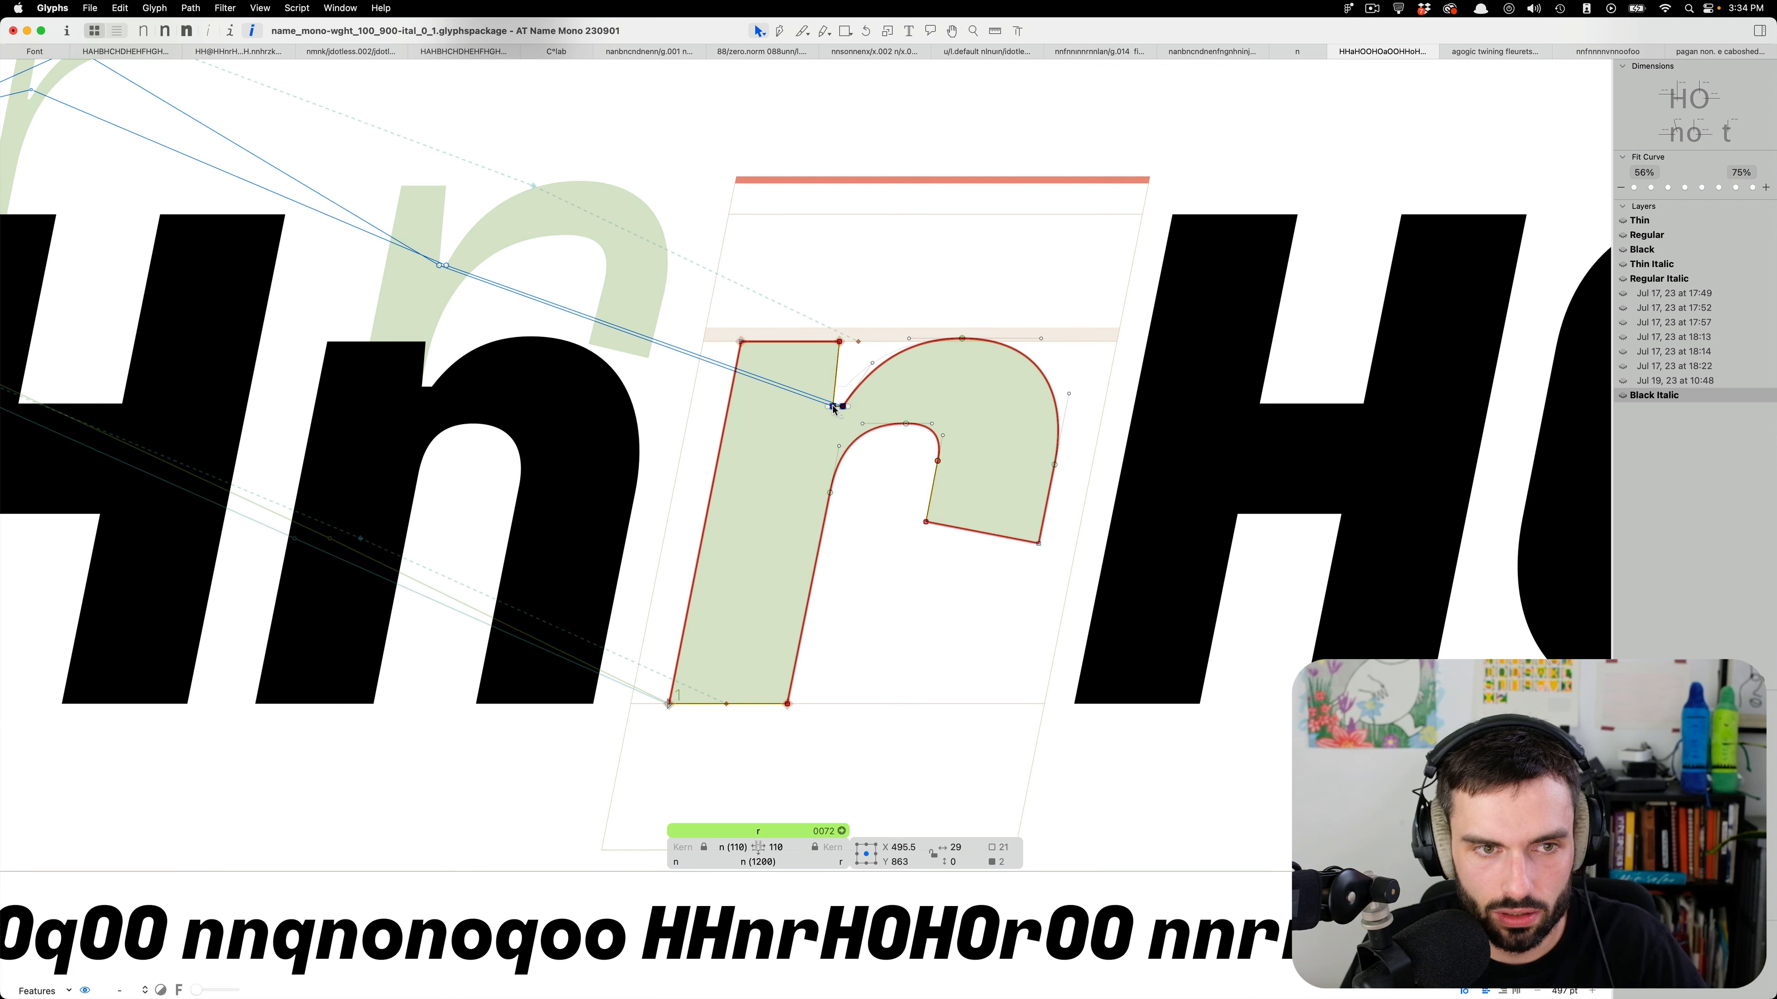
pyautogui.click(907, 30)
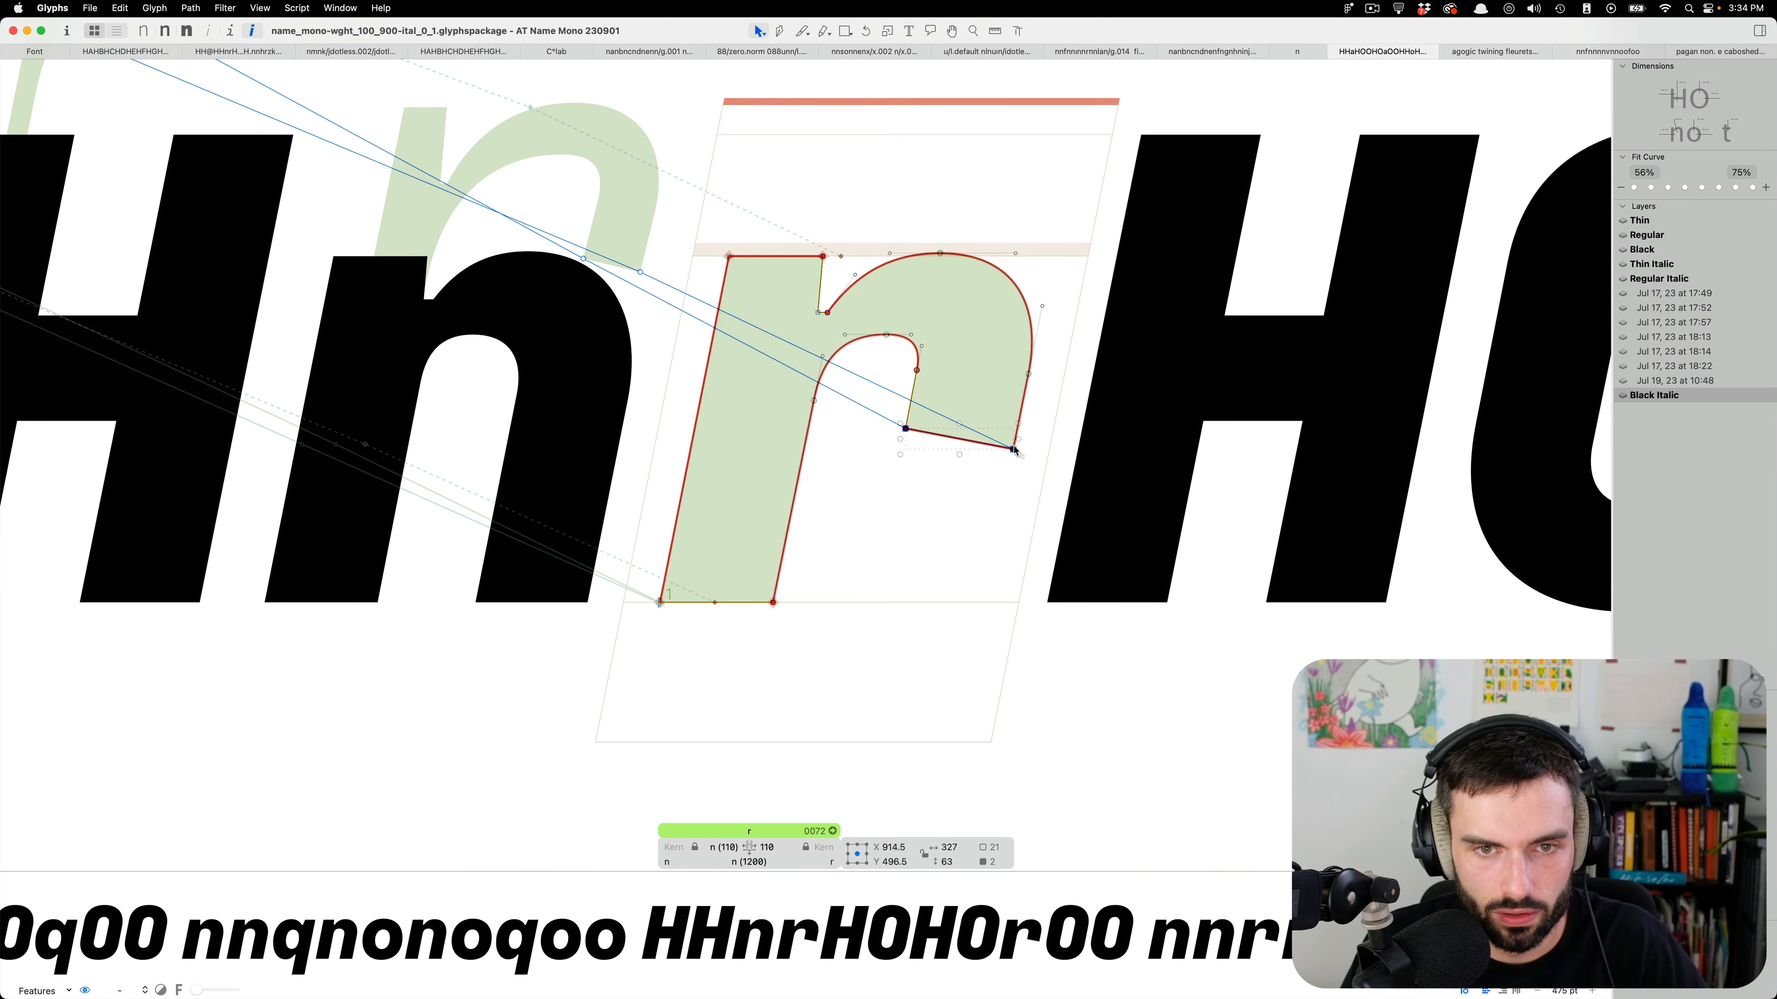
pyautogui.moveTo(1014, 445); pyautogui.dragTo(1014, 440)
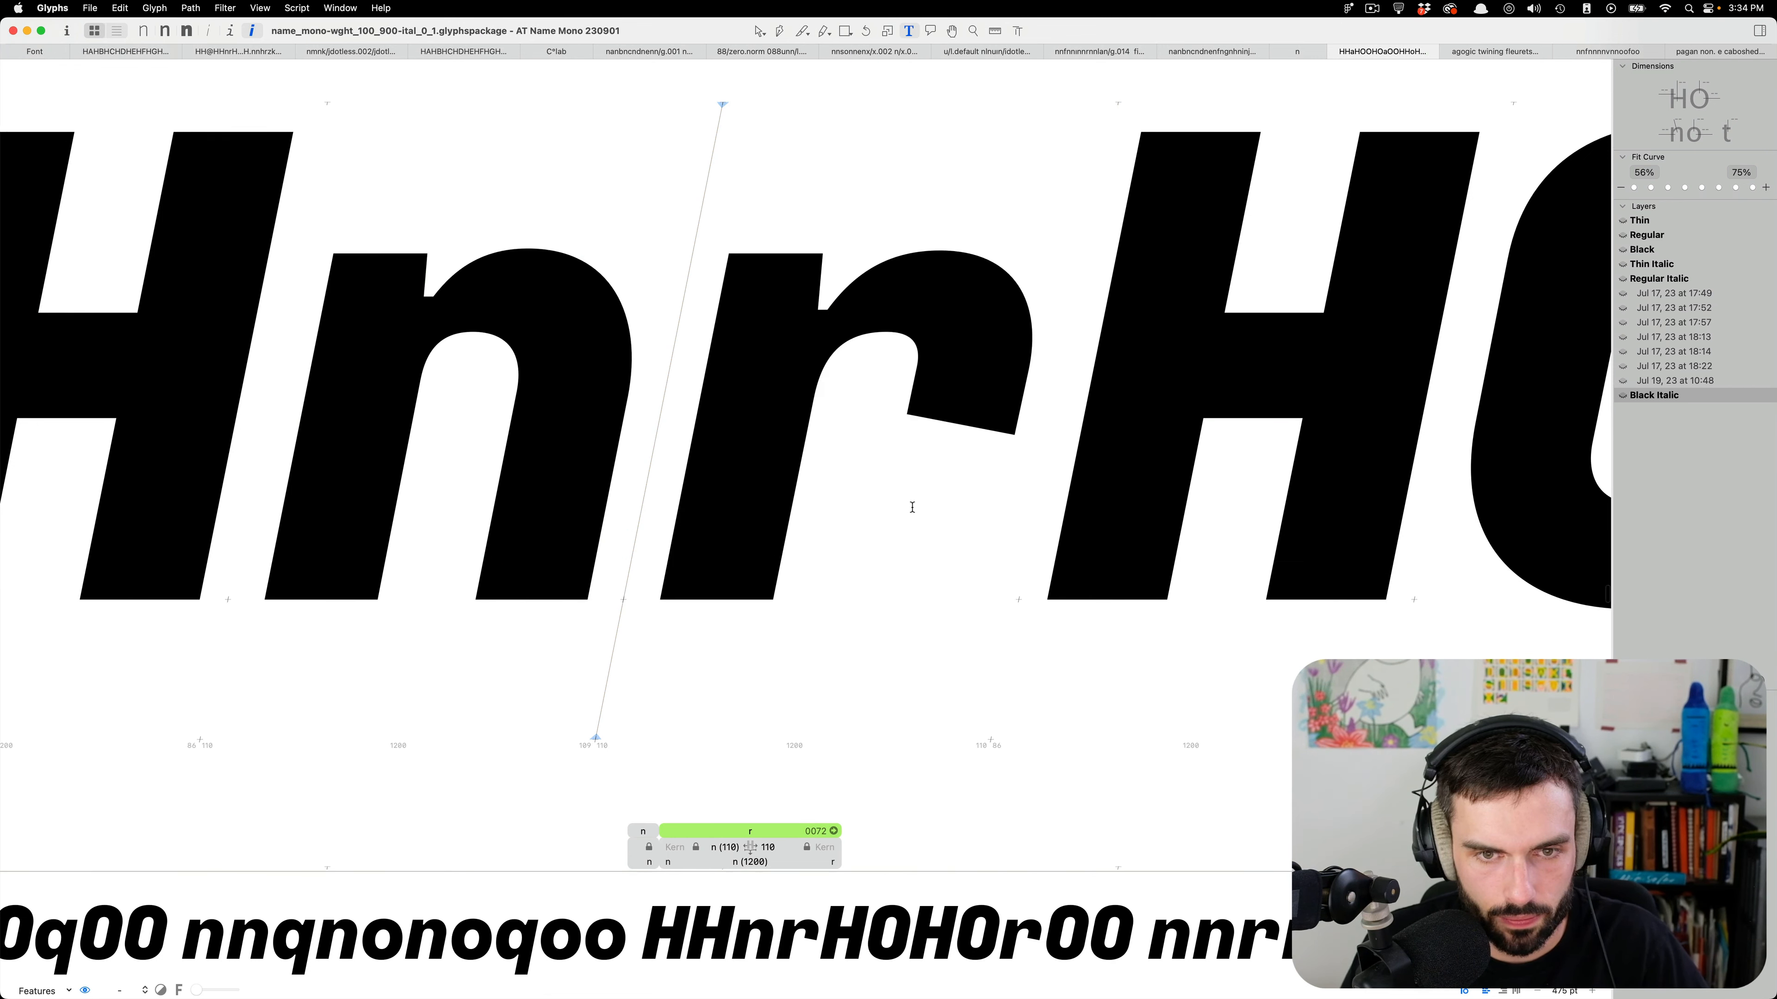
# Move down the proof text past the r lines to the HHsHOHOs line.
pyautogui.scroll(-3)
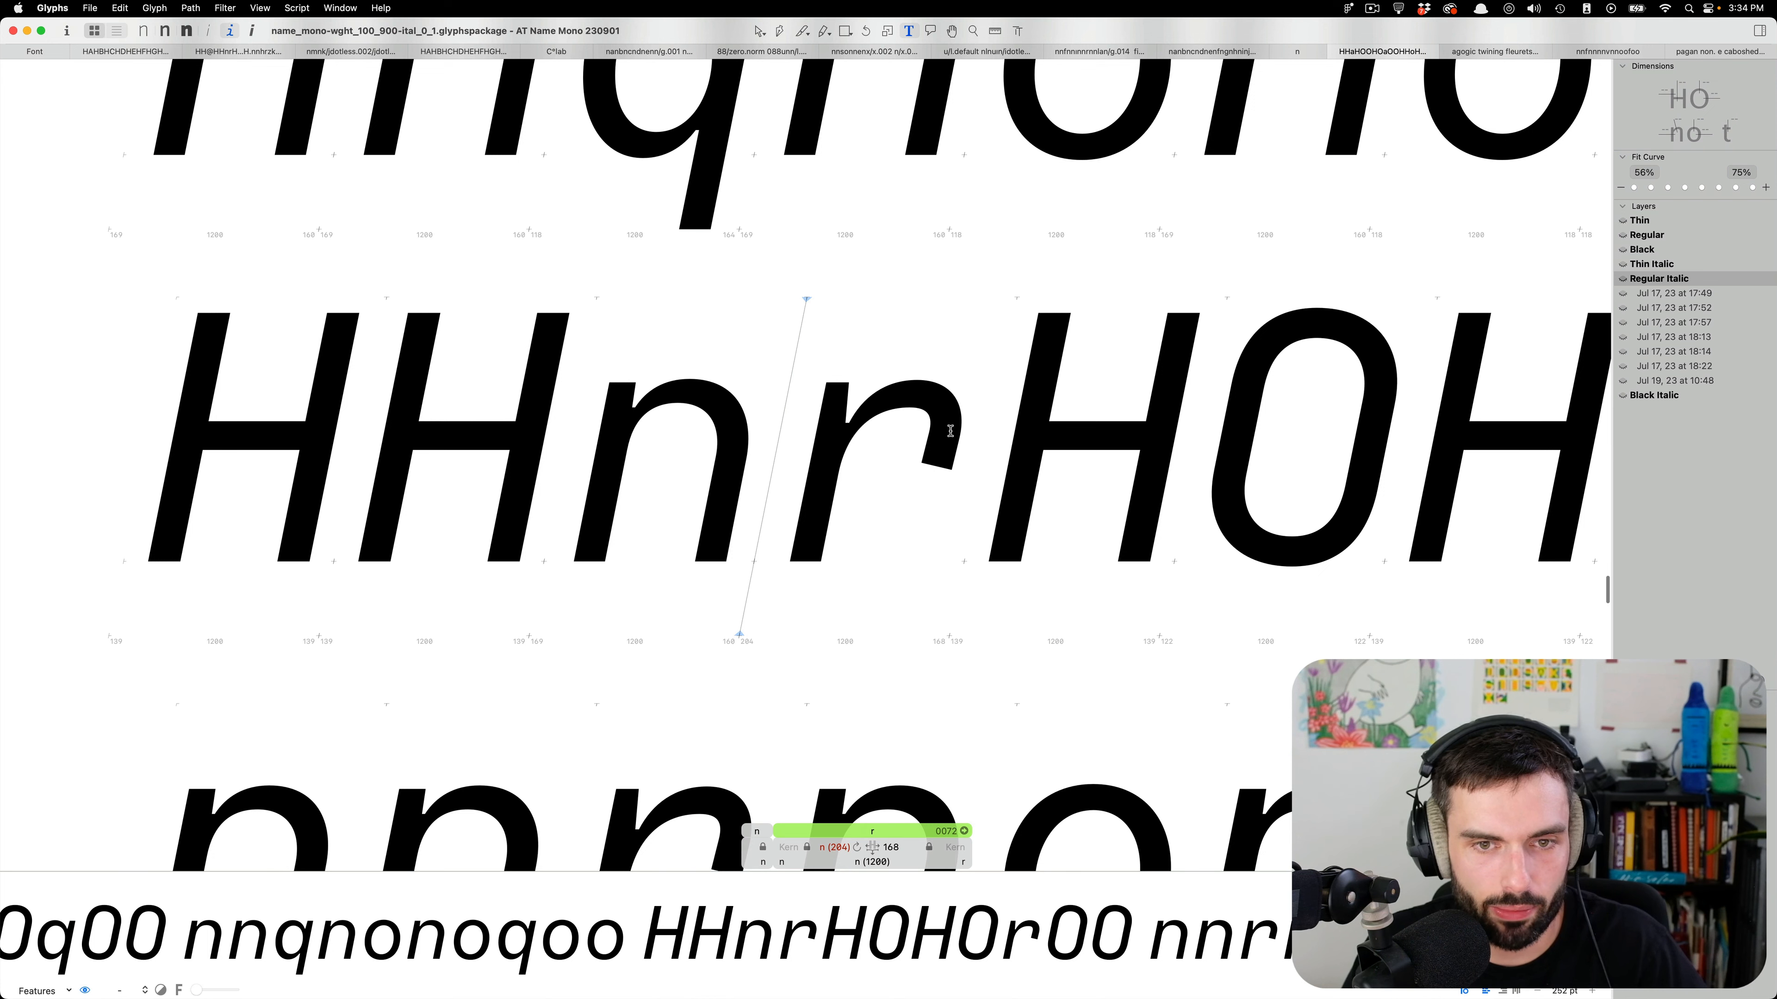
pyautogui.moveTo(945, 434)
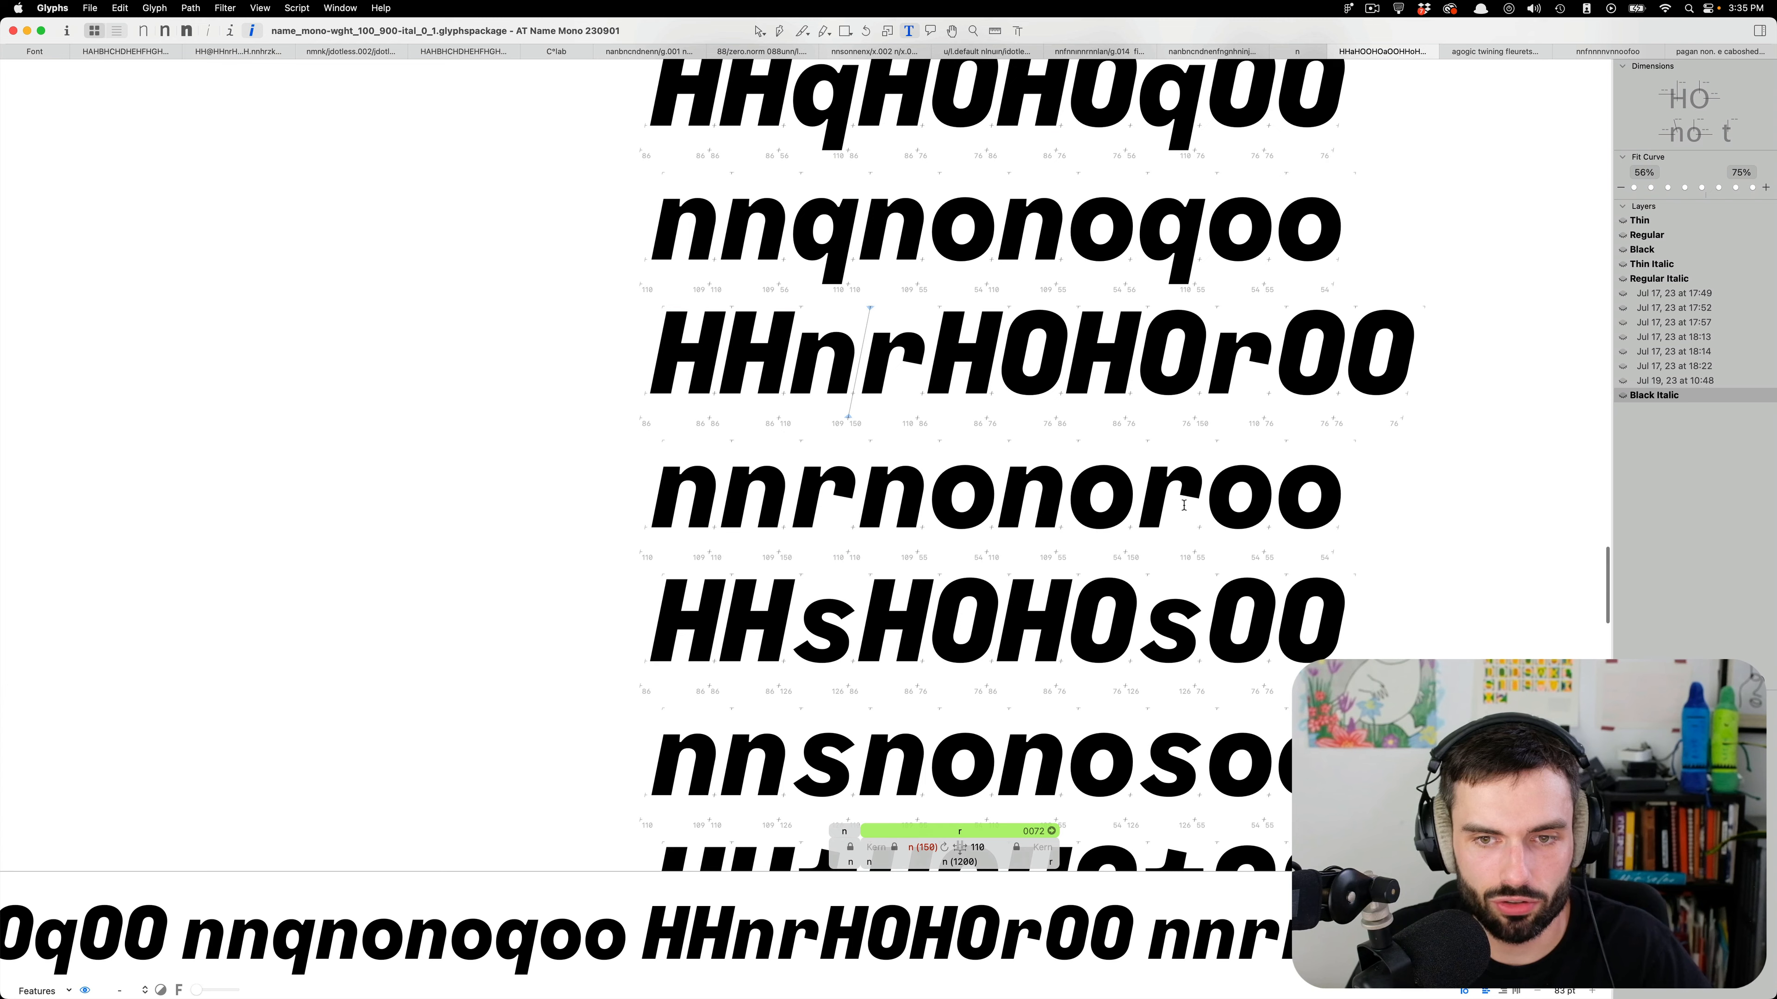
pyautogui.scroll(-3)
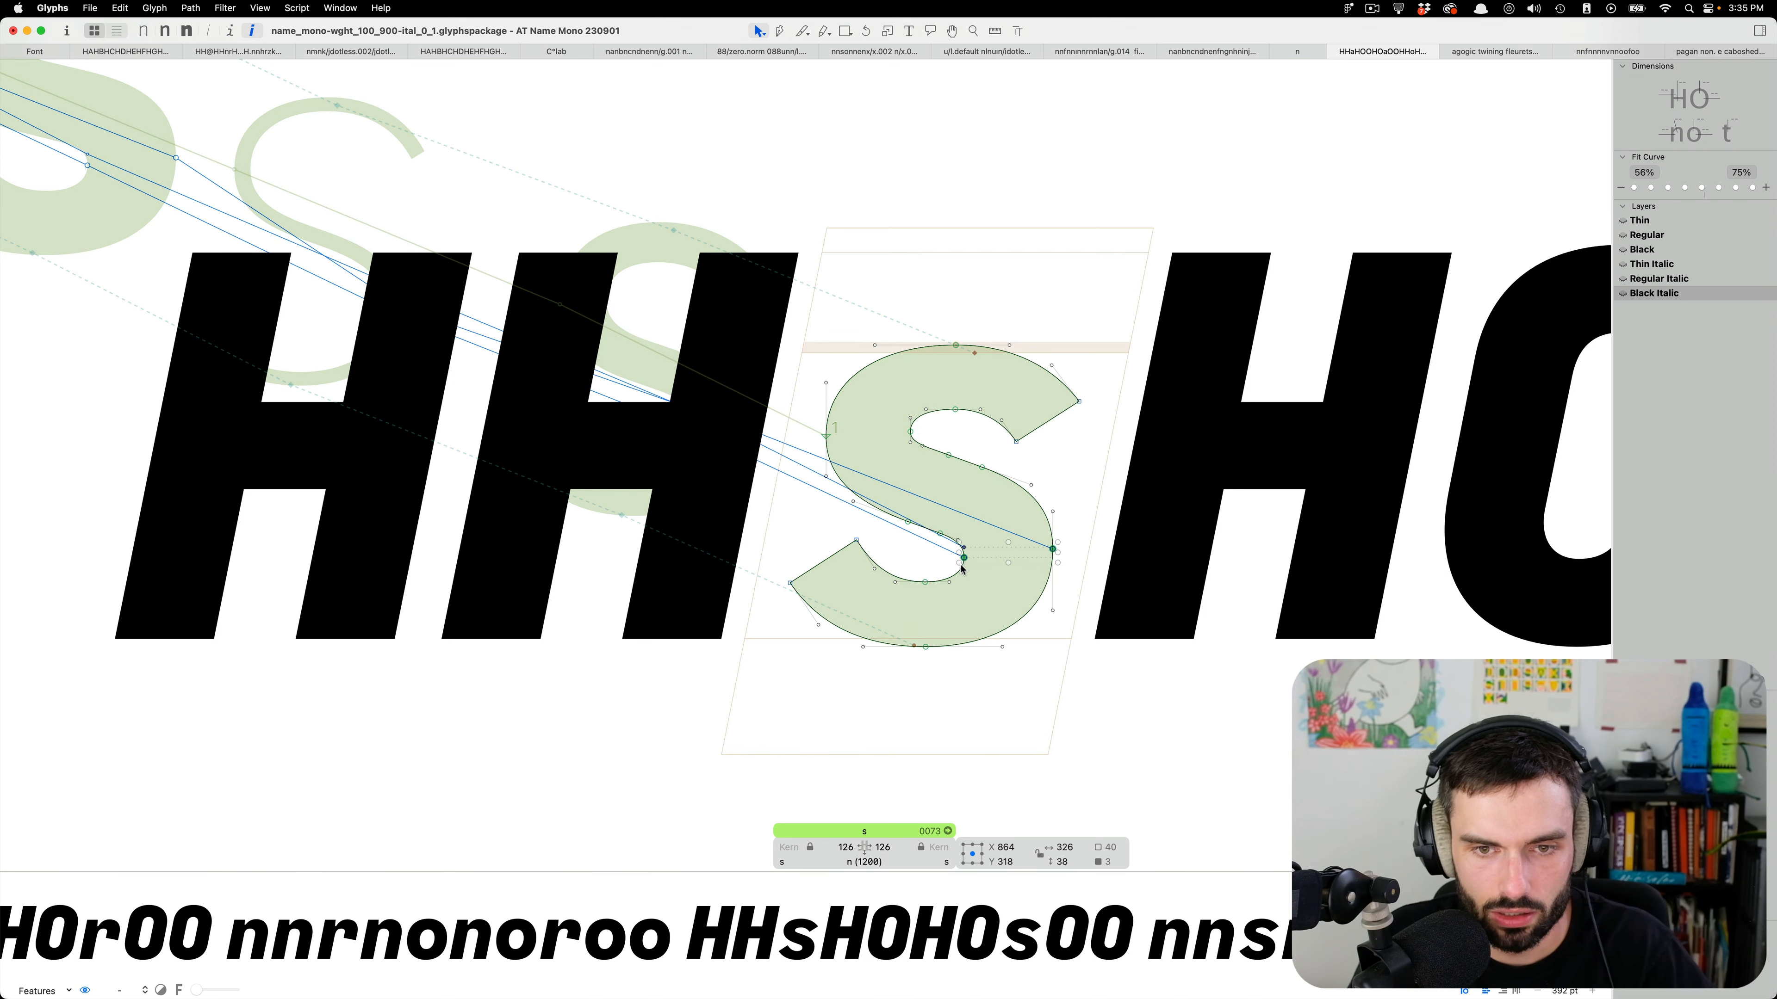
# Reshape the s's lower spine and terminal, then view it solid in the HHsHOHOs line.
pyautogui.moveTo(963, 557); pyautogui.dragTo(966, 547)
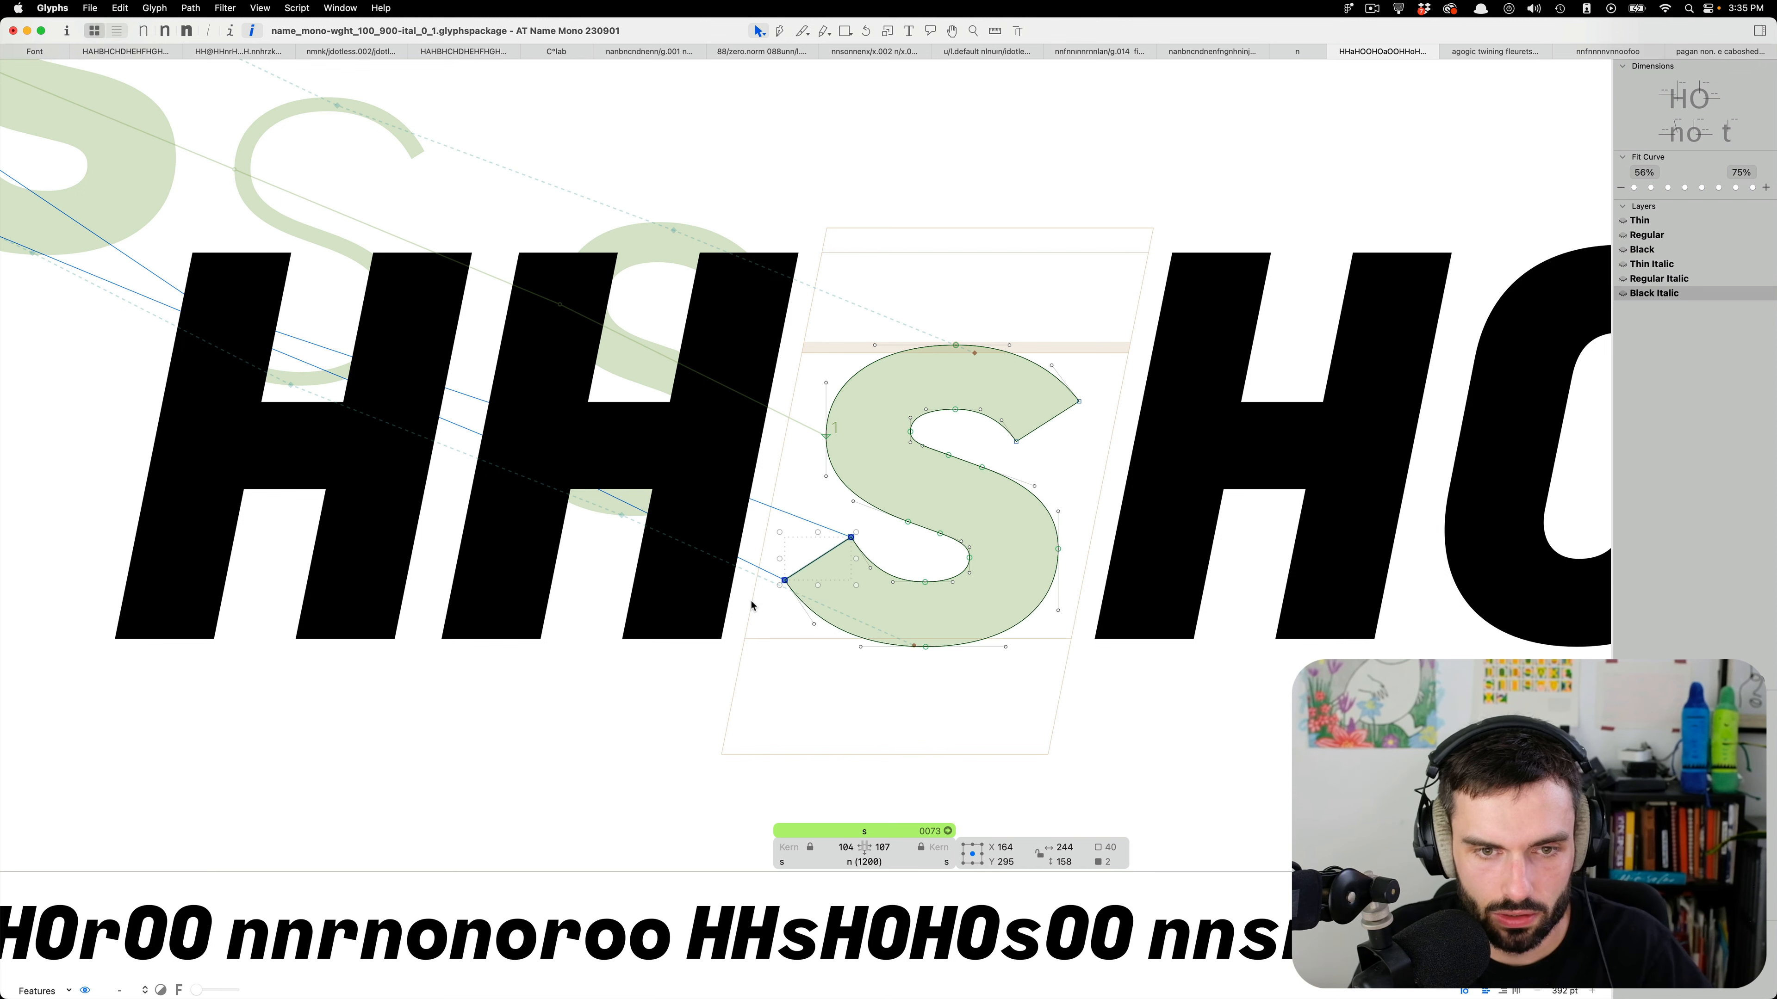
pyautogui.moveTo(784, 580); pyautogui.dragTo(782, 576)
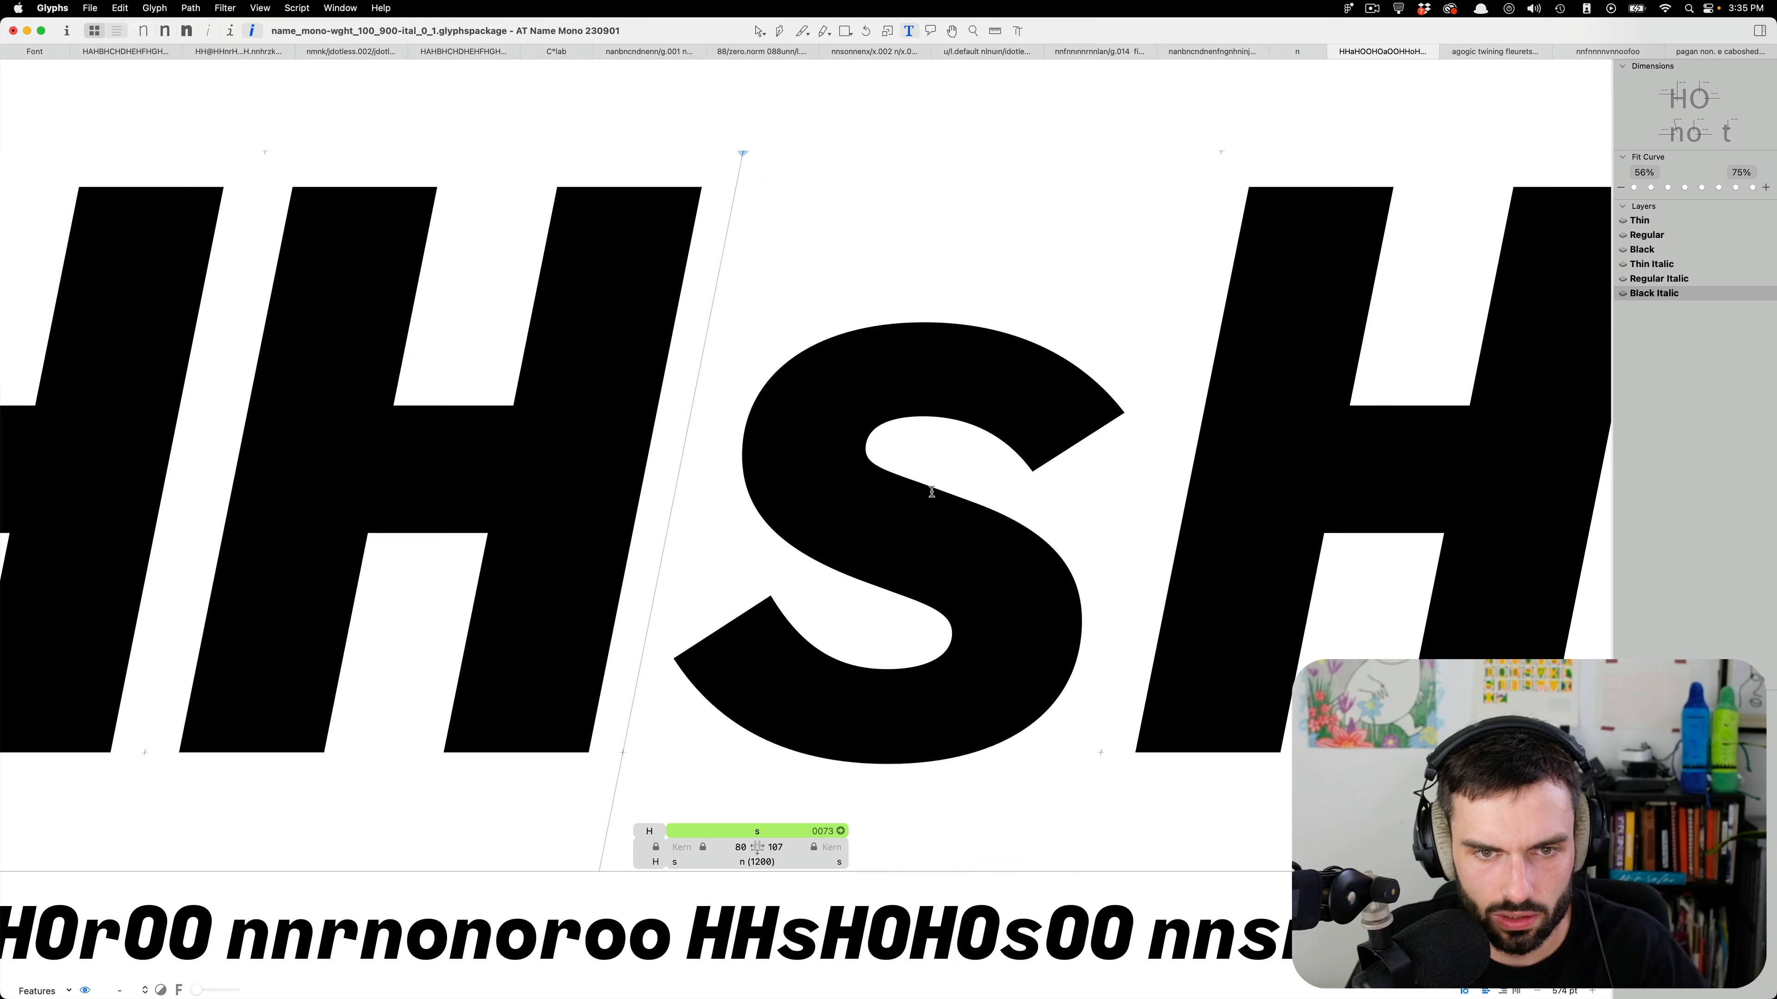
pyautogui.click(756, 30)
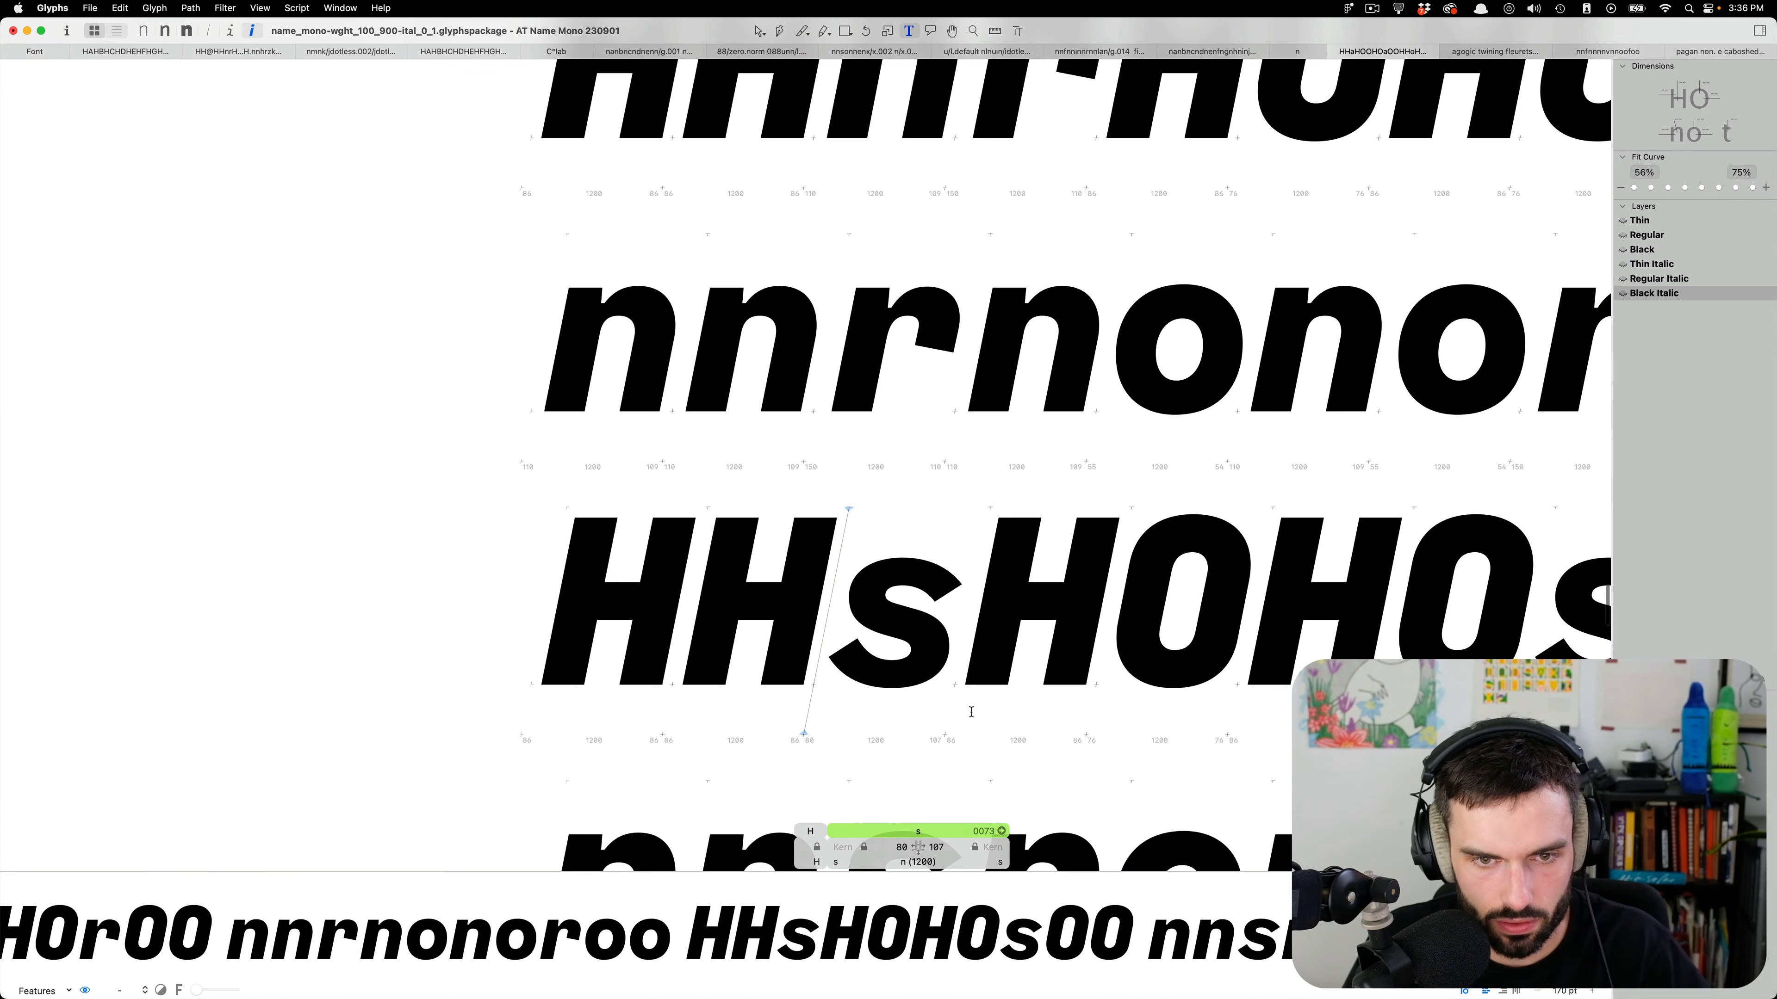
# Scroll through the s and t lines and on down the u–z spacing strings.
pyautogui.scroll(-3)
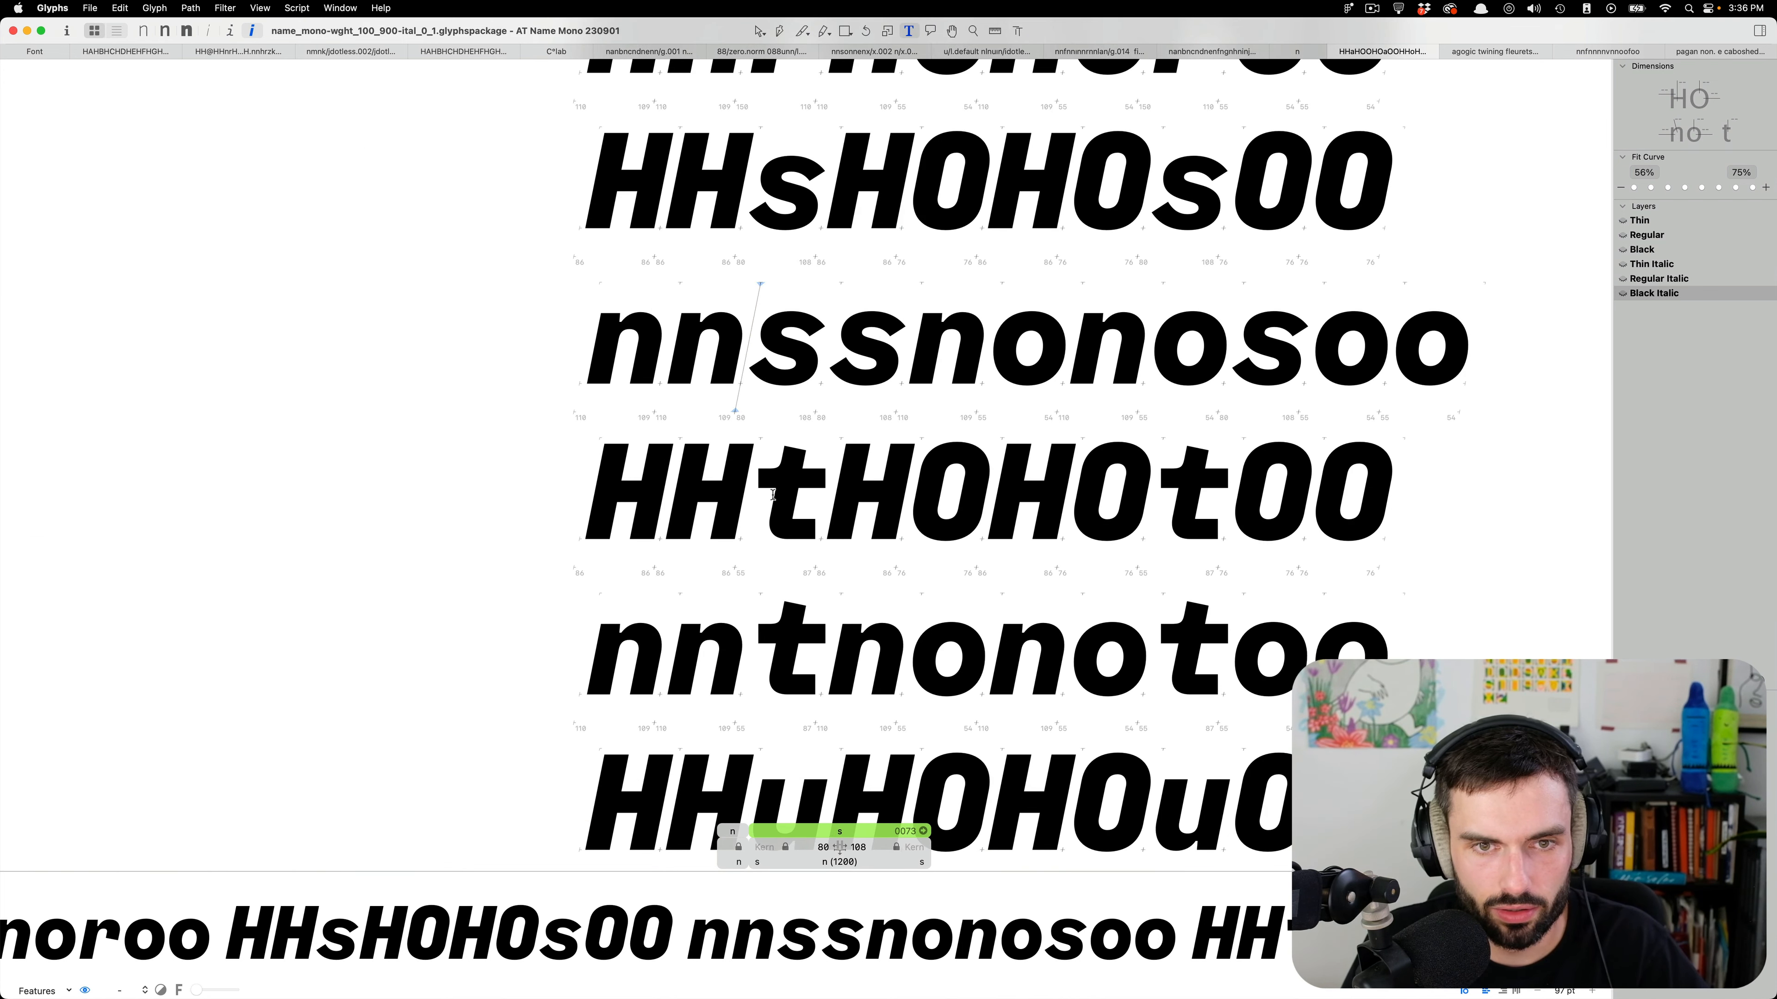
pyautogui.scroll(-3)
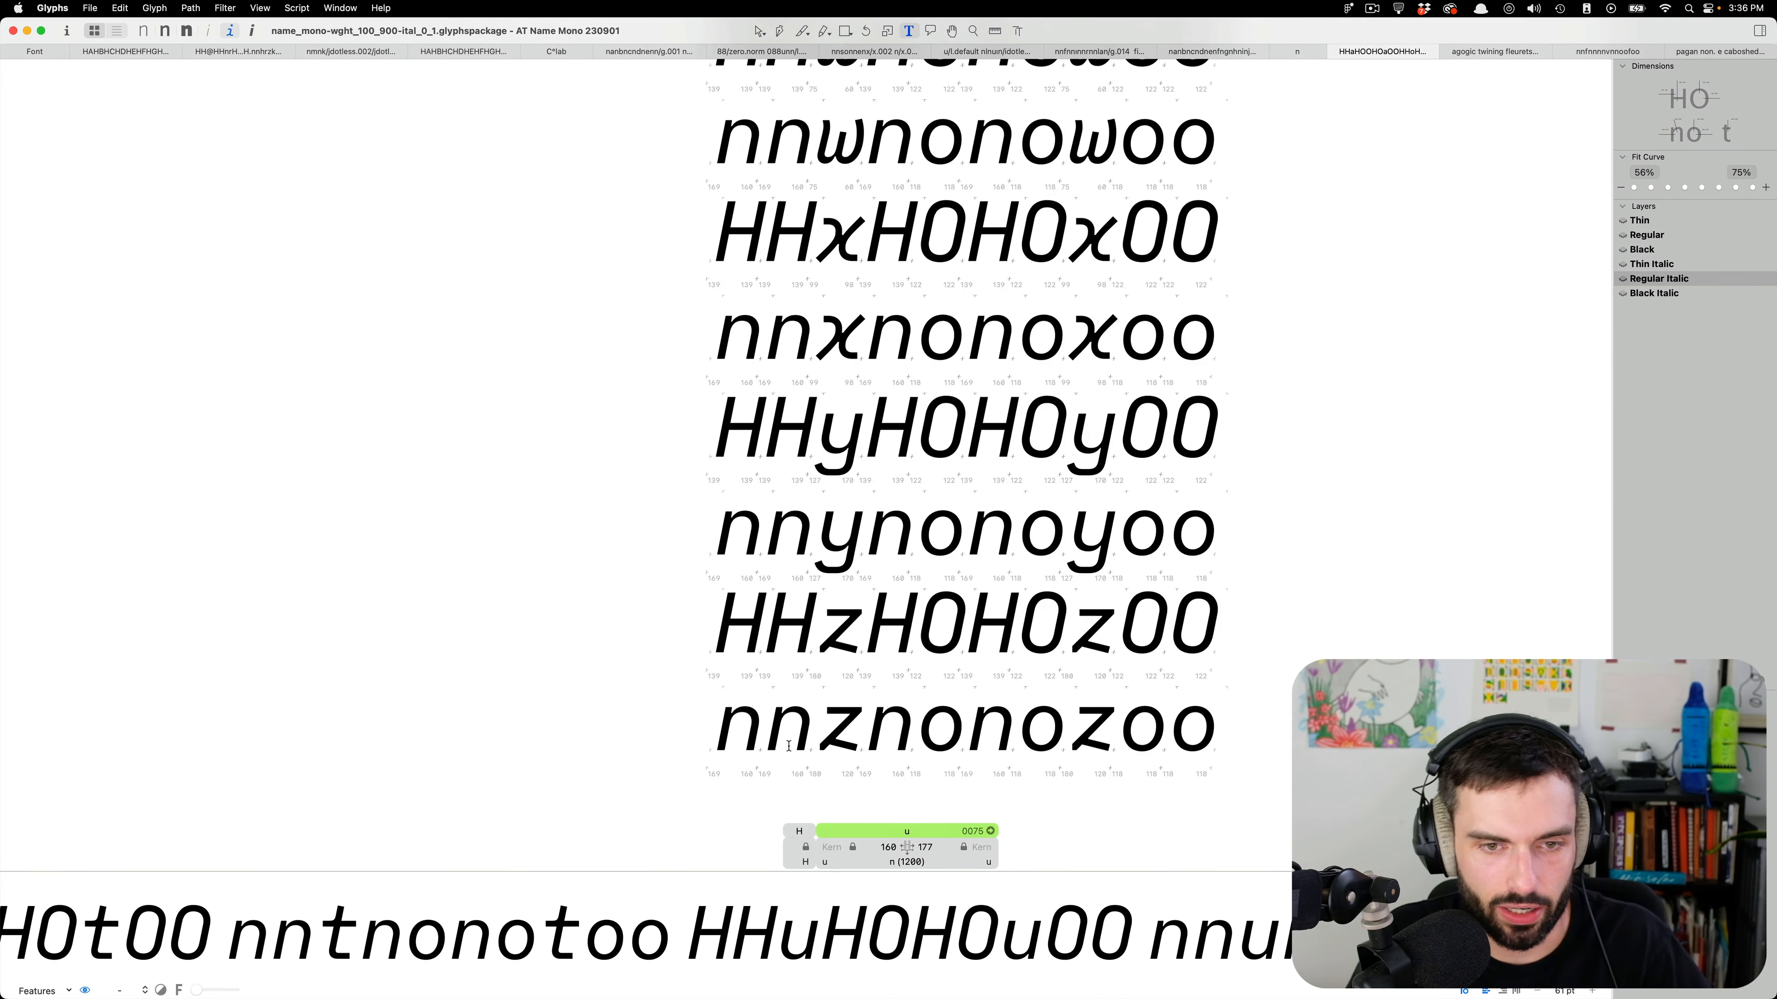
pyautogui.scroll(-3)
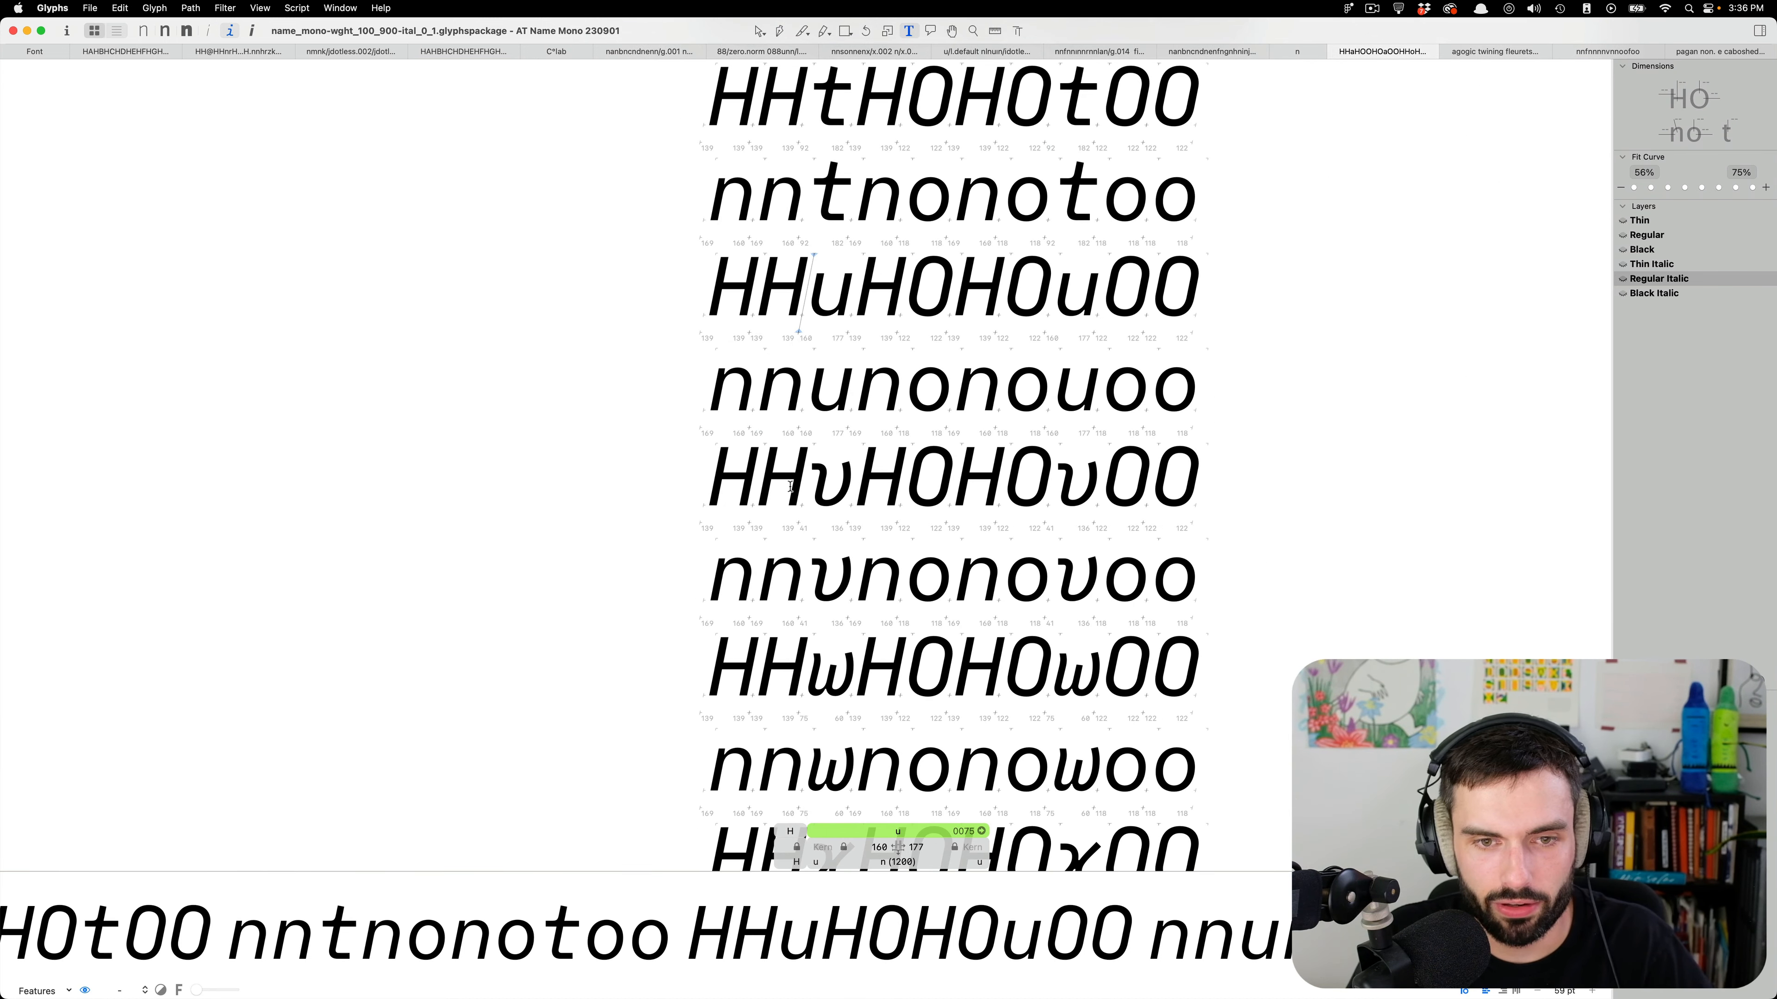
pyautogui.scroll(-3)
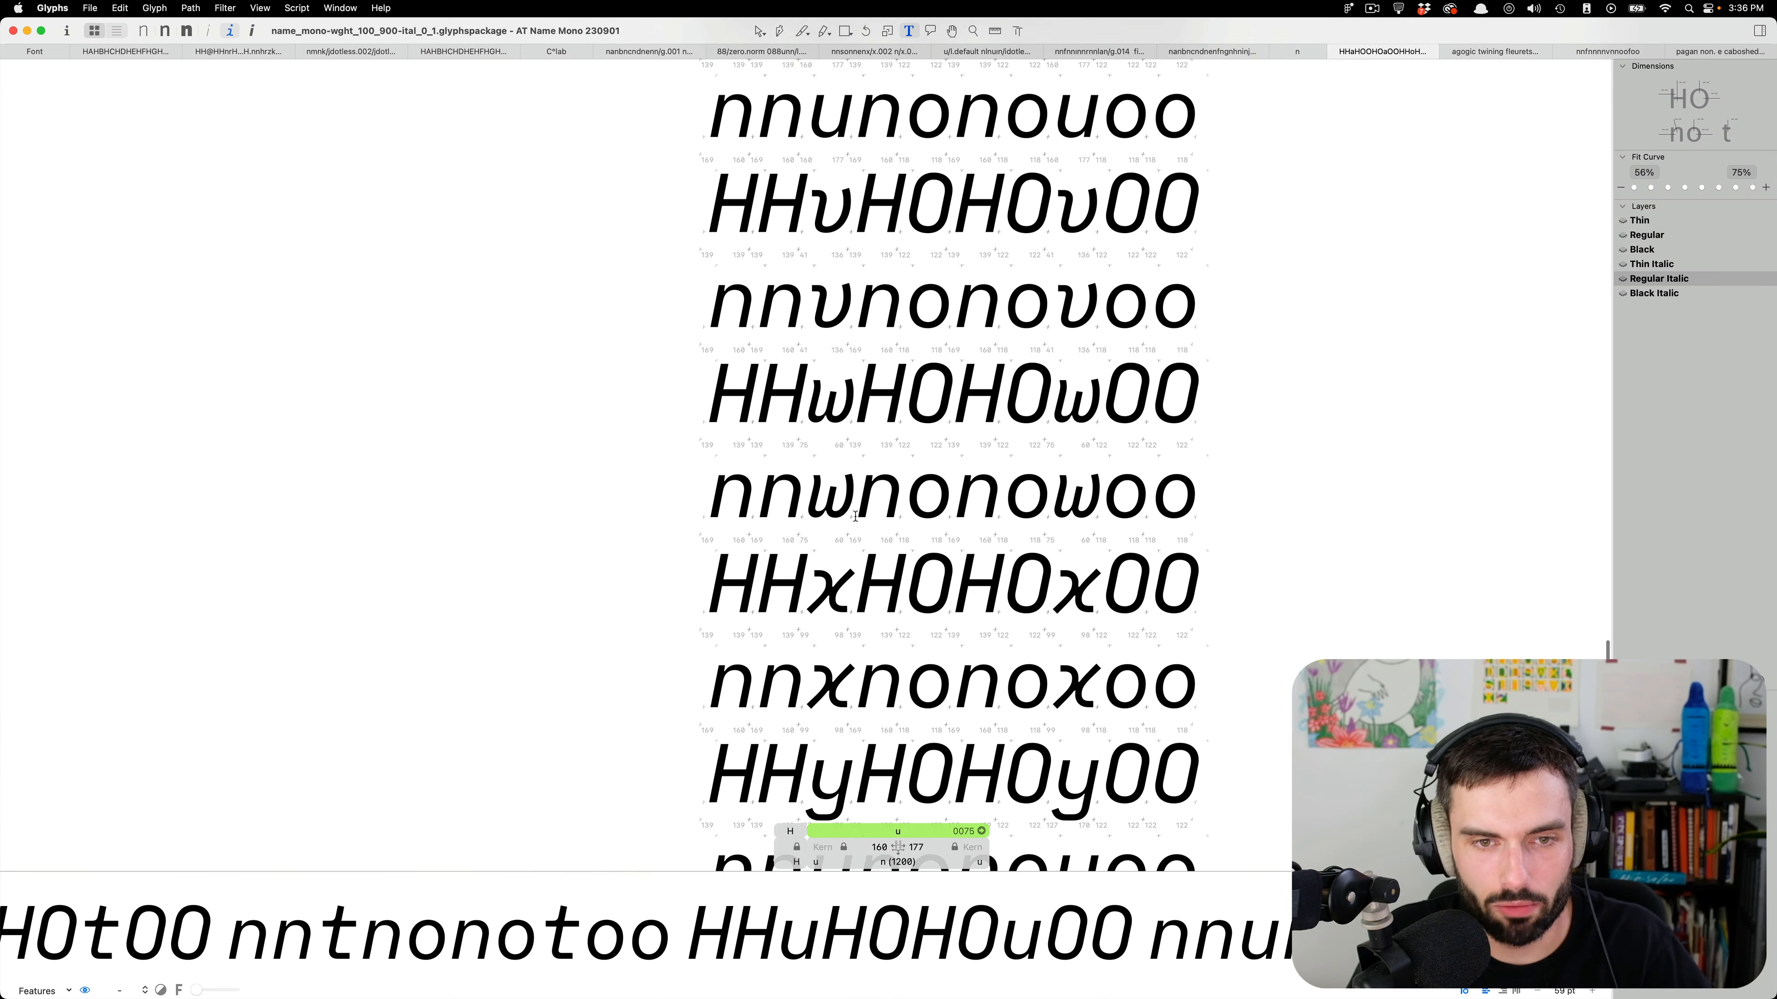
pyautogui.scroll(-3)
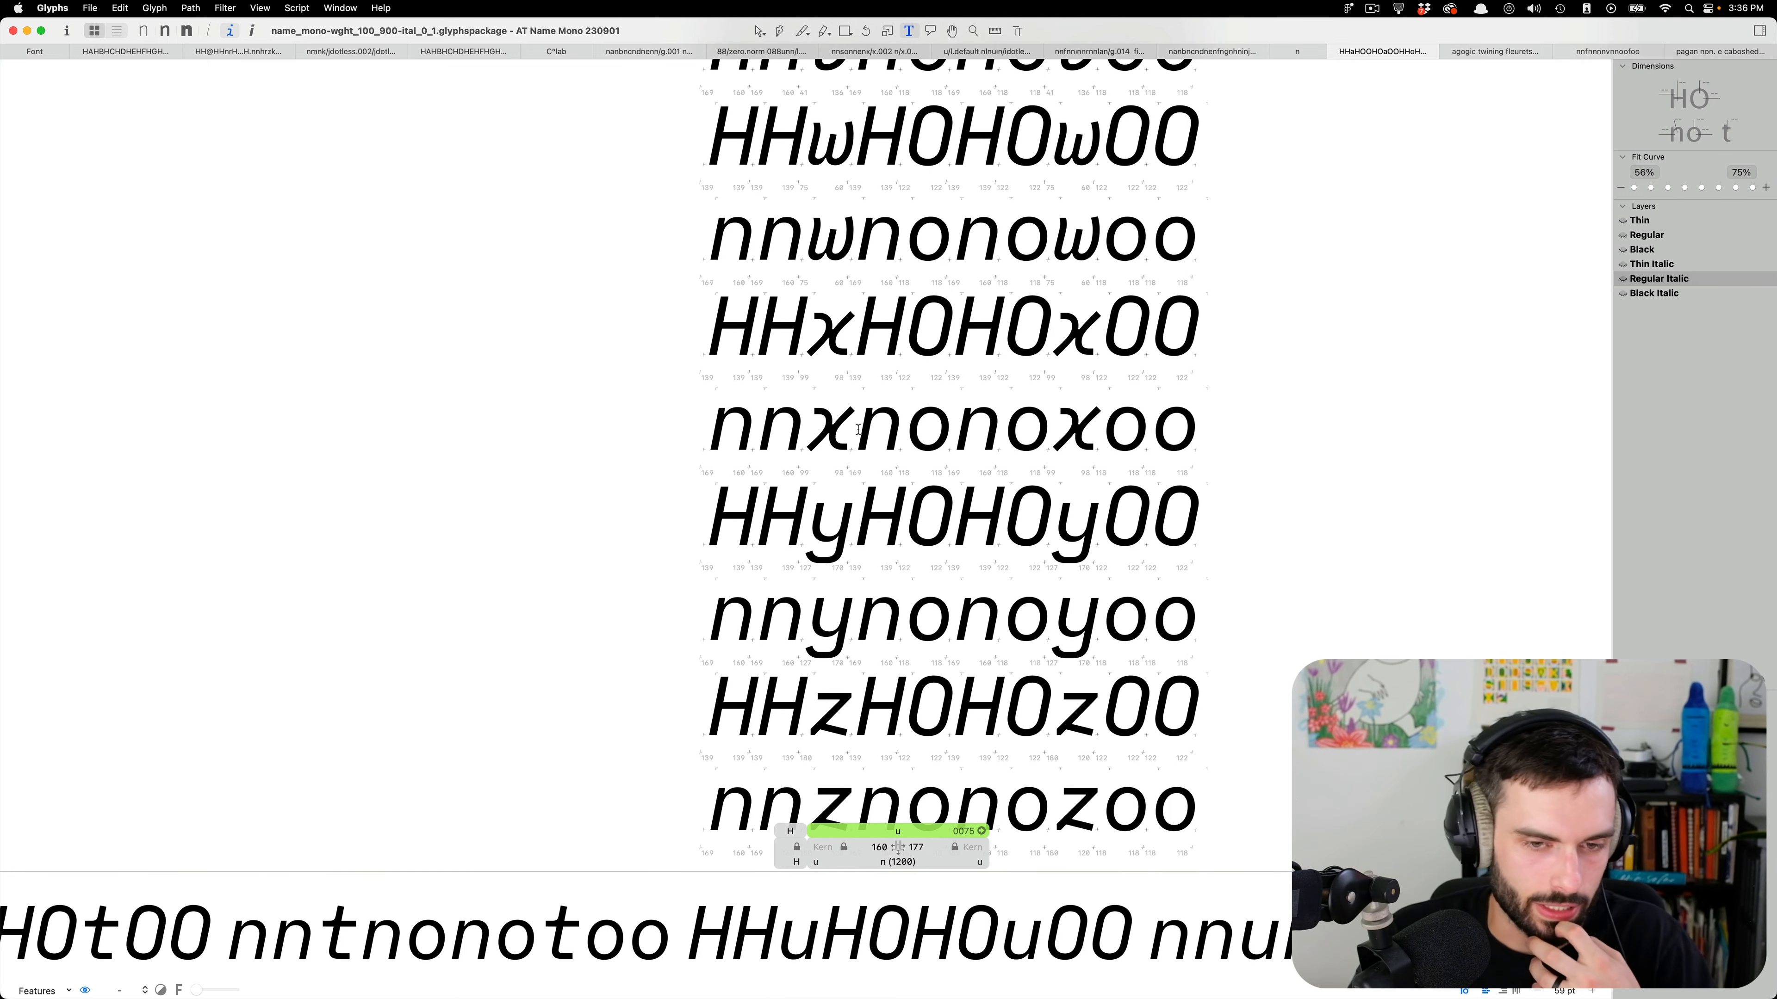
pyautogui.scroll(-3)
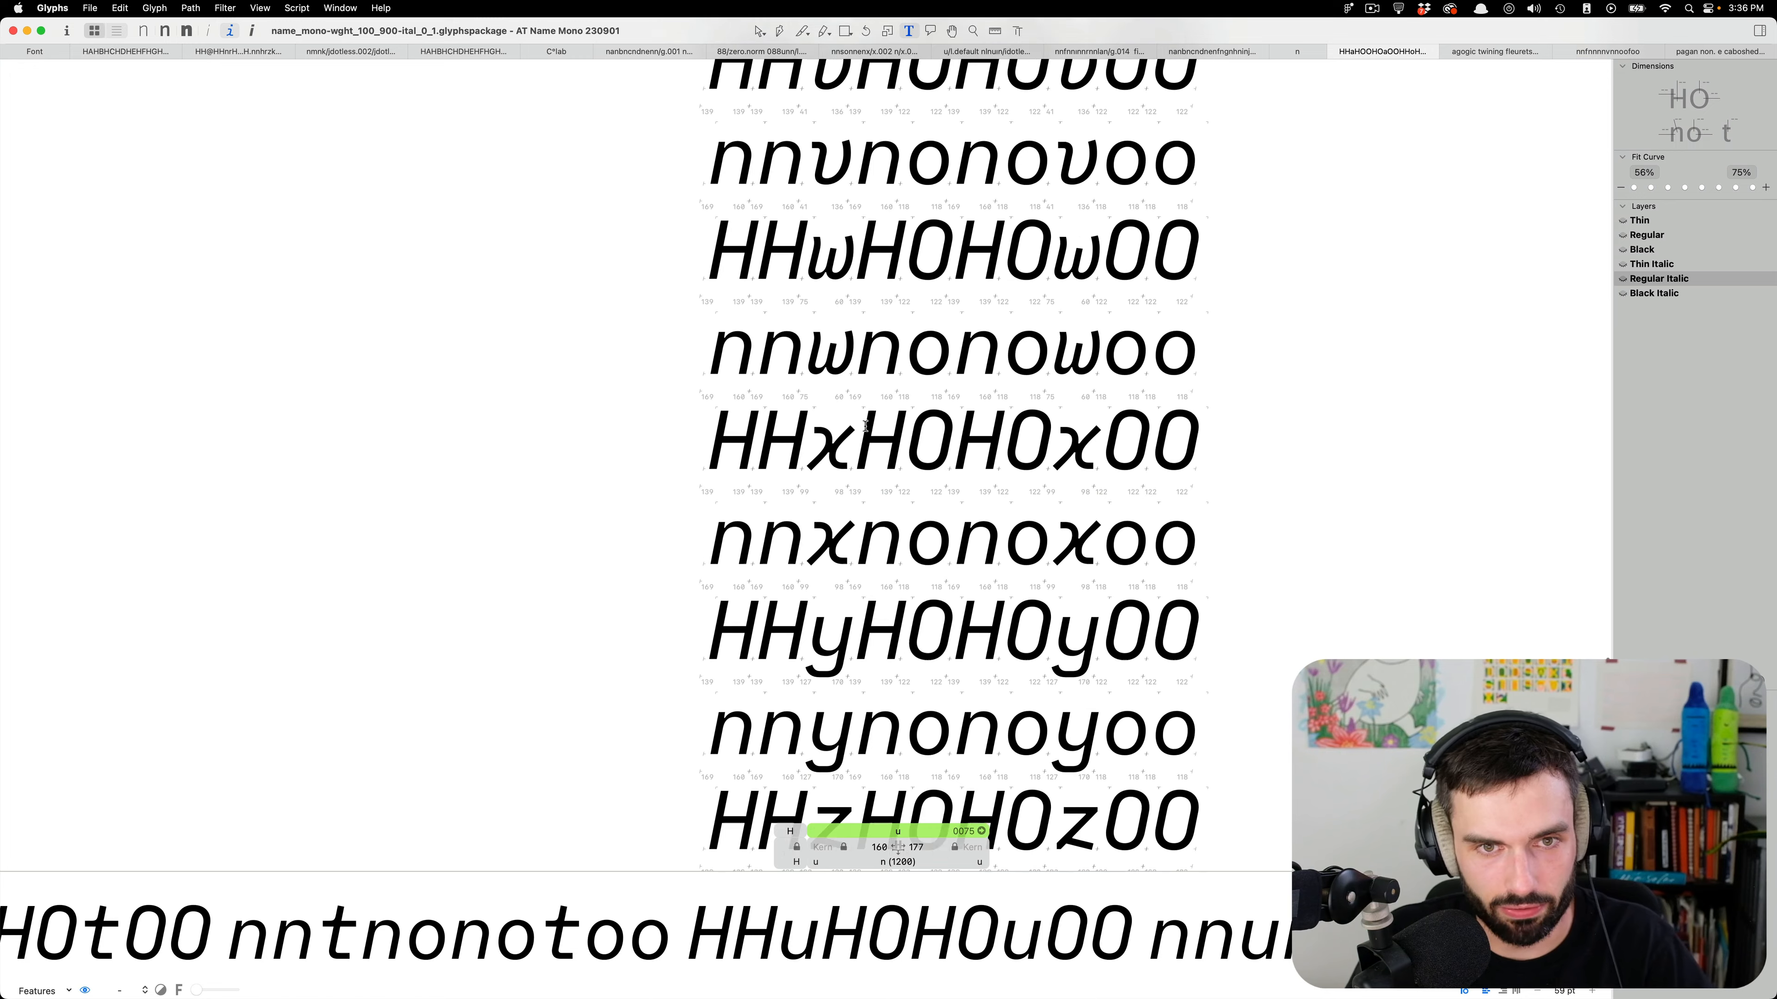